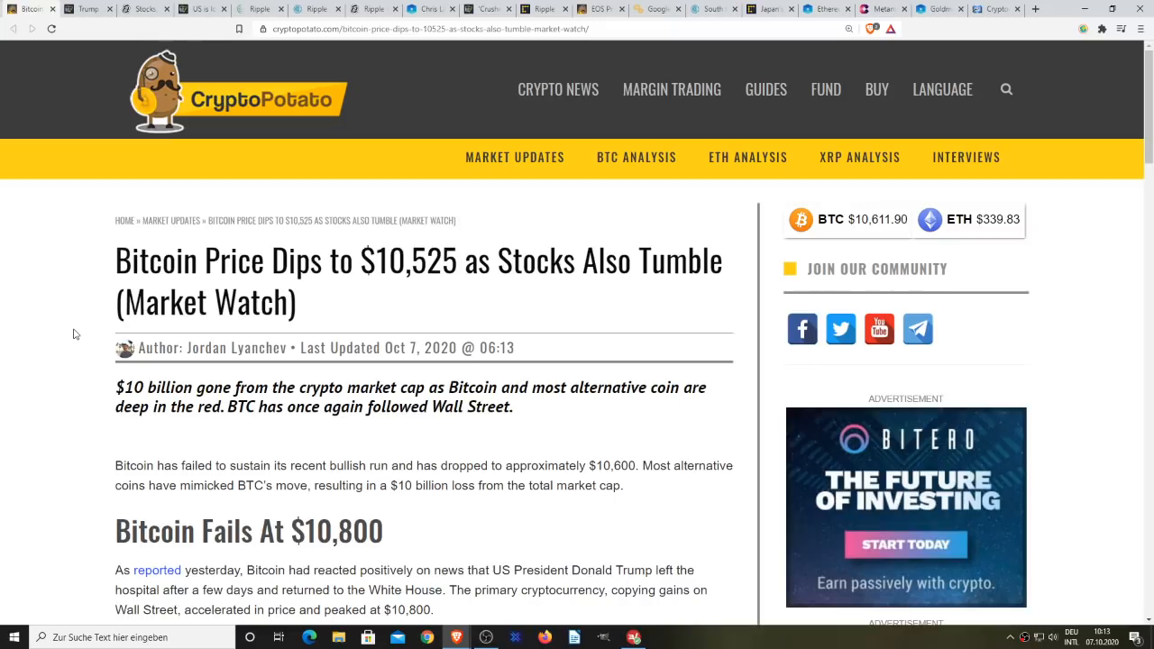
mouse_move(33, 294)
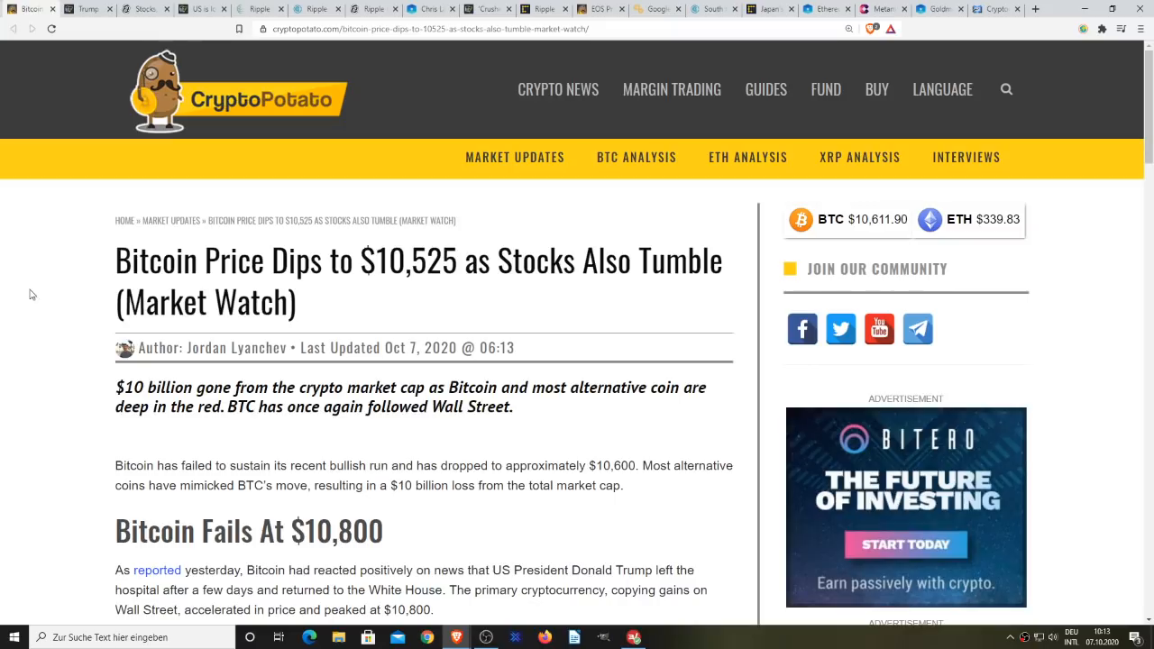
mouse_move(27, 438)
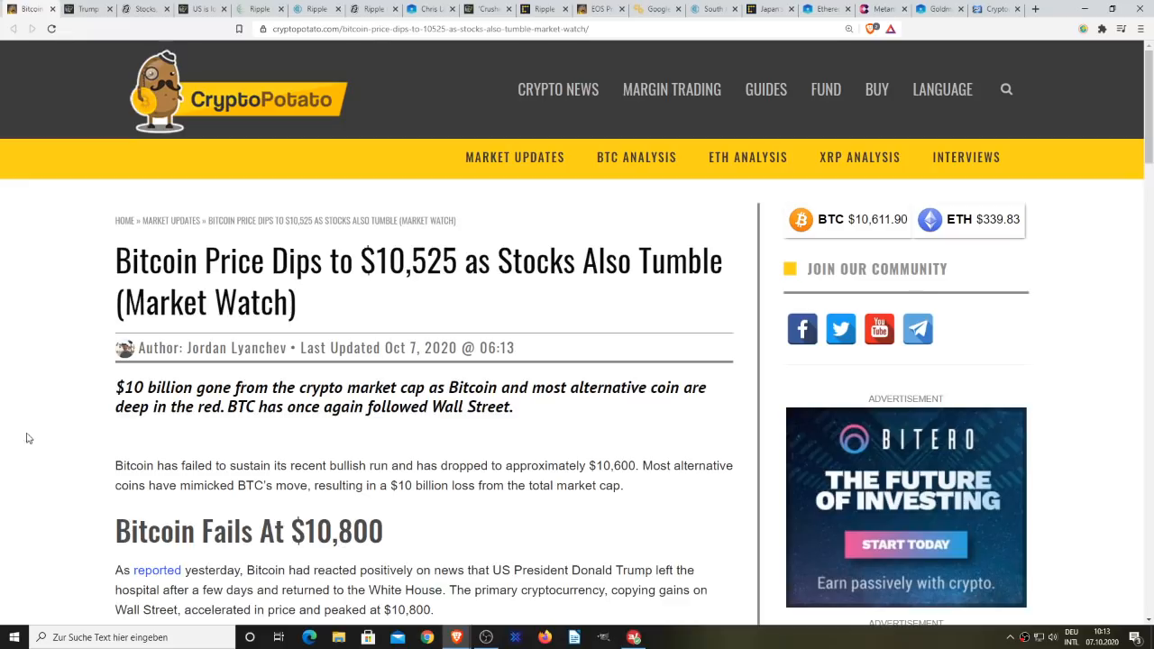
Step: Scroll the Bitcoin $10,525 dip article down to the 'Bitcoin Fails At $10,800' section and its TradingView chart
scroll(down, 3)
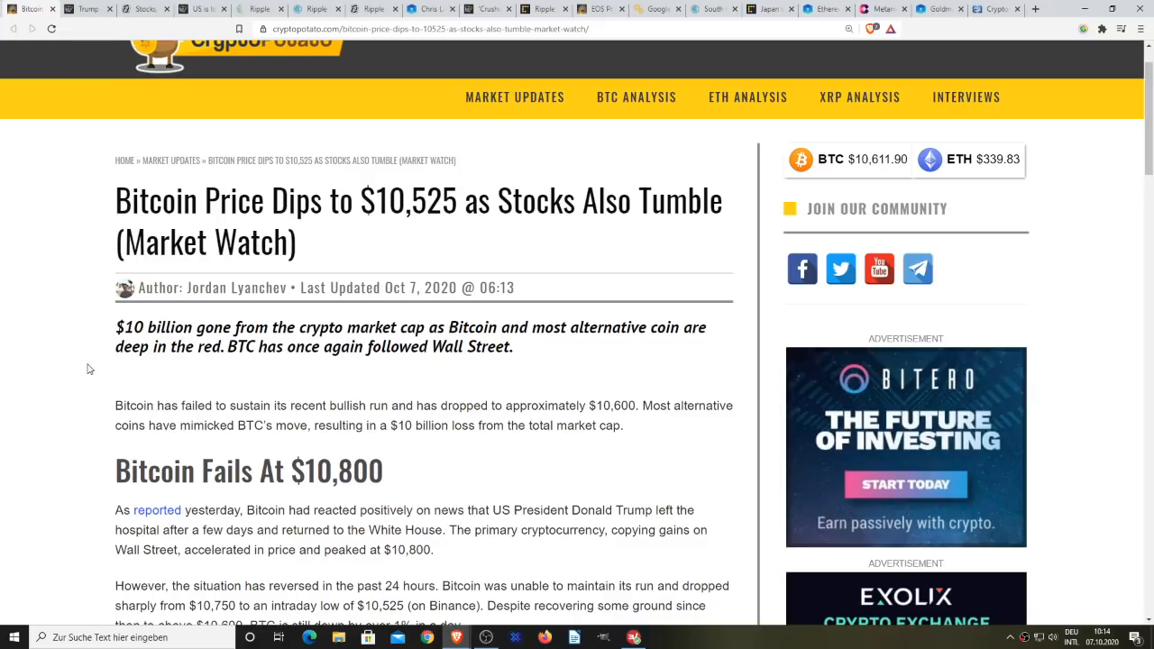
scroll(down, 3)
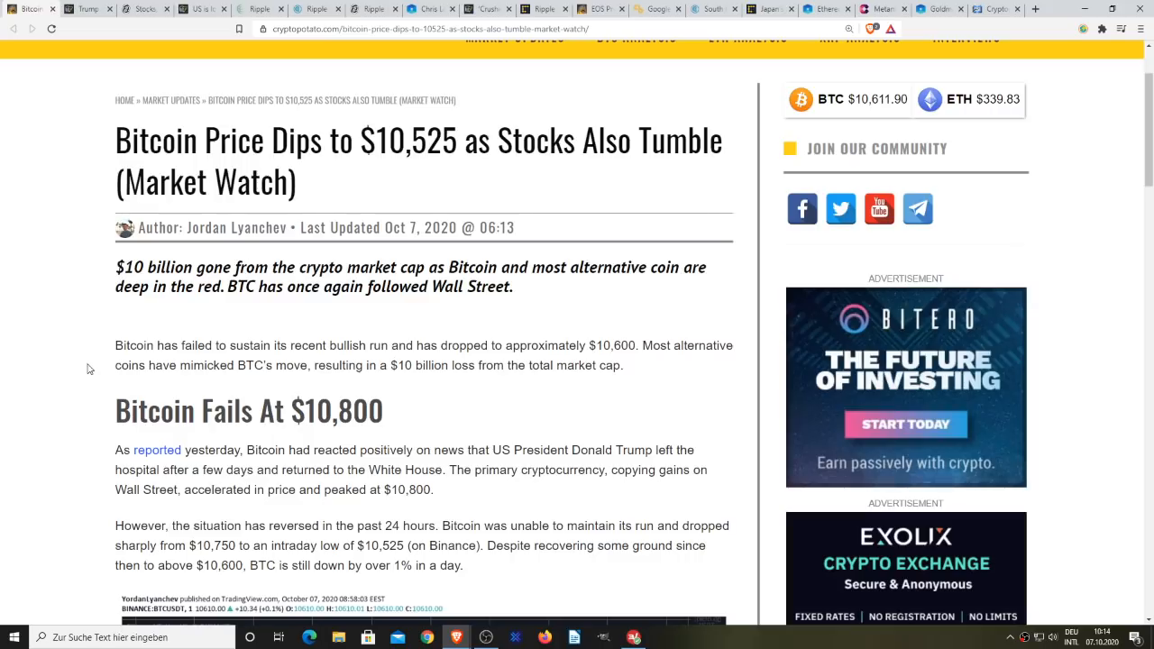
scroll(down, 3)
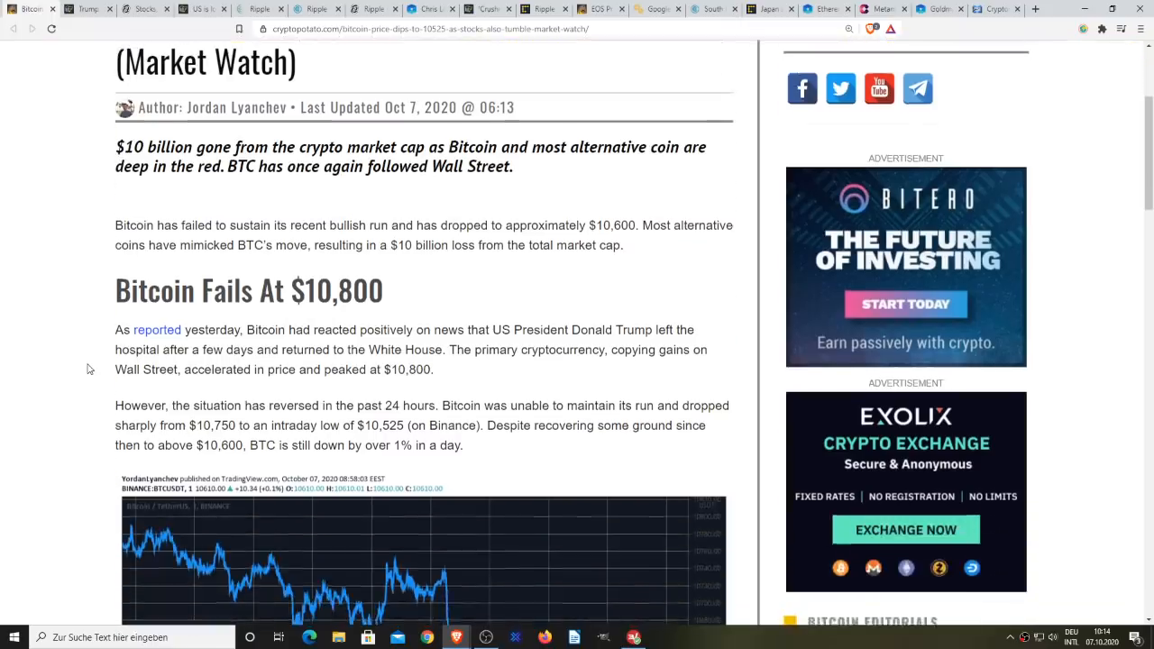
scroll(down, 3)
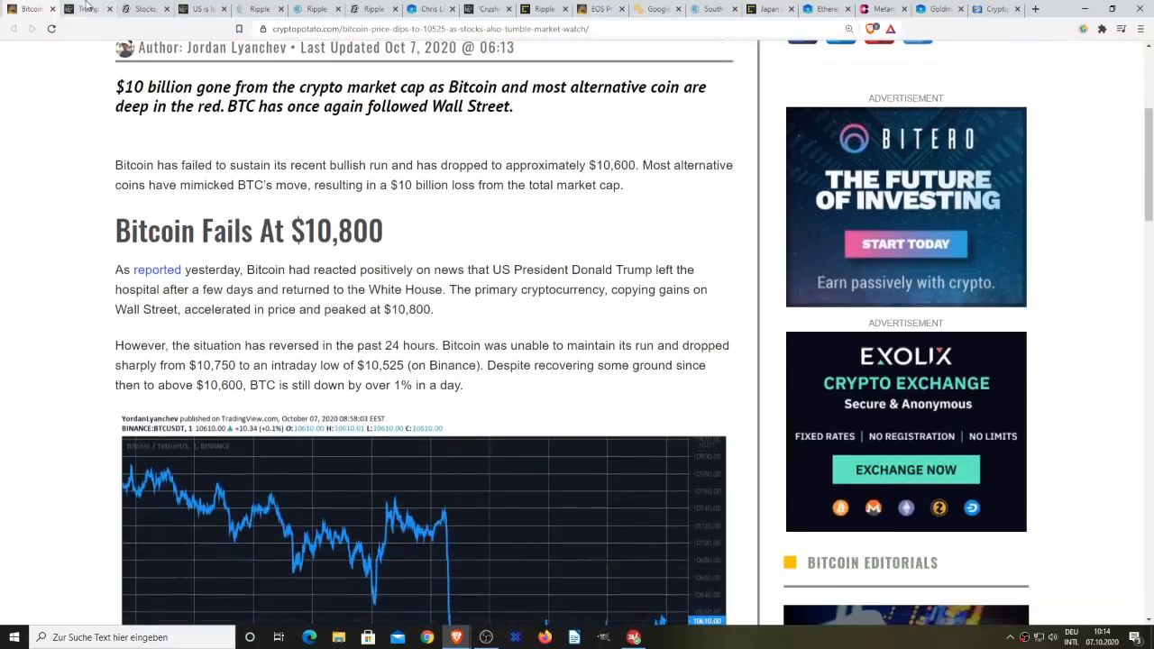
Step: Switch to Decrypt's 'Stocks, Bitcoin Price Take Nosedive After Trump Kills Stimulus' article
click(87, 7)
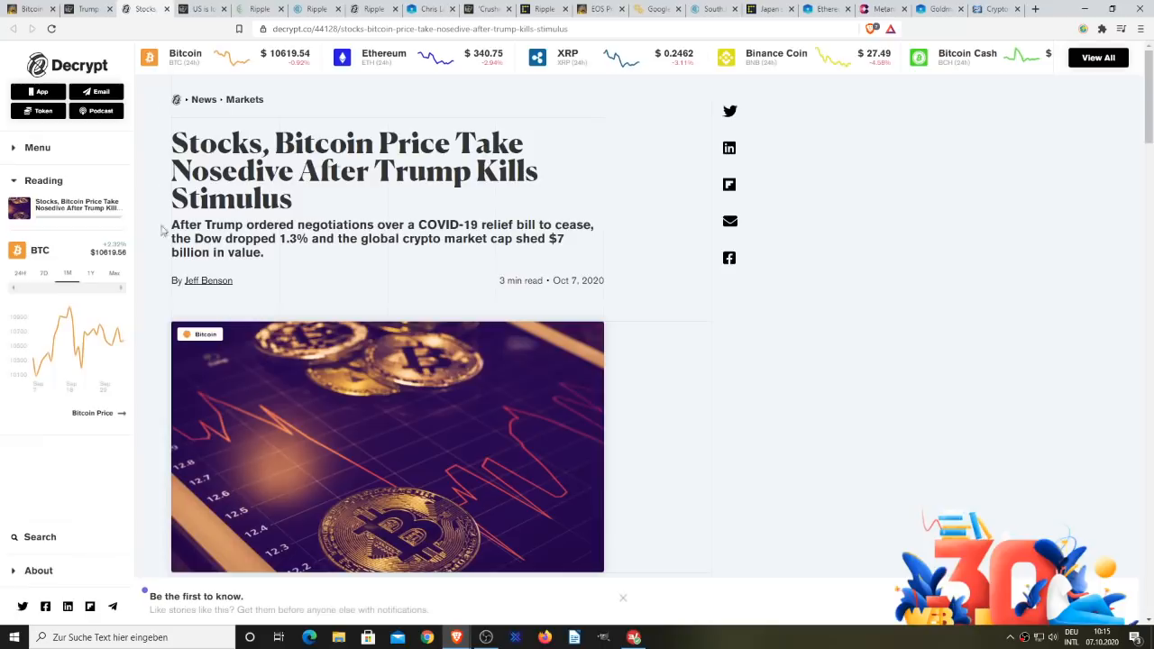
mouse_move(155, 321)
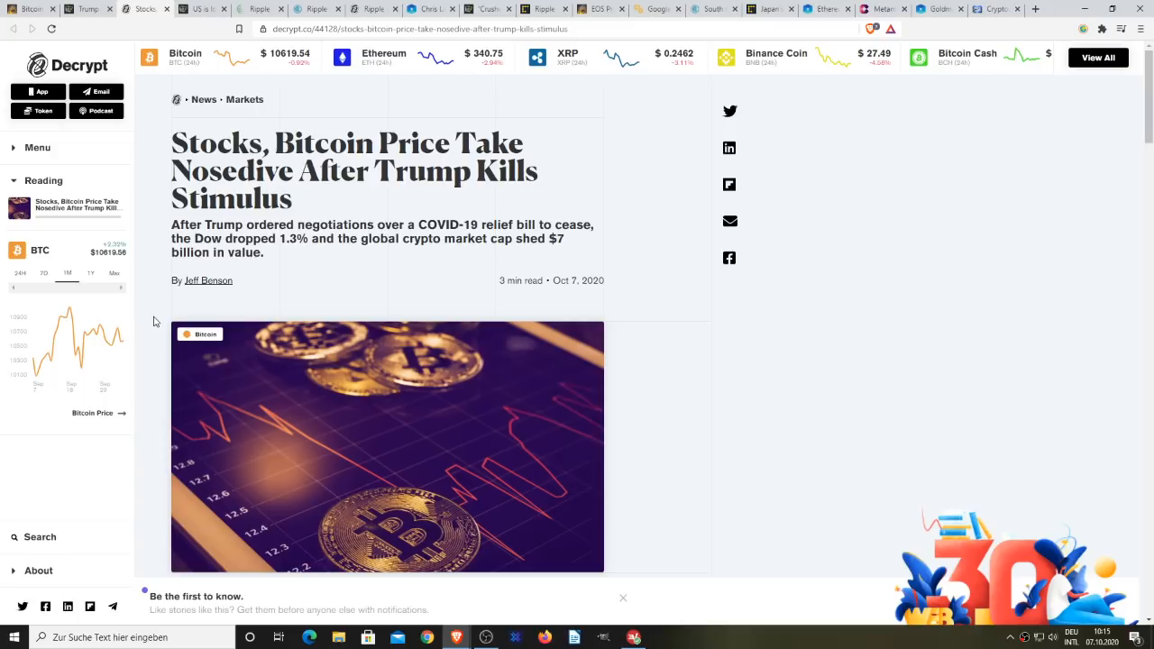
mouse_move(667, 306)
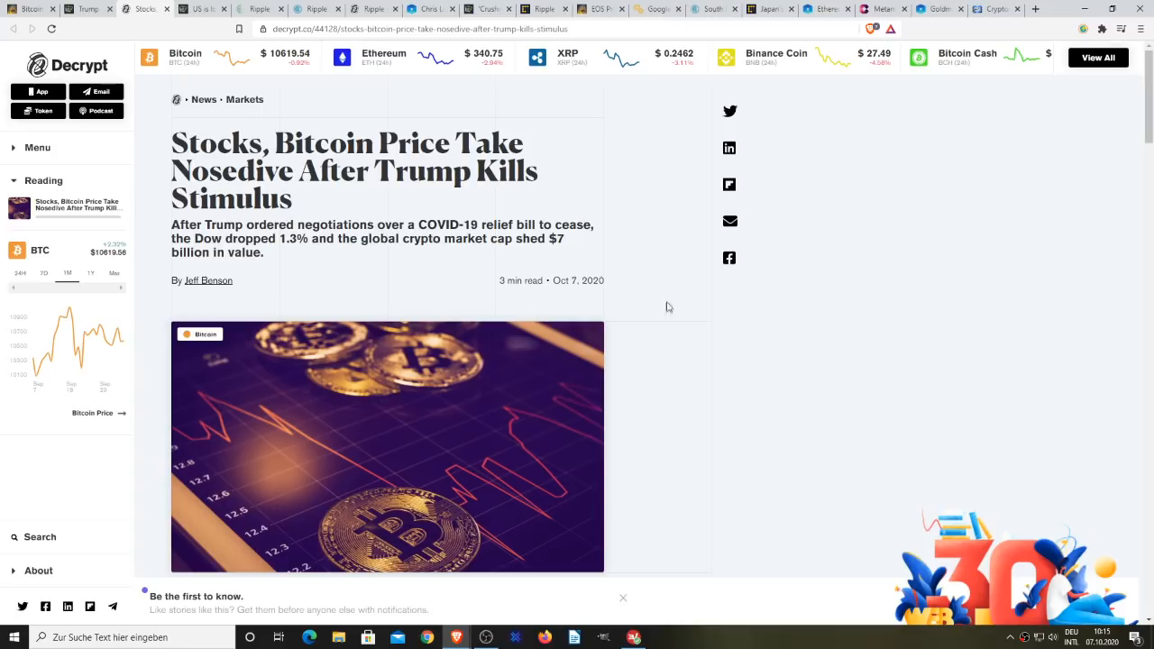
mouse_move(671, 354)
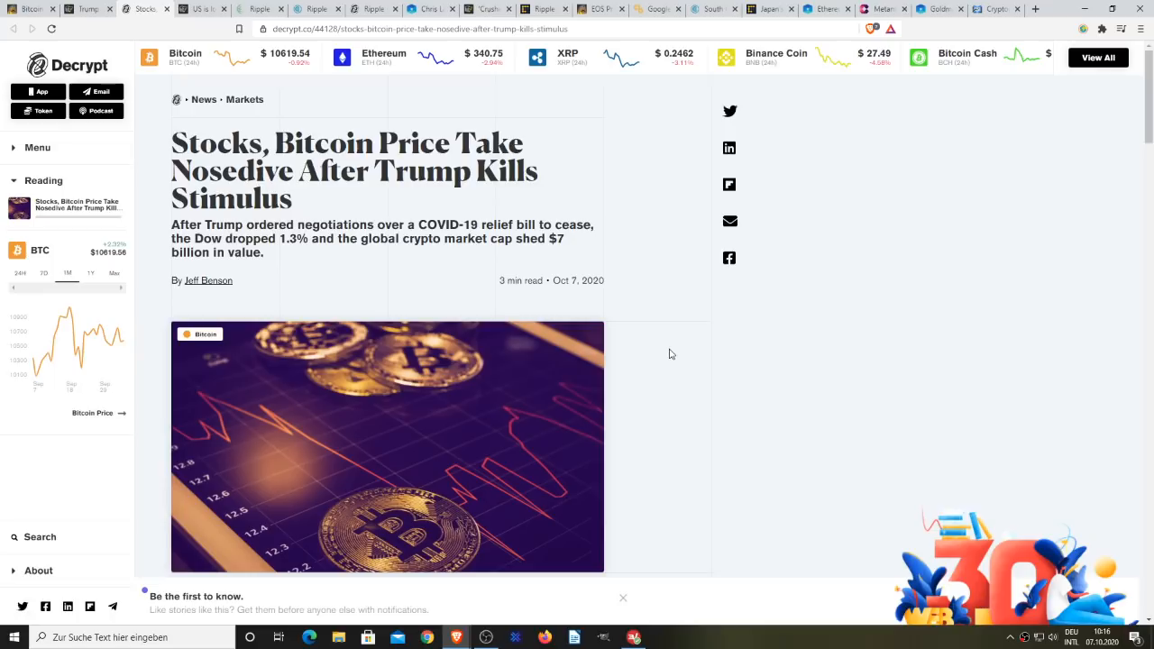
mouse_move(711, 418)
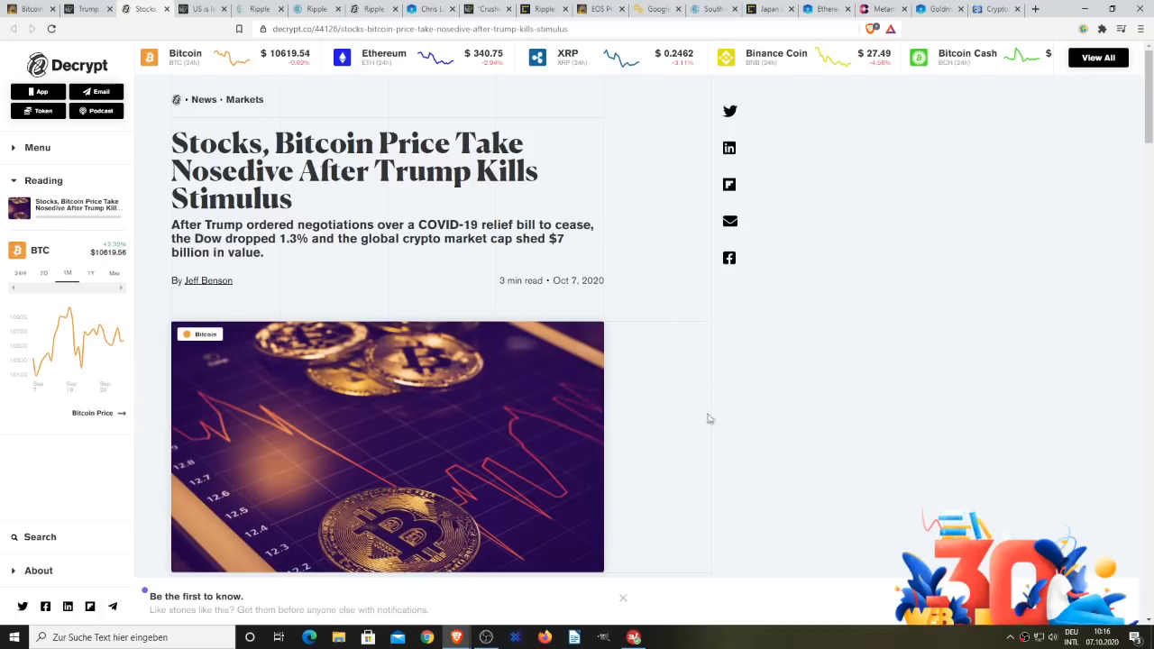
mouse_move(754, 346)
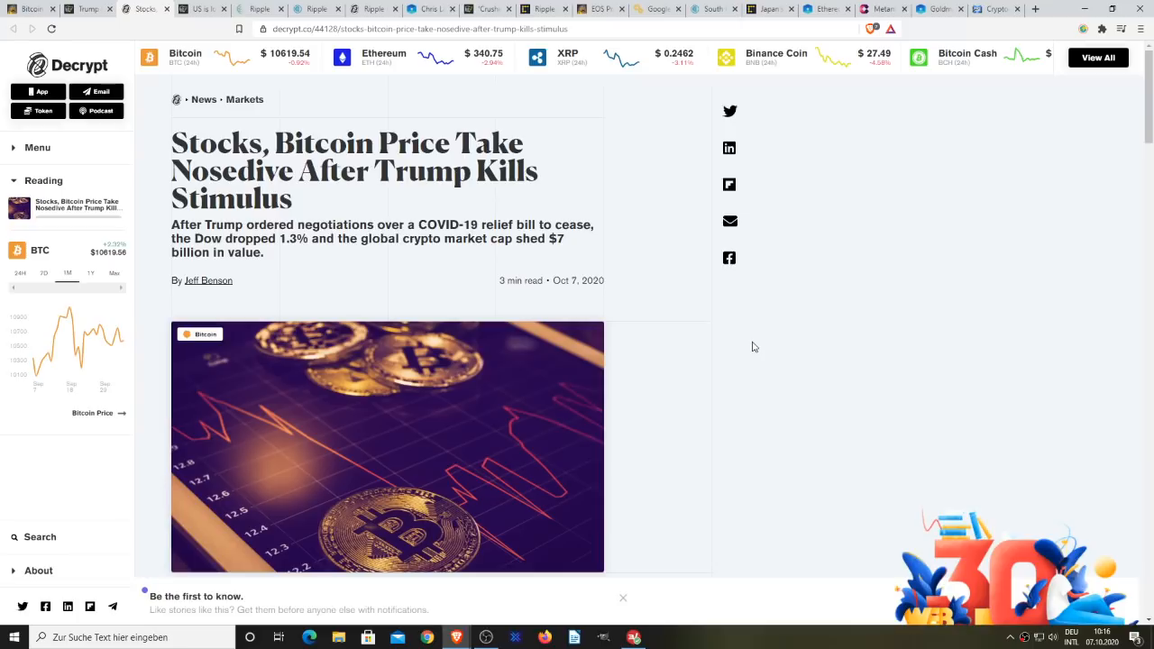
mouse_move(453, 209)
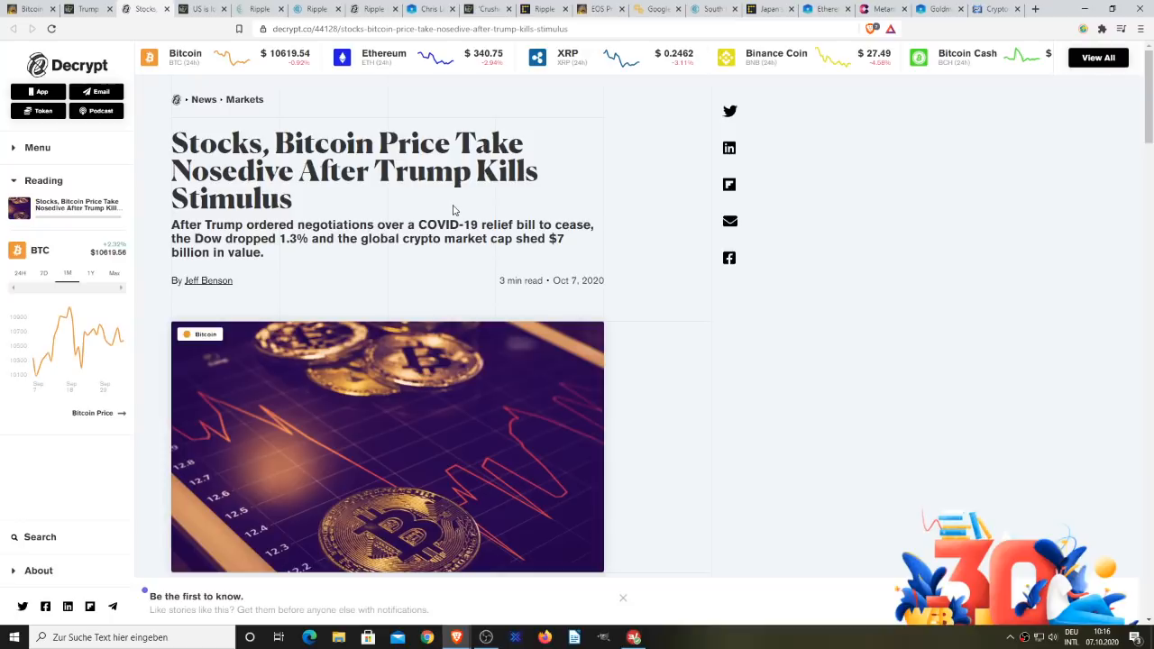
mouse_move(215, 26)
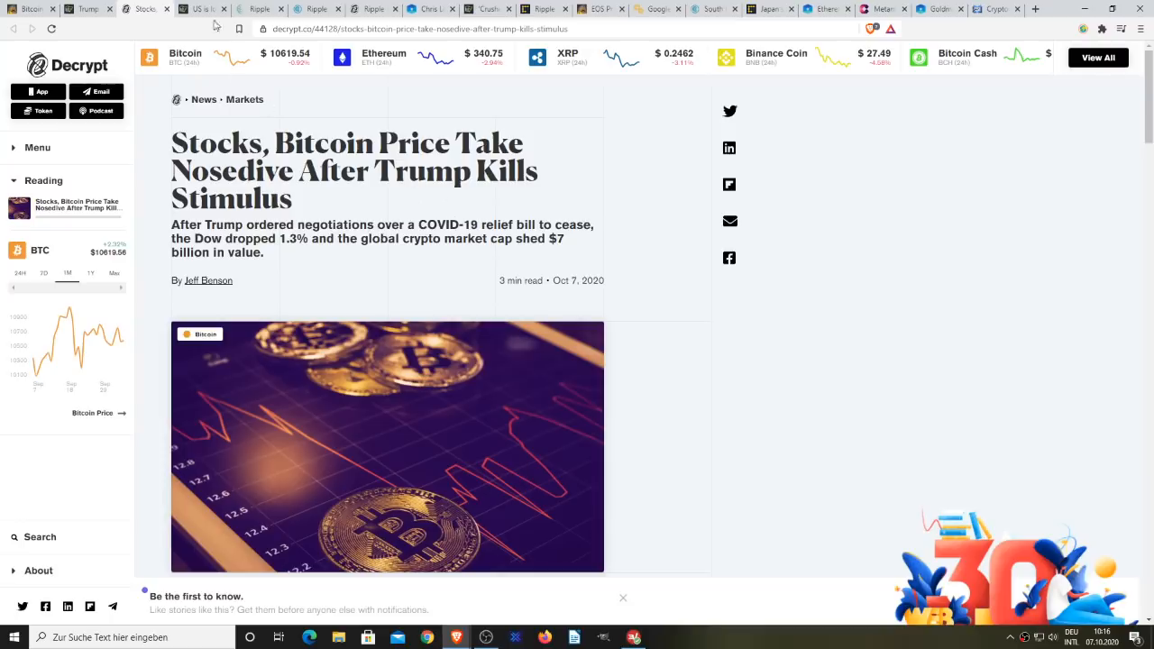
Step: Bring up Cointelegraph's Ripple co-founder 'tech cold war' article and read down to Larsen's quote about China
click(200, 9)
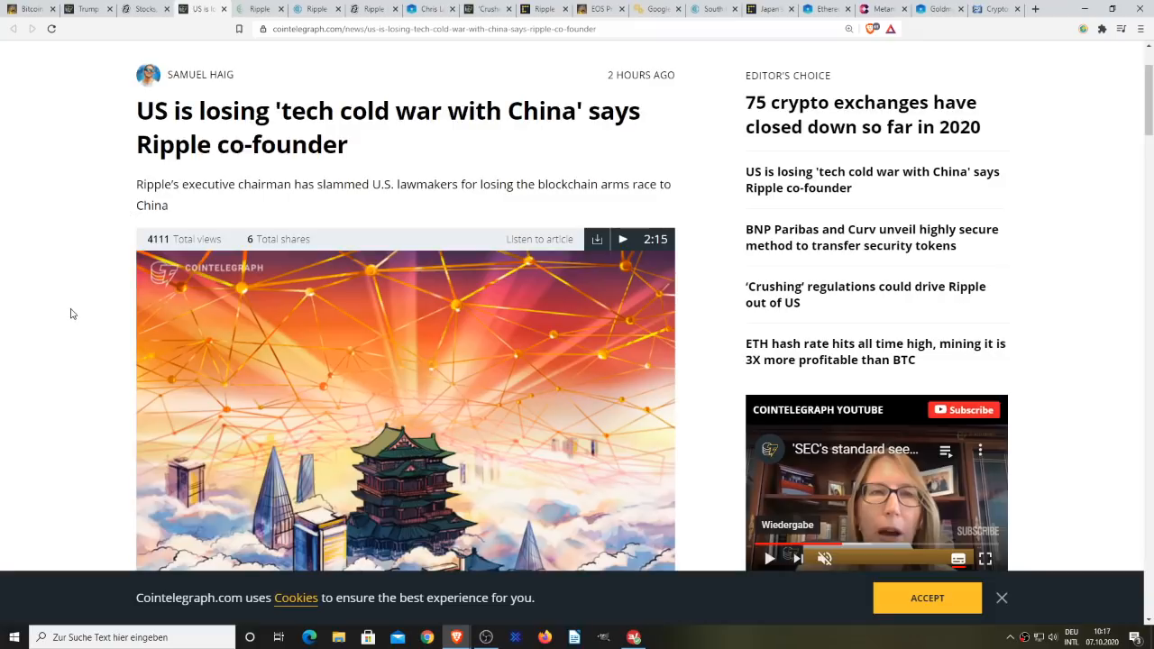
scroll(down, 3)
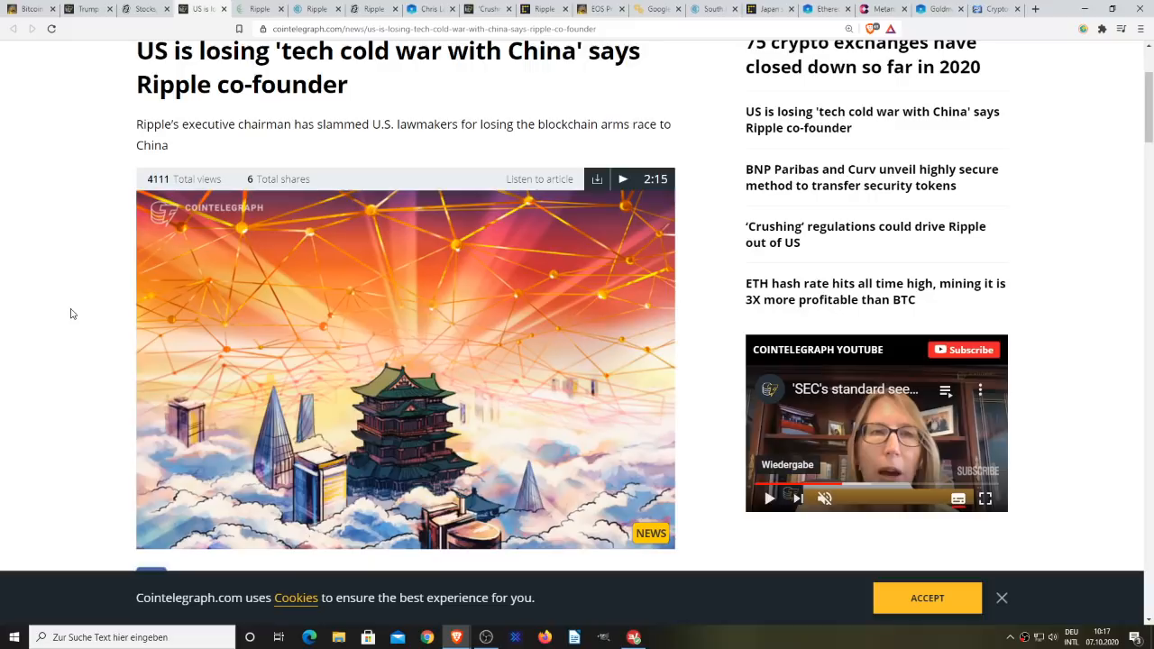
scroll(down, 3)
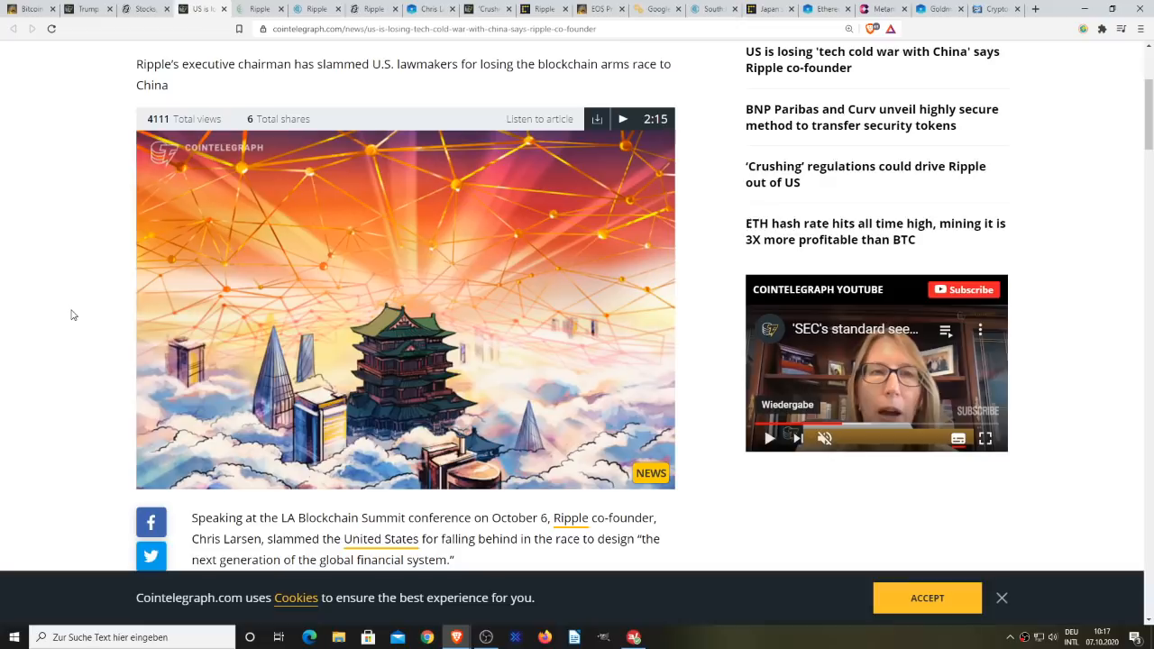
scroll(down, 3)
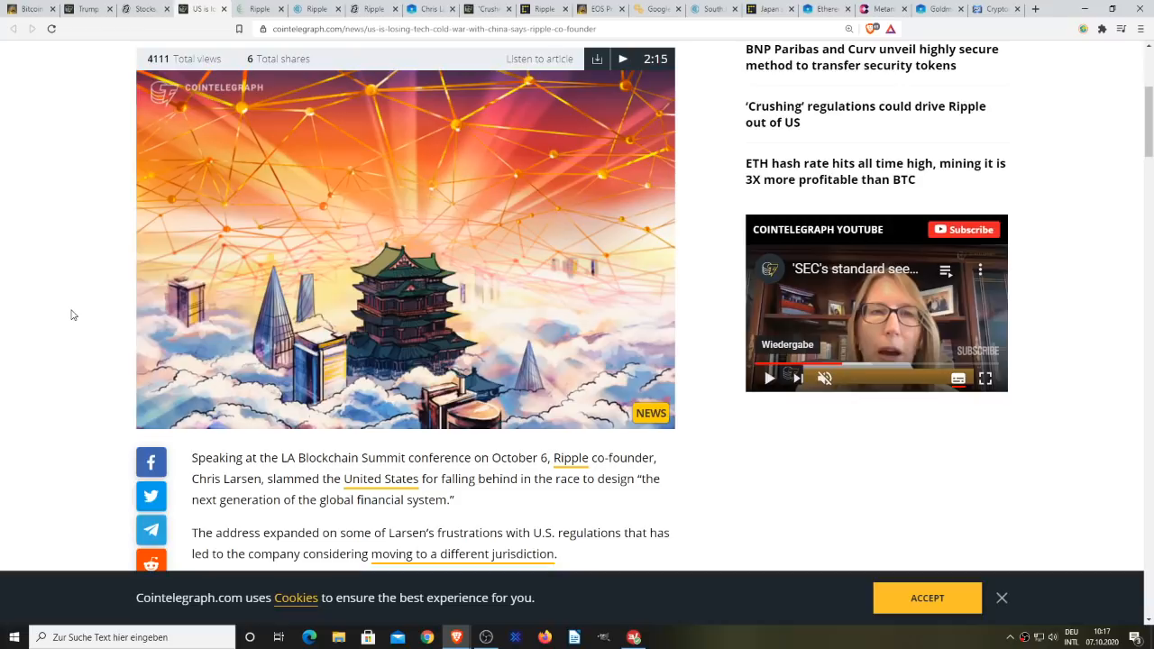
scroll(down, 3)
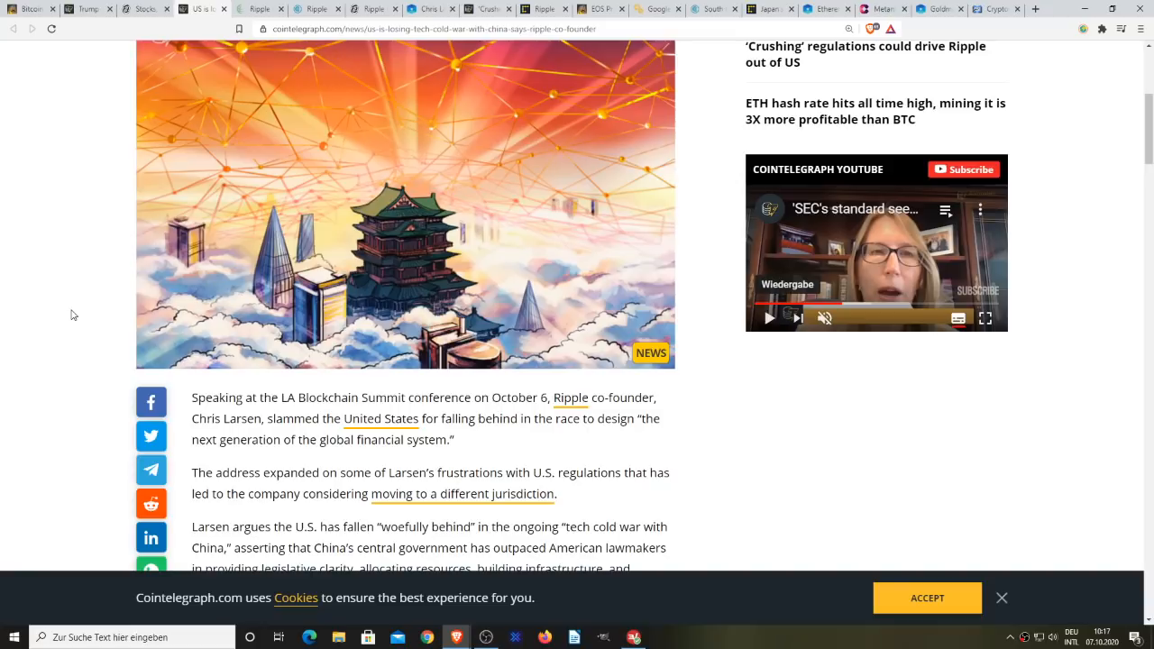
scroll(down, 3)
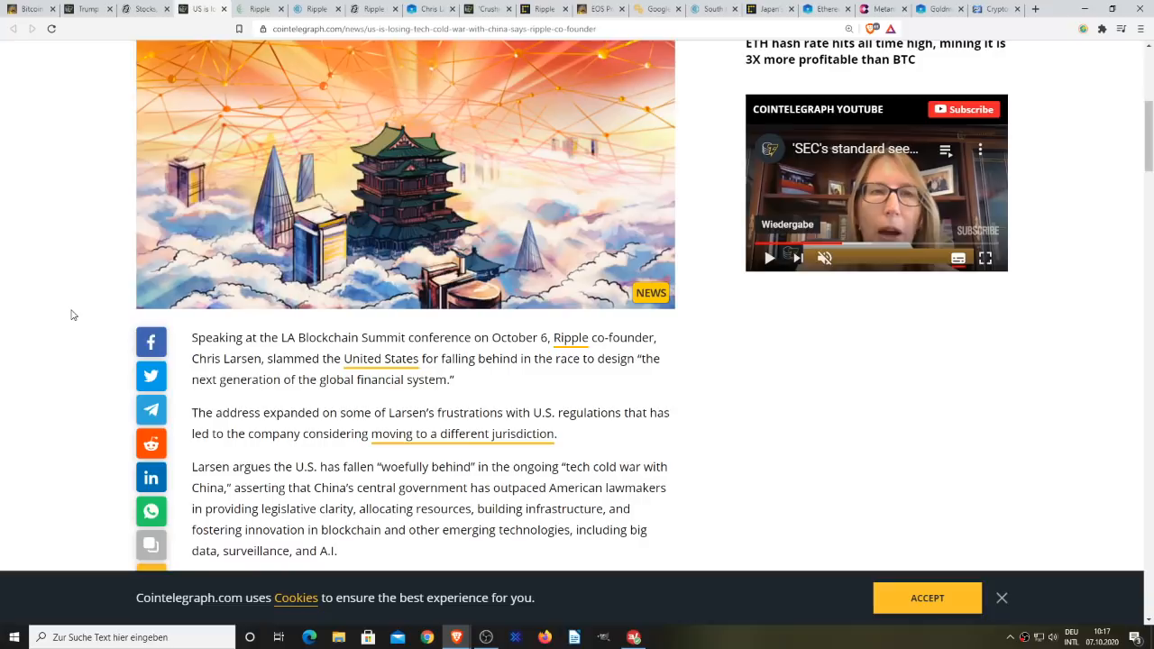
scroll(down, 3)
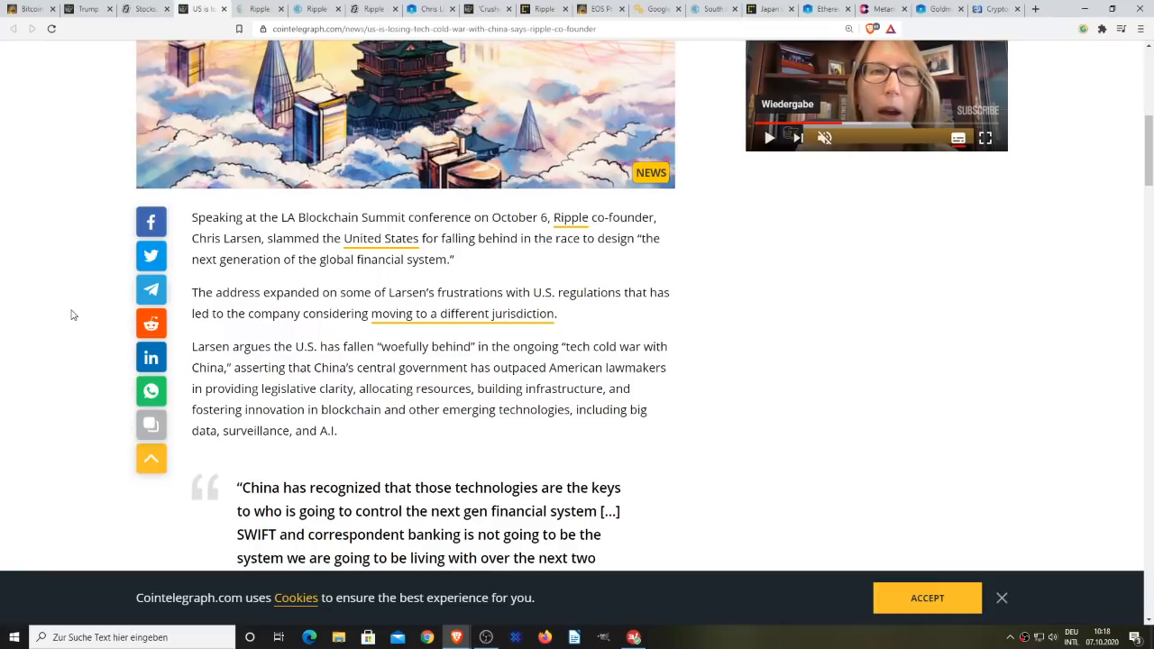
mouse_move(743, 379)
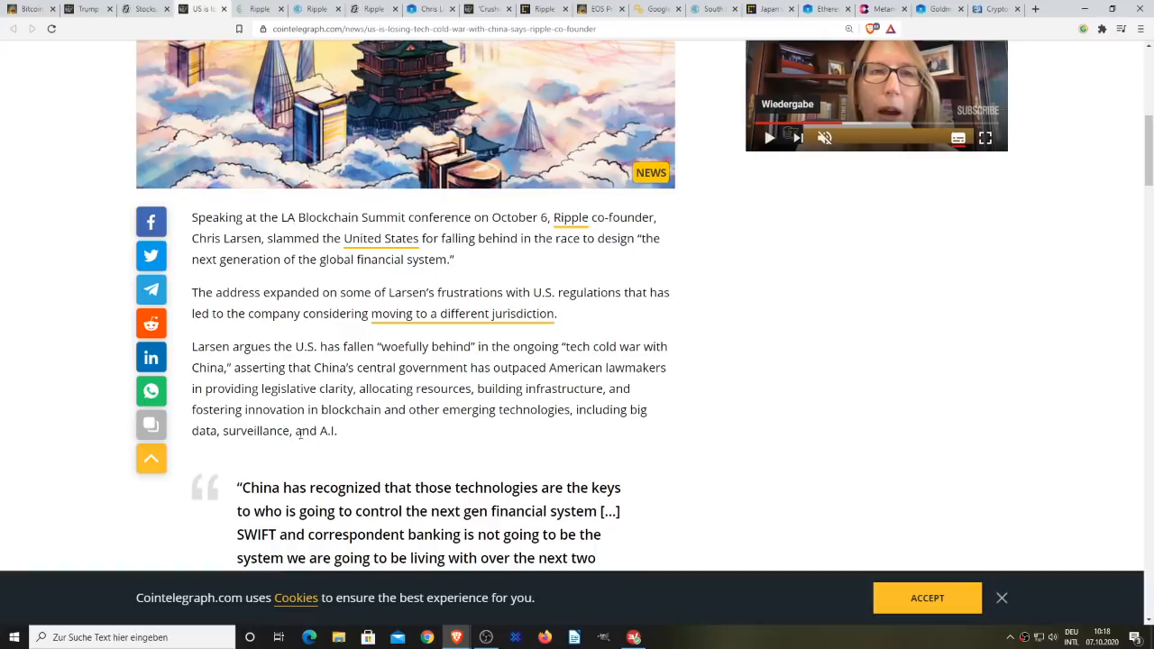
mouse_move(802, 389)
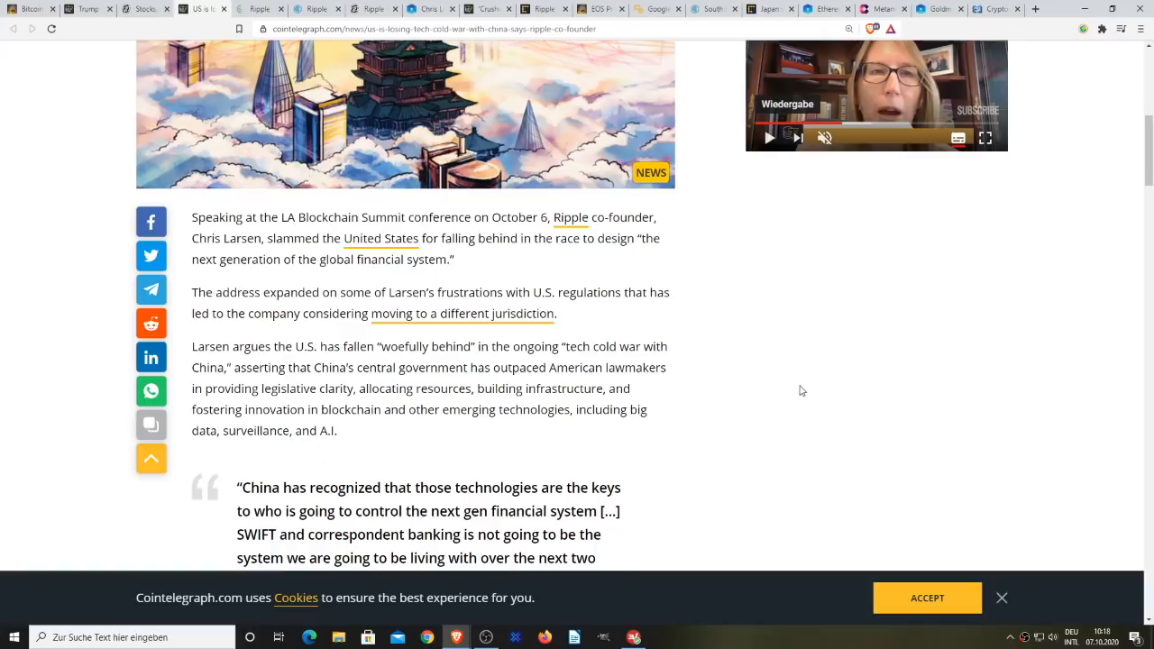
mouse_move(780, 364)
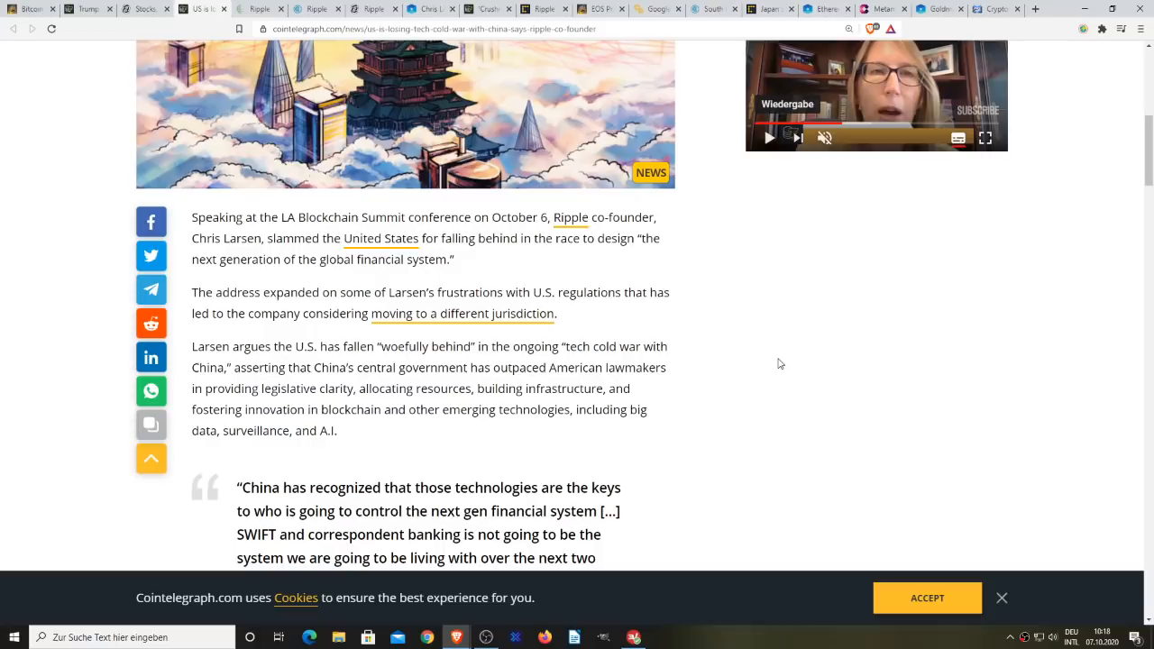
scroll(down, 3)
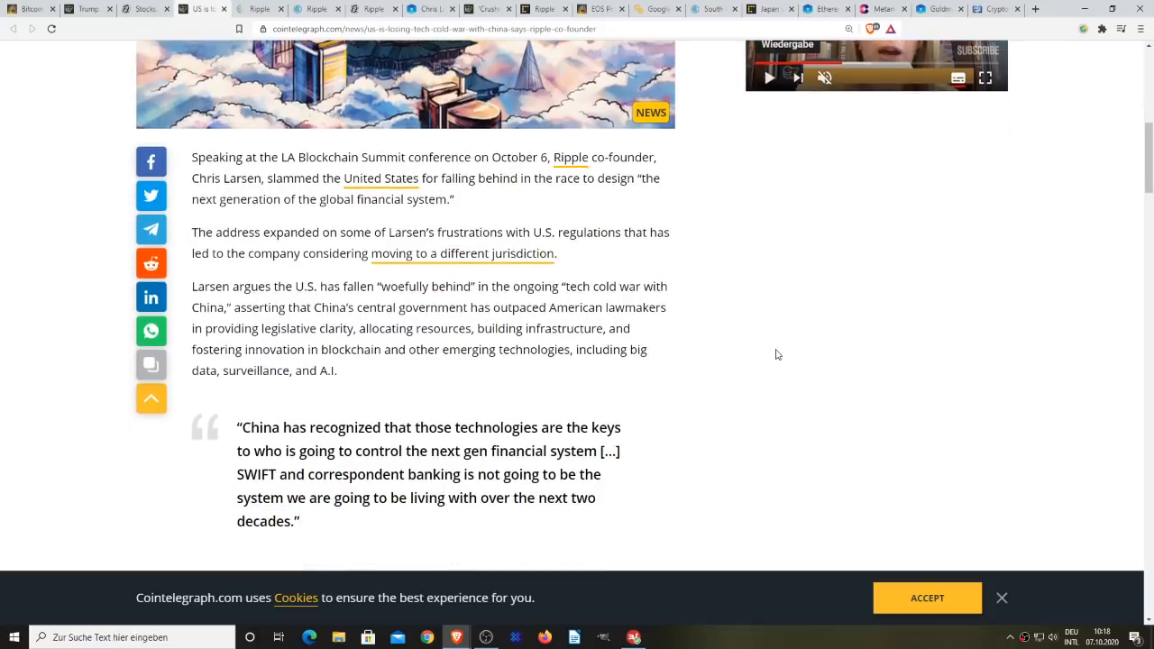
scroll(down, 3)
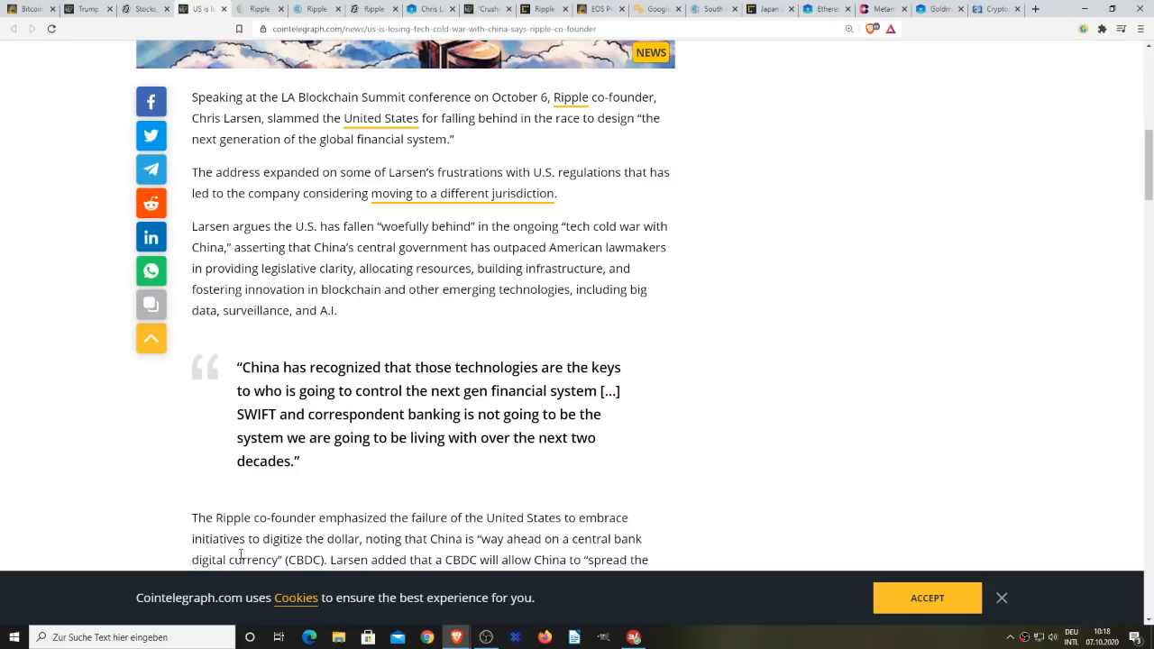
mouse_move(335, 544)
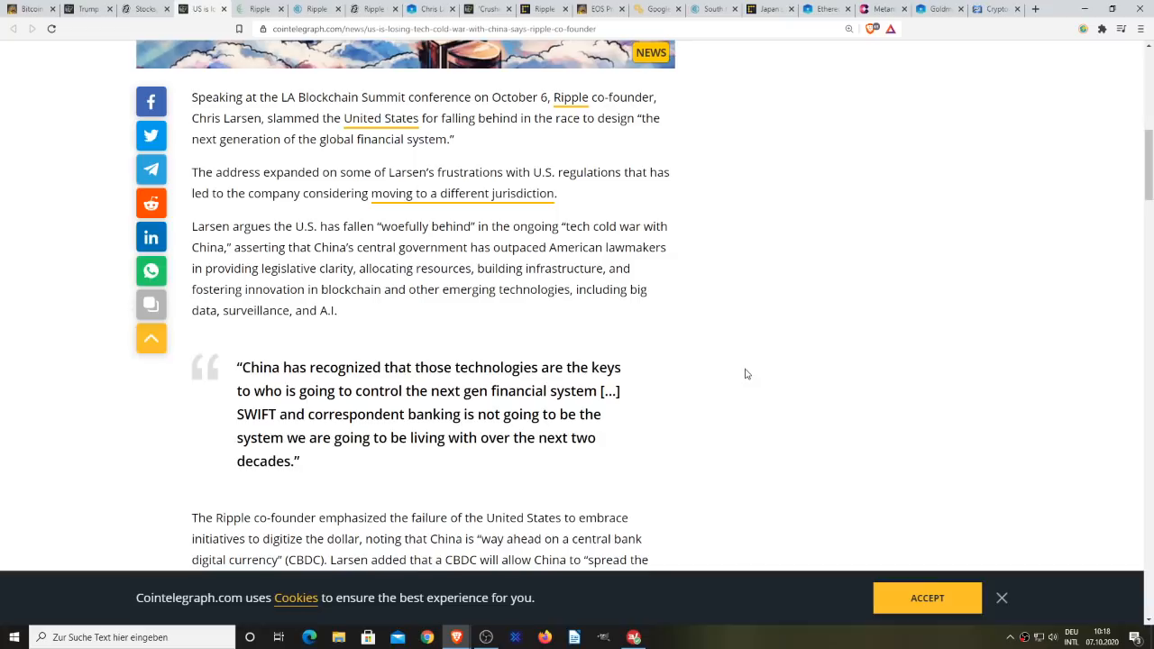
scroll(down, 3)
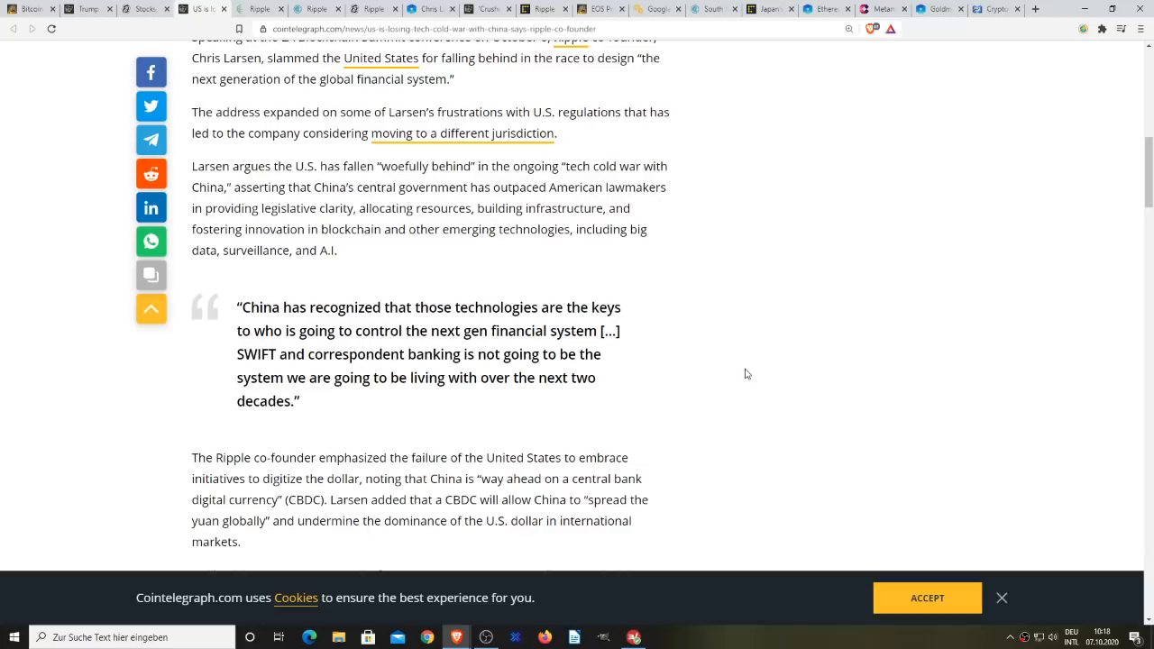
mouse_move(703, 383)
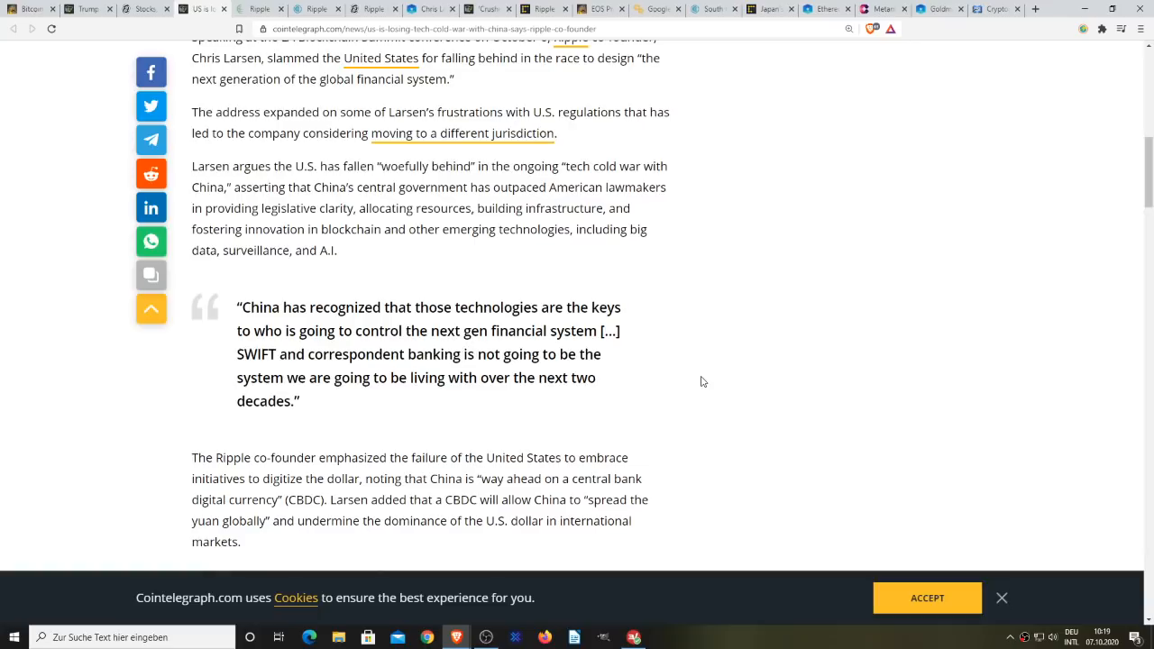
mouse_move(678, 379)
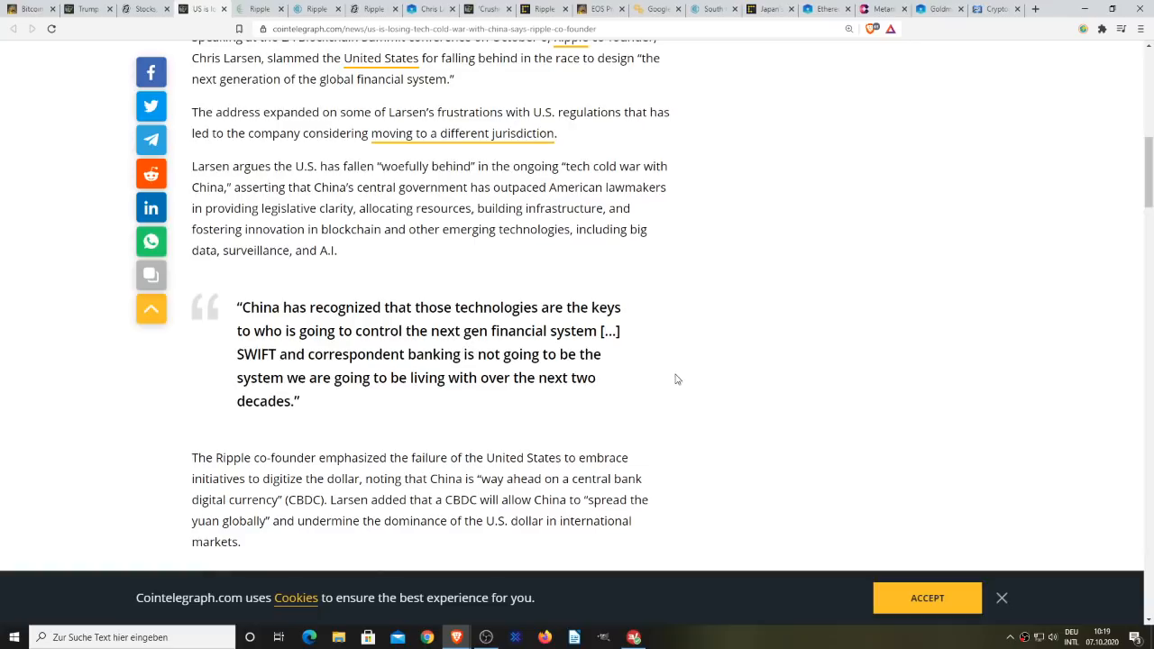
mouse_move(681, 373)
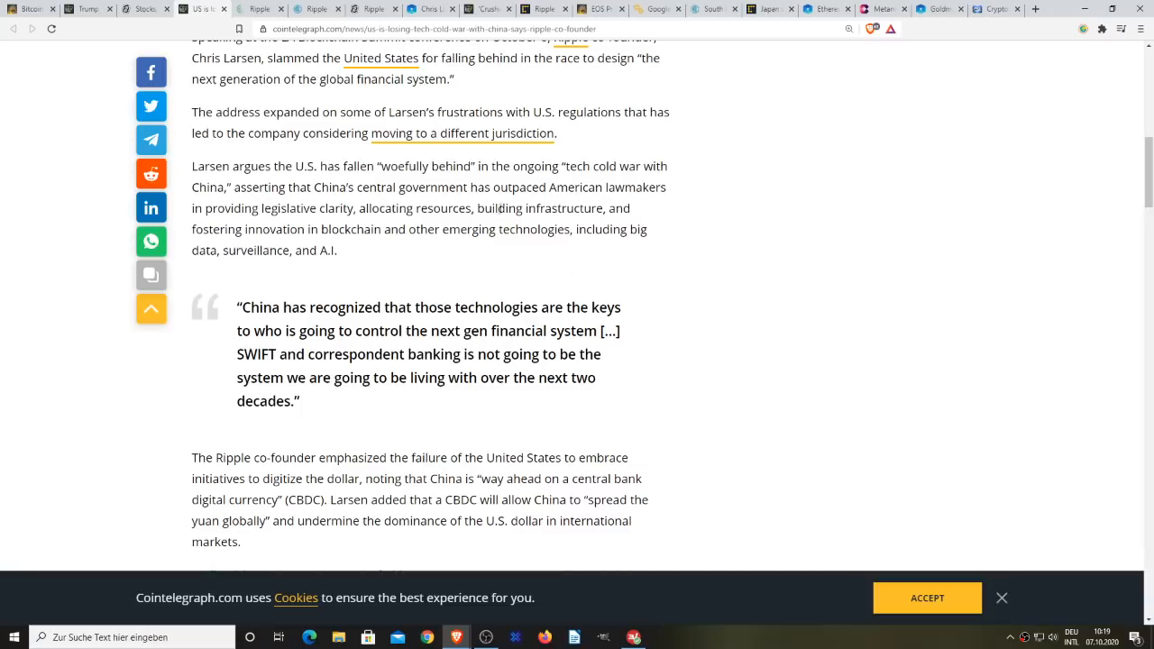
mouse_move(465, 287)
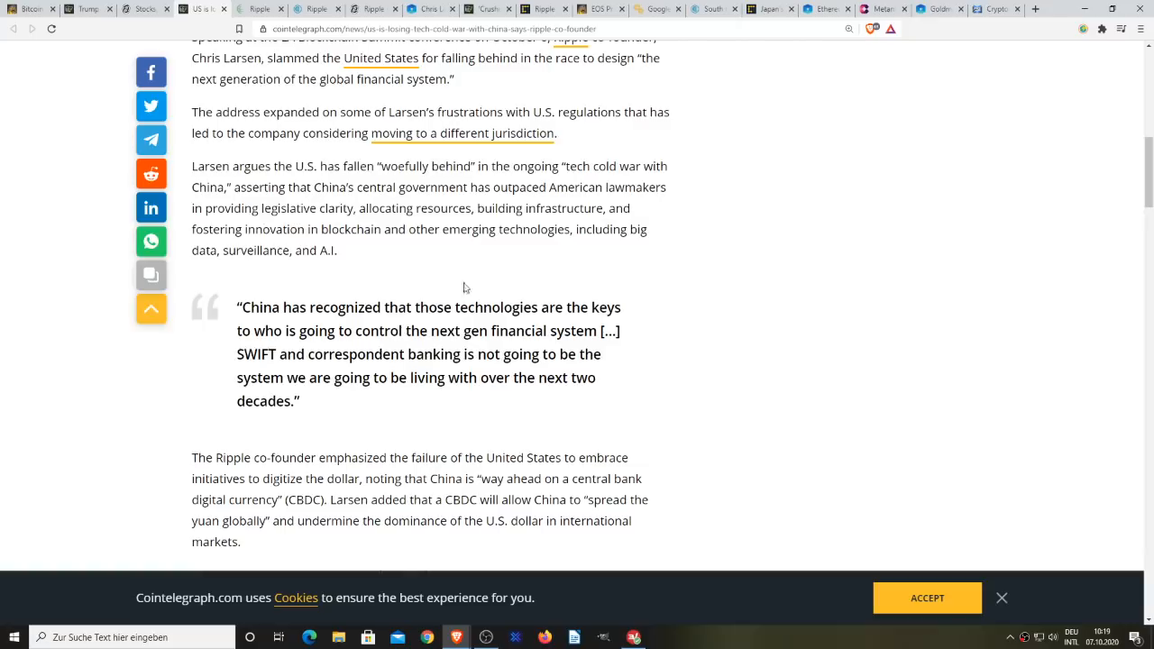
mouse_move(690, 298)
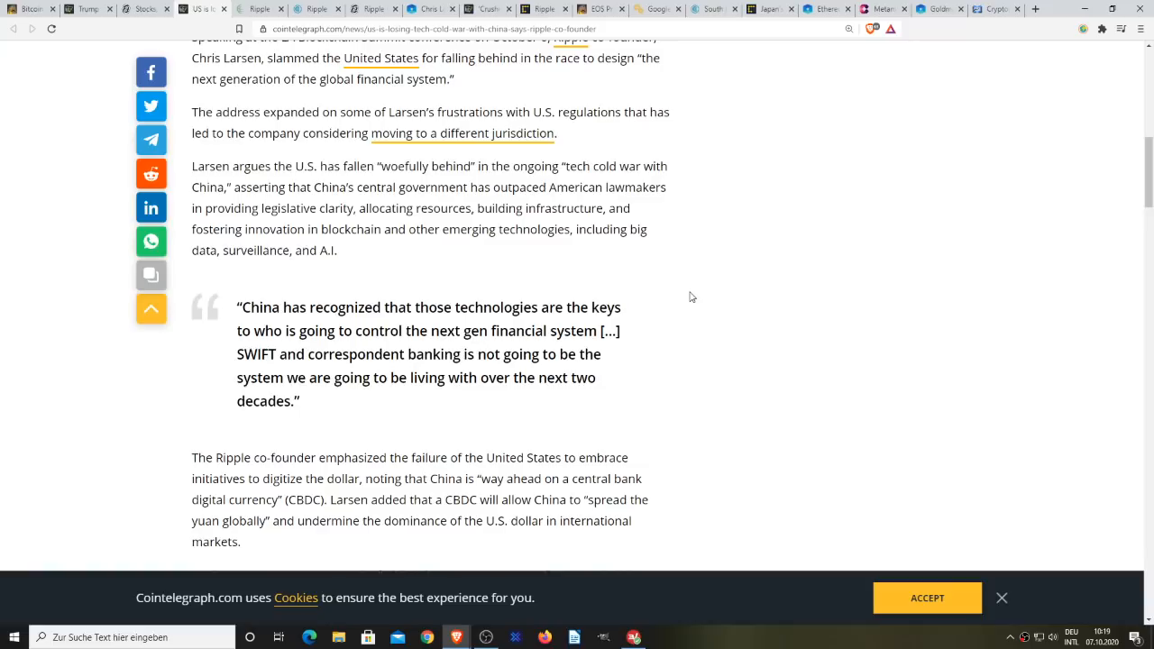
mouse_move(707, 281)
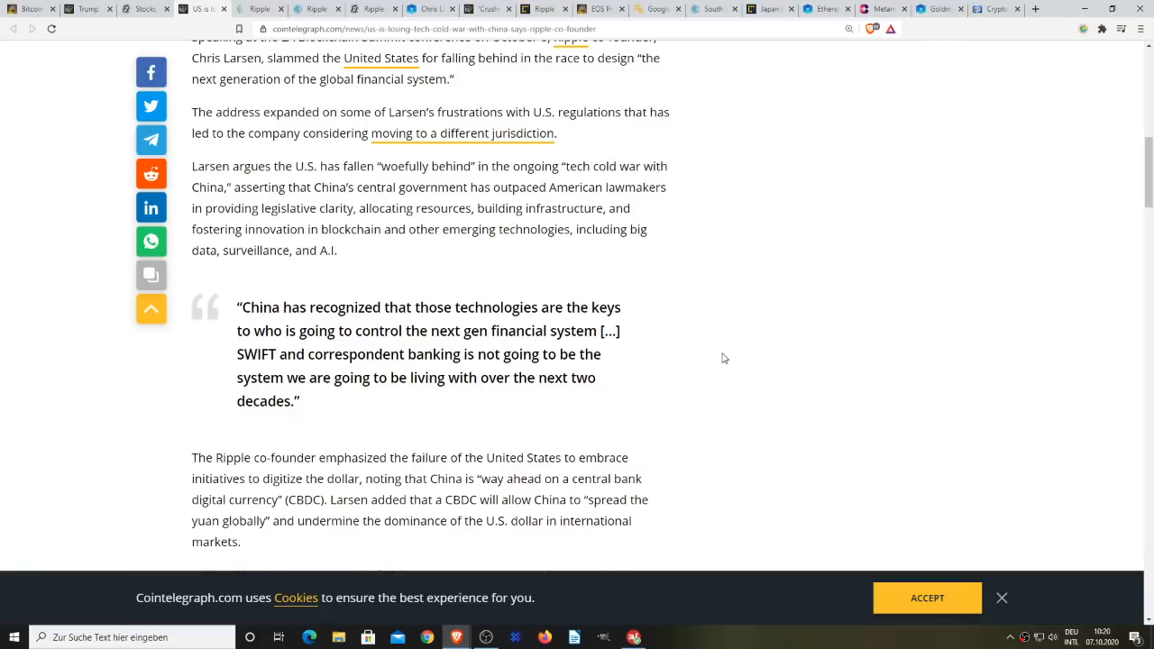
mouse_move(256, 21)
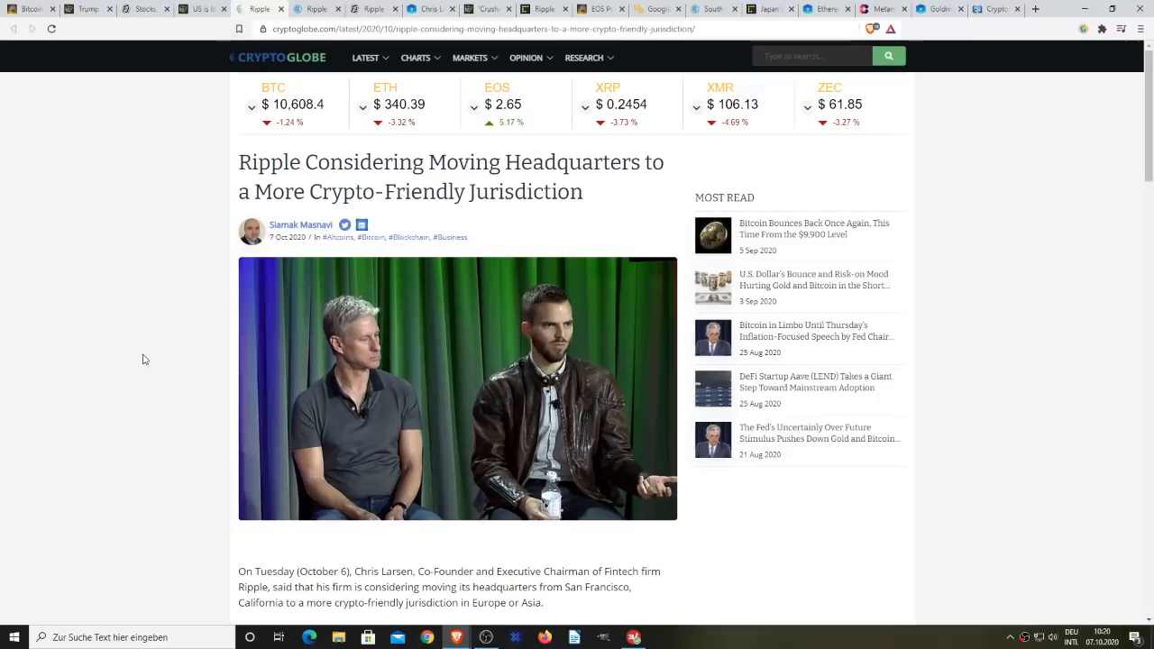
mouse_move(151, 339)
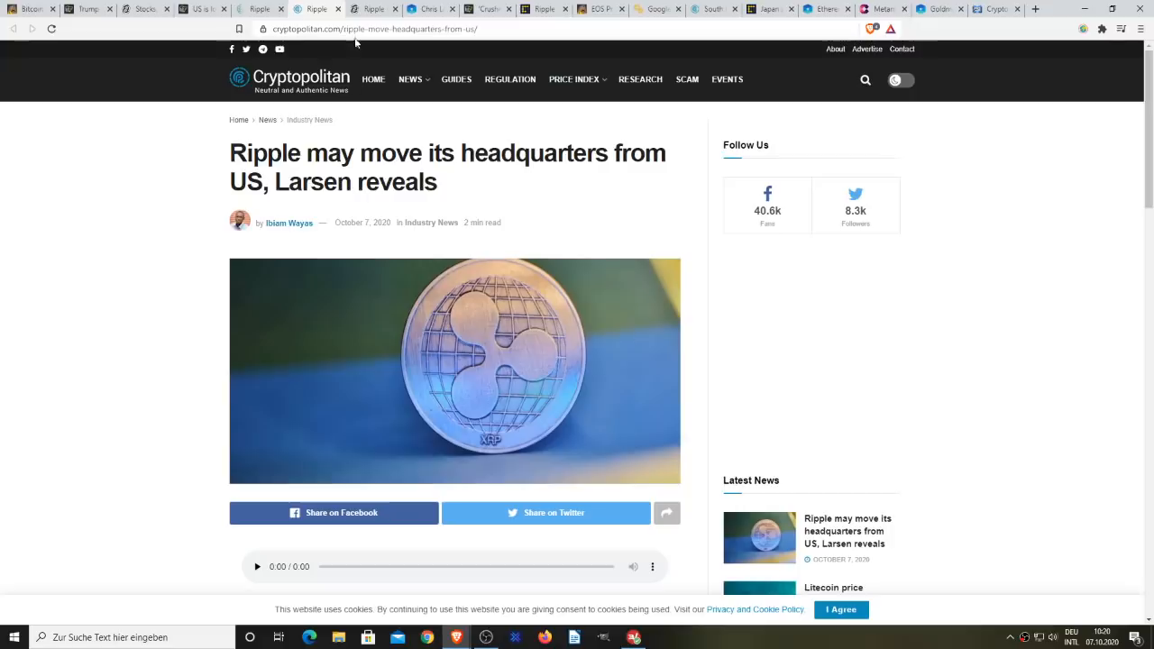
Step: Flip through Decrypt, The Block and CoinDesk Ripple articles, ending on Cointelegraph's 'Crushing' regulations story
click(371, 9)
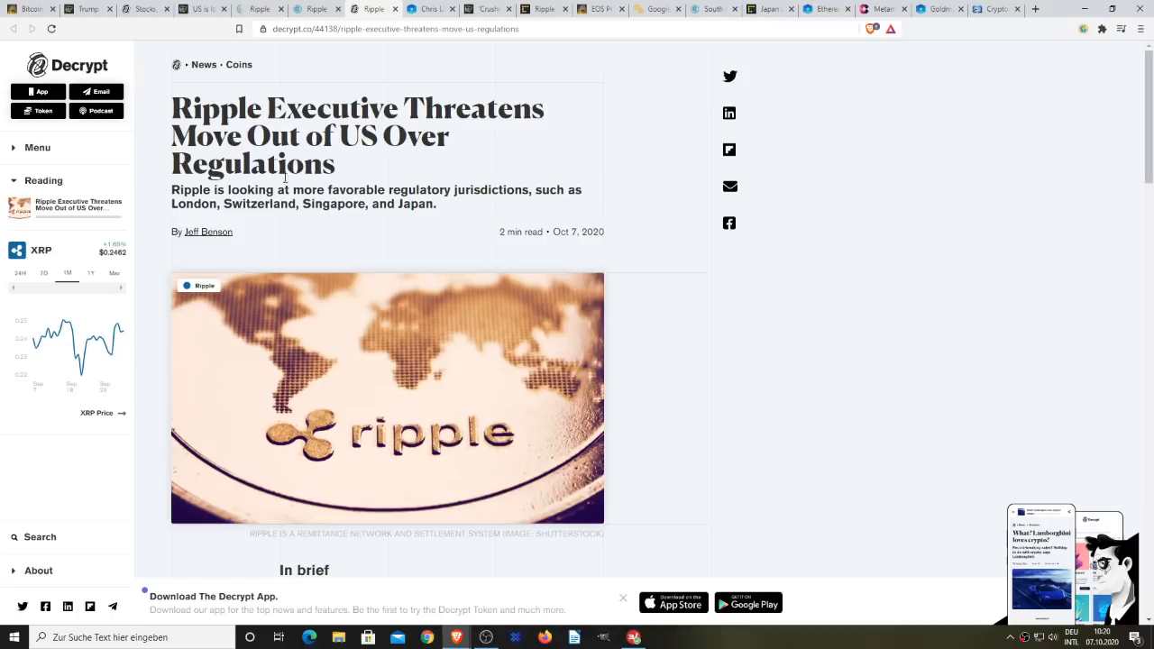
mouse_move(341, 147)
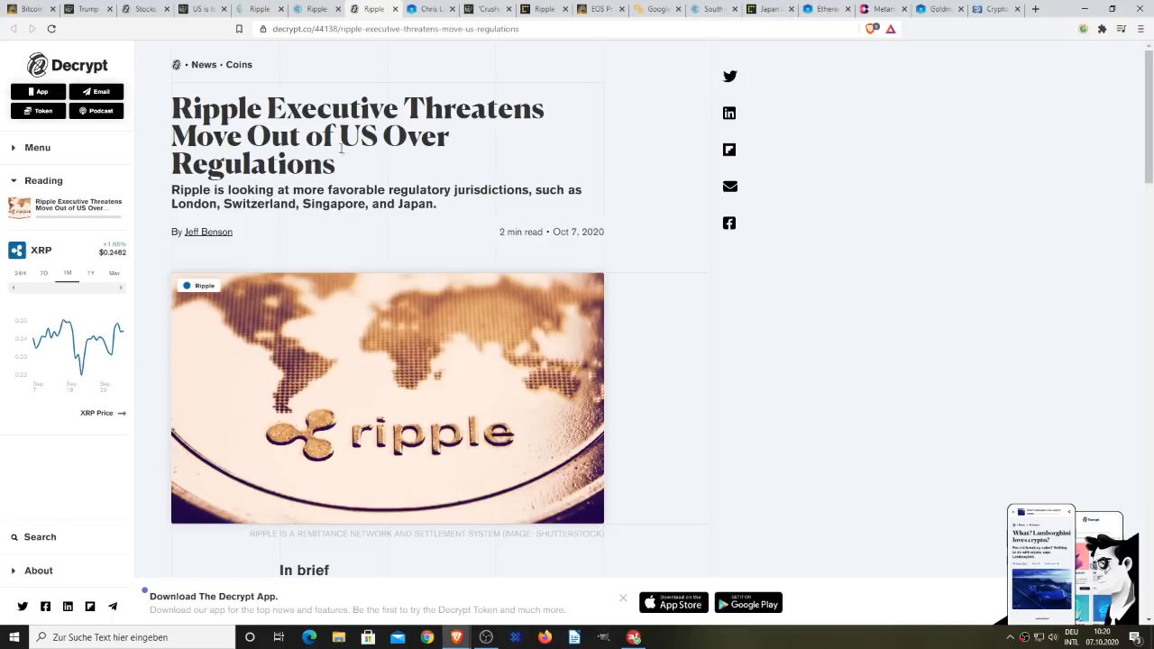
click(429, 9)
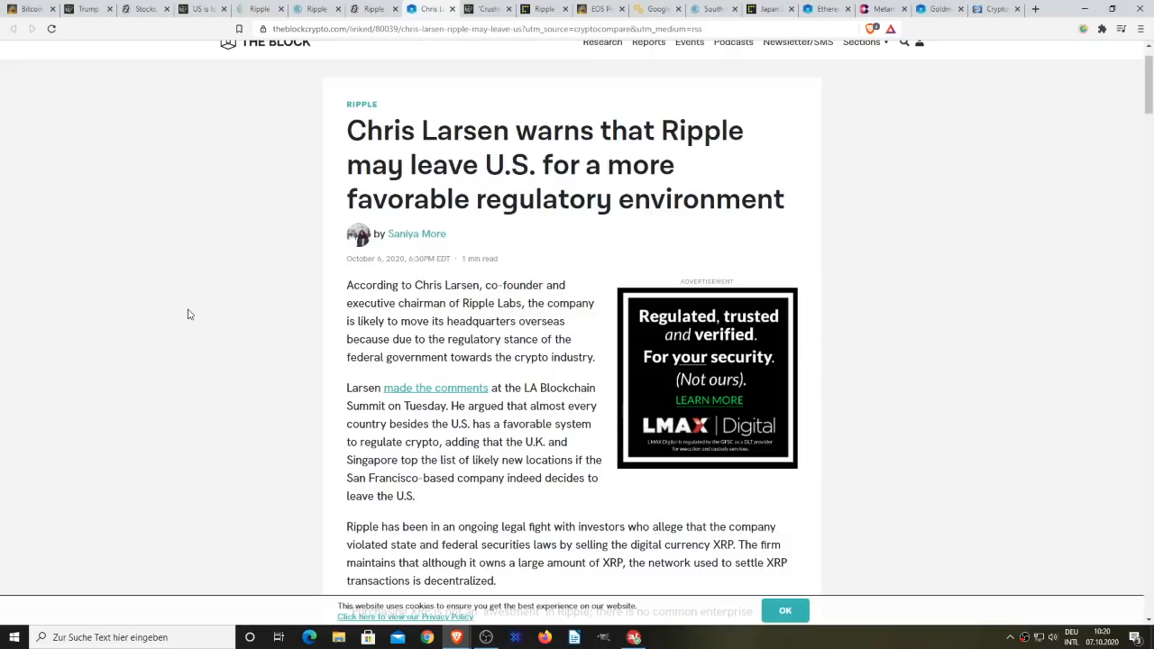
mouse_move(183, 328)
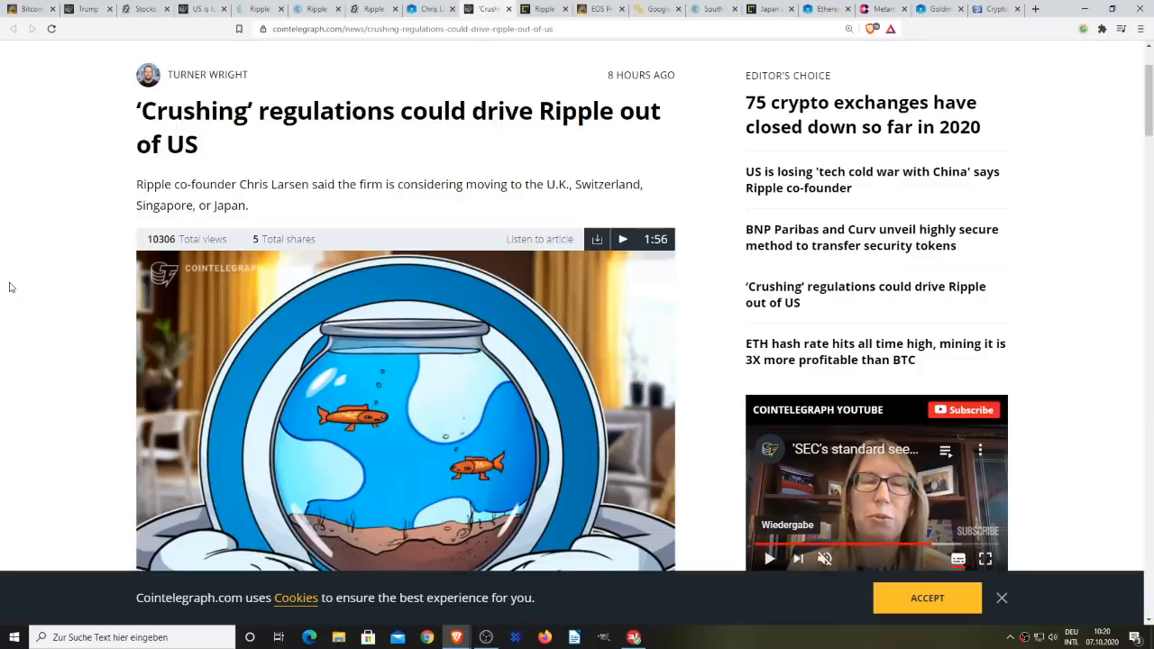
click(544, 9)
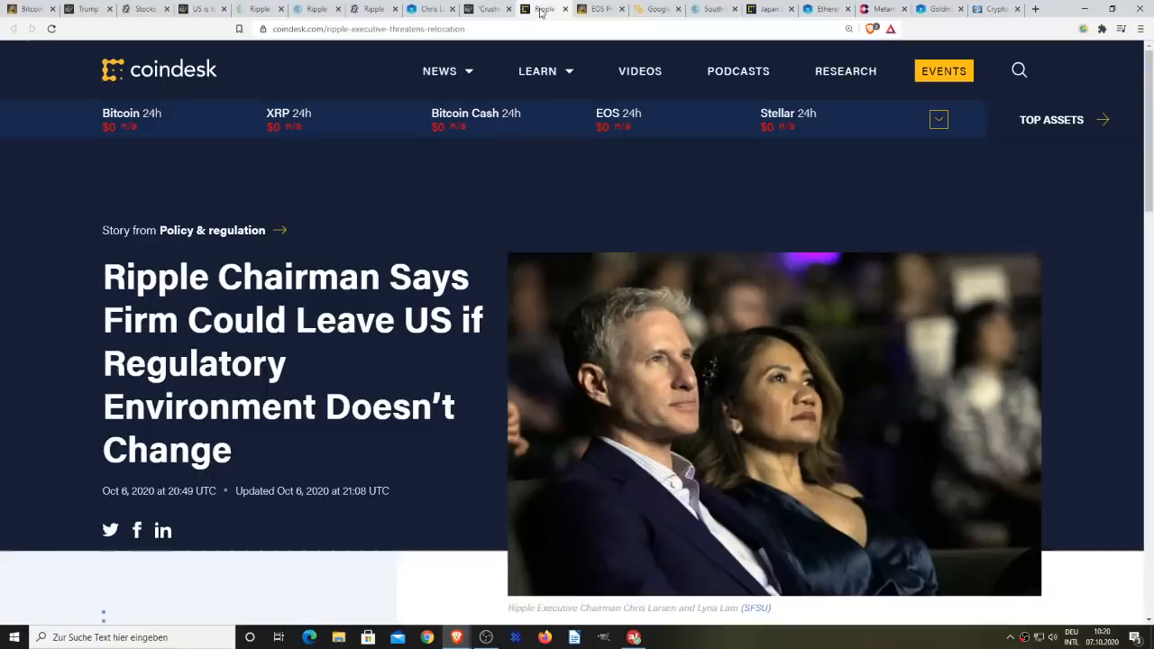
mouse_move(50, 328)
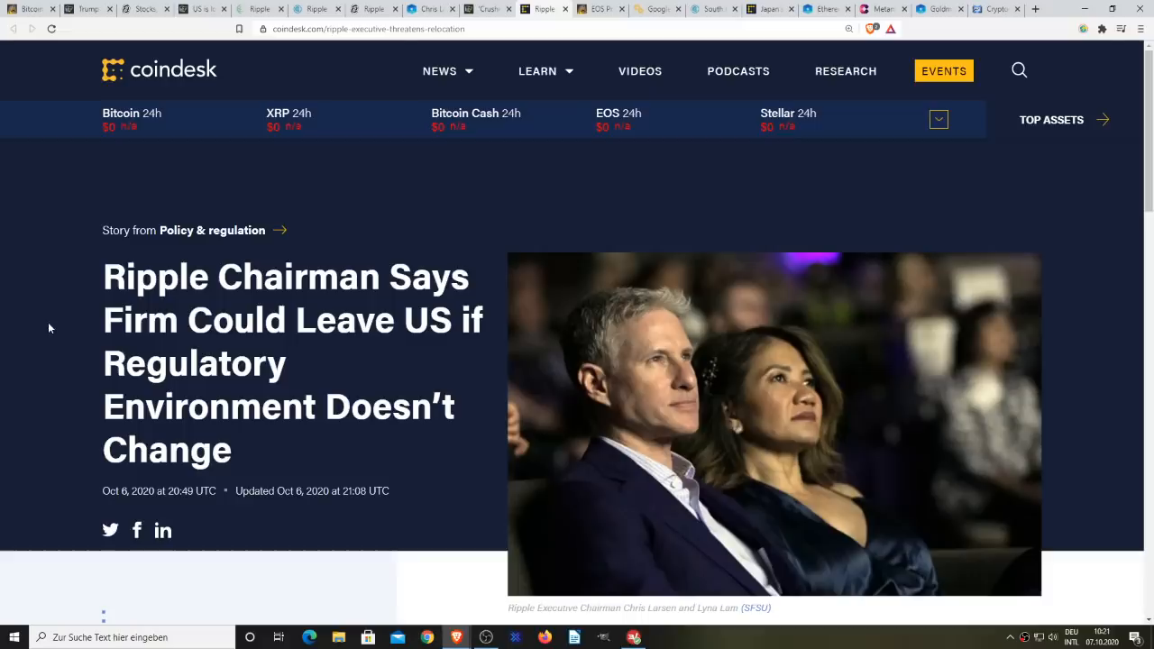
click(486, 9)
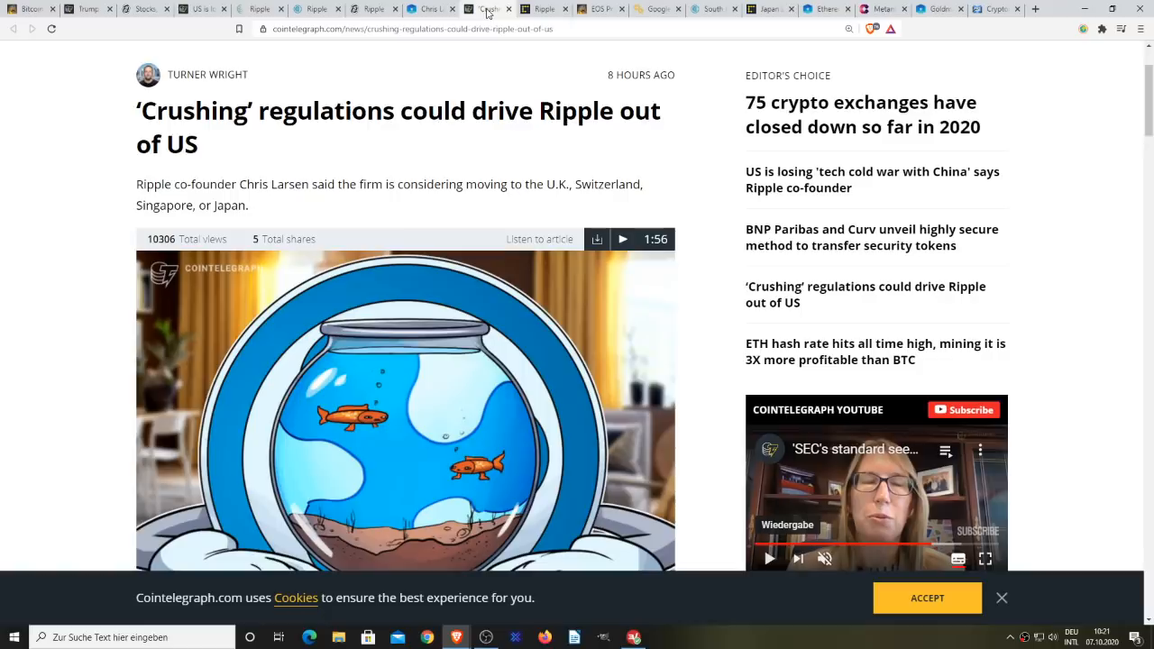
mouse_move(703, 263)
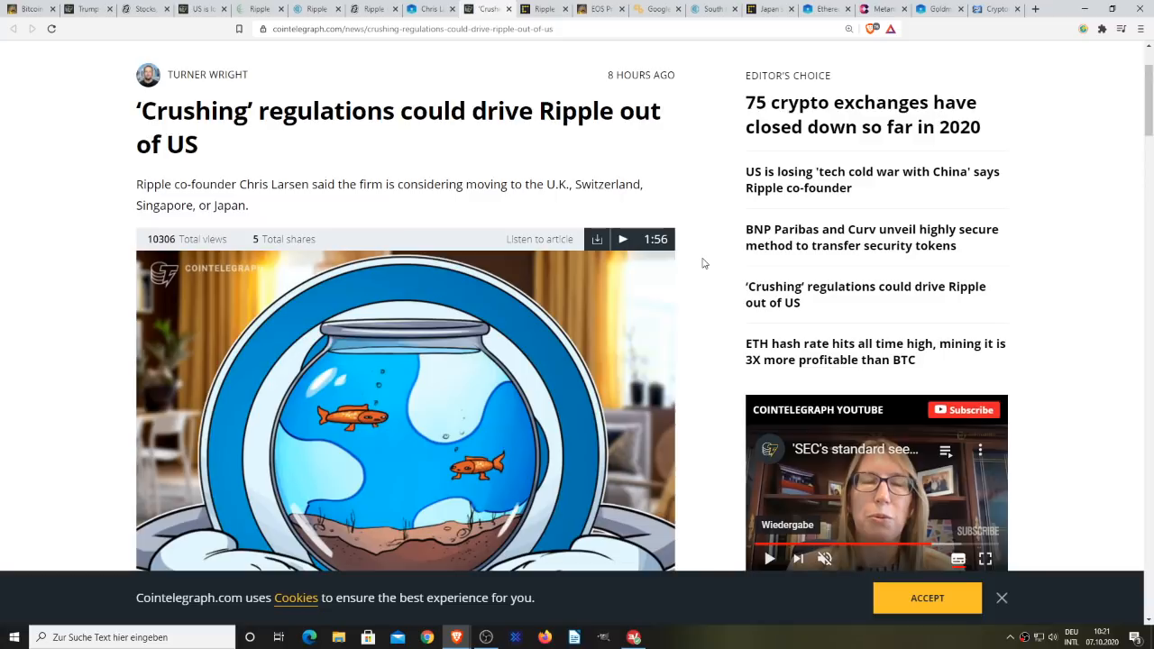
Step: Switch to The Block's Chris Larsen article on Ripple possibly leaving the US
click(429, 9)
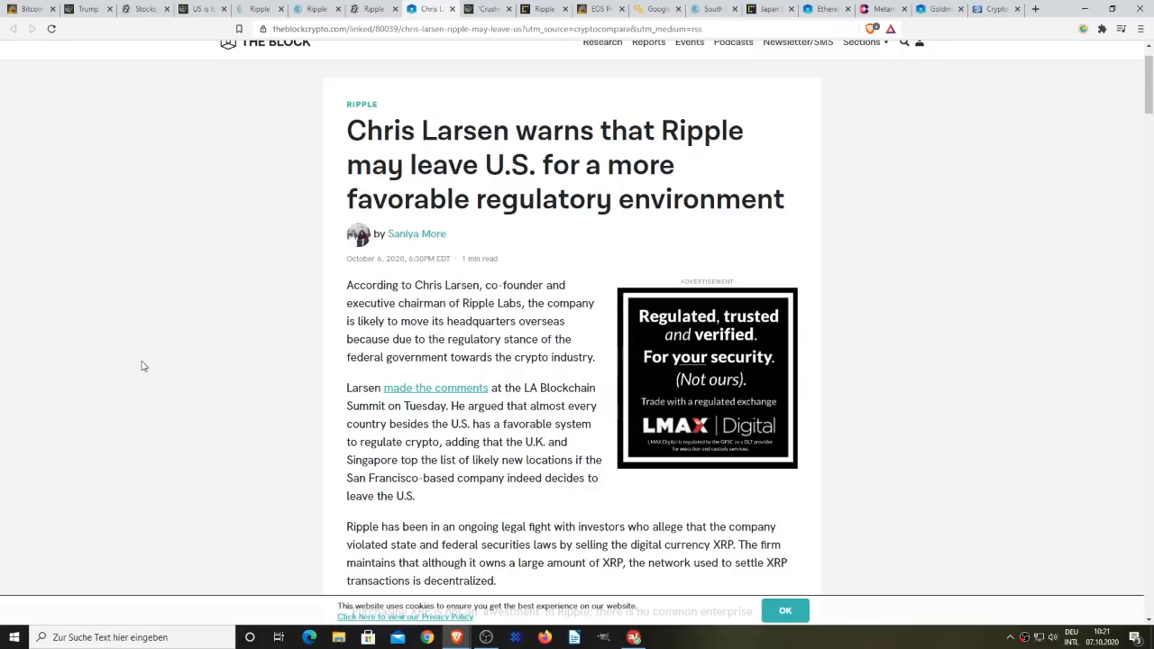
mouse_move(581, 259)
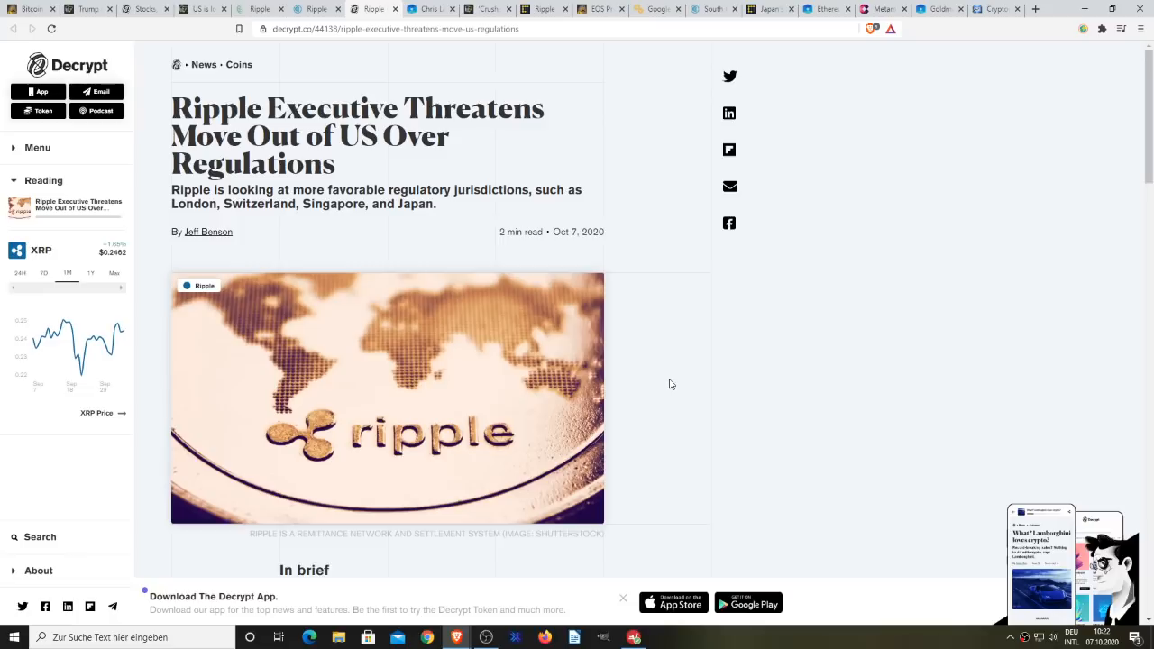
mouse_move(690, 378)
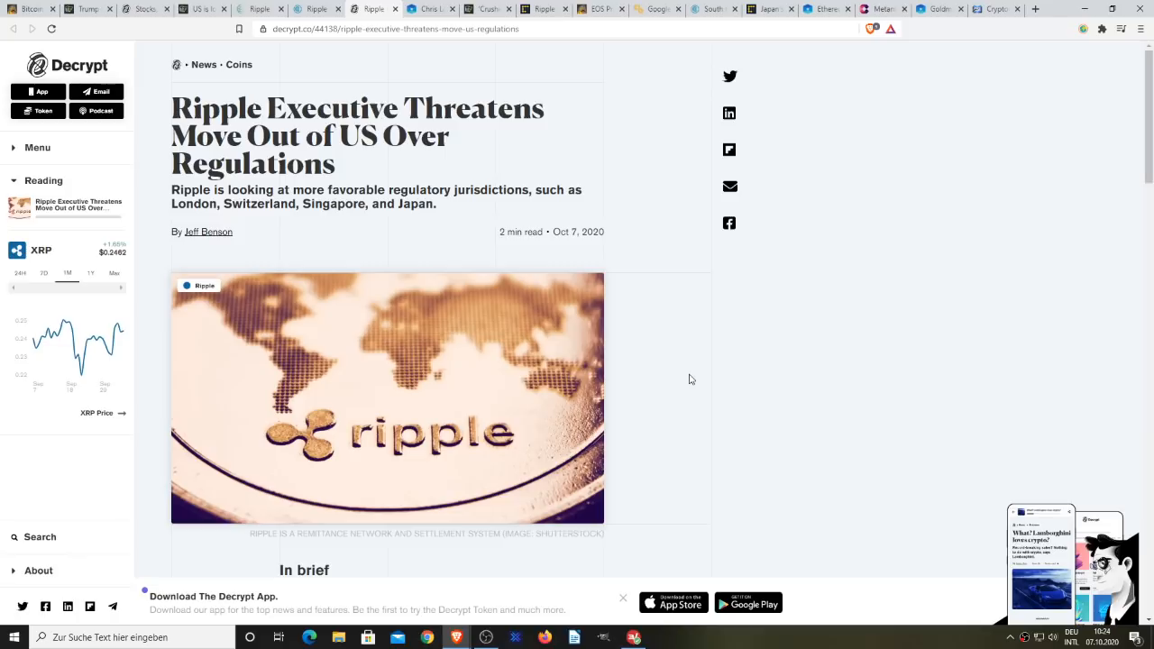
mouse_move(676, 377)
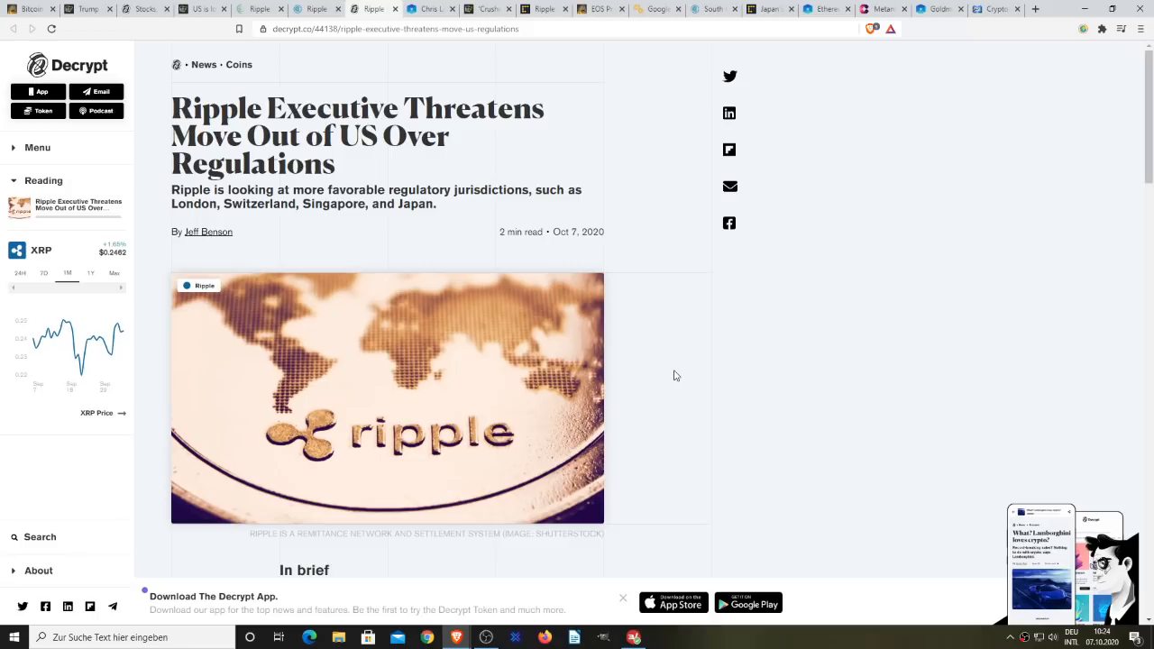
mouse_move(671, 339)
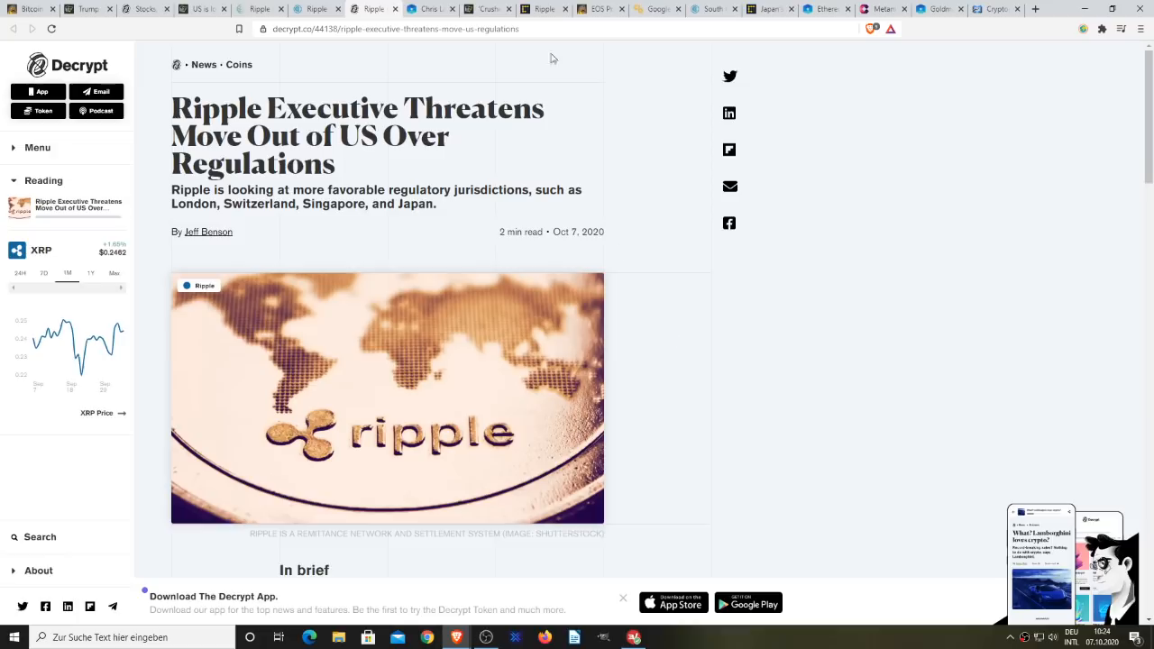
Step: Bring up CoinDesk's 'Ripple Chairman Says Firm Could Leave US' article
click(545, 9)
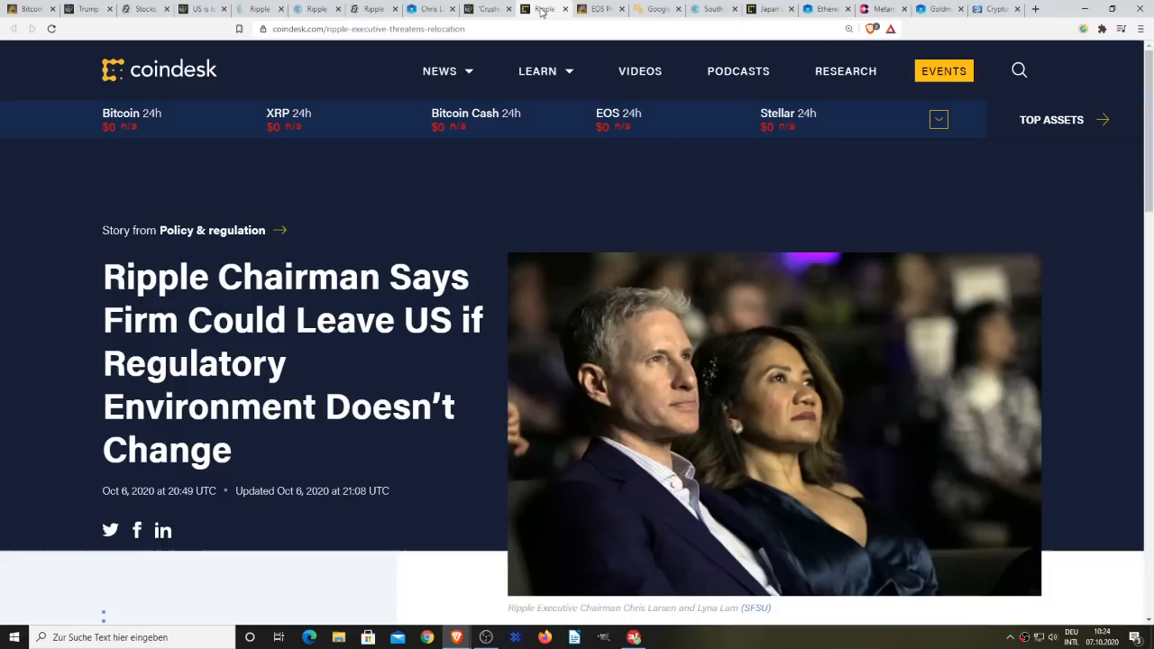
mouse_move(465, 447)
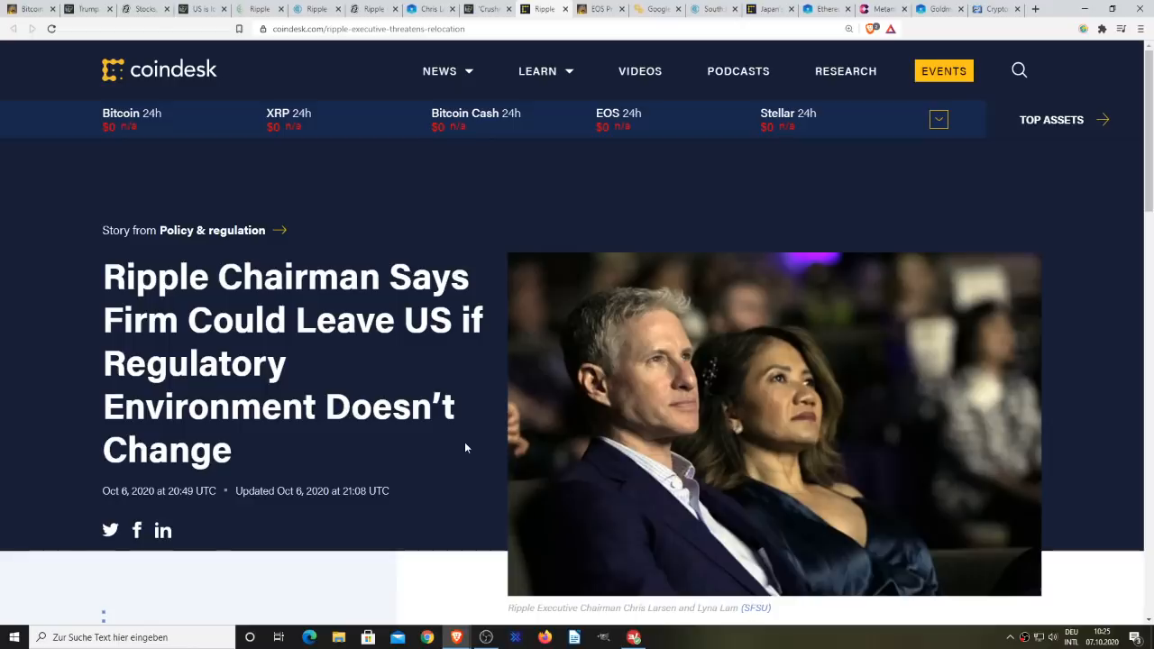
mouse_move(591, 187)
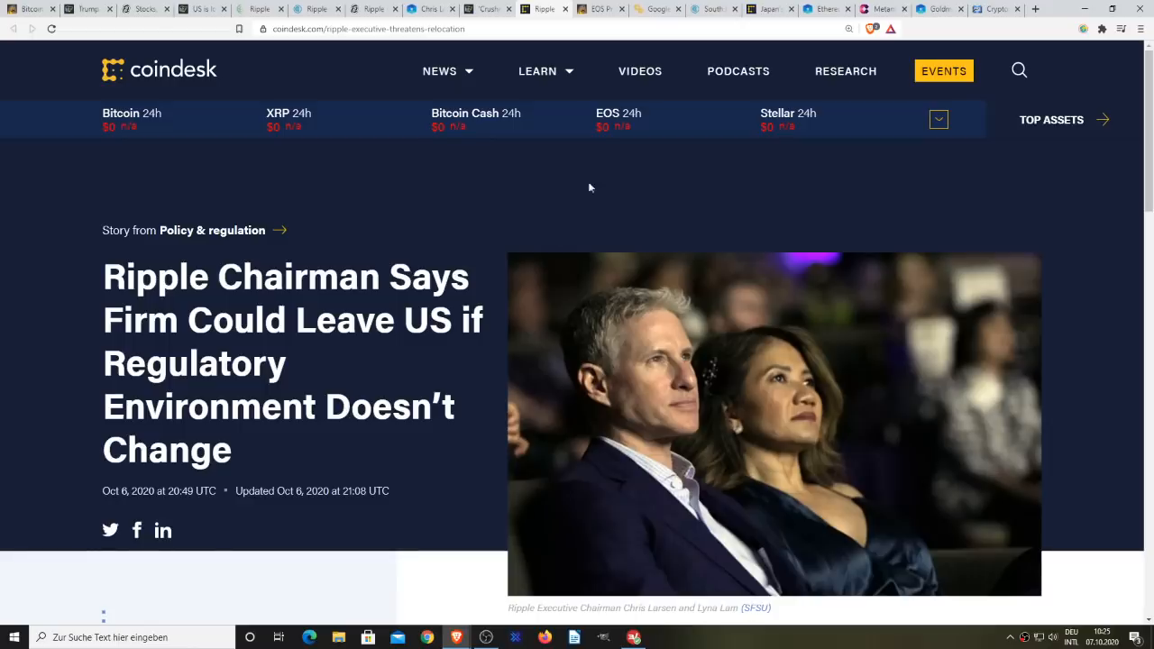
click(598, 7)
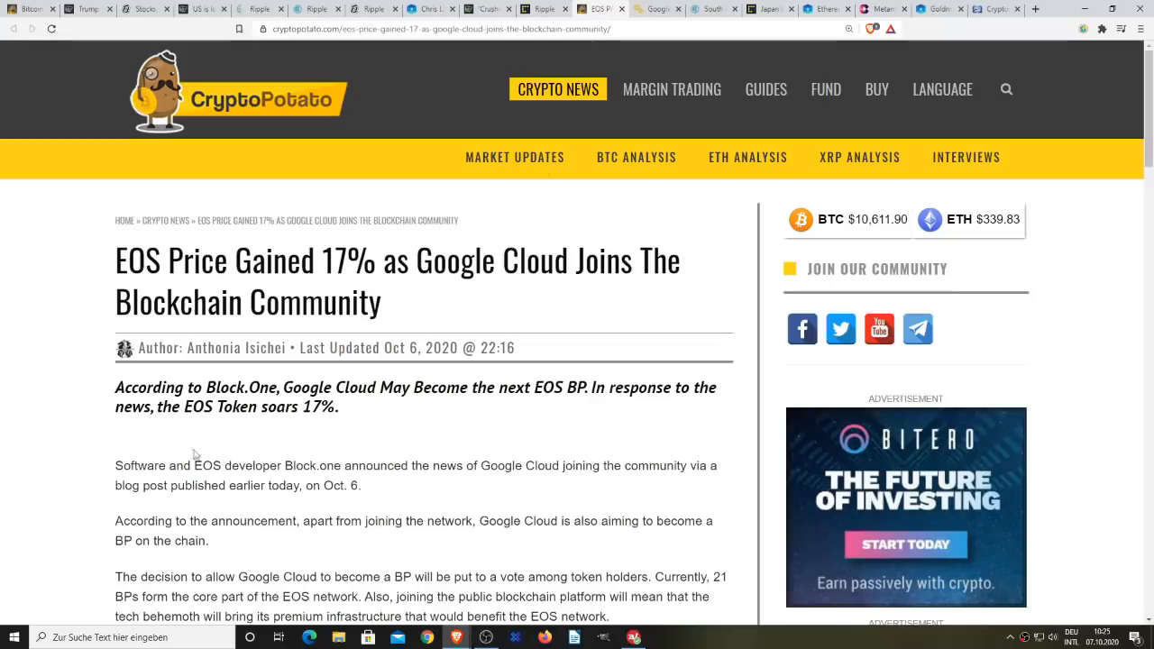
mouse_move(90, 404)
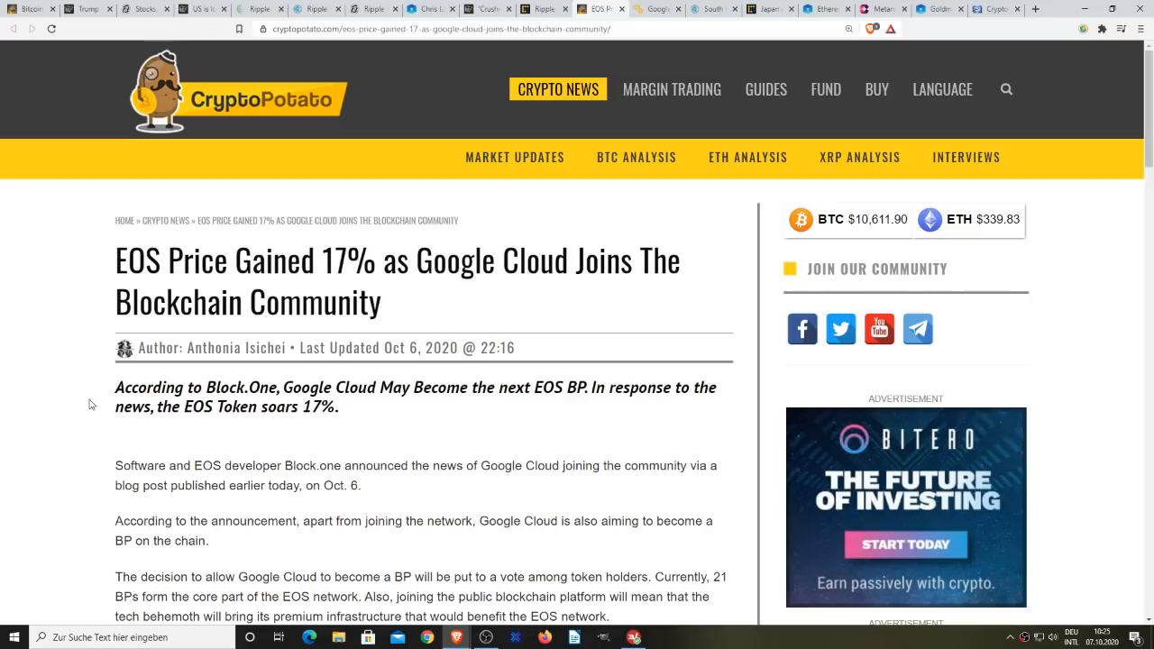
mouse_move(79, 393)
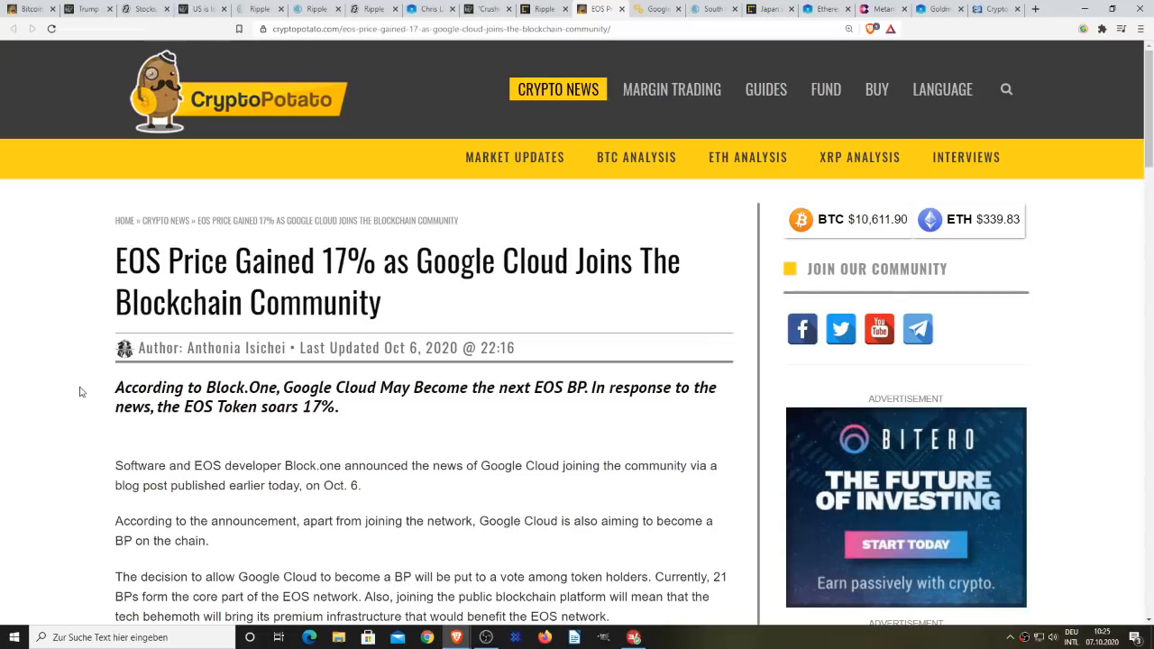
scroll(down, 3)
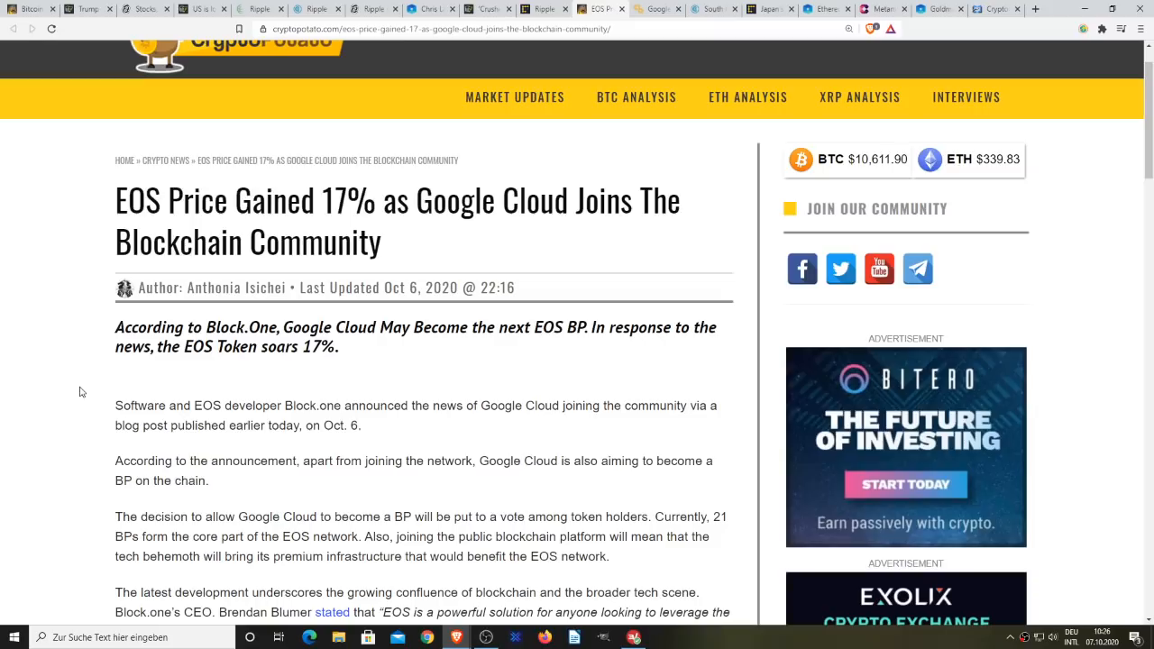
scroll(down, 3)
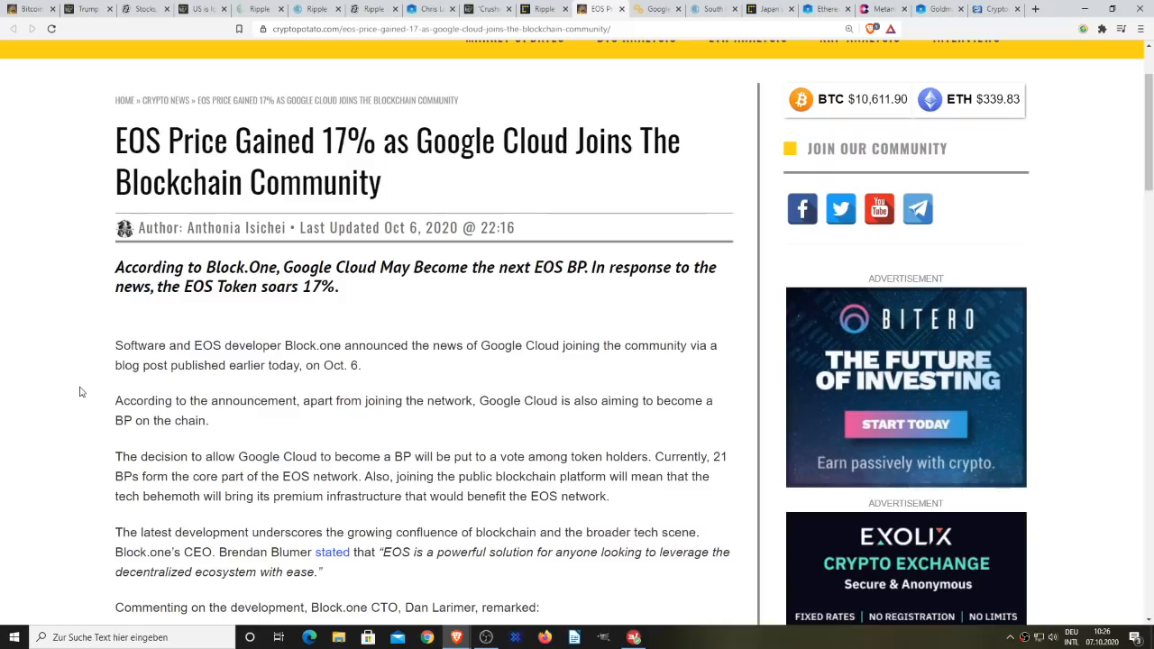
mouse_move(541, 283)
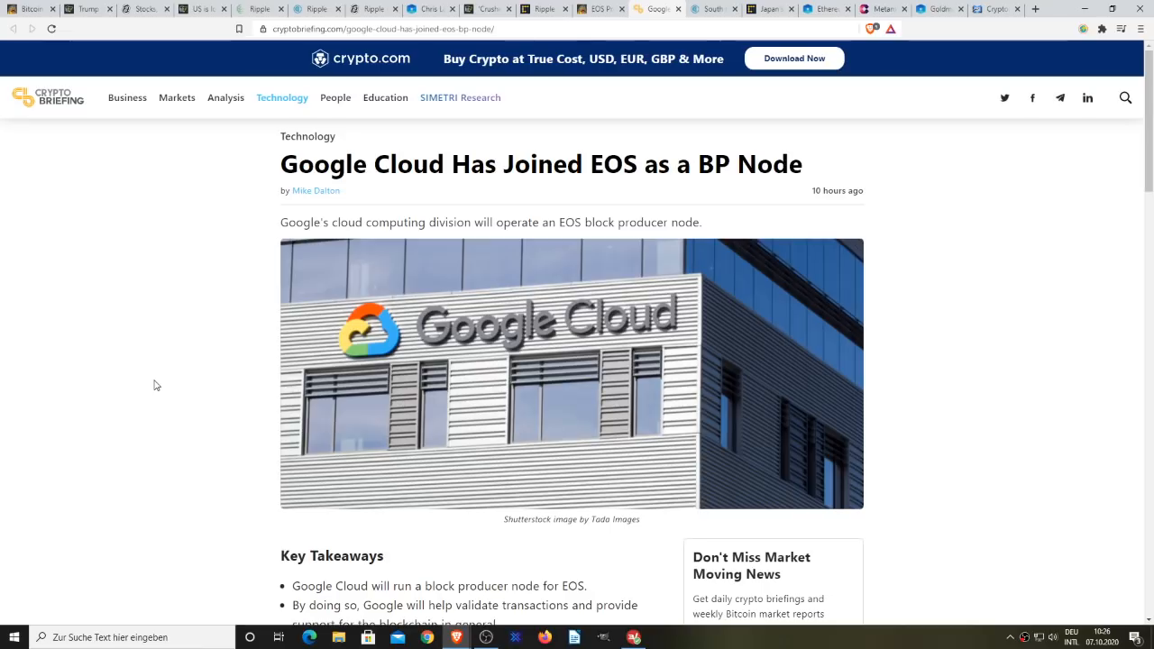
mouse_move(180, 346)
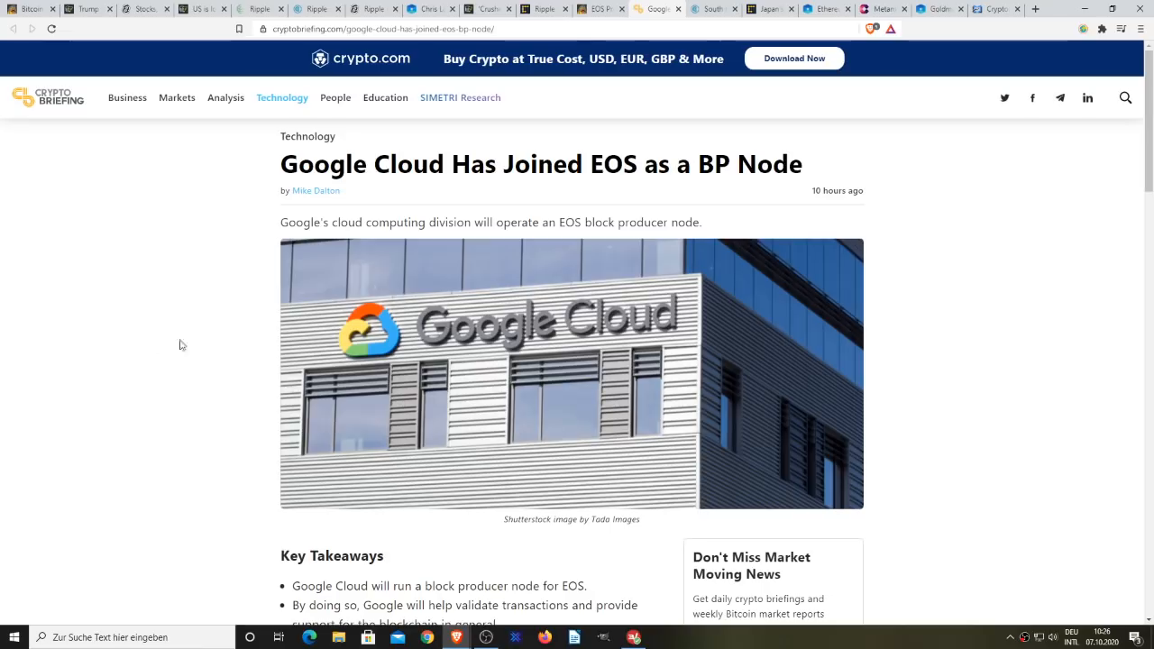
Step: Move between the EOS price article and Crypto Briefing's 'Google Cloud Has Joined EOS as a BP Node', ending on the latter
click(577, 9)
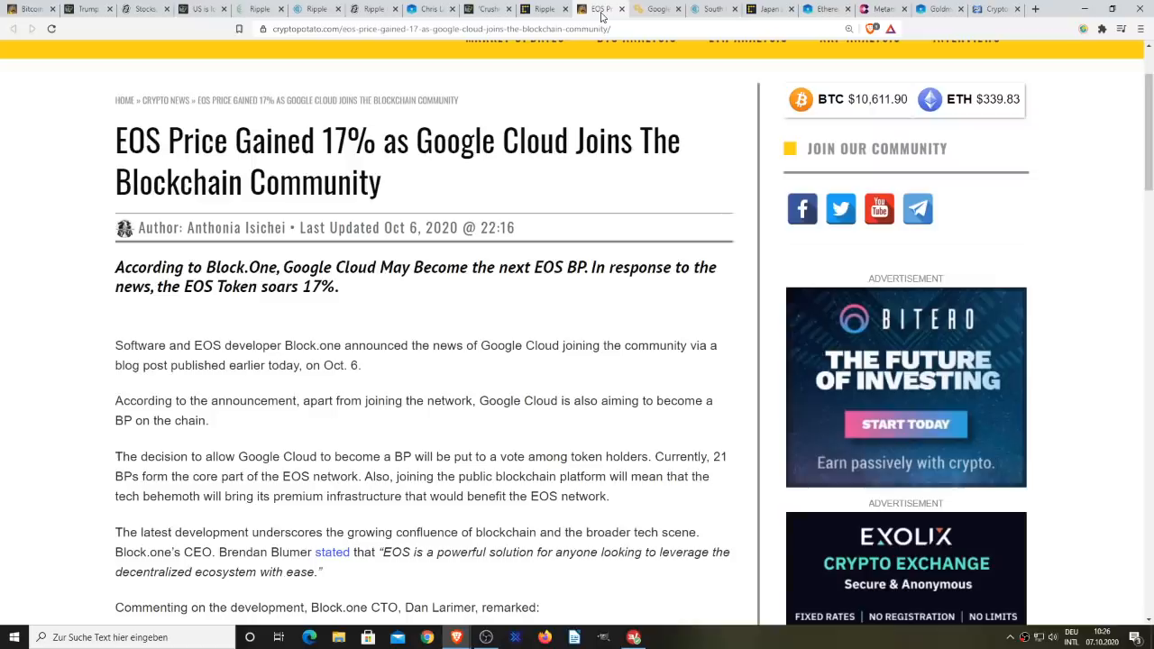
mouse_move(640, 14)
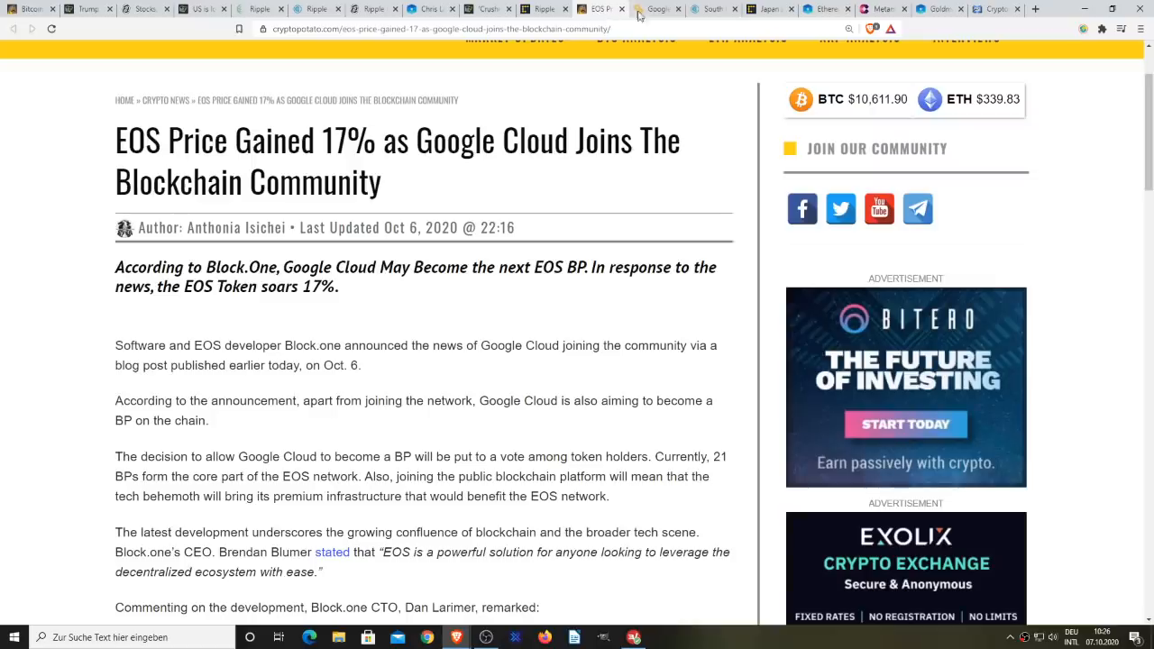
click(656, 9)
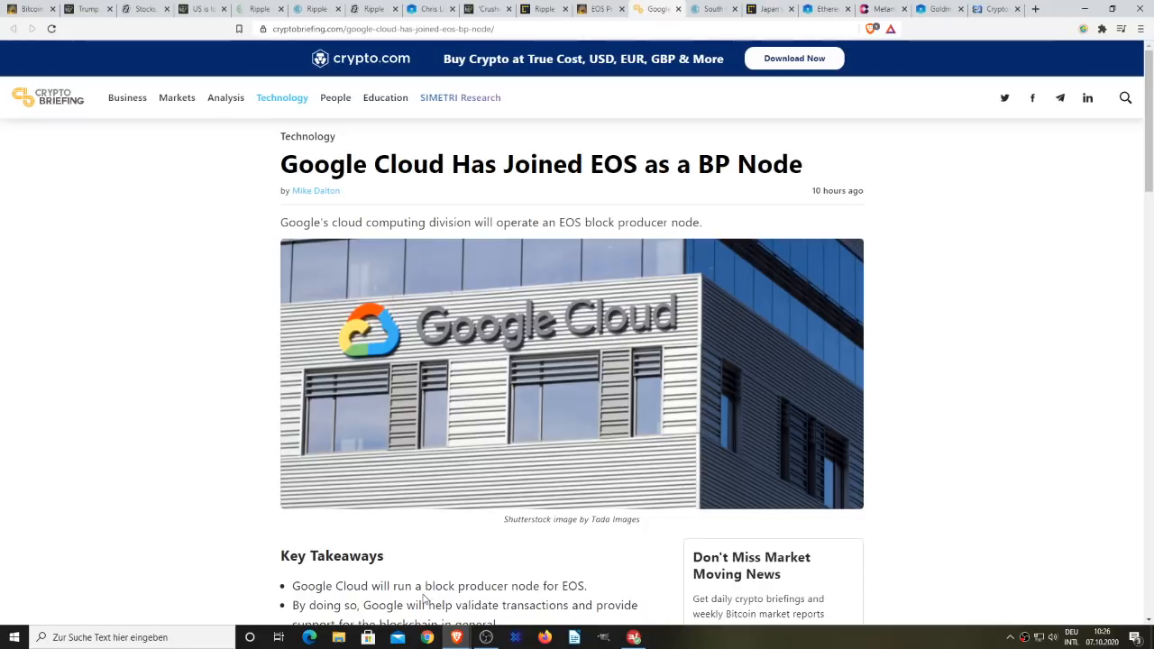
mouse_move(65, 307)
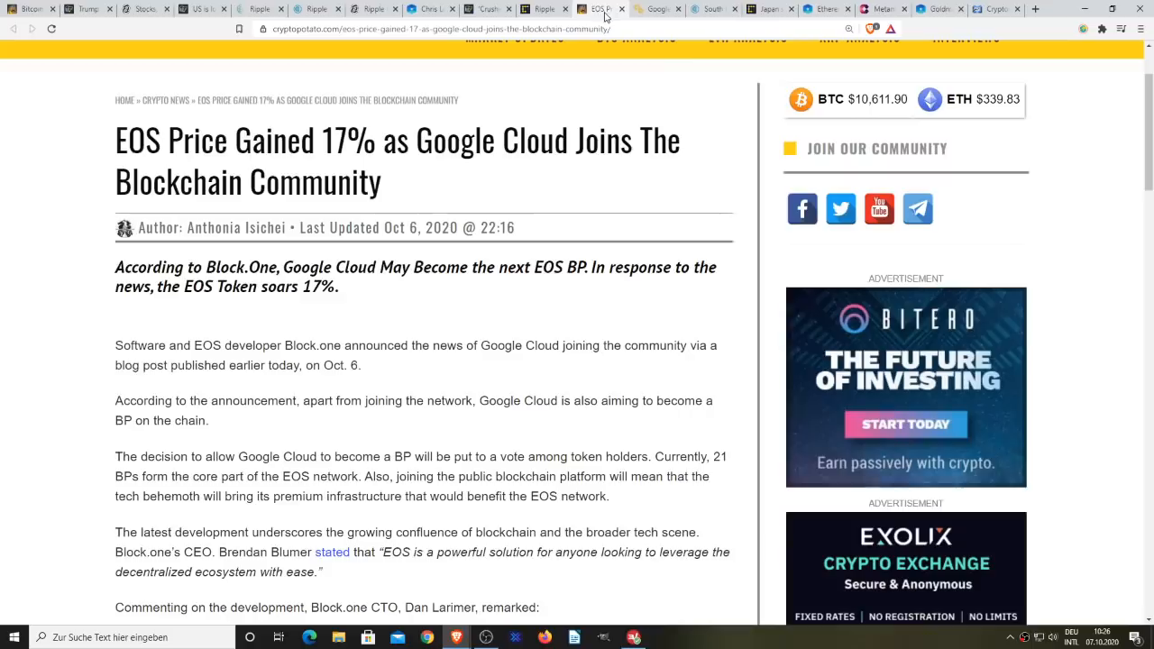
mouse_move(483, 452)
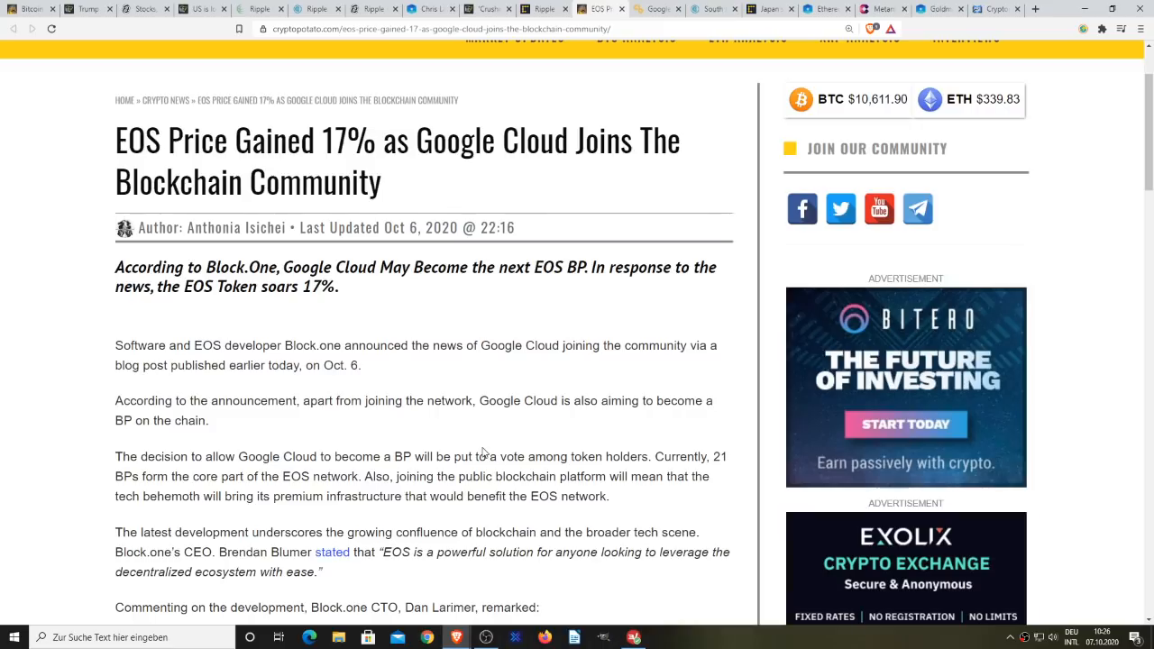
mouse_move(310, 307)
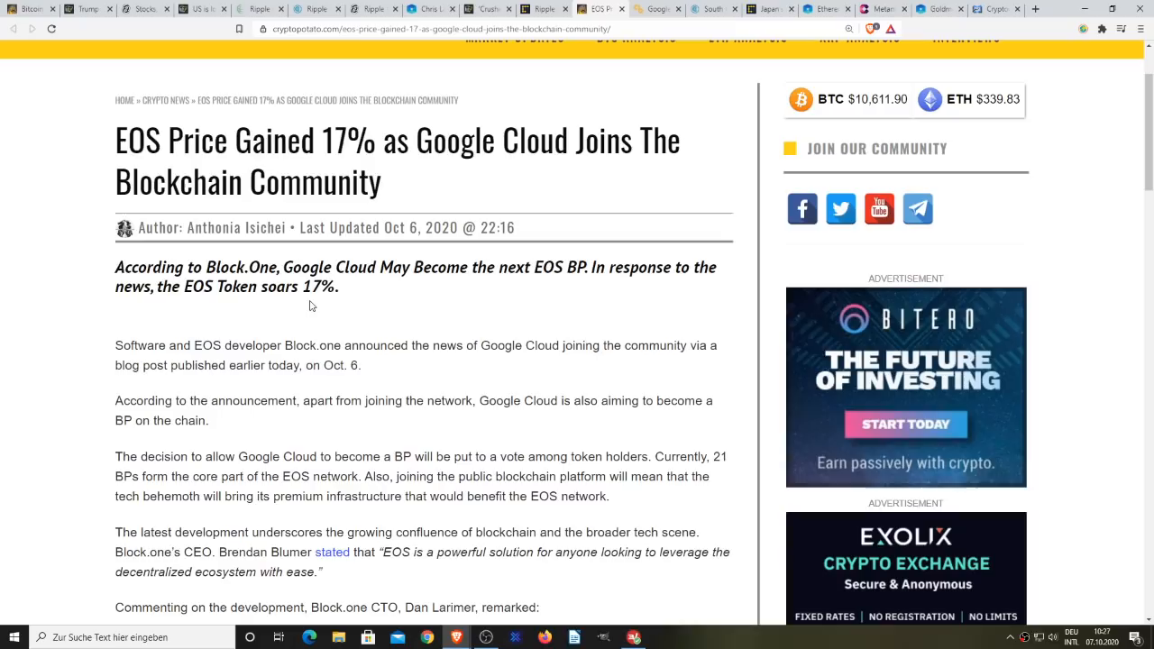
mouse_move(59, 90)
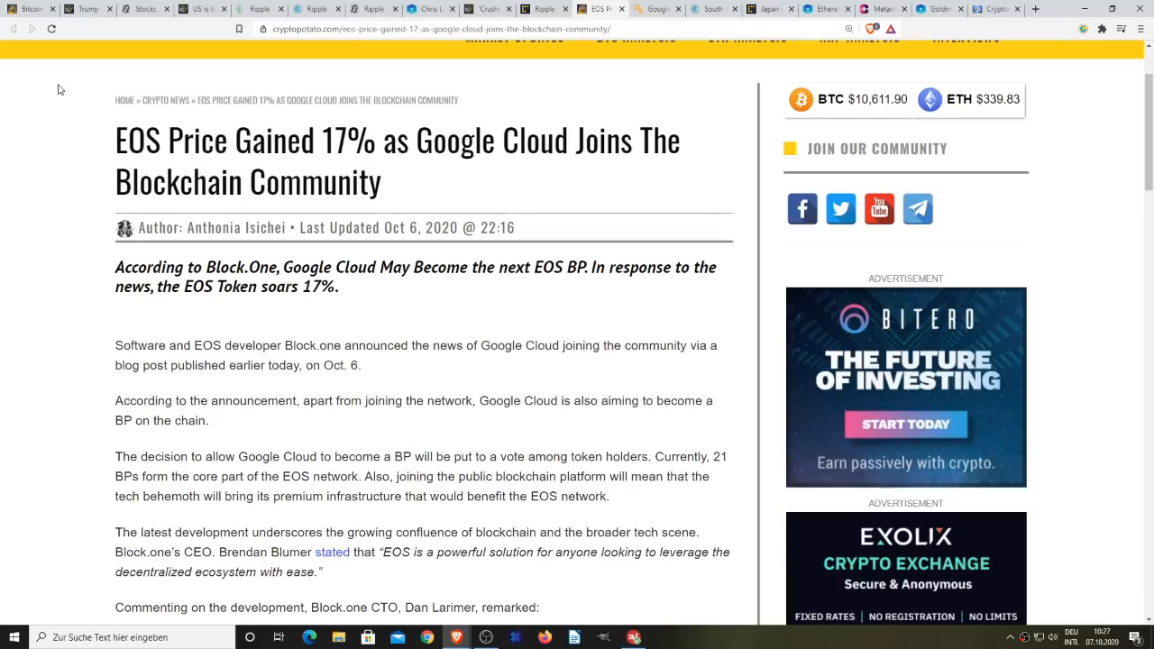
mouse_move(90, 347)
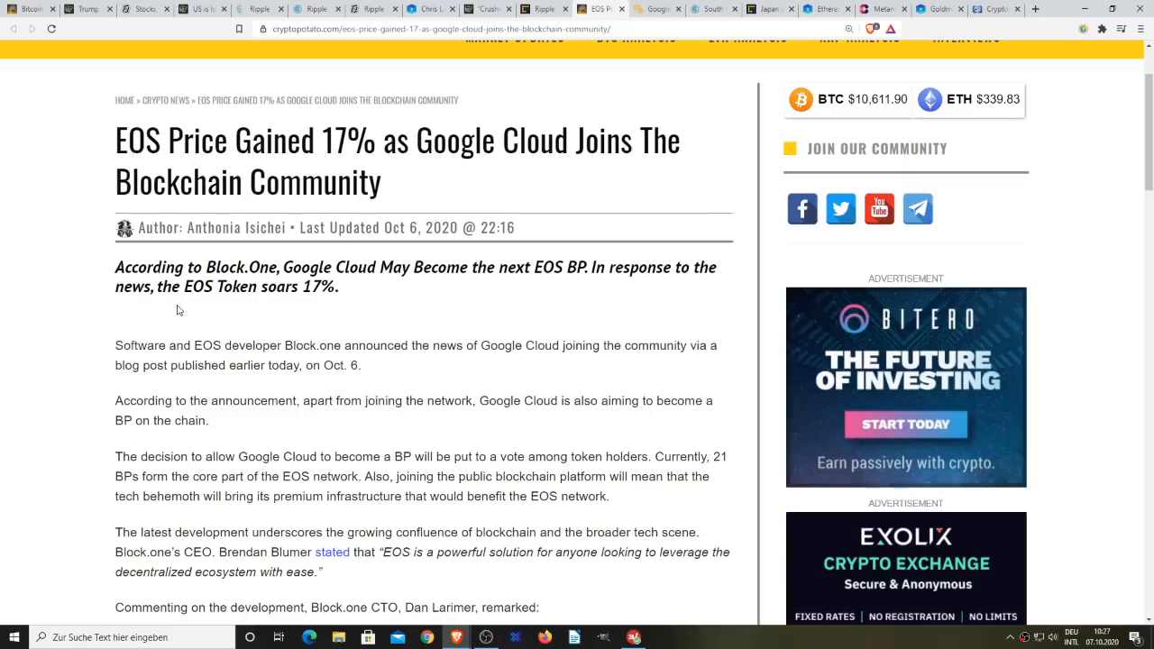
mouse_move(404, 310)
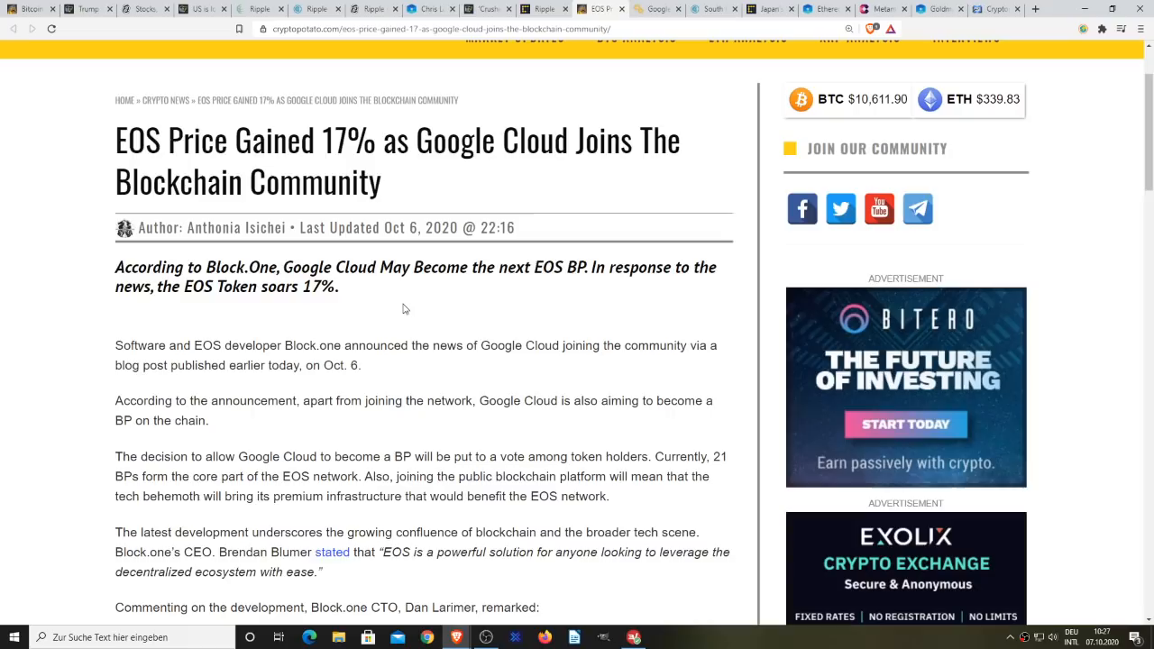
mouse_move(538, 424)
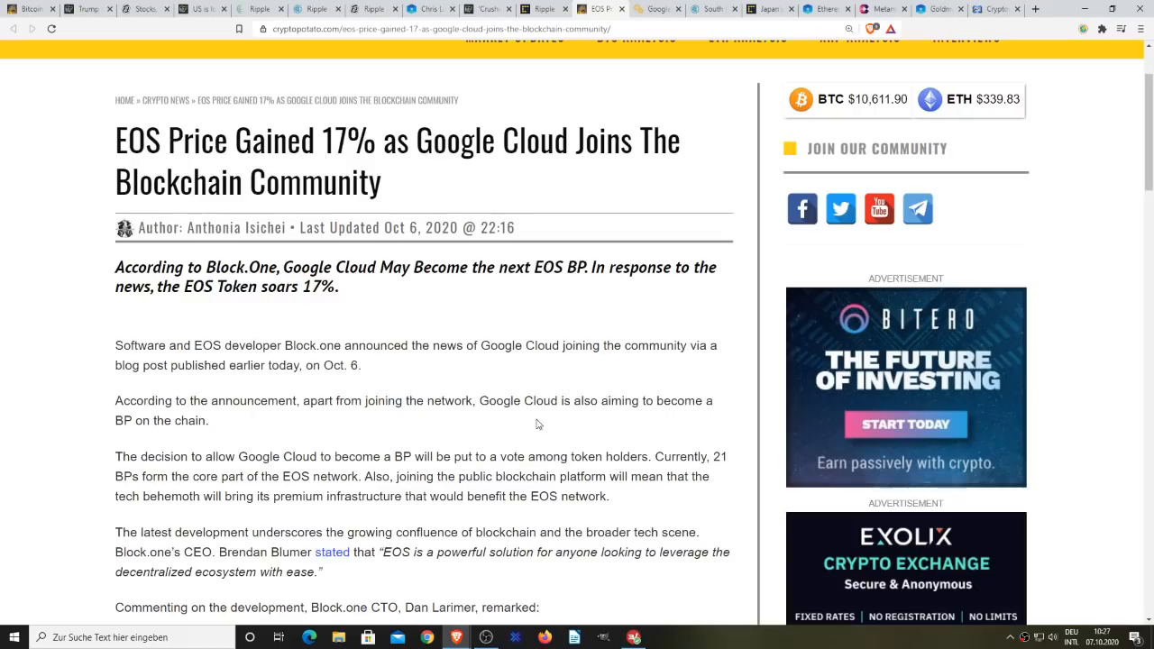
mouse_move(498, 375)
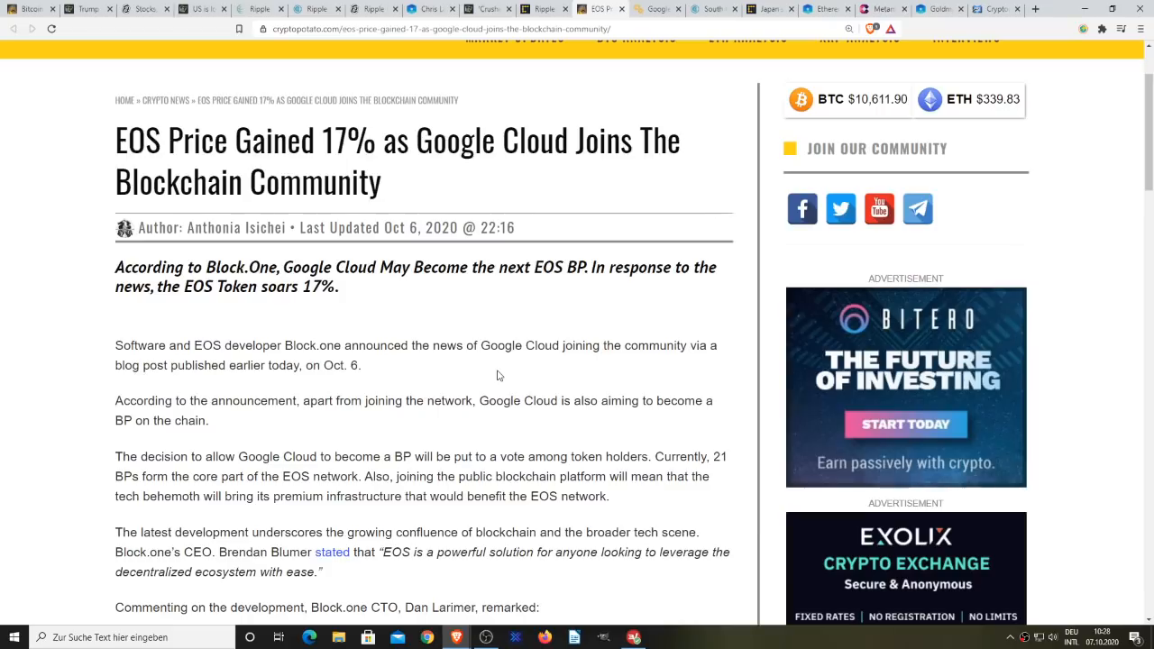
mouse_move(602, 383)
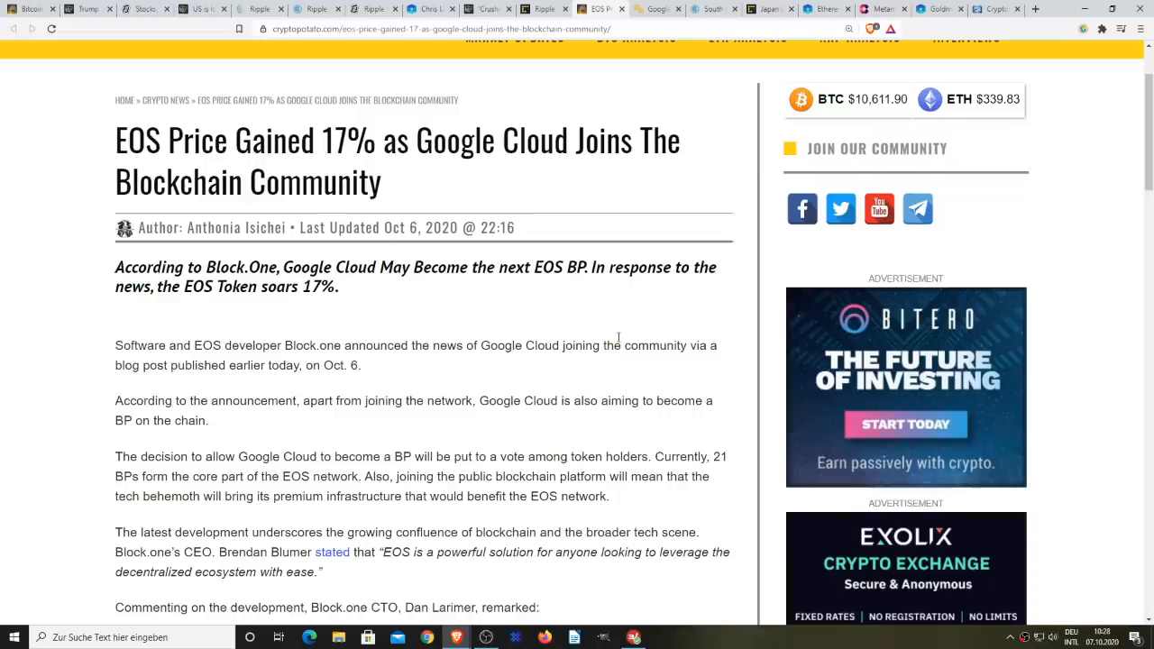
click(656, 9)
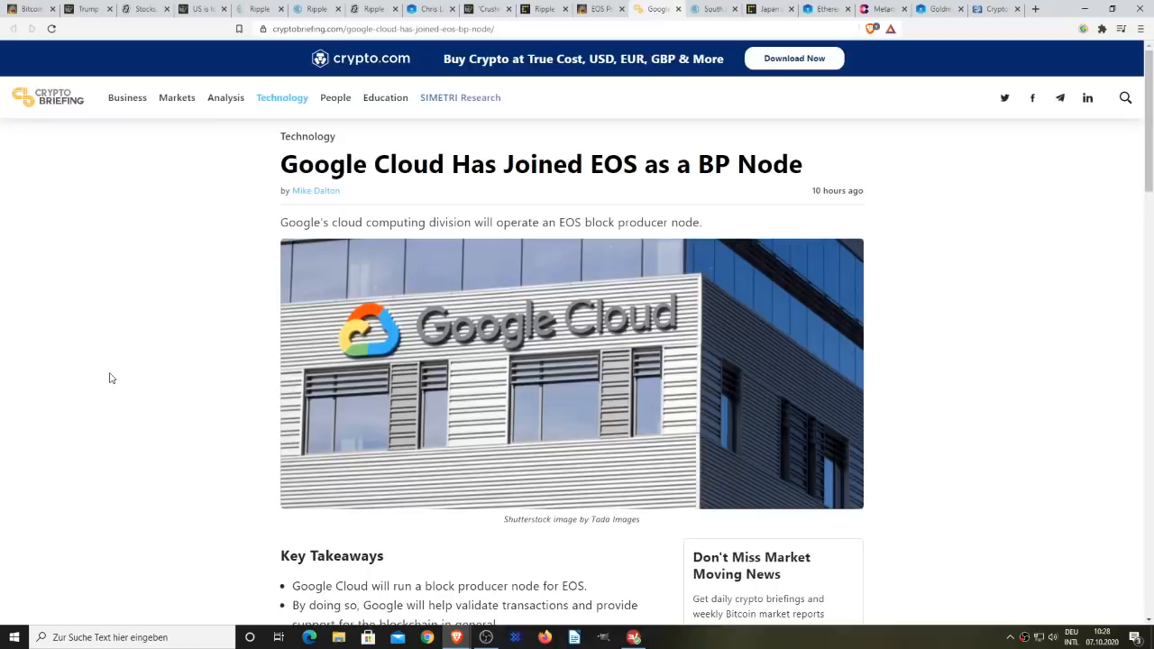
mouse_move(579, 102)
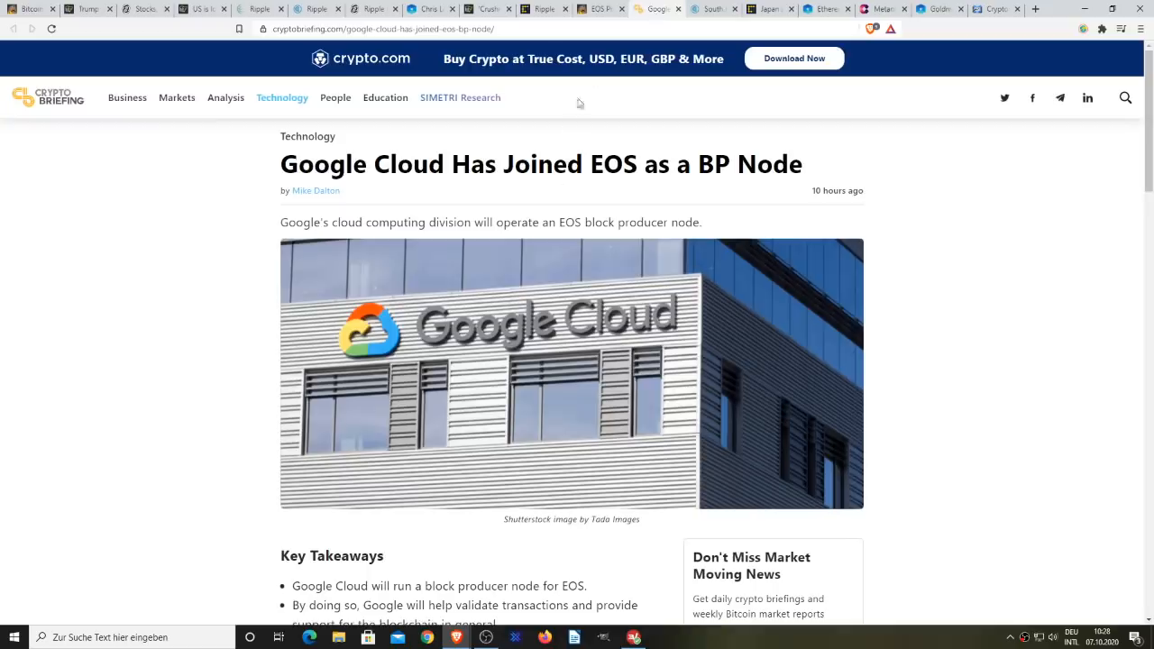
Step: Bring up Cryptopolitan's South Korea CBDC test-run article and read down to 'Korea CBDC gets a boost'
click(712, 7)
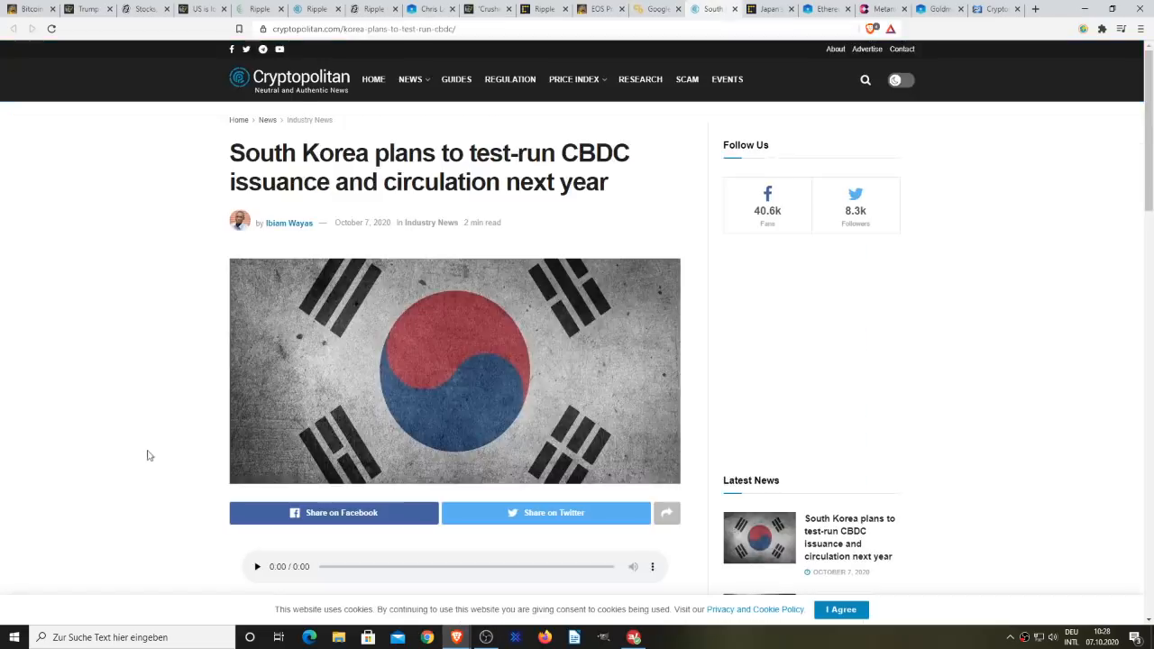
scroll(down, 3)
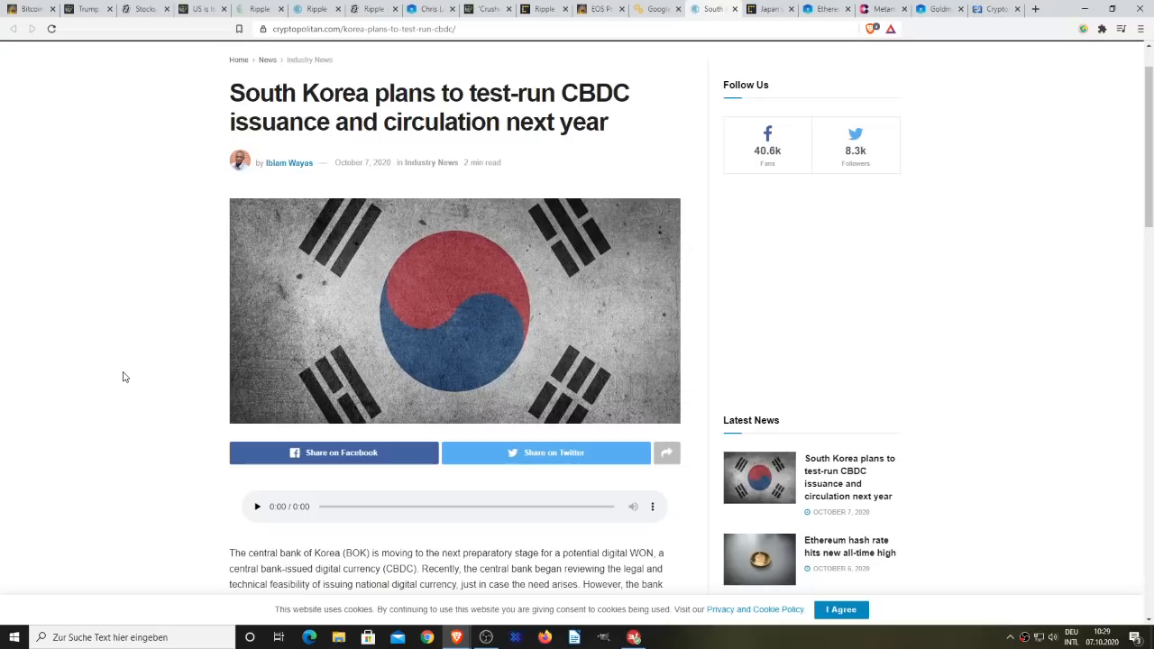
scroll(down, 3)
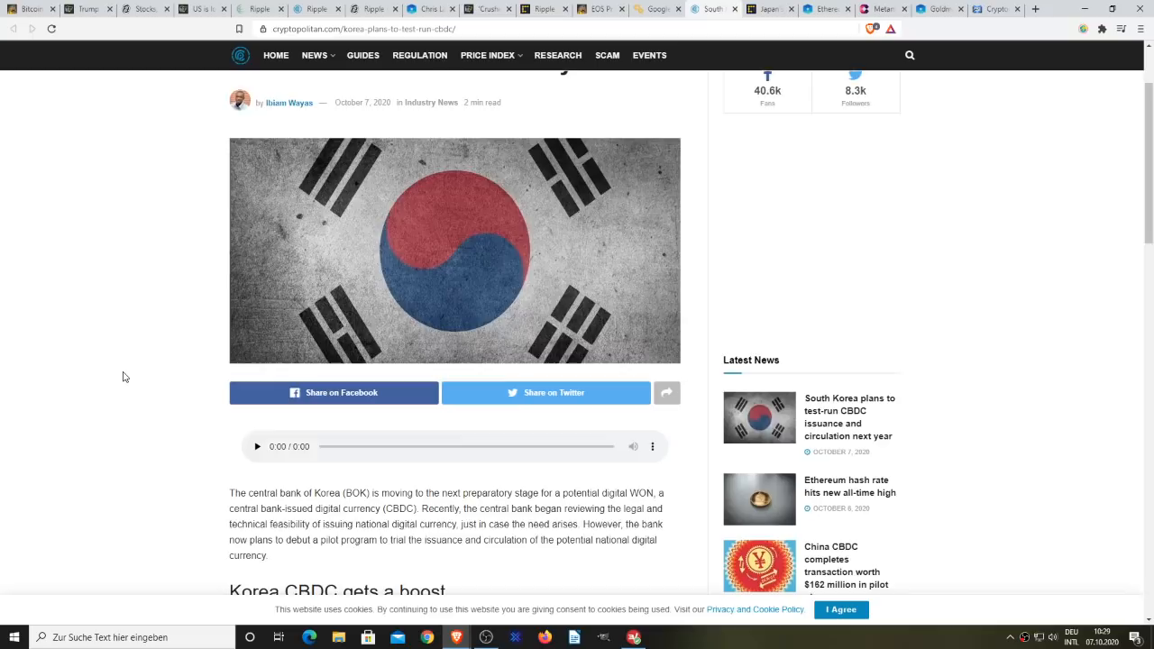
scroll(down, 3)
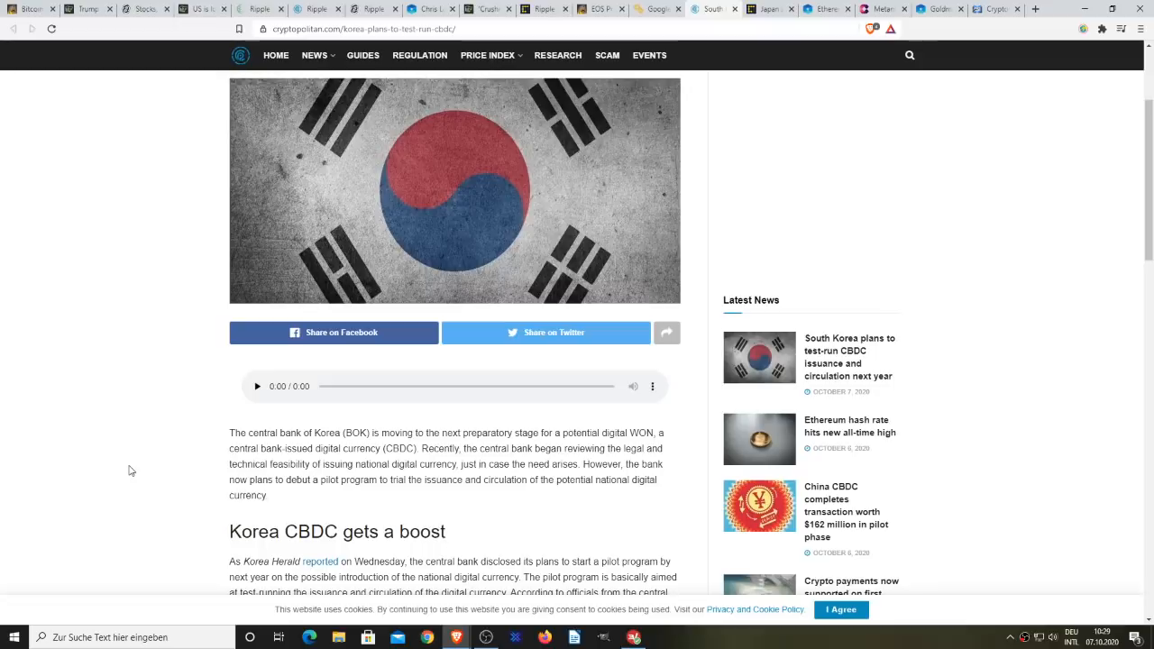
scroll(down, 3)
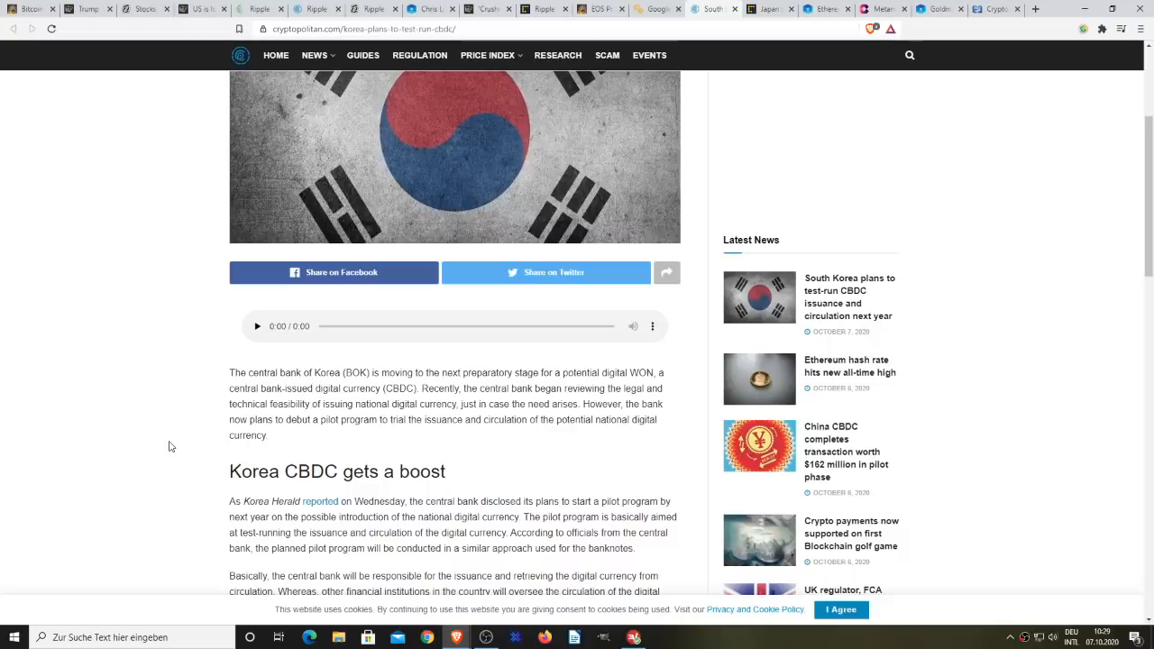
scroll(down, 3)
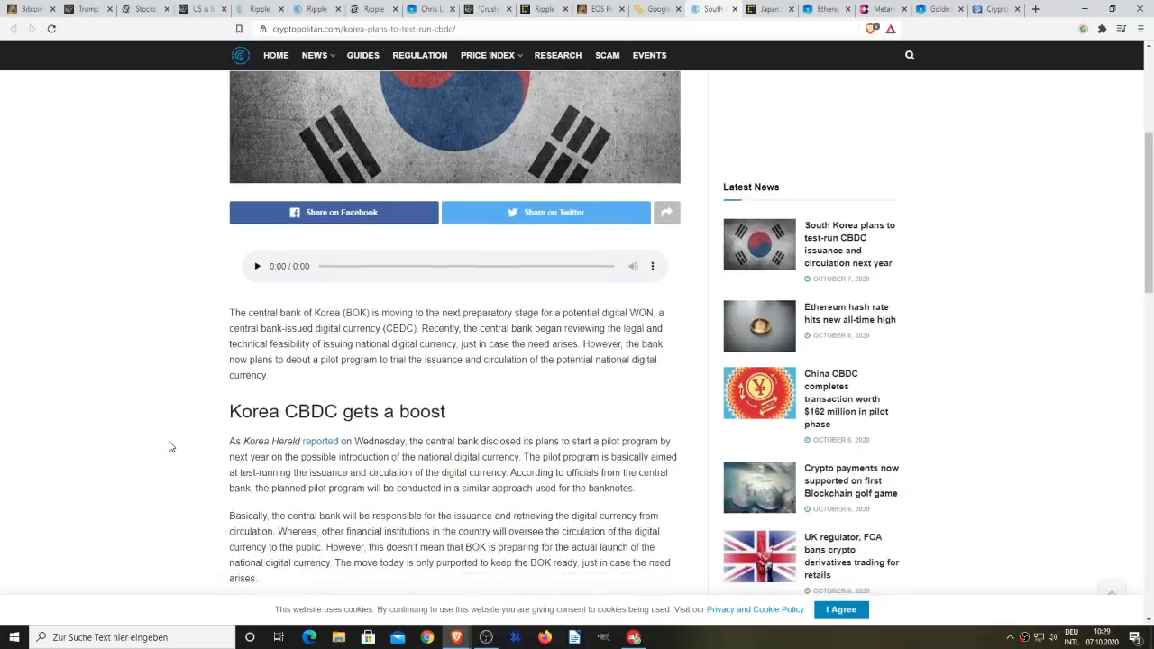
scroll(down, 3)
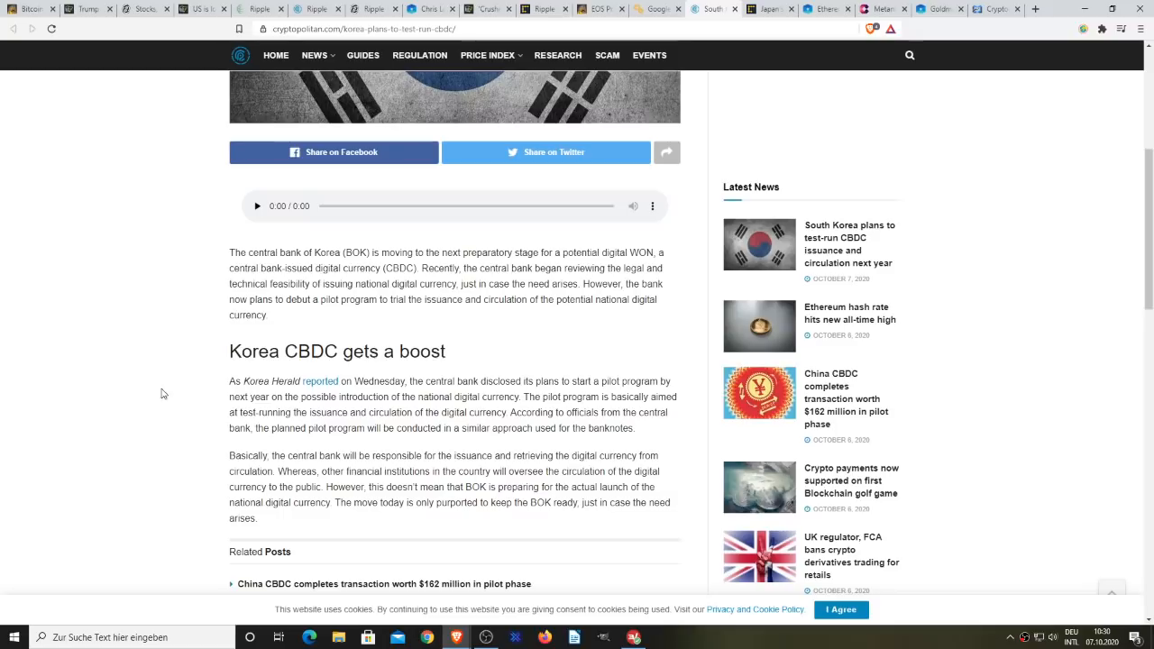
mouse_move(148, 263)
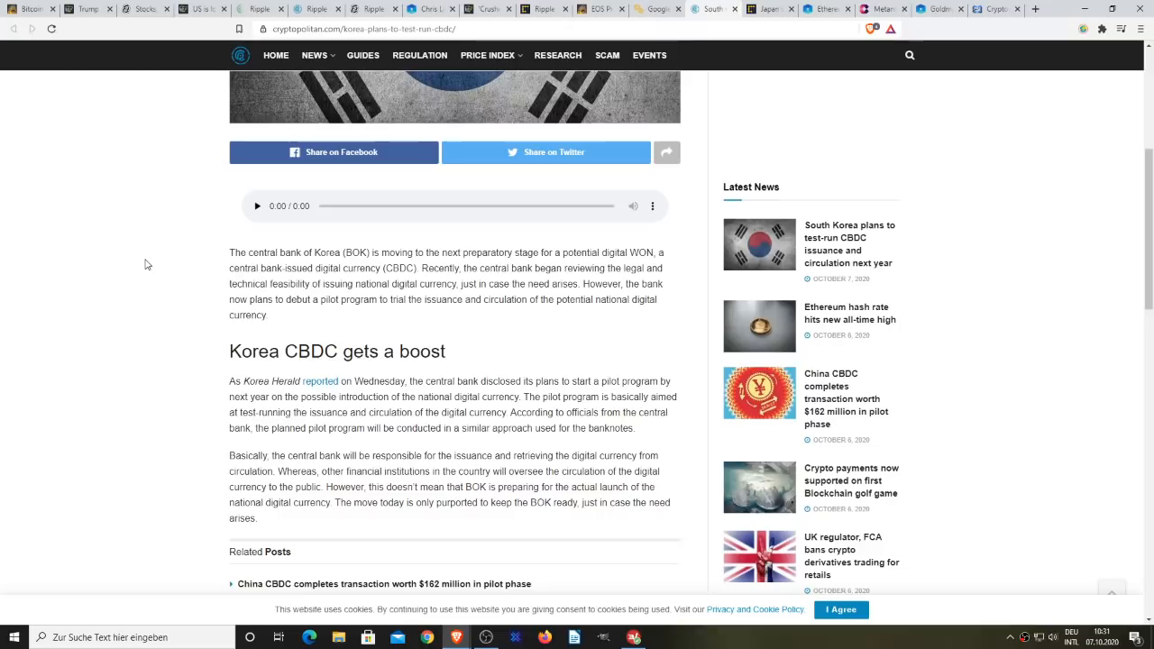
mouse_move(566, 342)
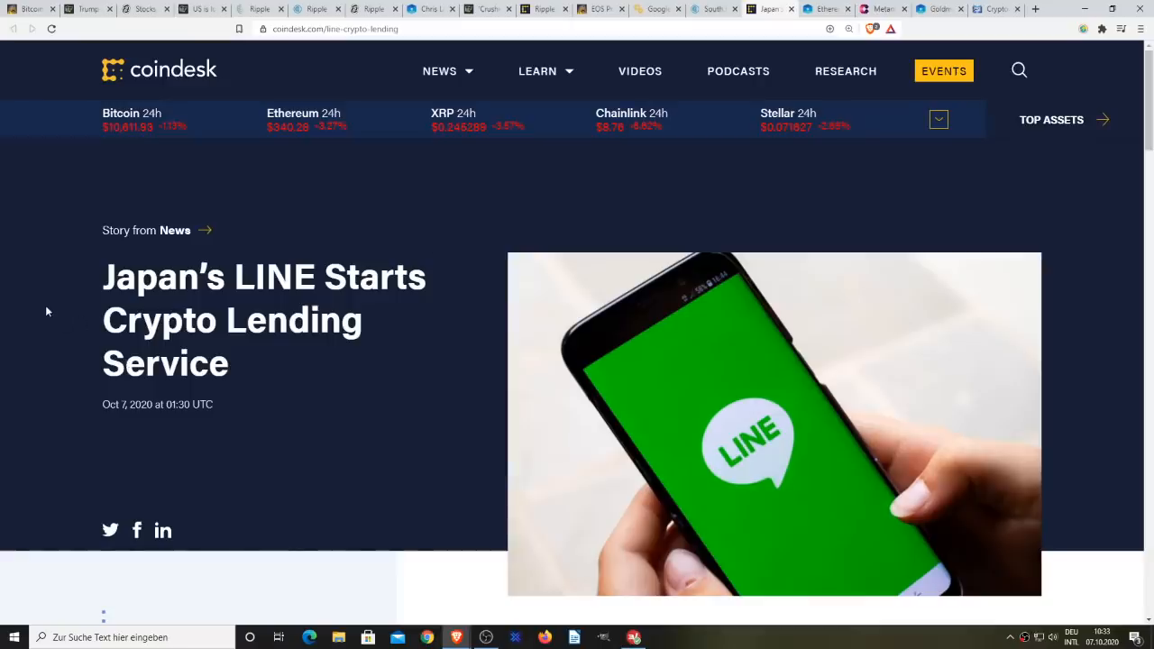
Step: Scroll CoinDesk's LINE crypto lending article to the lead paragraph about LVC lending on BITMAX
scroll(down, 3)
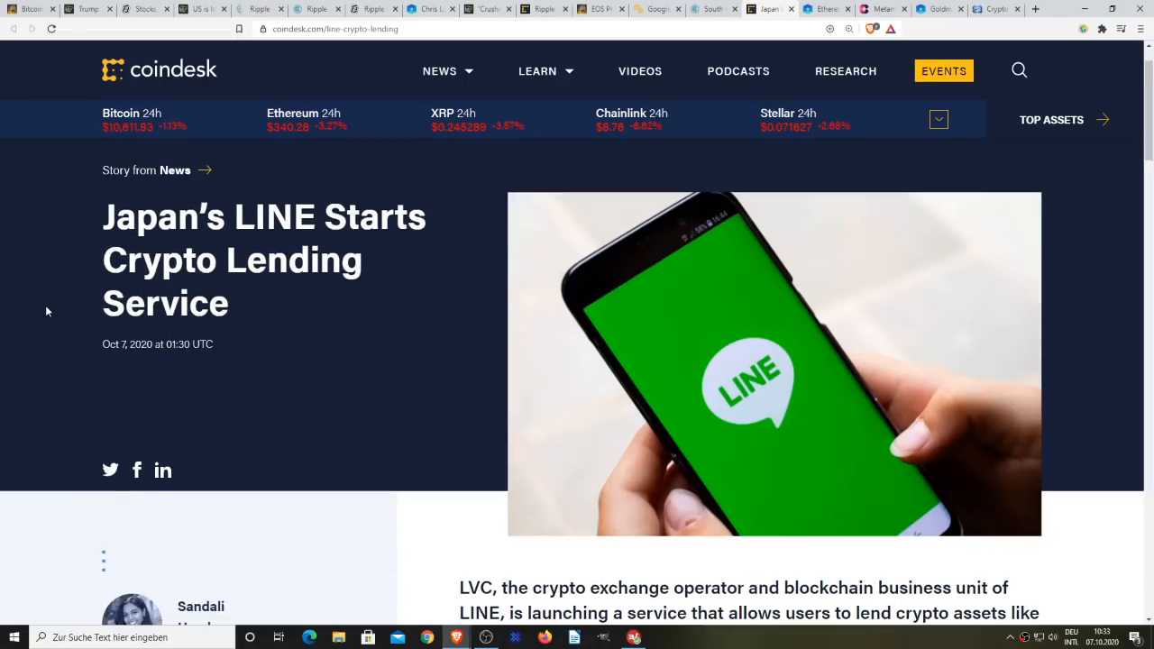
scroll(down, 3)
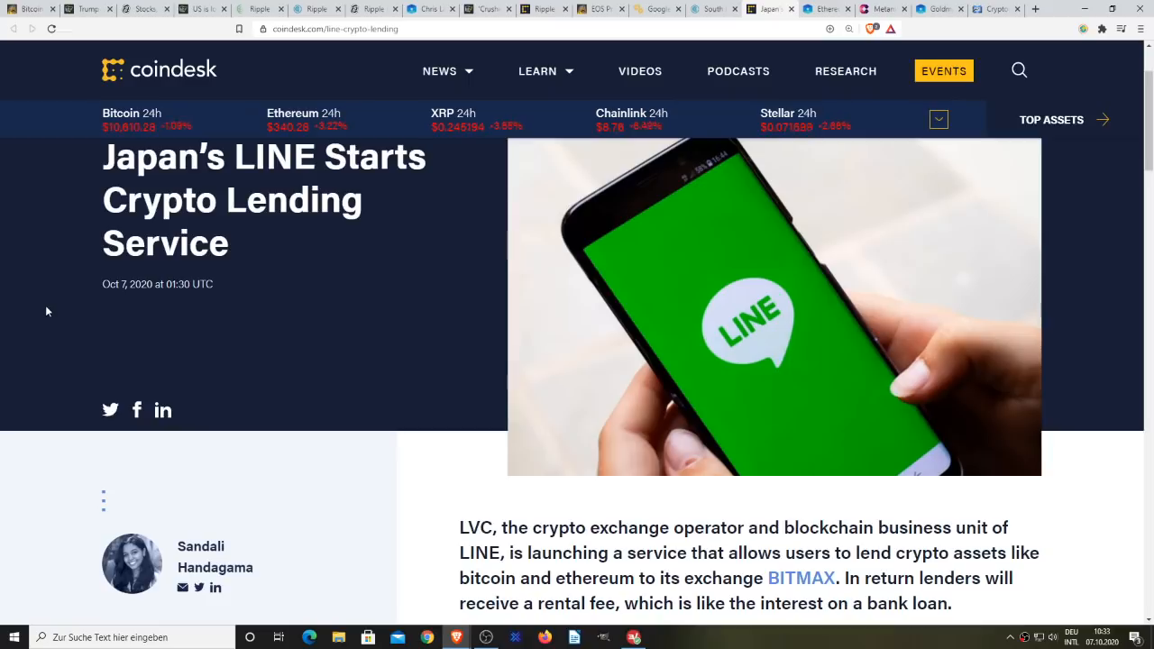
scroll(down, 3)
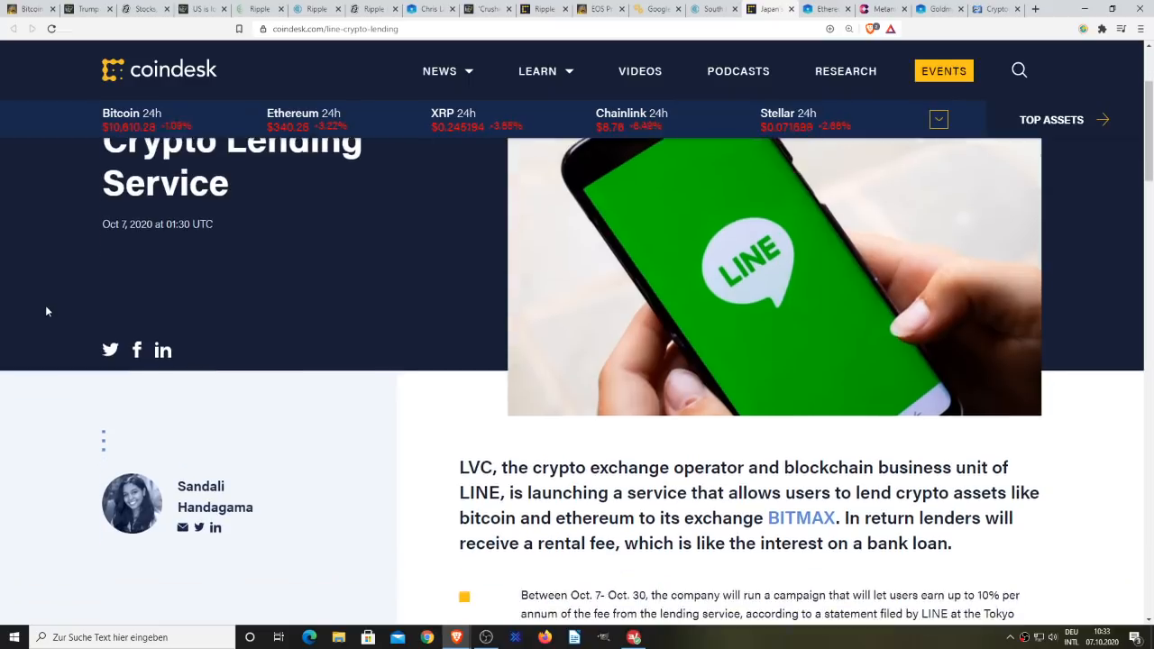
scroll(down, 3)
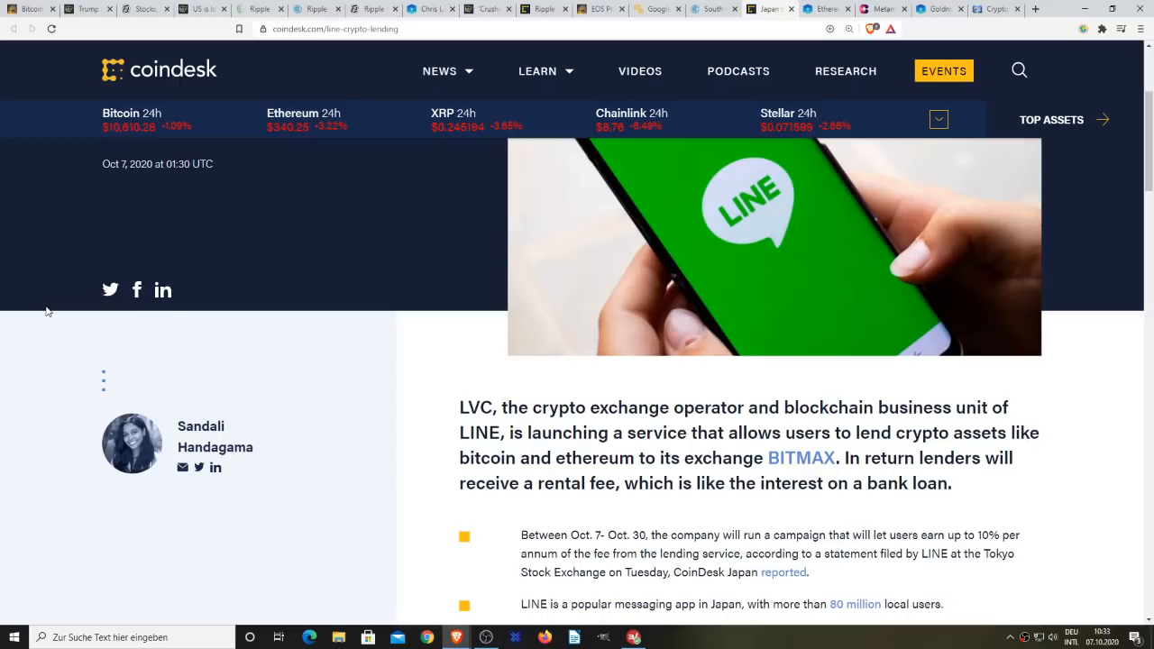
Step: Scroll slightly further to the bullets on LINE's user base, the 10% campaign and BITMAX's licence
scroll(down, 3)
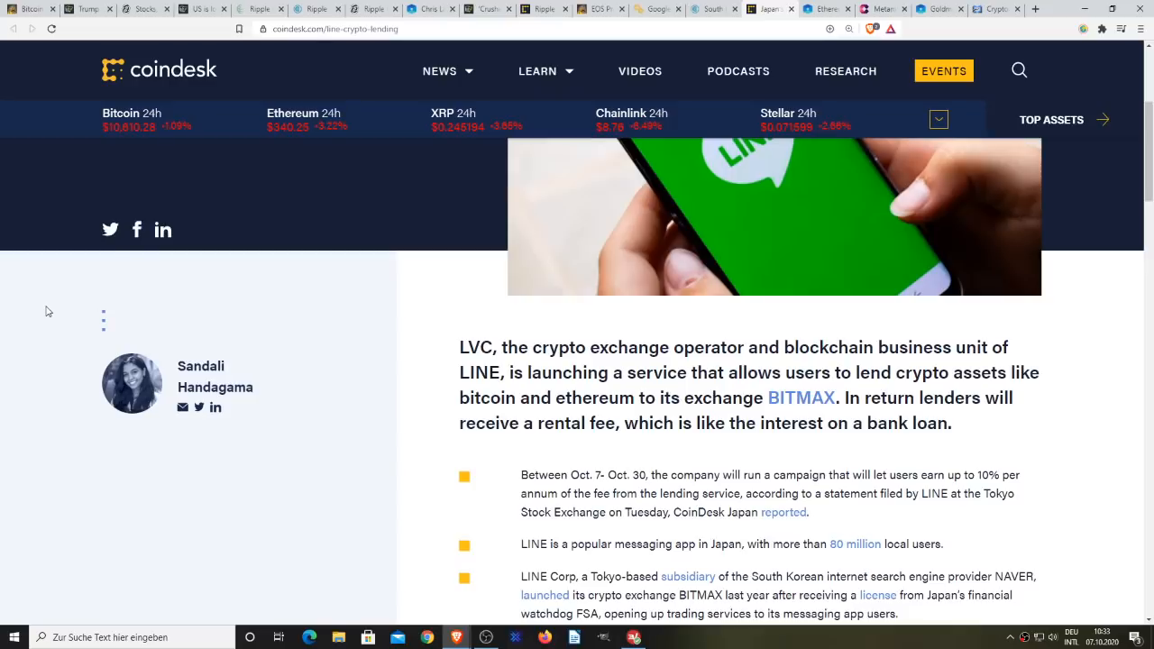
mouse_move(328, 411)
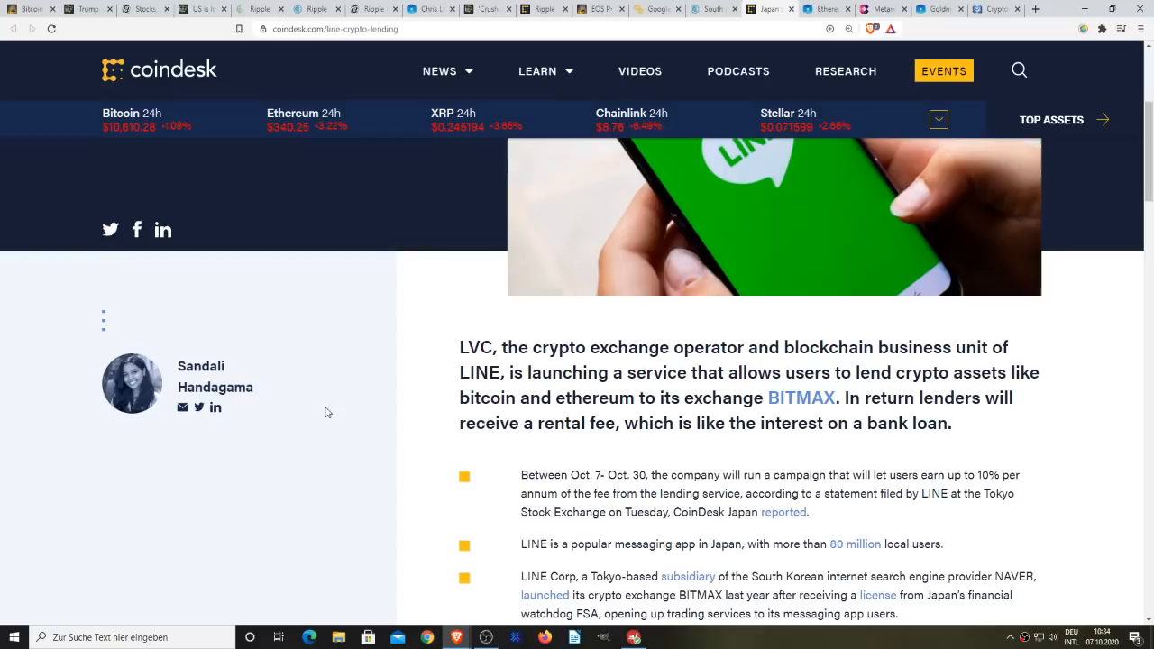
mouse_move(404, 388)
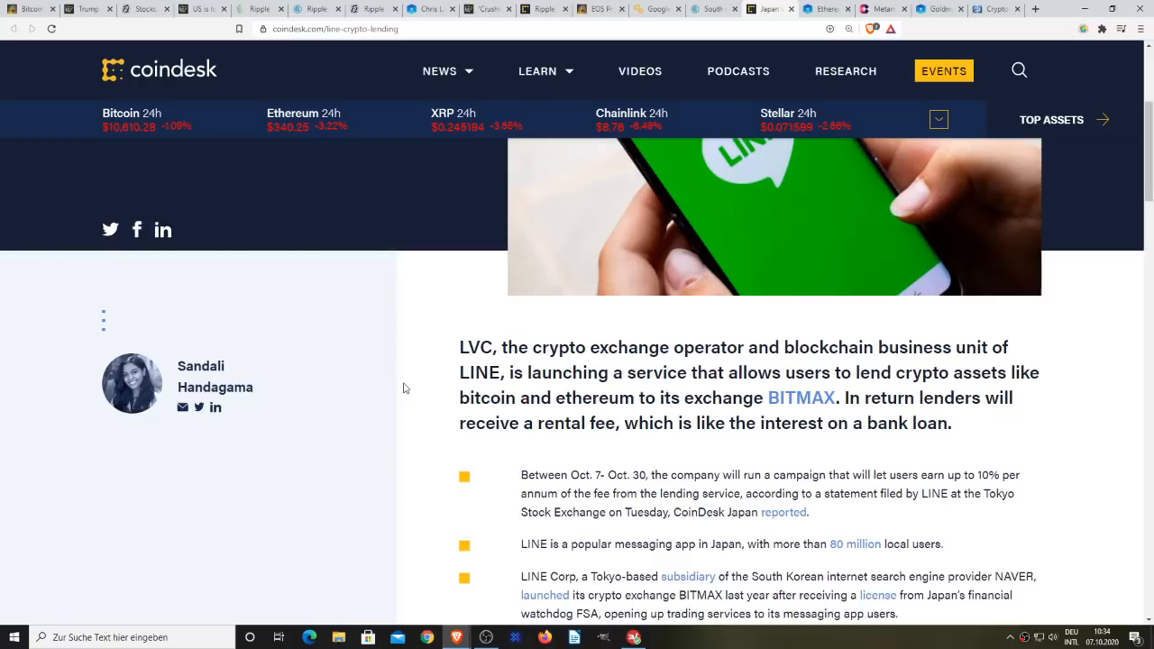
Step: Scroll down to the bullets on the daily rental fee and eligible coins BTC, ETH, XRP, LTC, BCH
scroll(down, 3)
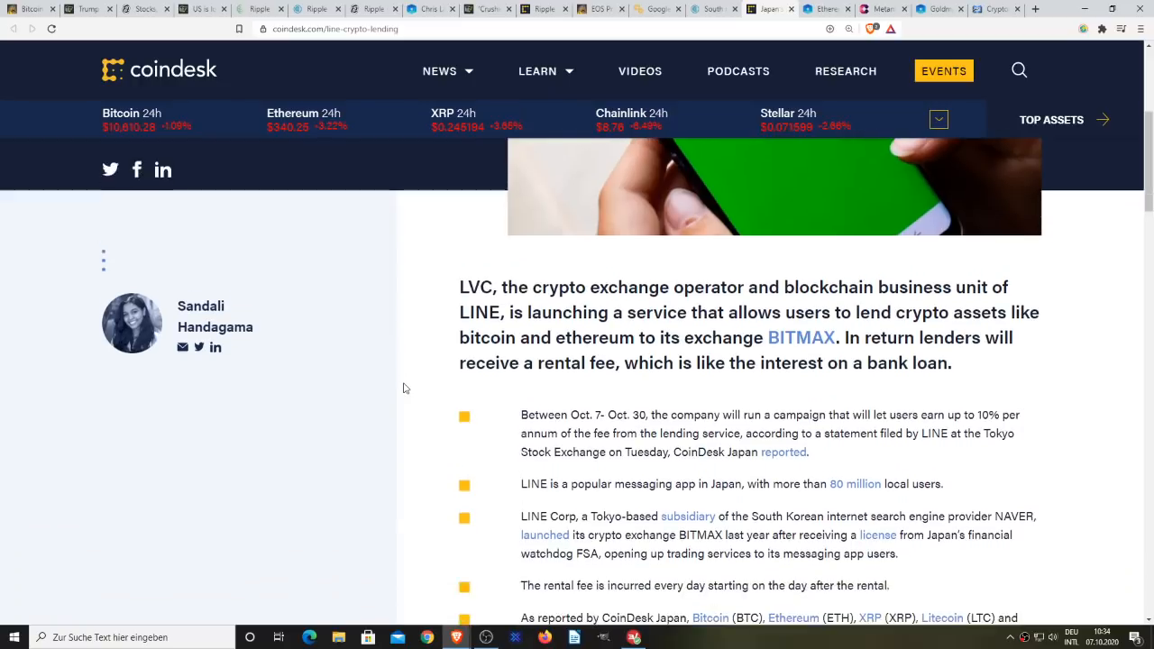
scroll(down, 3)
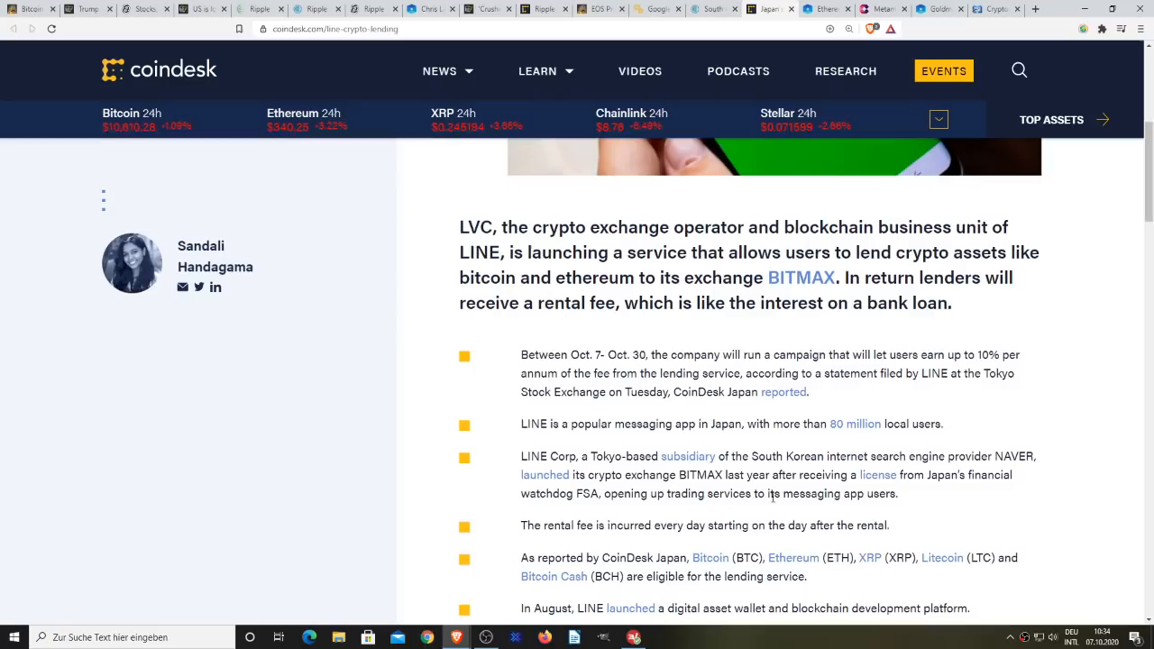
mouse_move(609, 541)
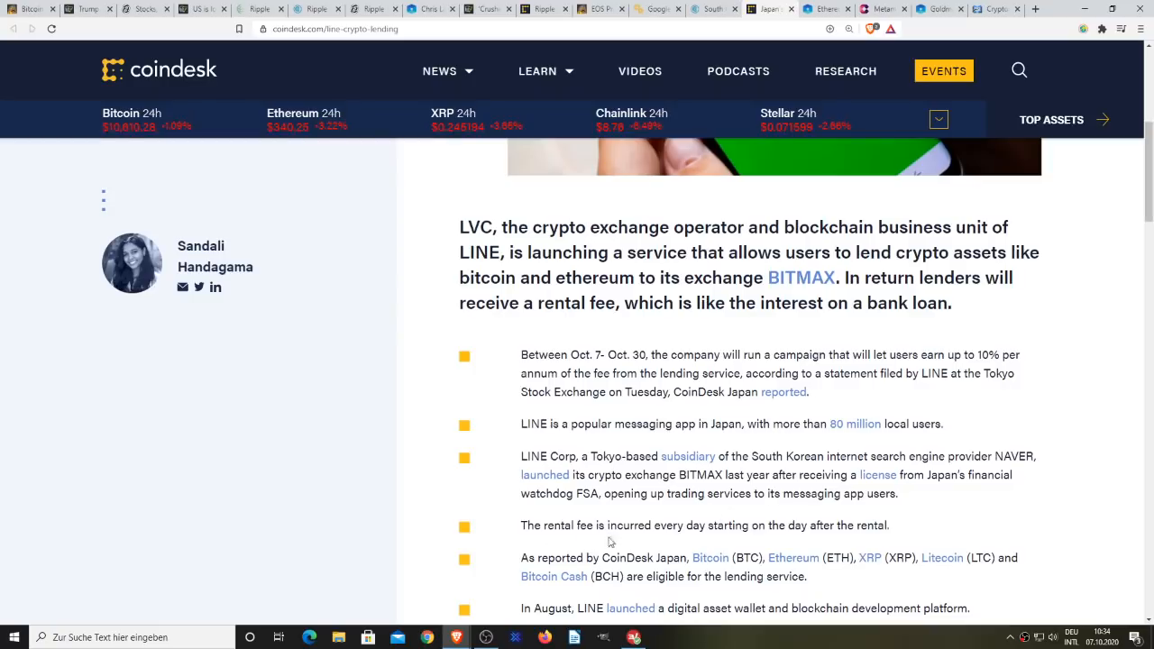
mouse_move(403, 393)
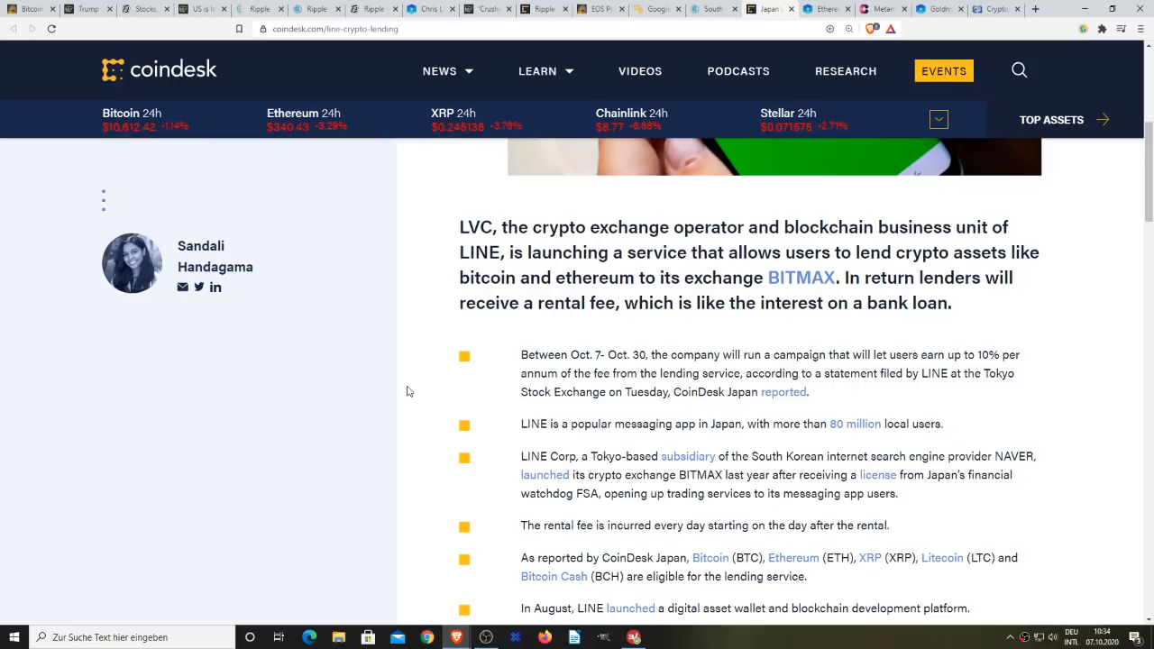
mouse_move(418, 379)
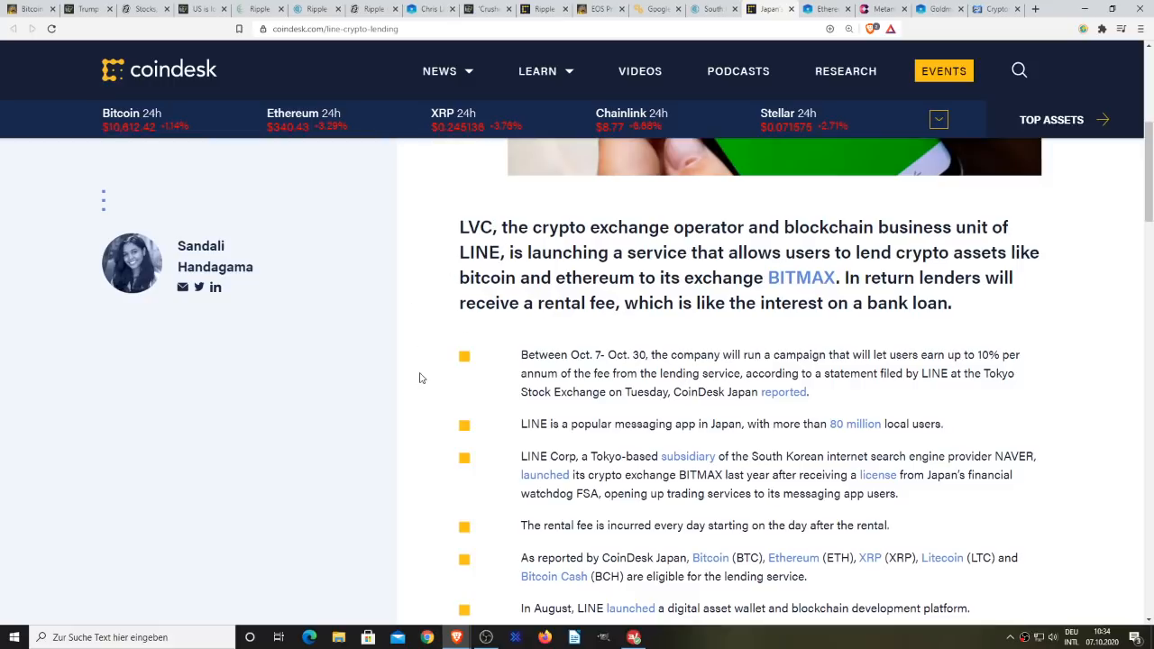
mouse_move(638, 310)
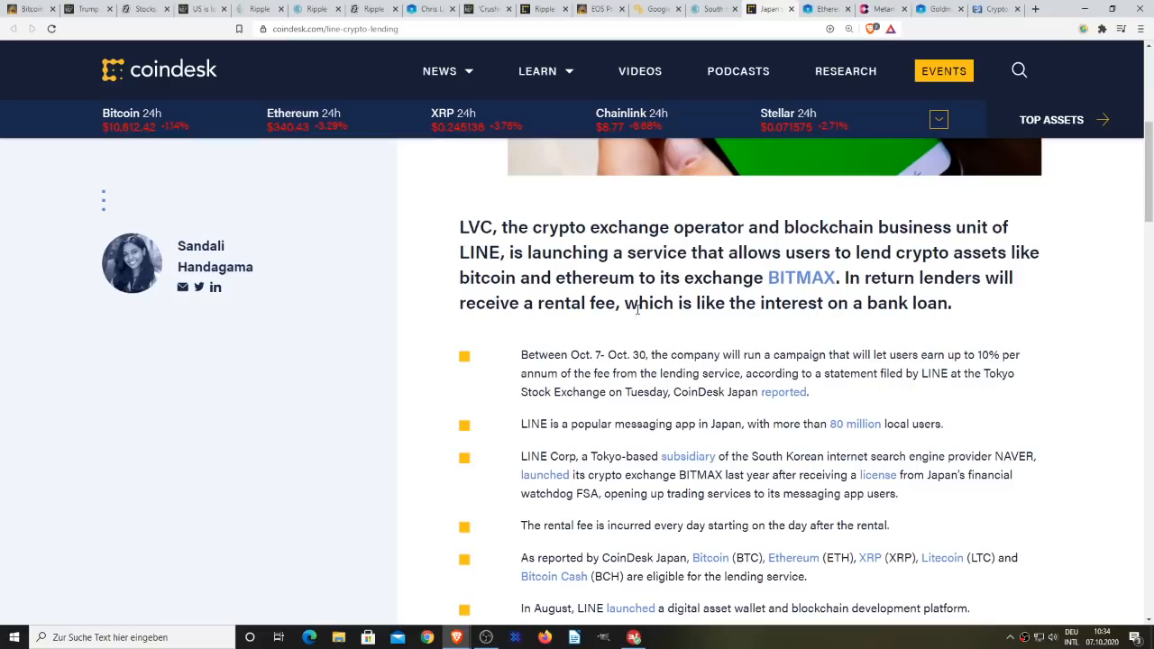
mouse_move(404, 387)
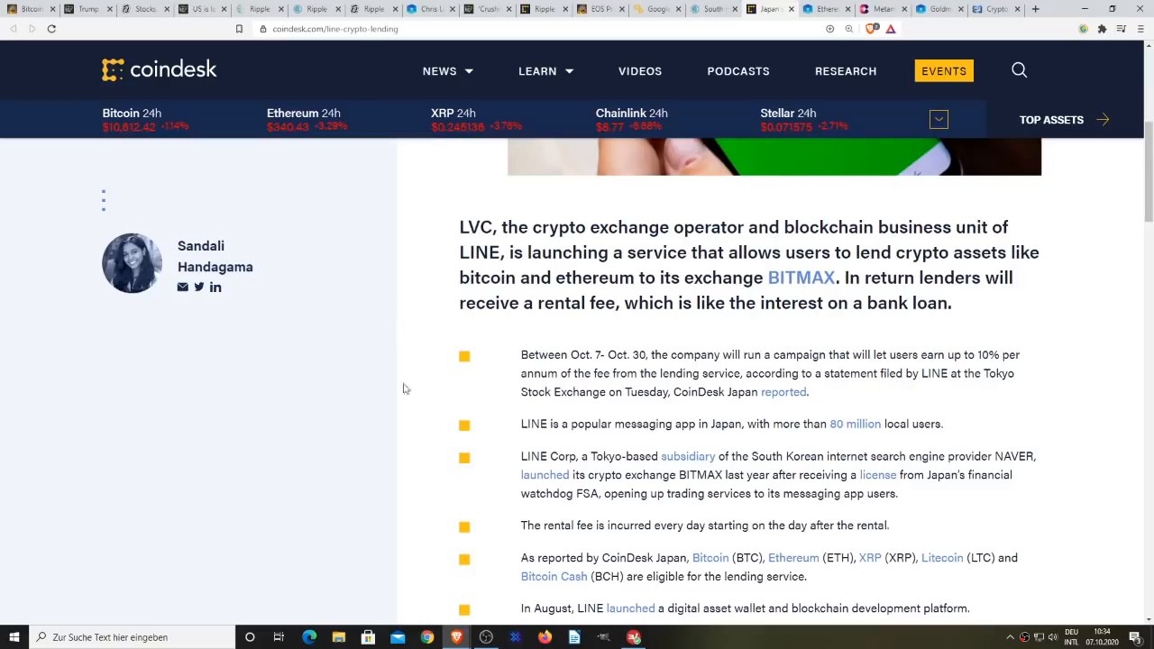
mouse_move(400, 438)
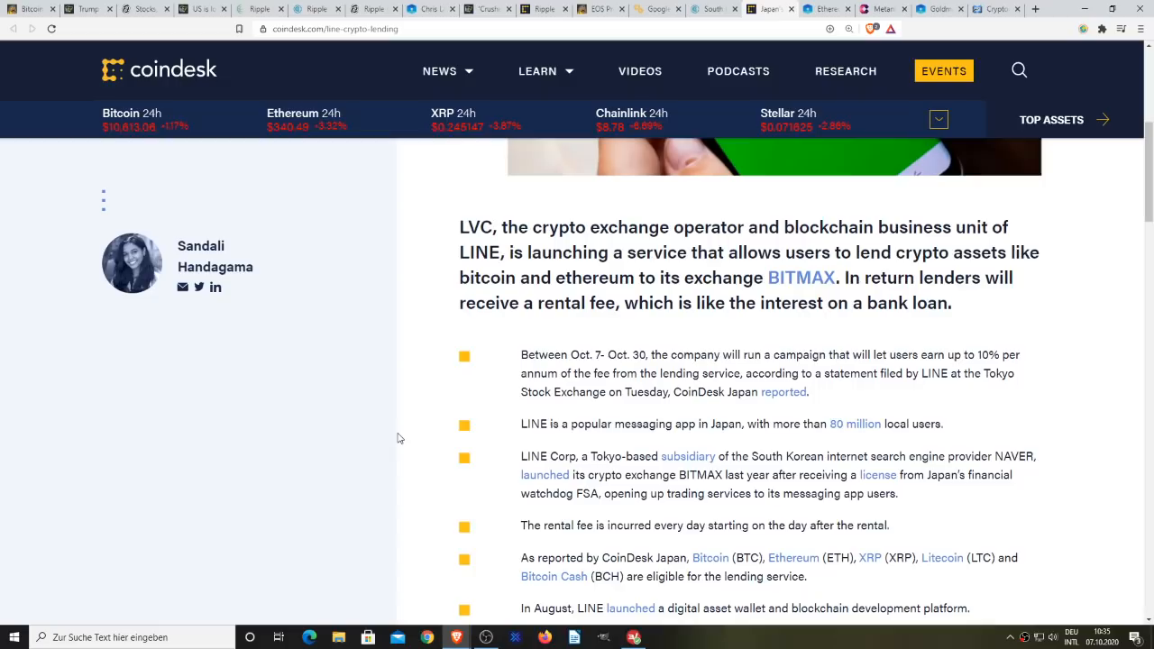
mouse_move(413, 501)
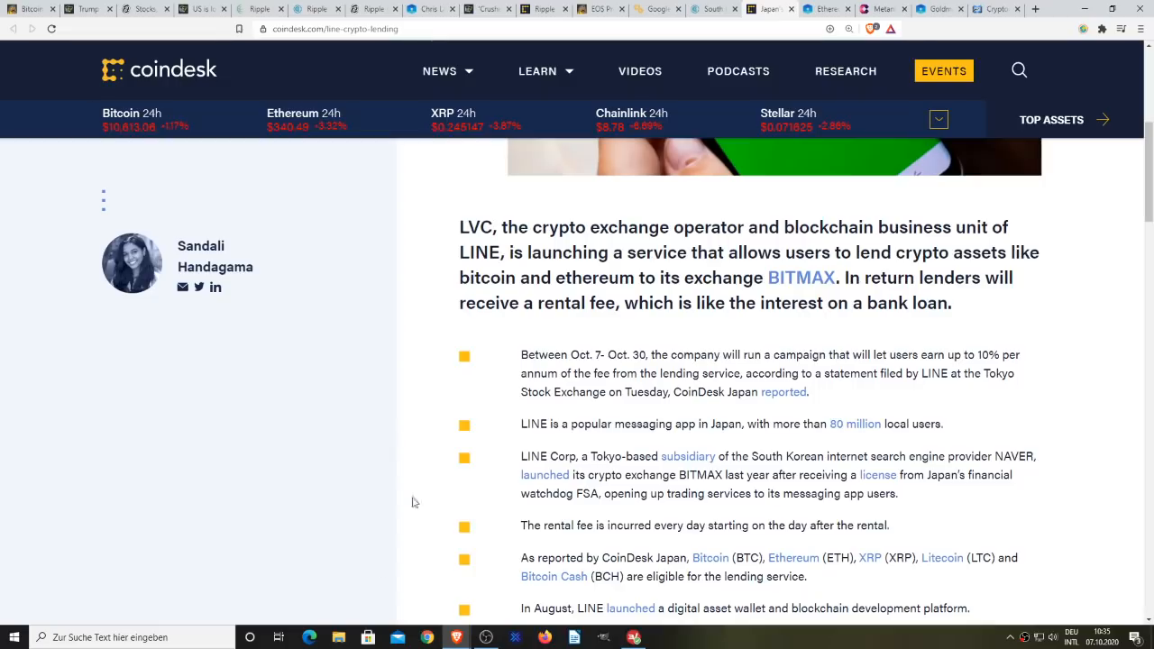
mouse_move(631, 561)
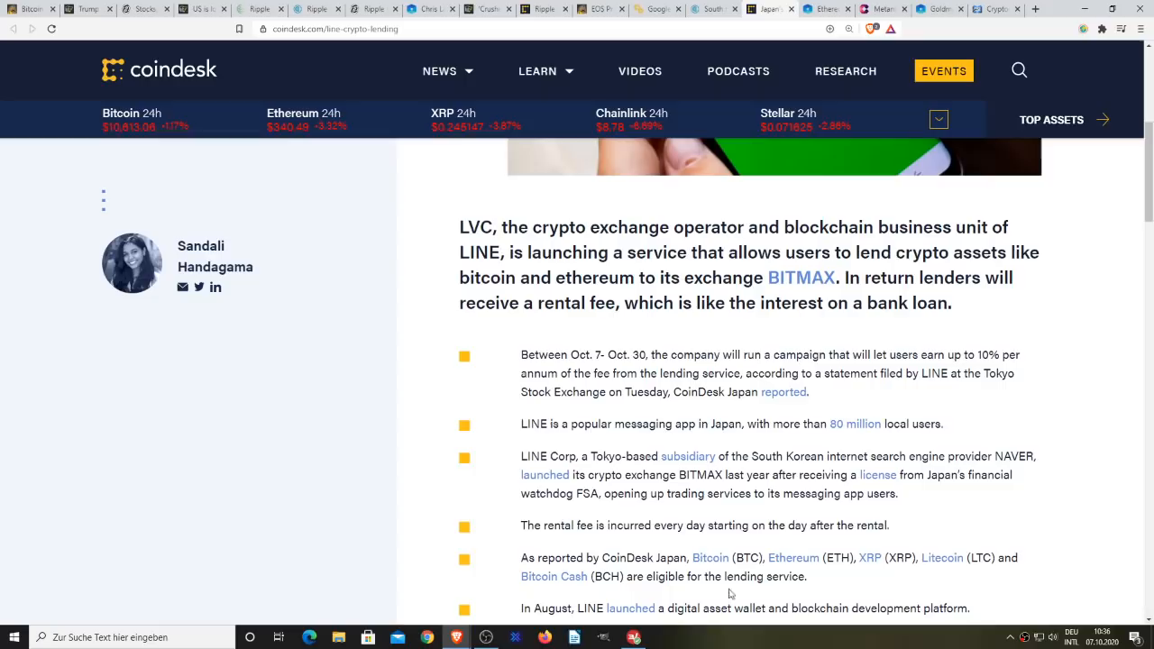
mouse_move(418, 400)
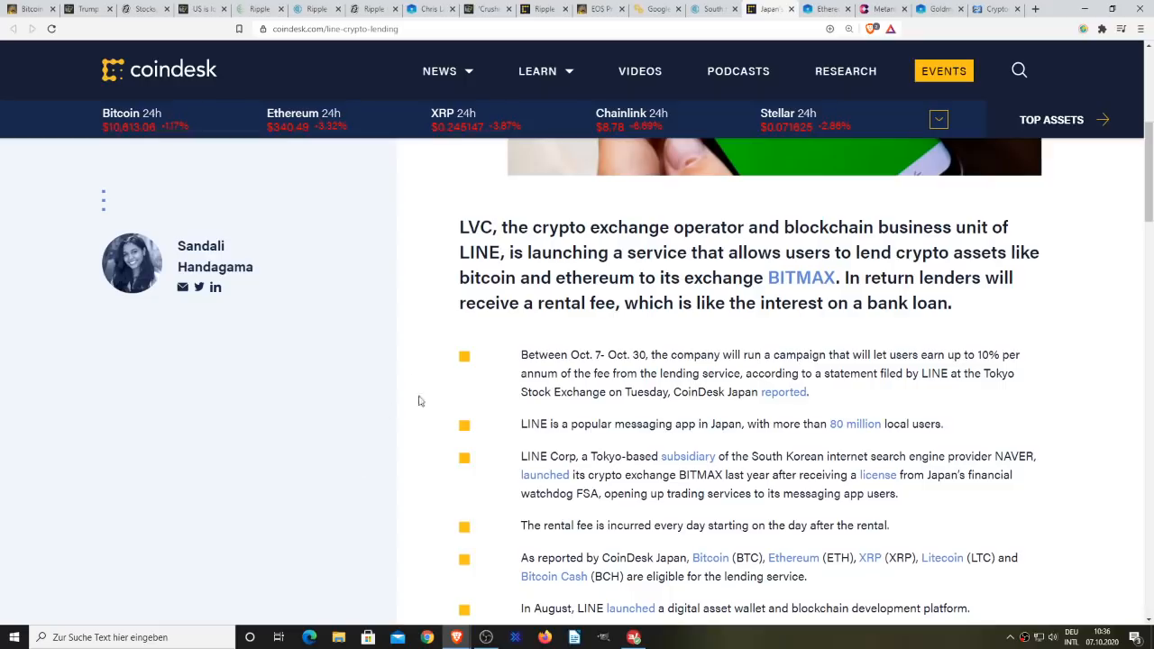
mouse_move(418, 413)
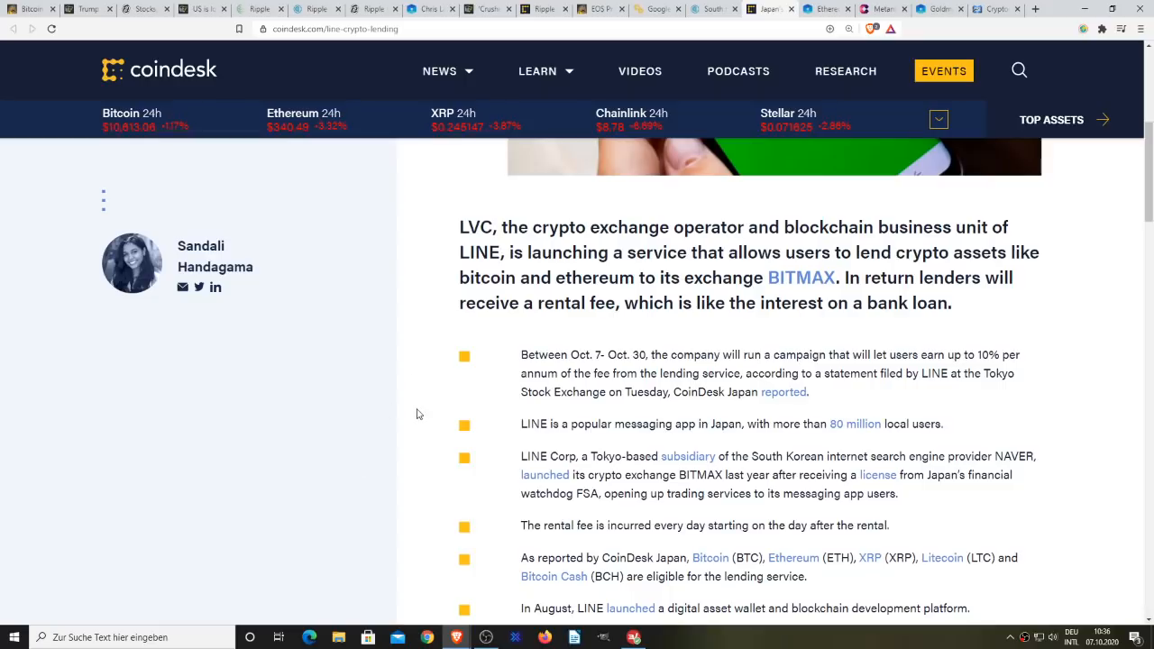
Step: Scroll the LINE crypto lending article back up to its headline, phone photo and opening paragraph
scroll(down, 3)
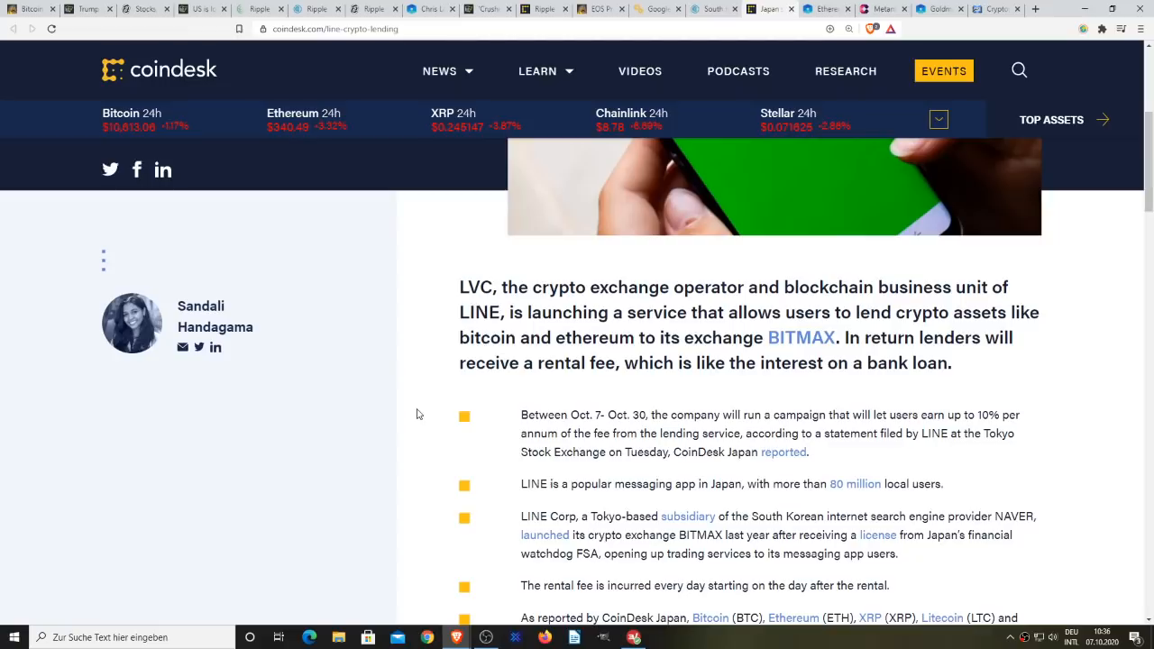
scroll(up, 3)
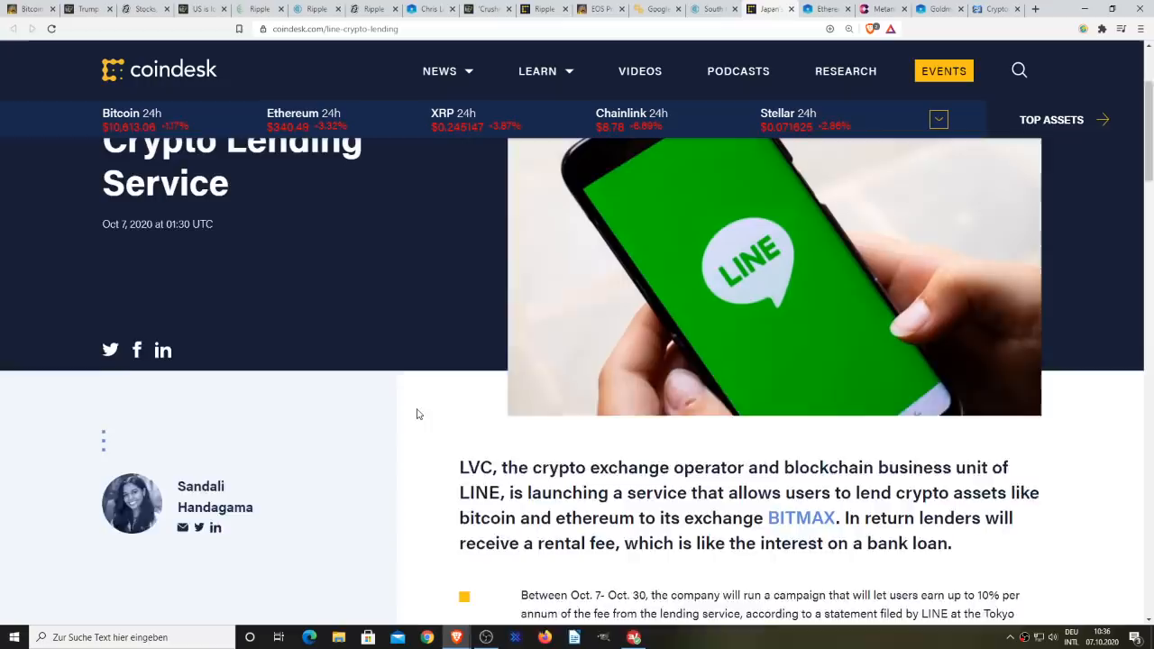
scroll(up, 3)
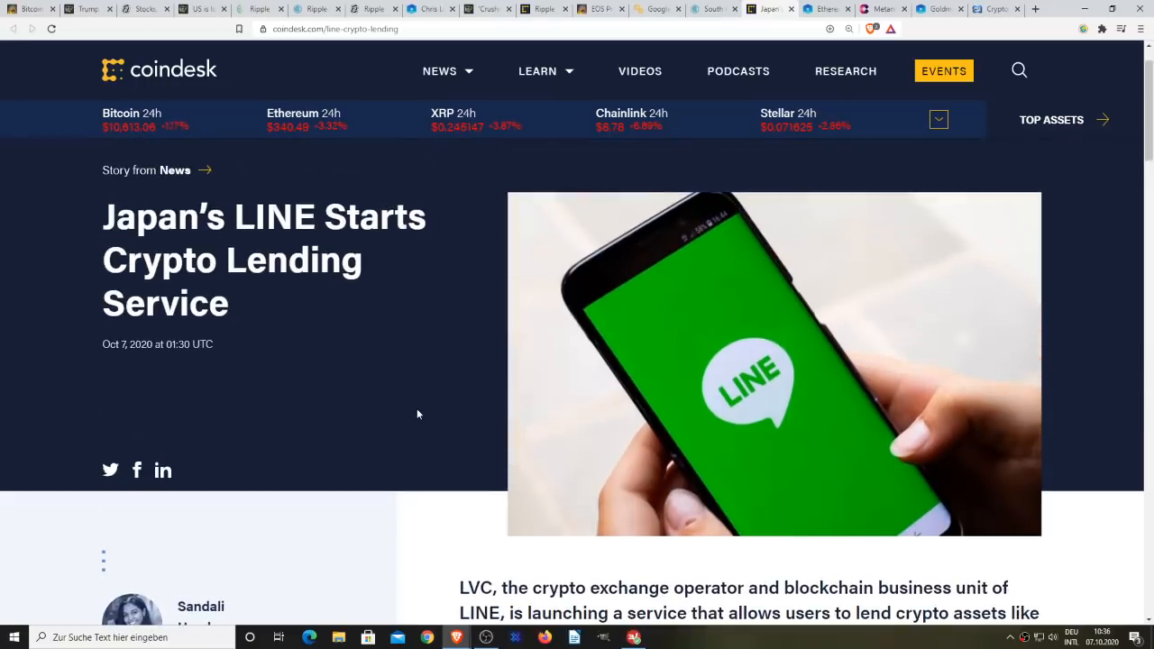
scroll(down, 3)
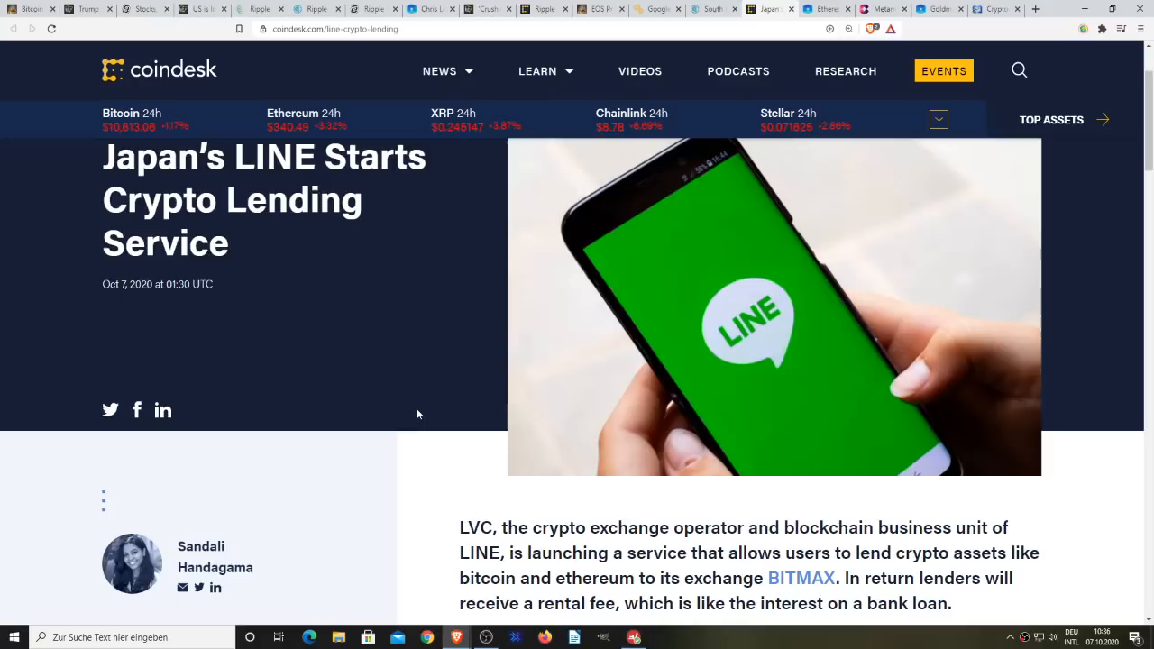
scroll(down, 3)
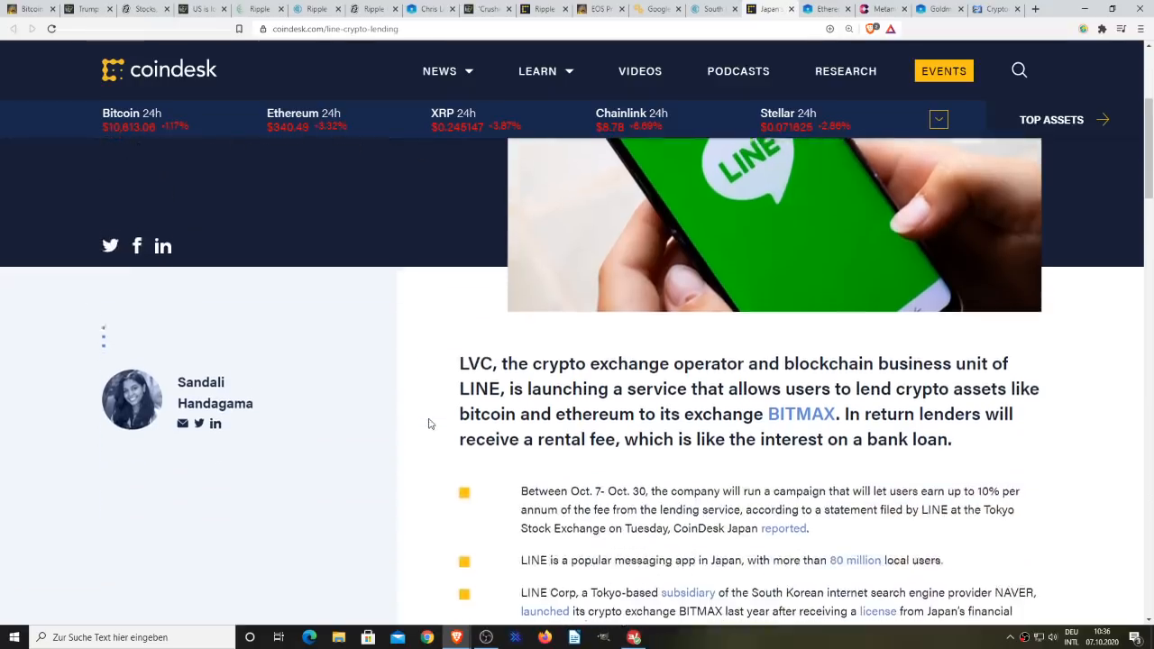
scroll(down, 3)
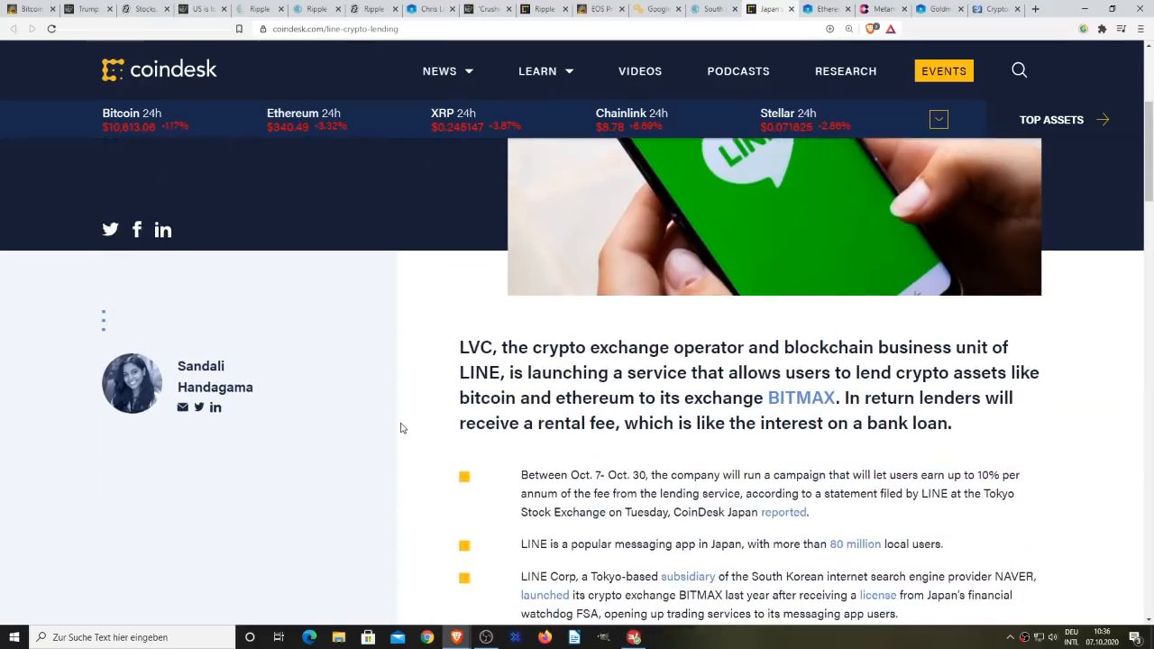
scroll(down, 3)
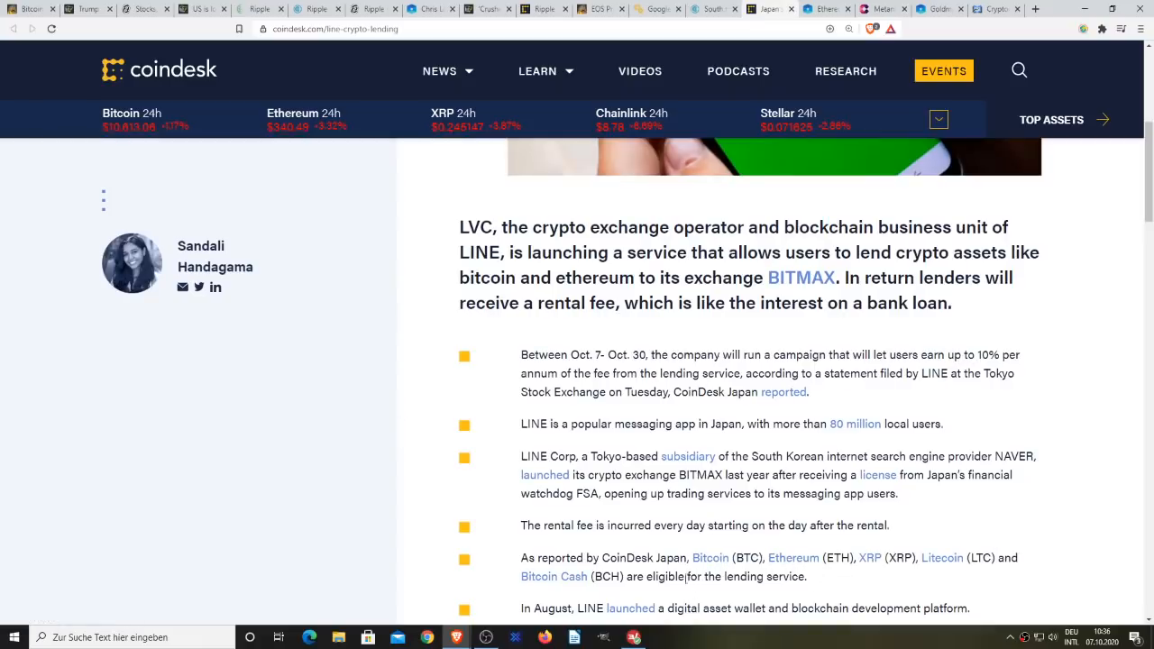
mouse_move(408, 409)
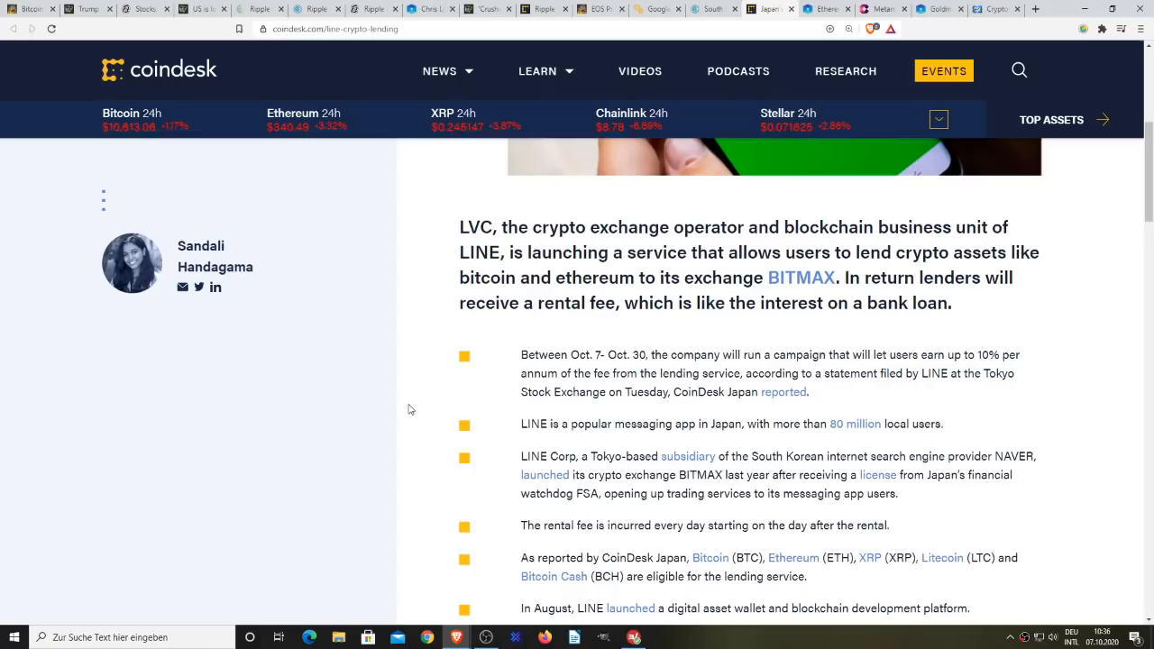
mouse_move(433, 393)
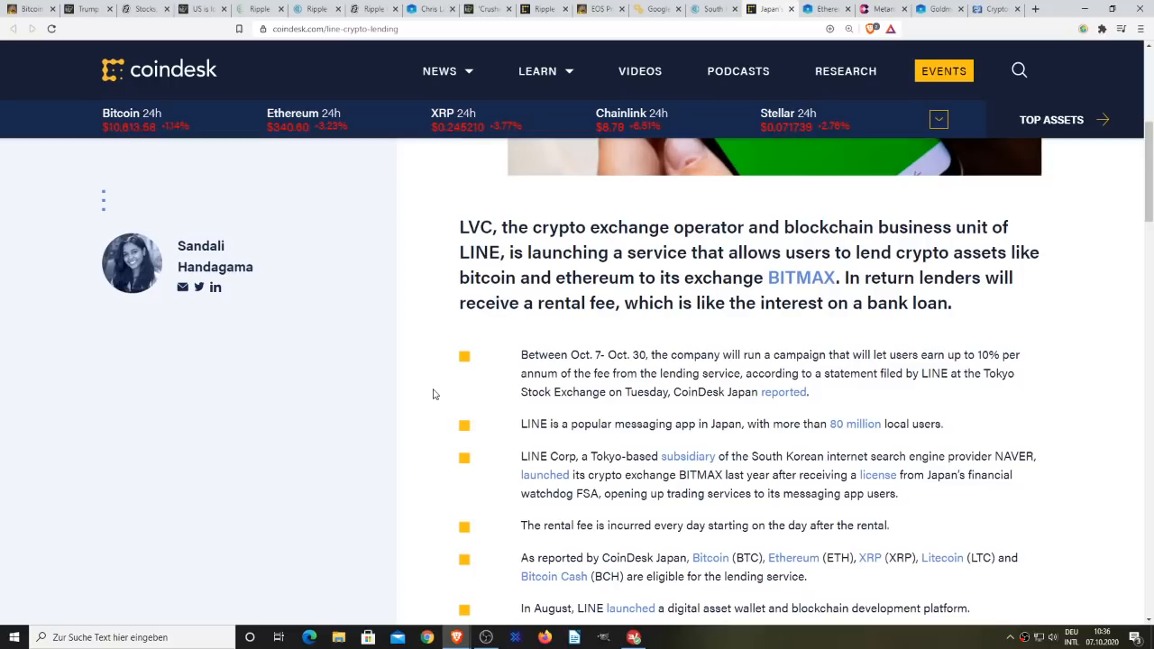
mouse_move(867, 341)
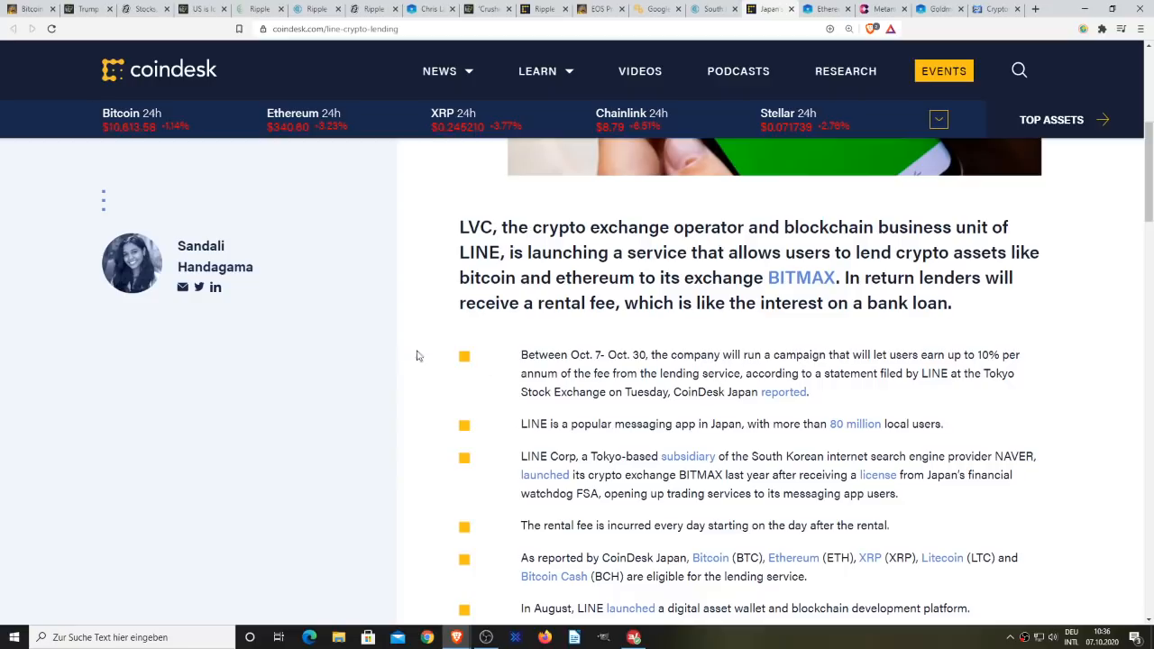
mouse_move(406, 382)
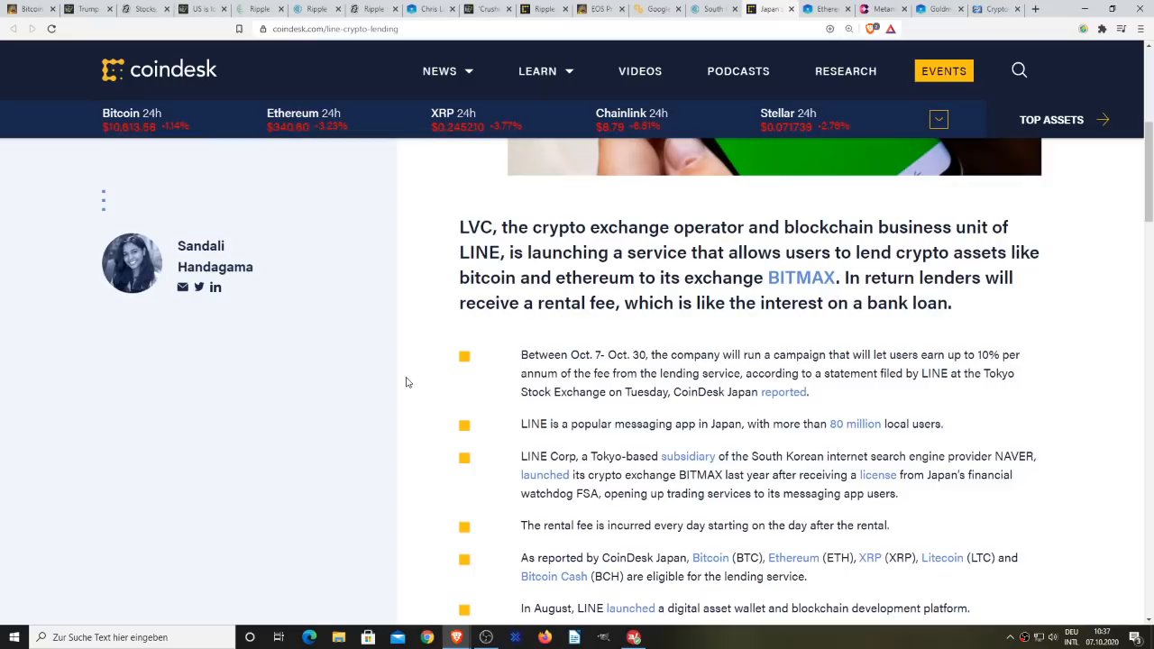
mouse_move(425, 418)
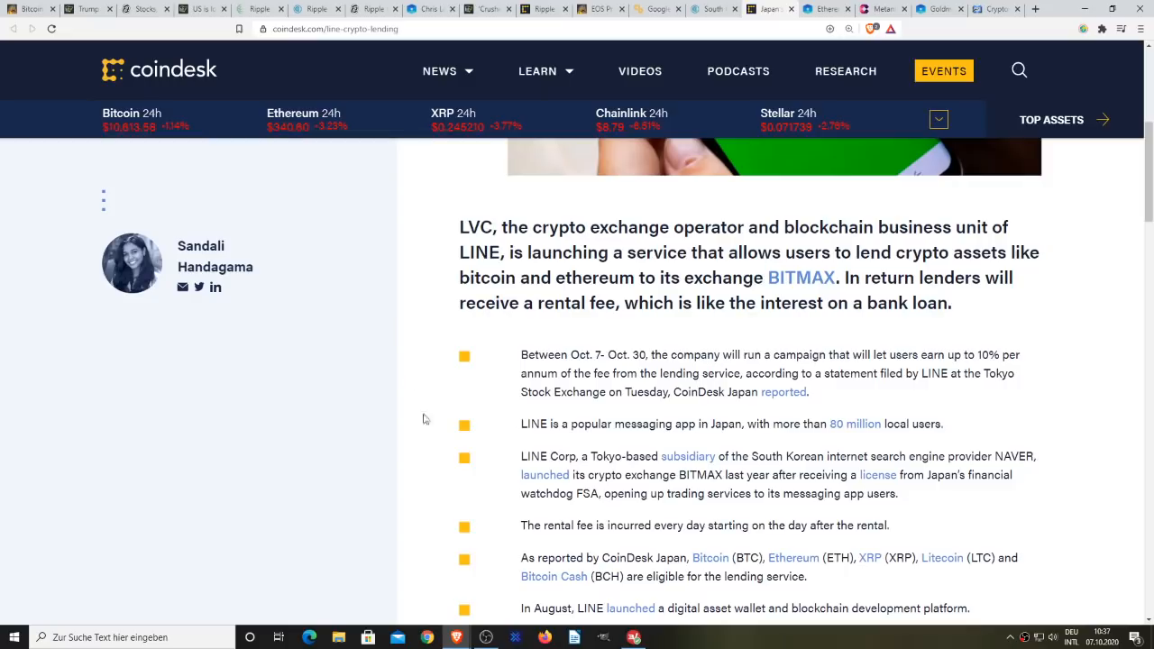
mouse_move(701, 541)
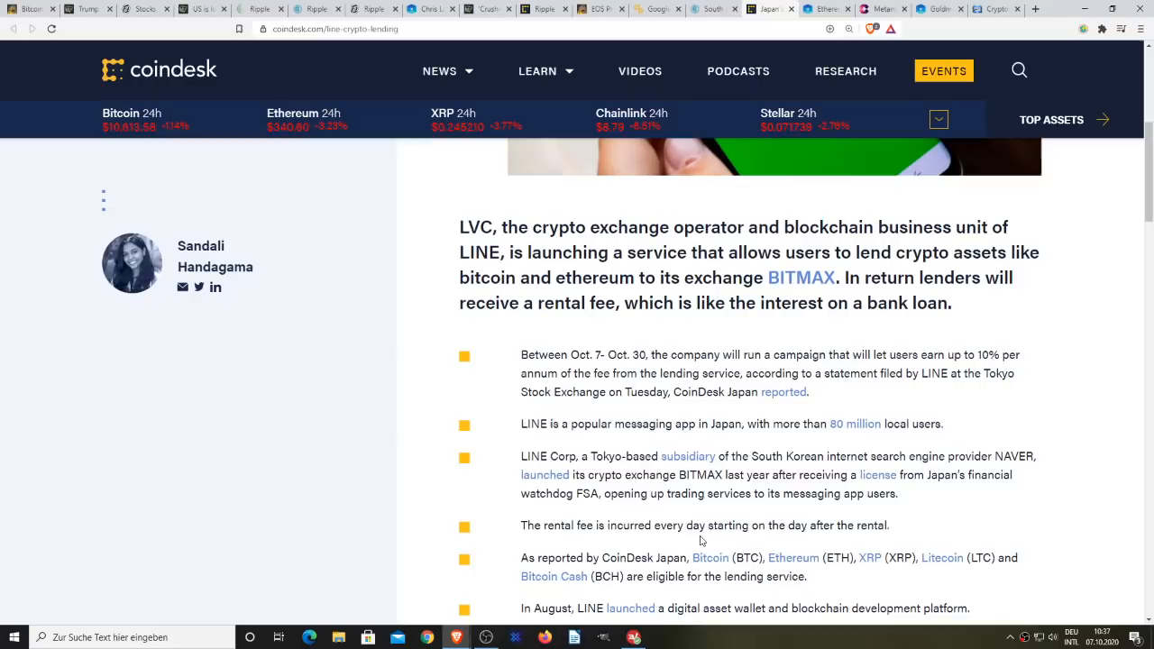
mouse_move(425, 384)
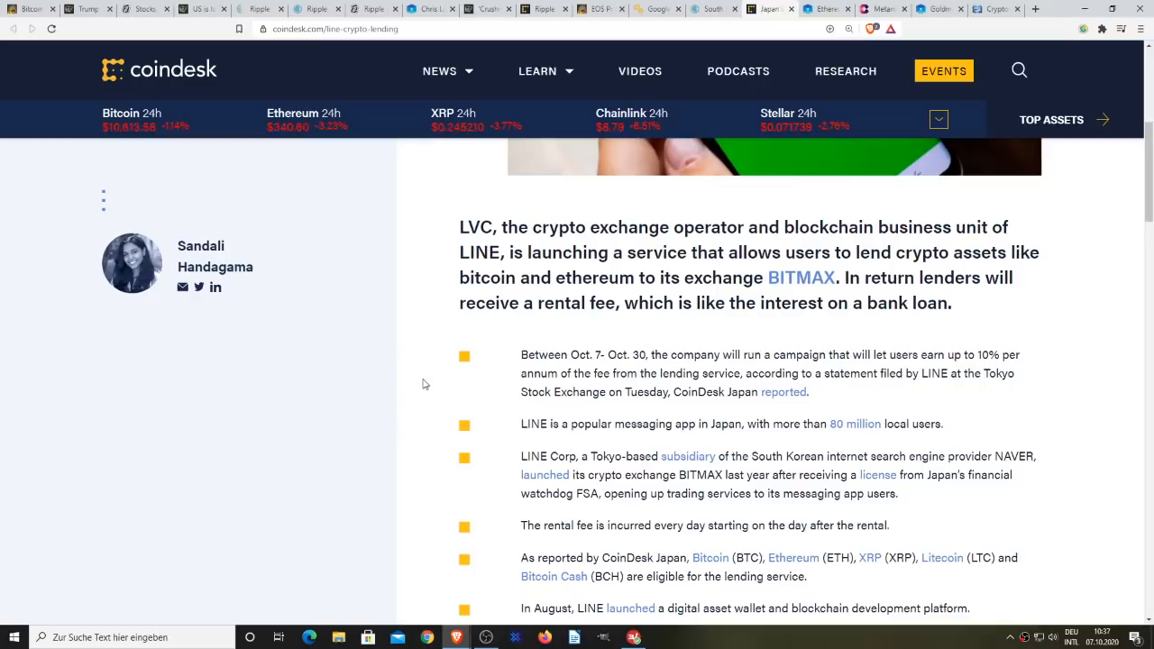
Step: Scroll the LINE lending article up to its headline, date and phone photo
scroll(up, 3)
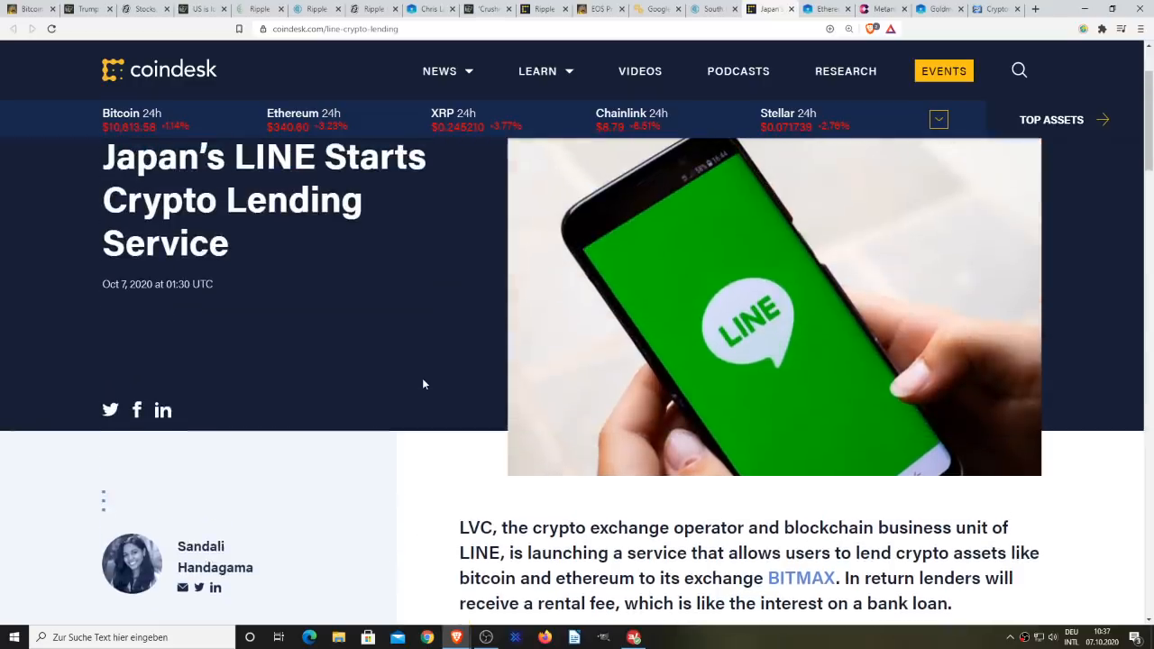
scroll(down, 3)
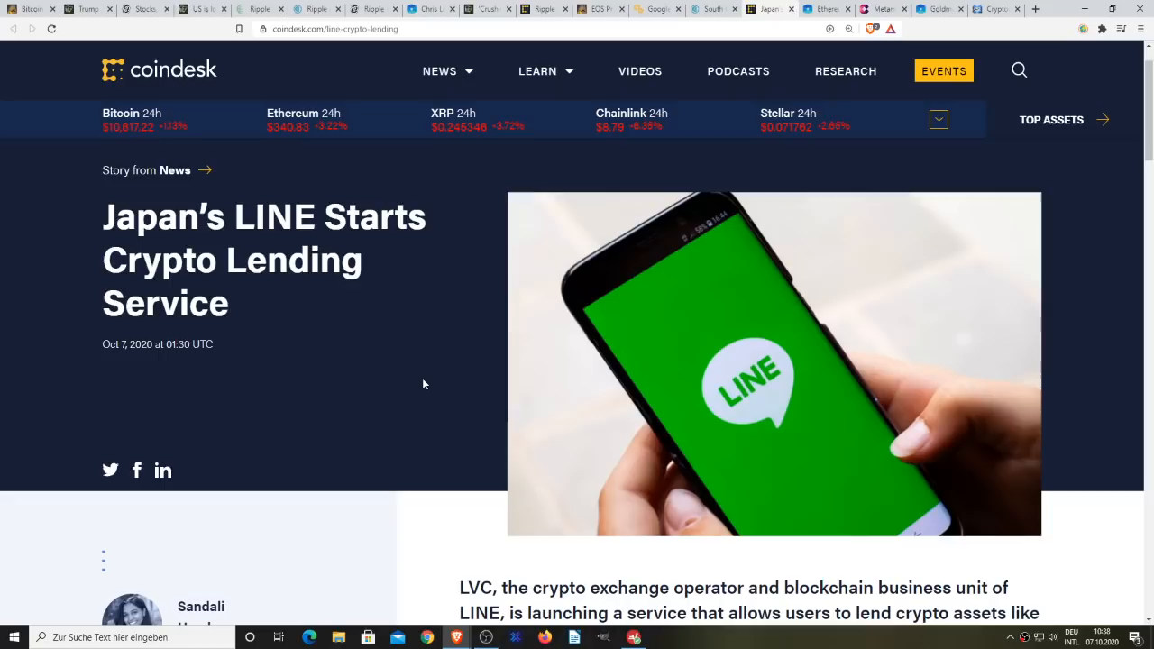
mouse_move(457, 334)
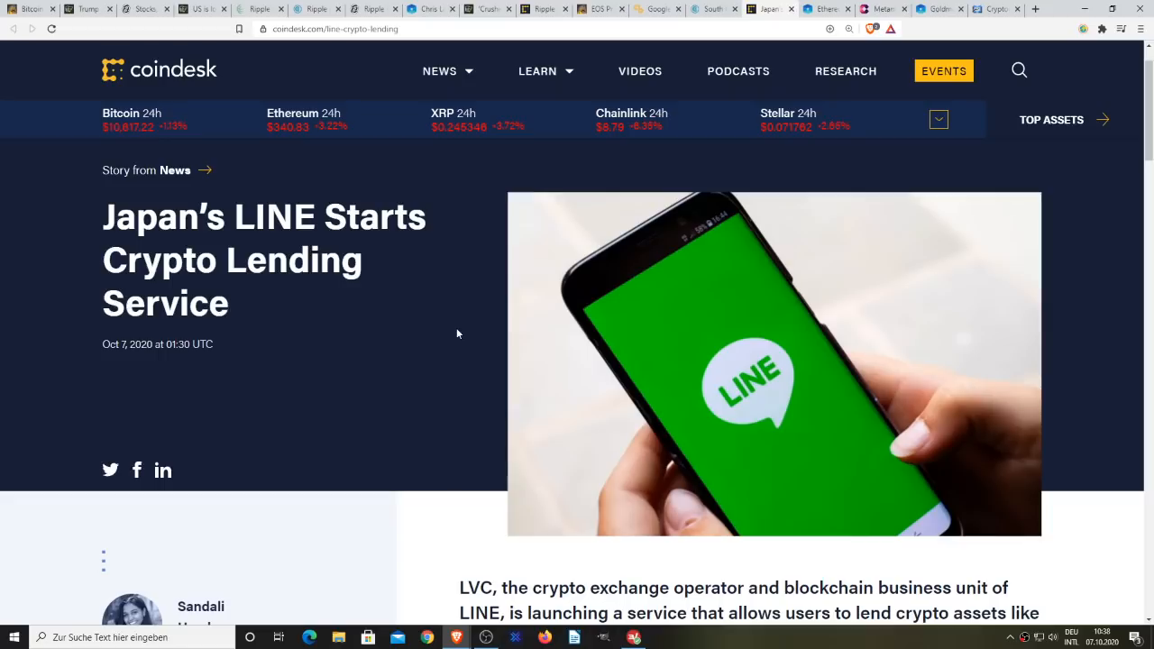
mouse_move(558, 213)
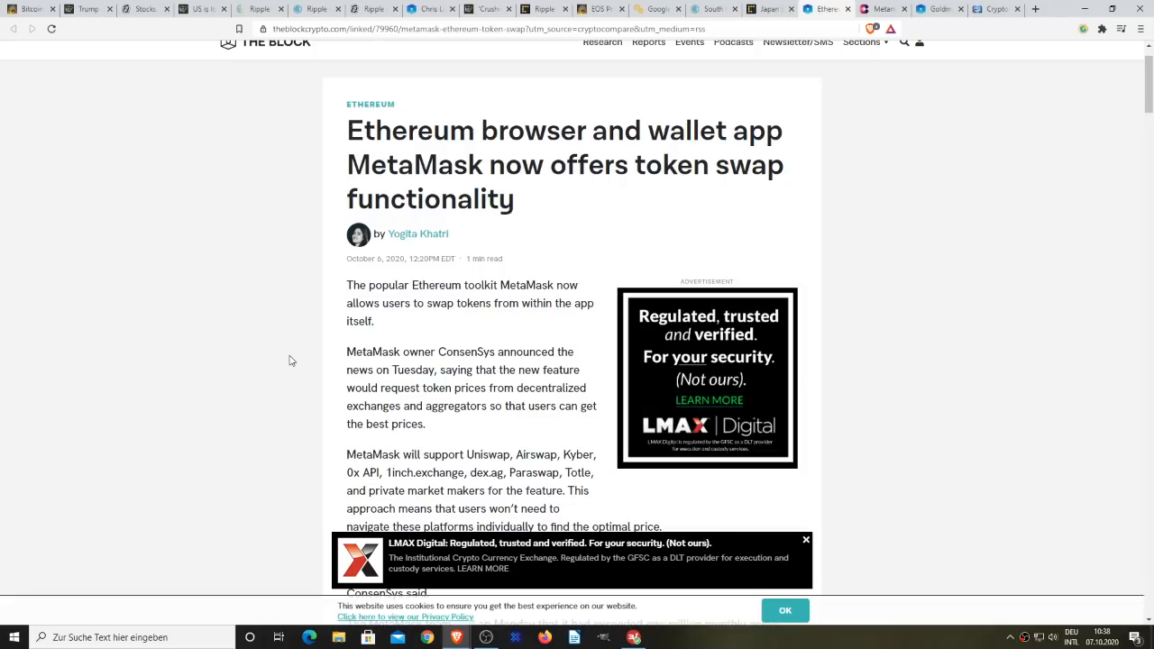
mouse_move(173, 431)
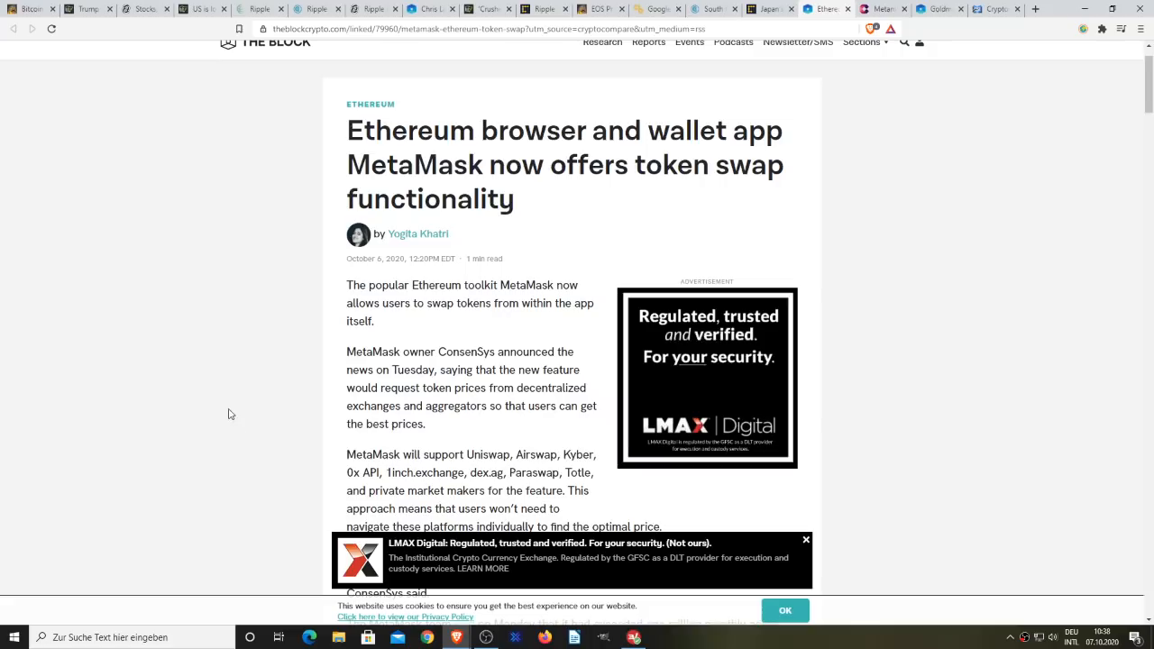
Step: Read down The Block's MetaMask token swap article to the user-growth quote and share links
scroll(down, 3)
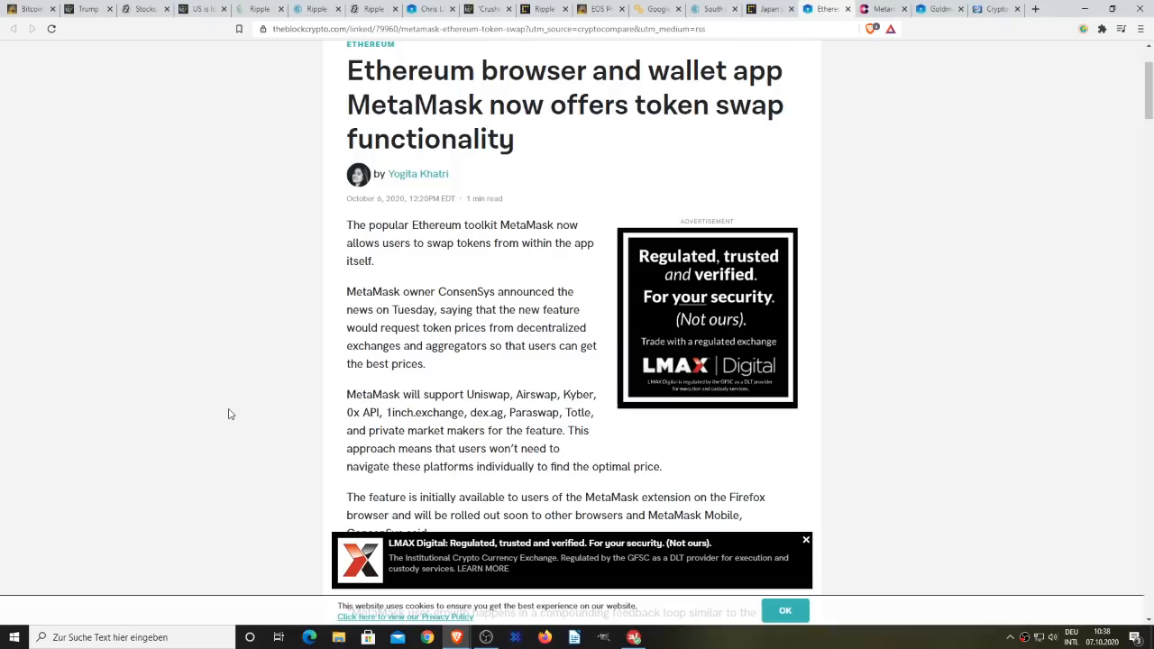
scroll(down, 3)
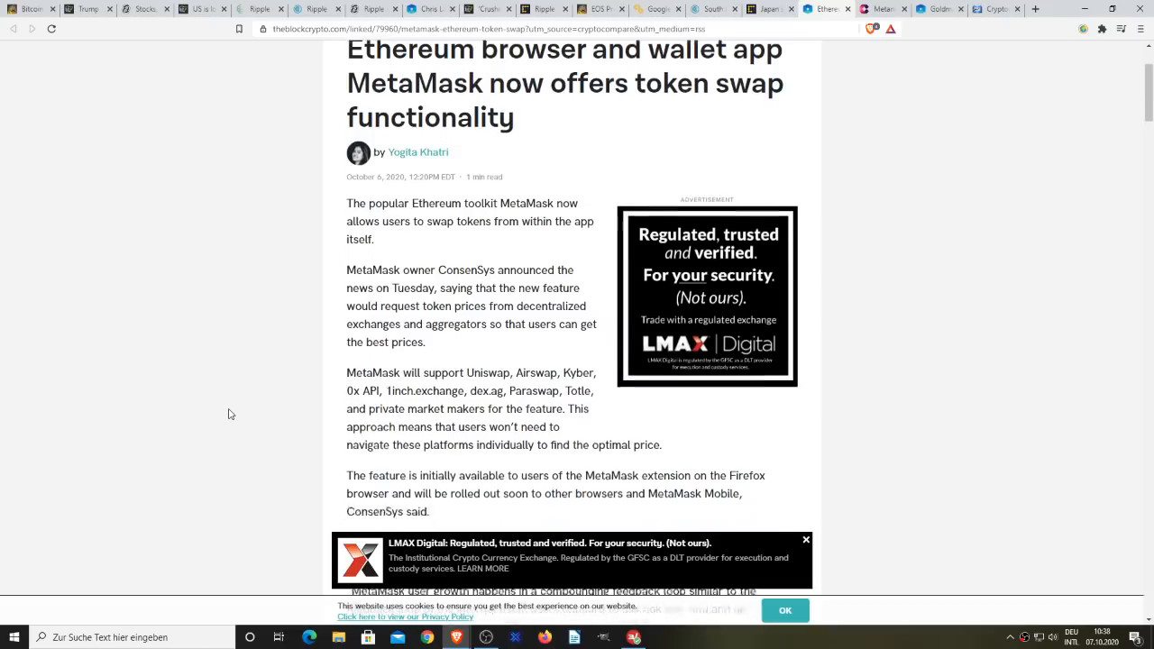
scroll(down, 3)
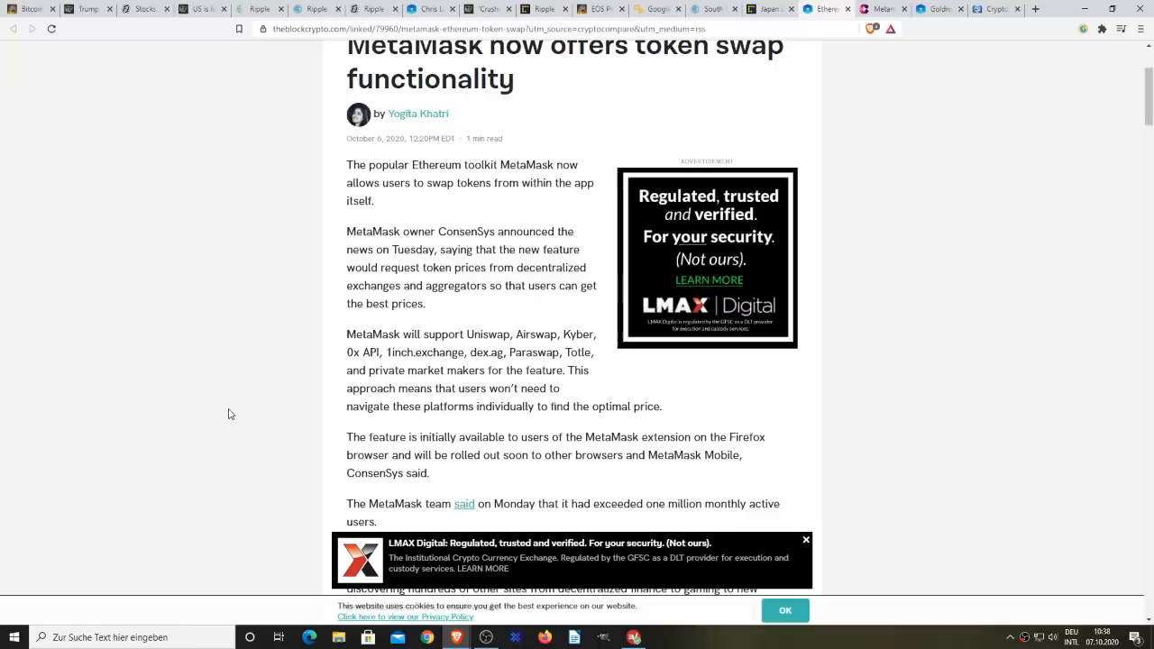
scroll(down, 3)
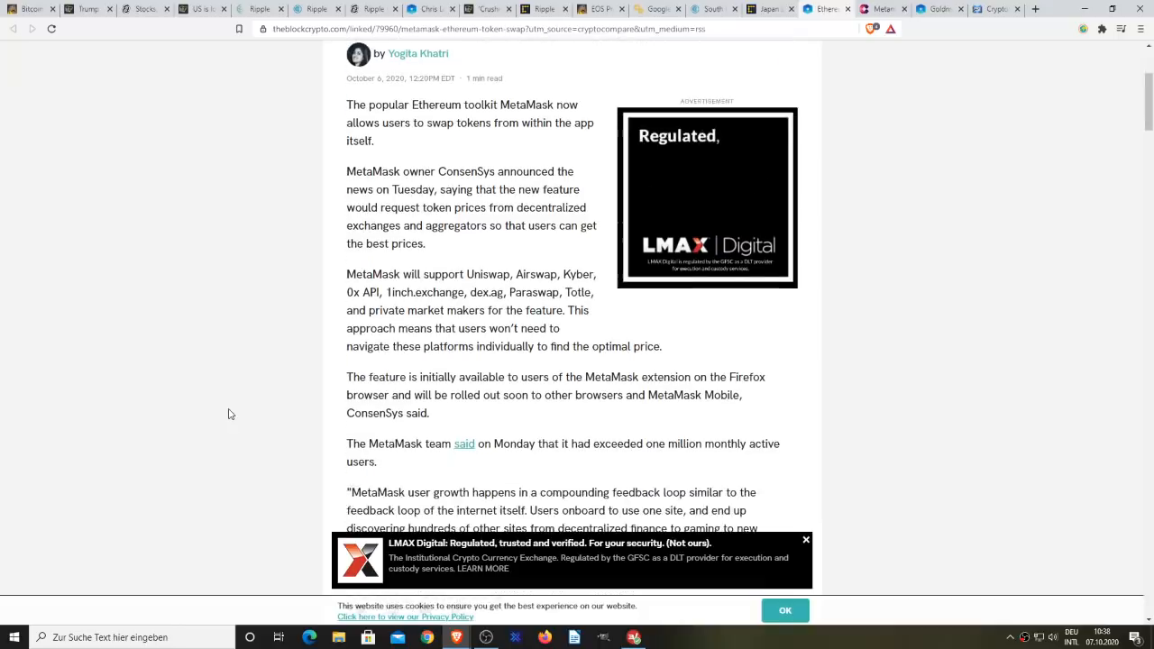
scroll(down, 3)
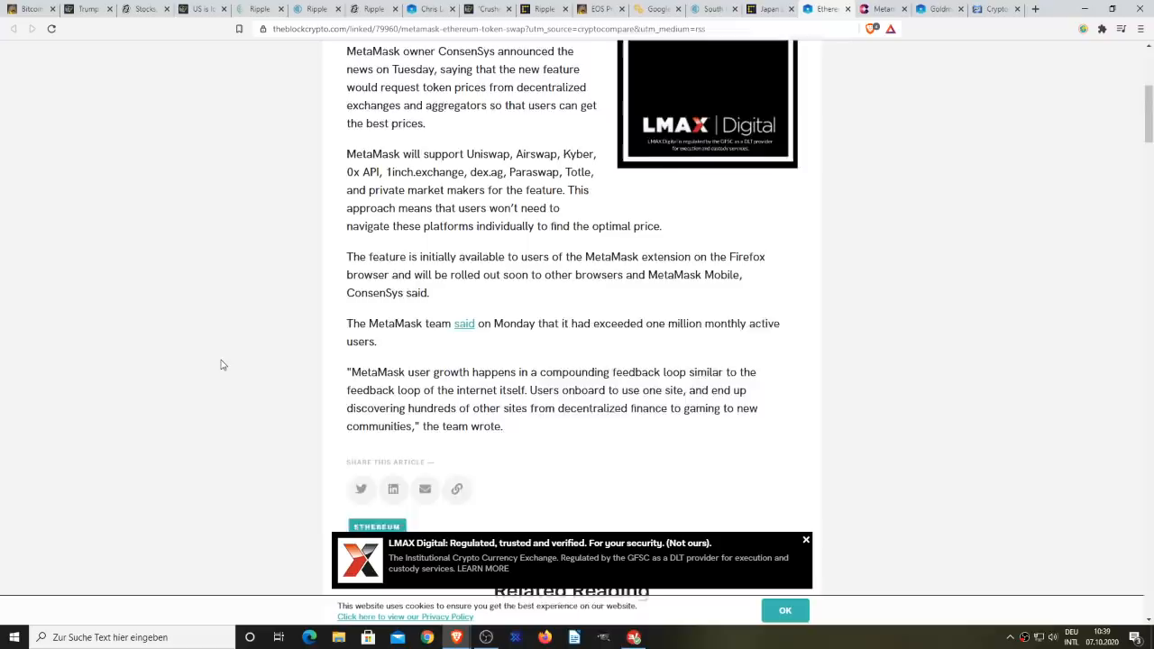
Step: Switch to the Cryptonews tab with the Metamask Amasses 1M Active Monthly Users article
click(880, 9)
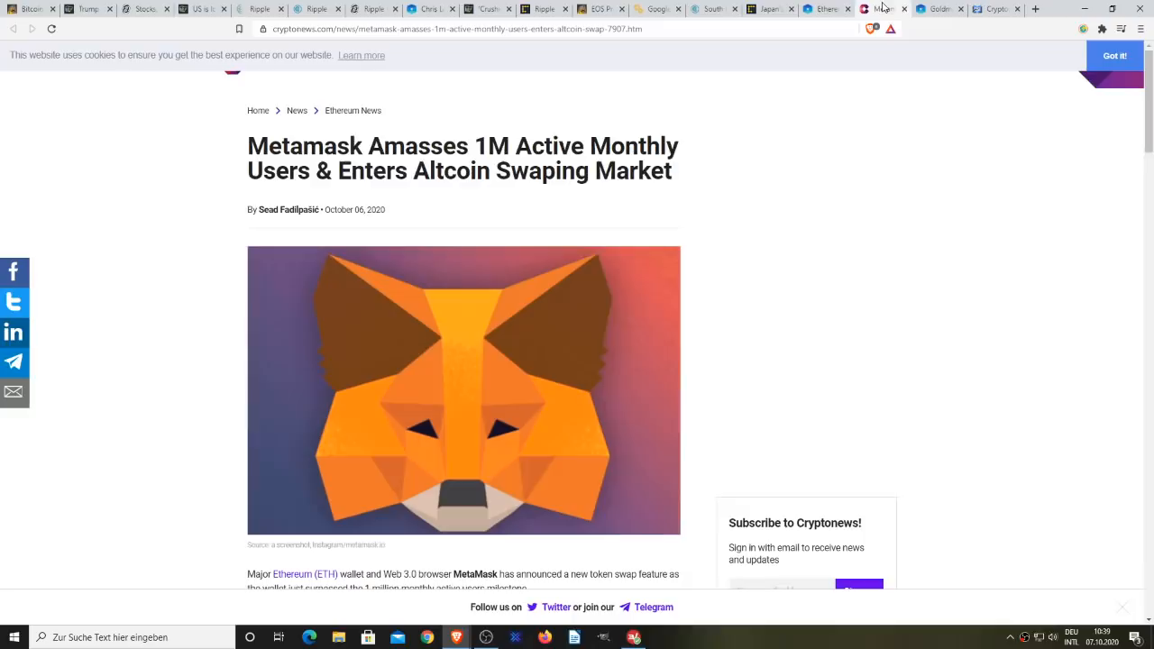
mouse_move(757, 422)
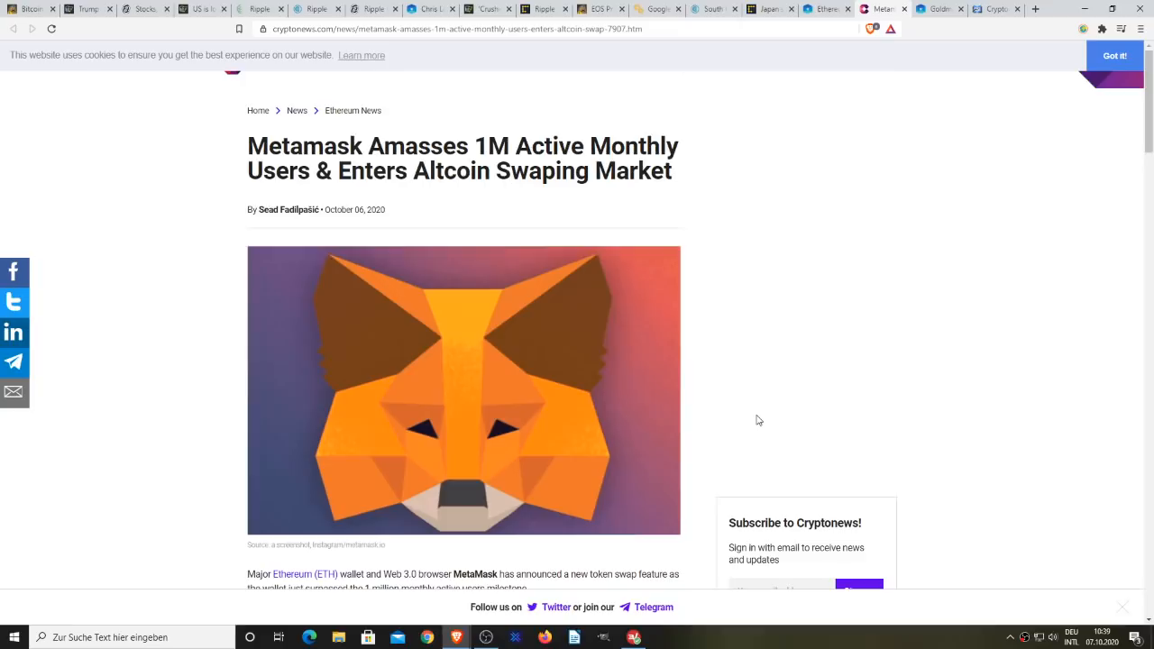
mouse_move(526, 141)
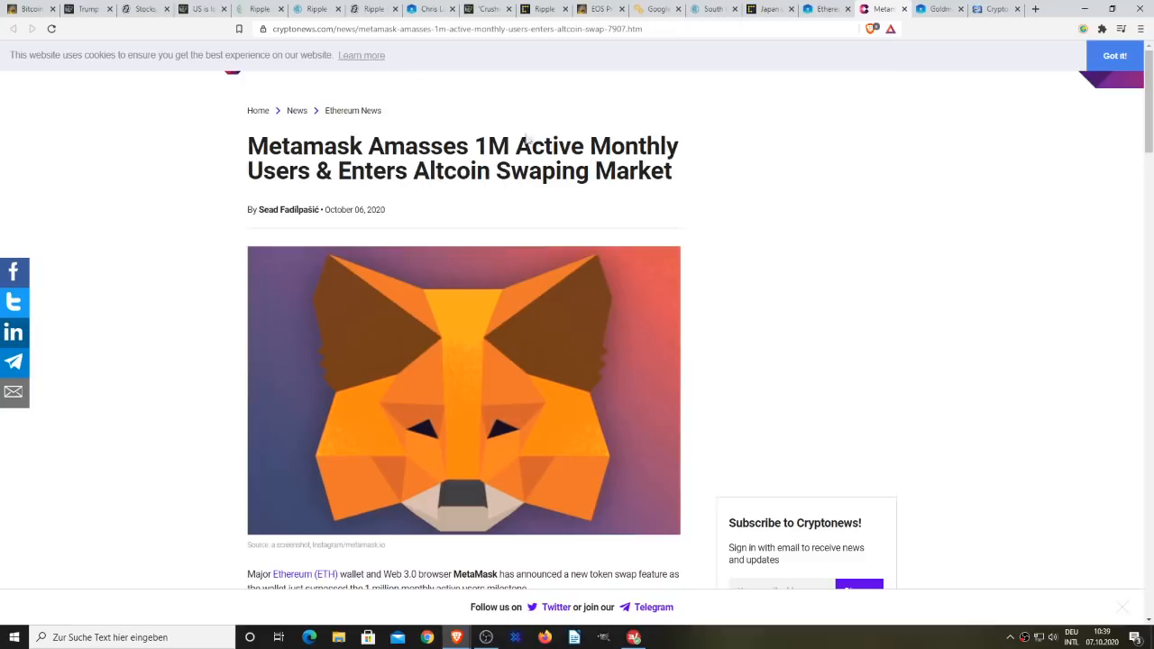
mouse_move(843, 458)
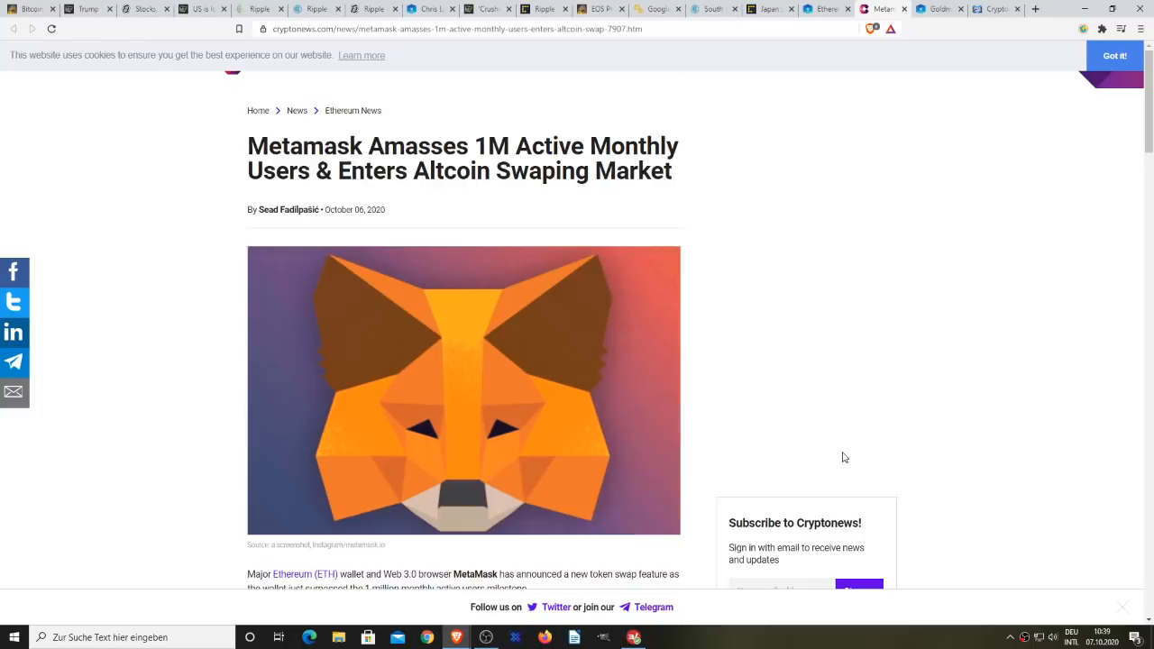
mouse_move(739, 292)
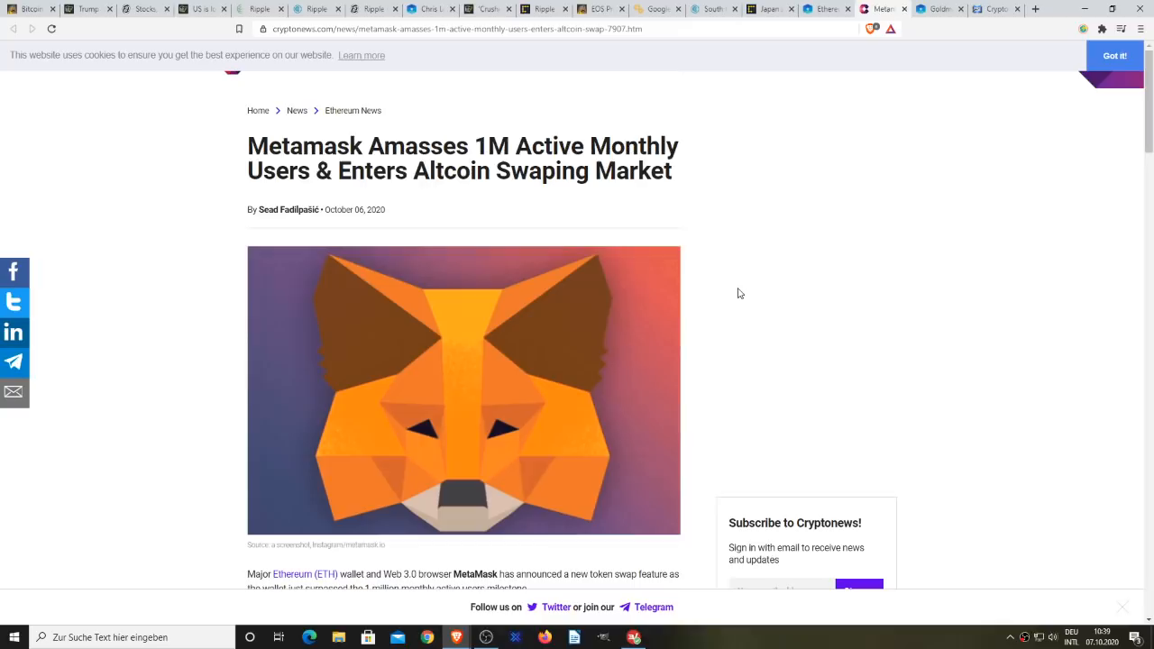
mouse_move(745, 292)
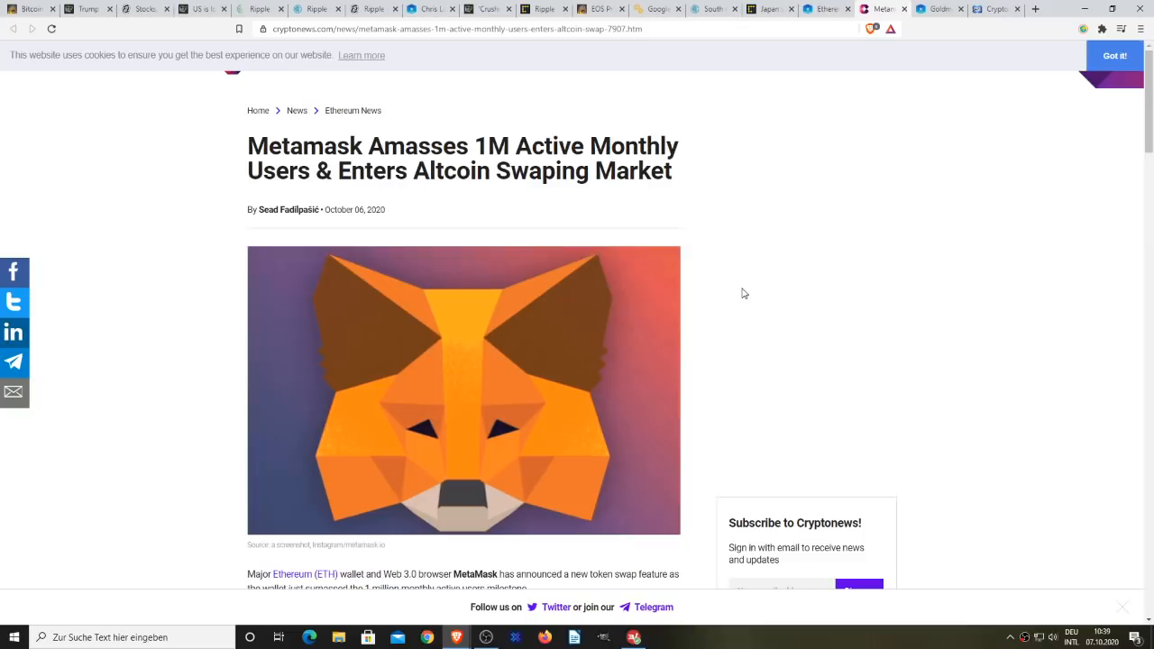
mouse_move(766, 289)
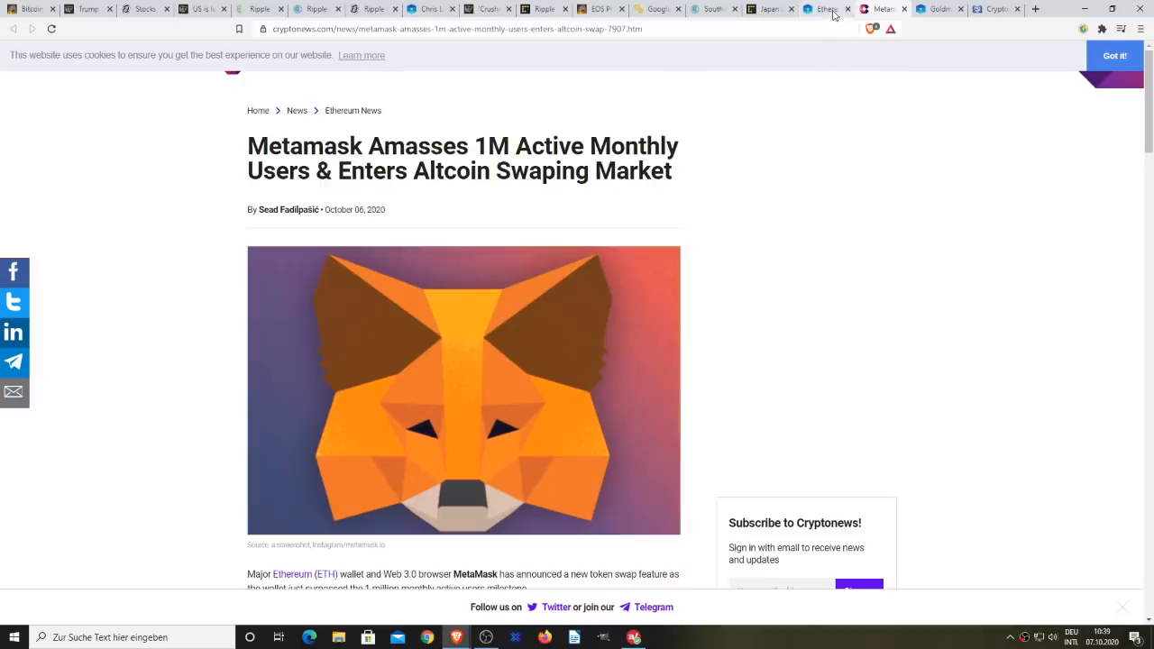
Step: Return to The Block tab with the MetaMask token swap article
click(826, 9)
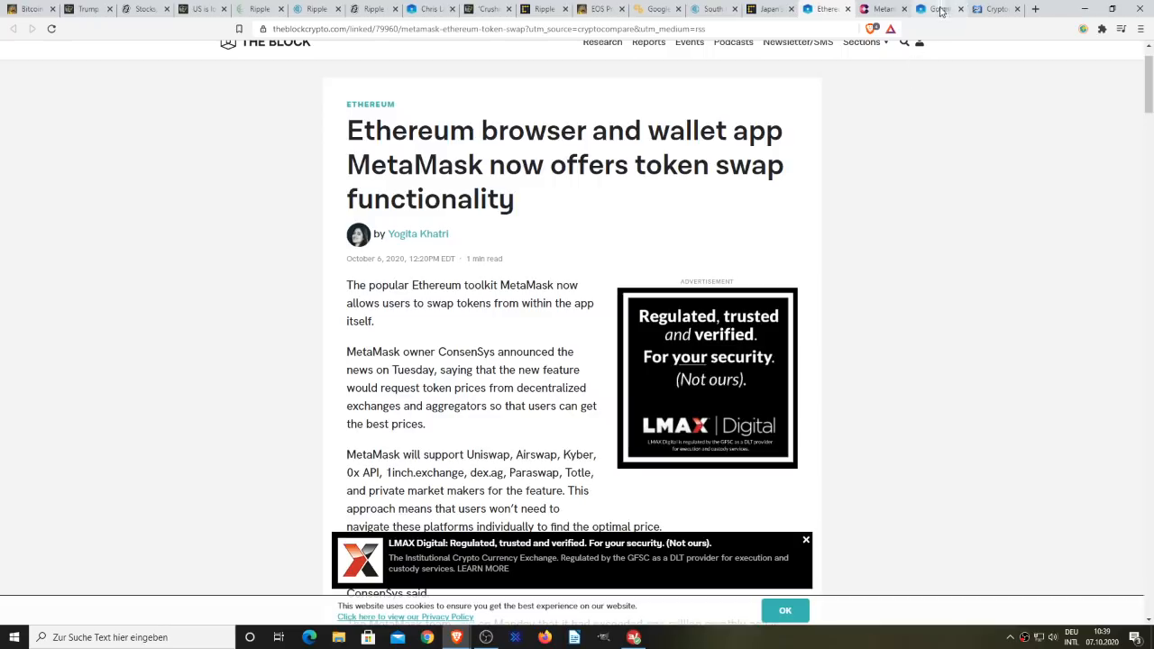
Step: Switch to The Block tab on Goldman Sachs' former technologist joining Block.one's board
click(939, 9)
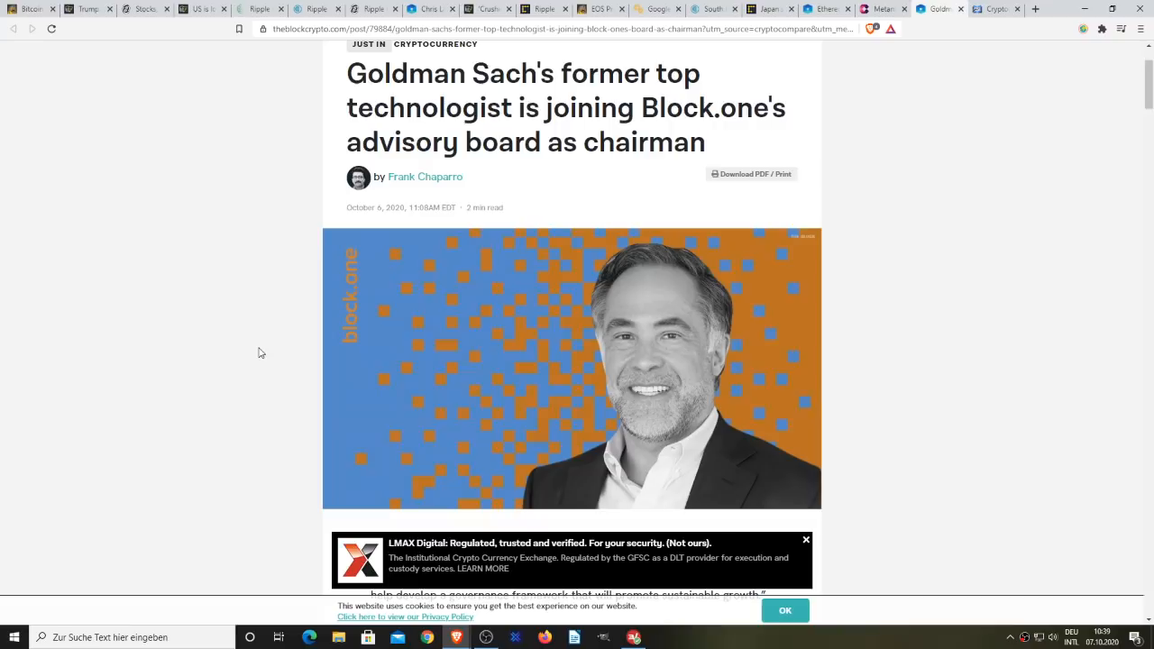
Step: Read down past the Quick Take to Chavez's advisory role and the Digital Dollar Project mention
scroll(down, 3)
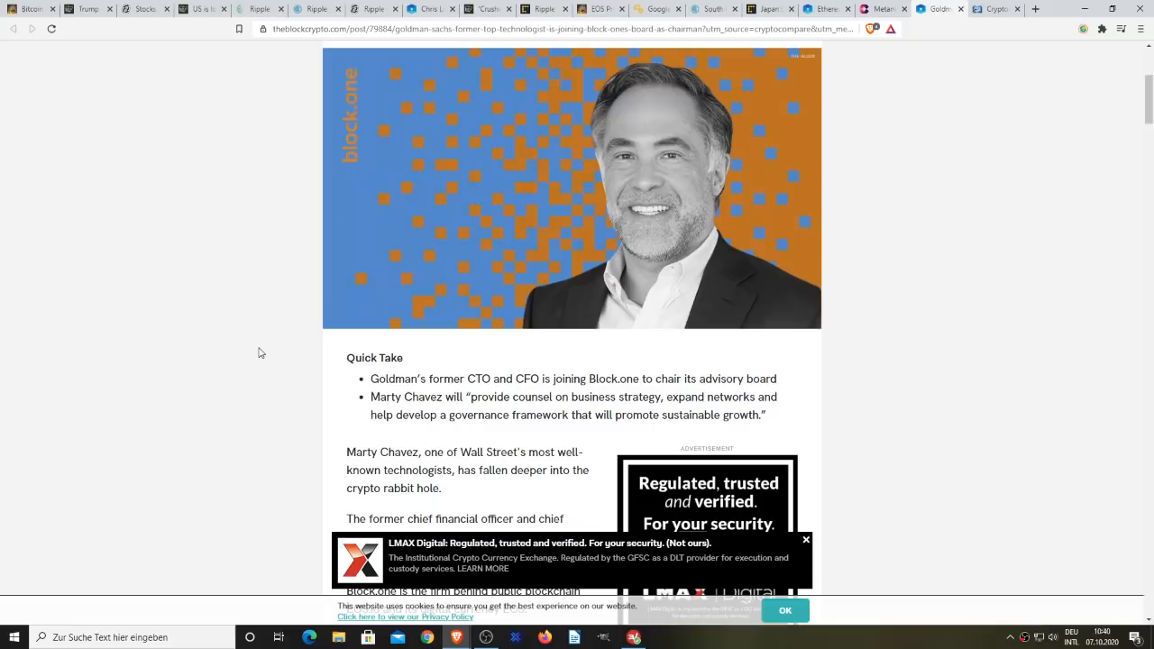
scroll(down, 3)
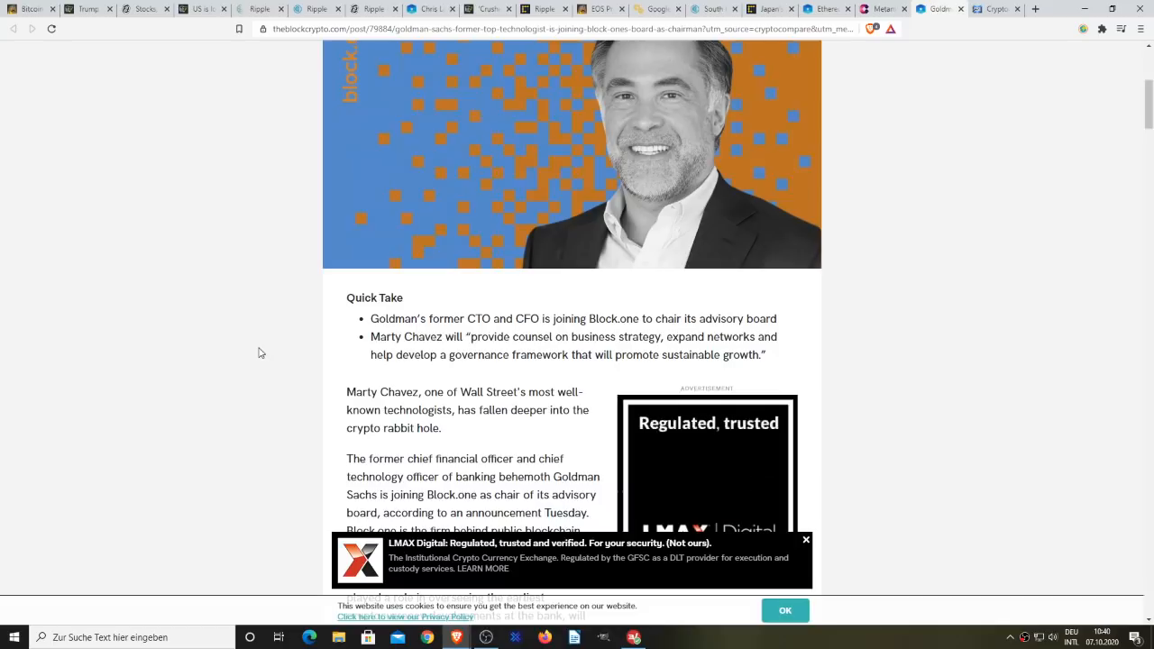
scroll(down, 3)
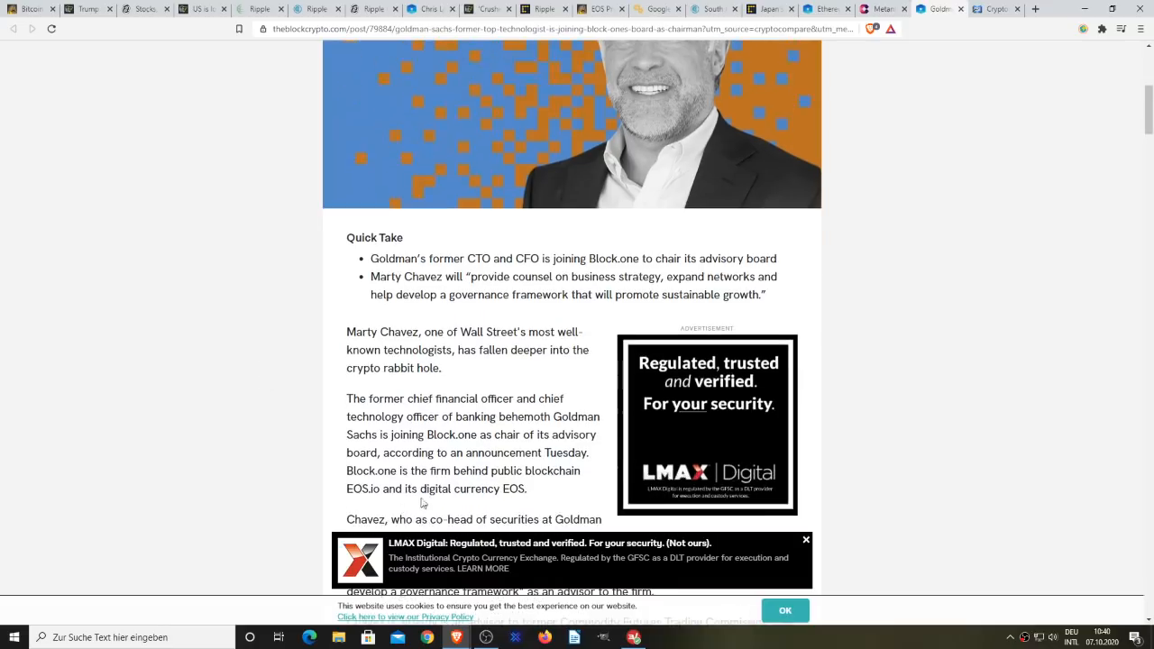
scroll(down, 3)
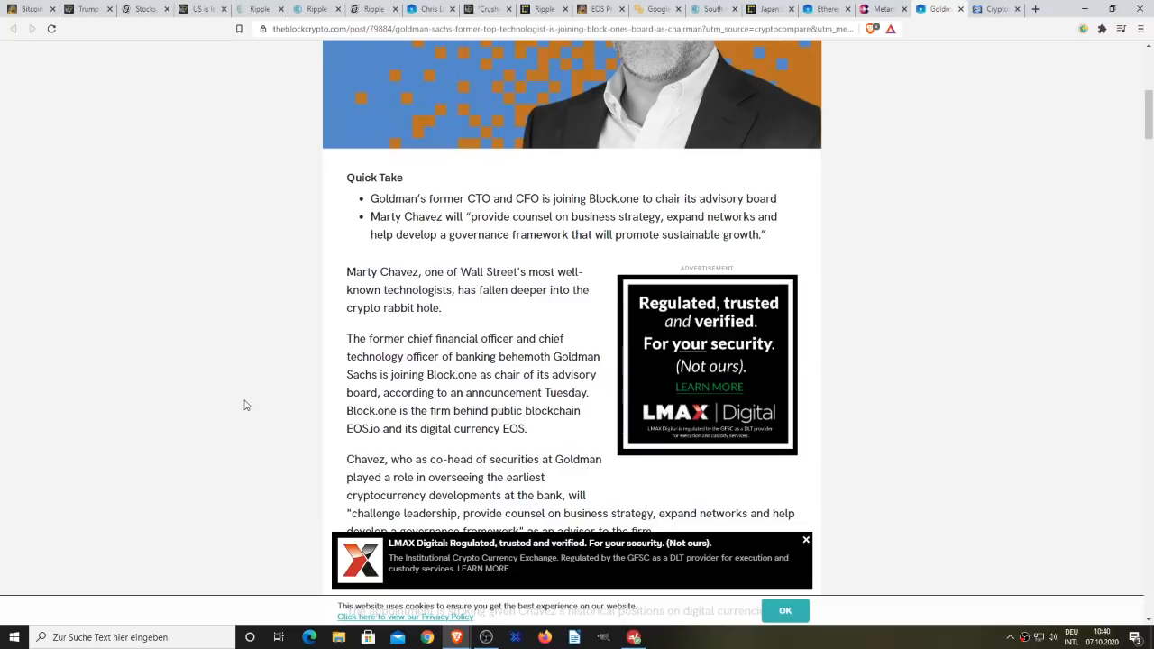
scroll(down, 3)
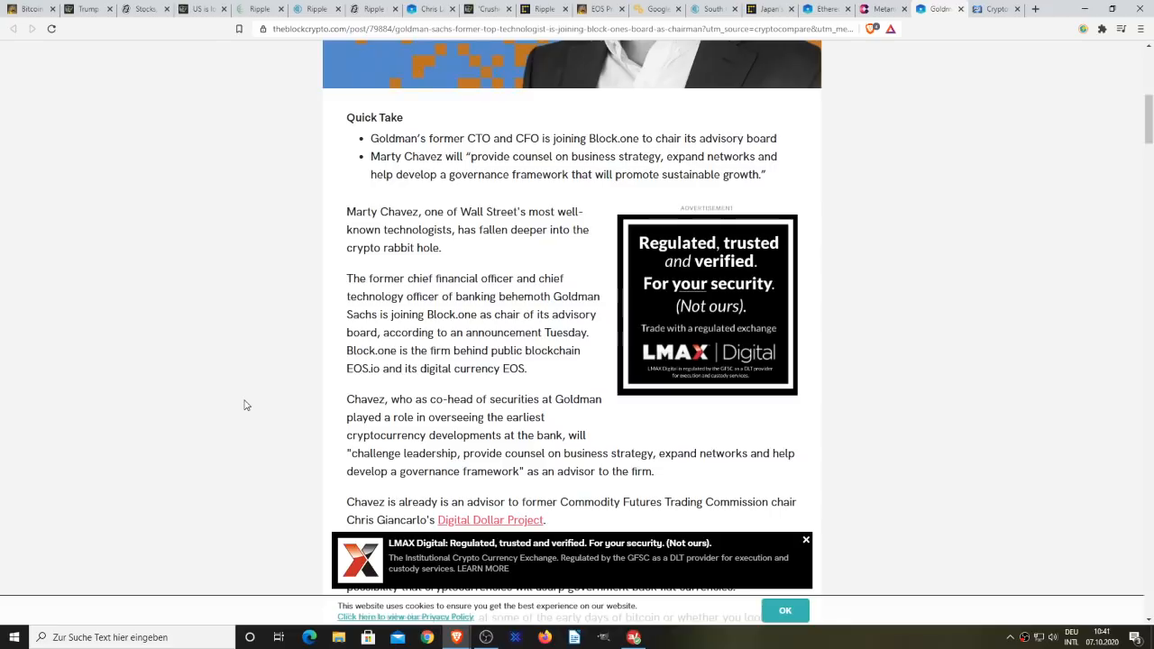
mouse_move(216, 443)
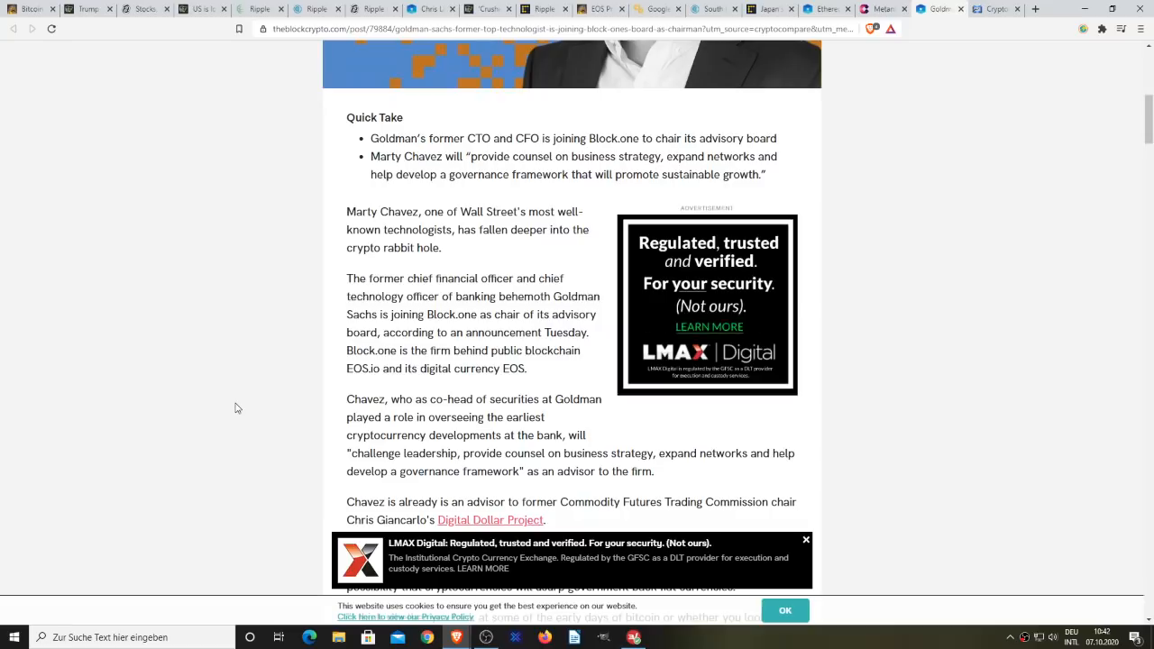
mouse_move(217, 371)
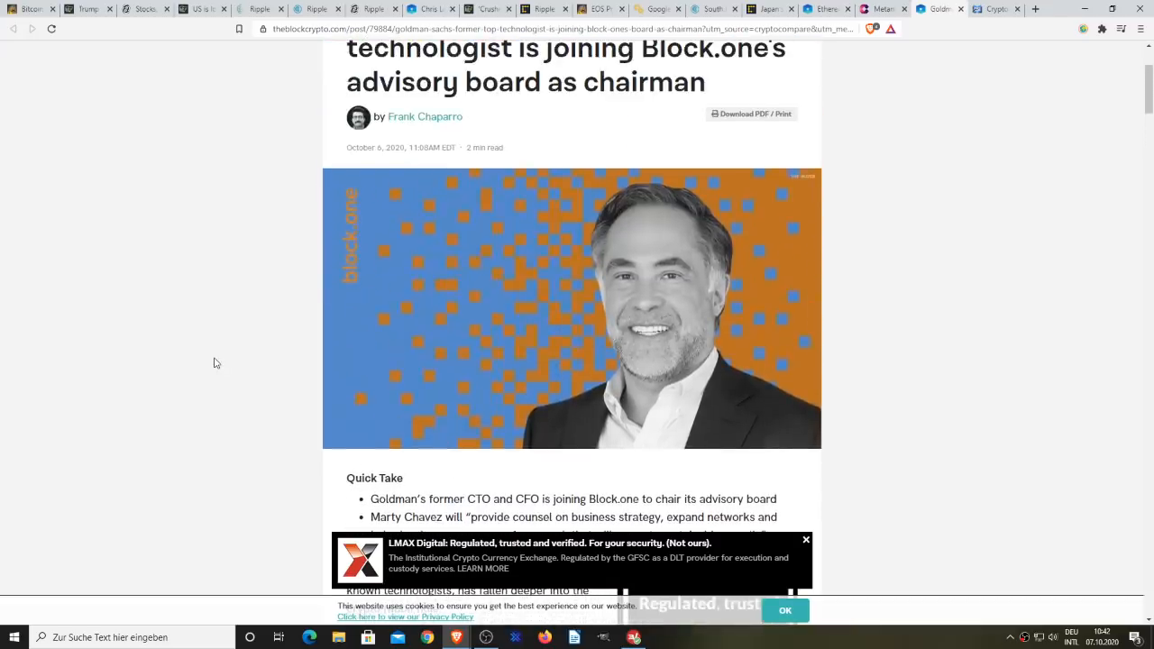
Step: Scroll the Block.one article back to its headline, then down to the Quick Take and opening paragraphs
scroll(up, 3)
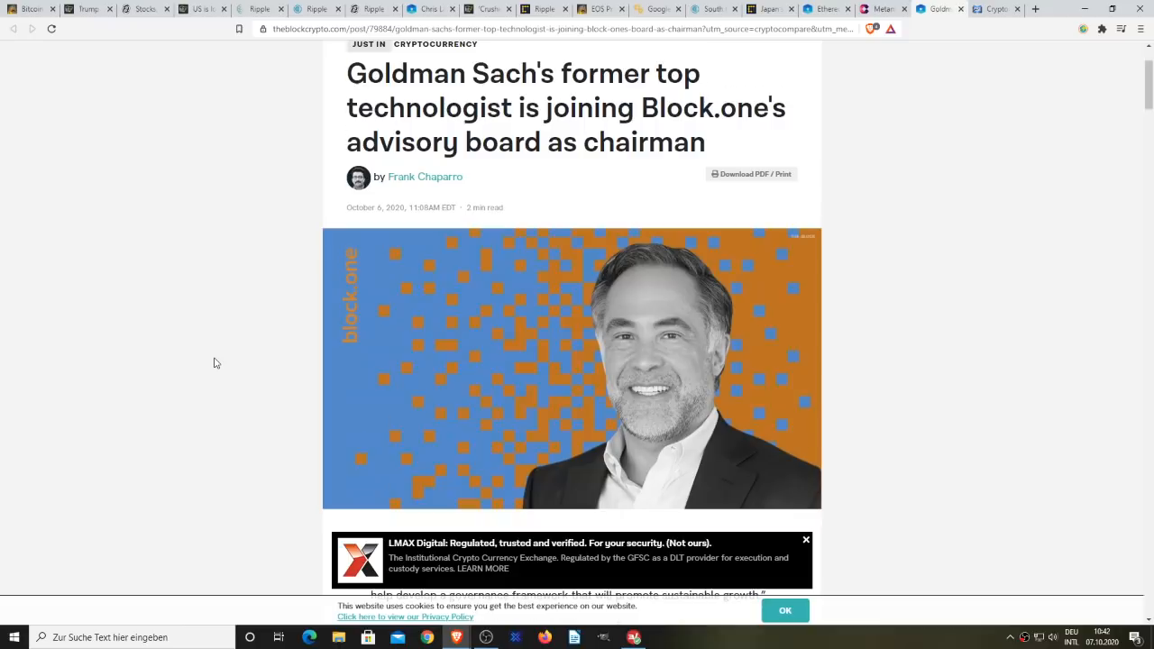
scroll(down, 3)
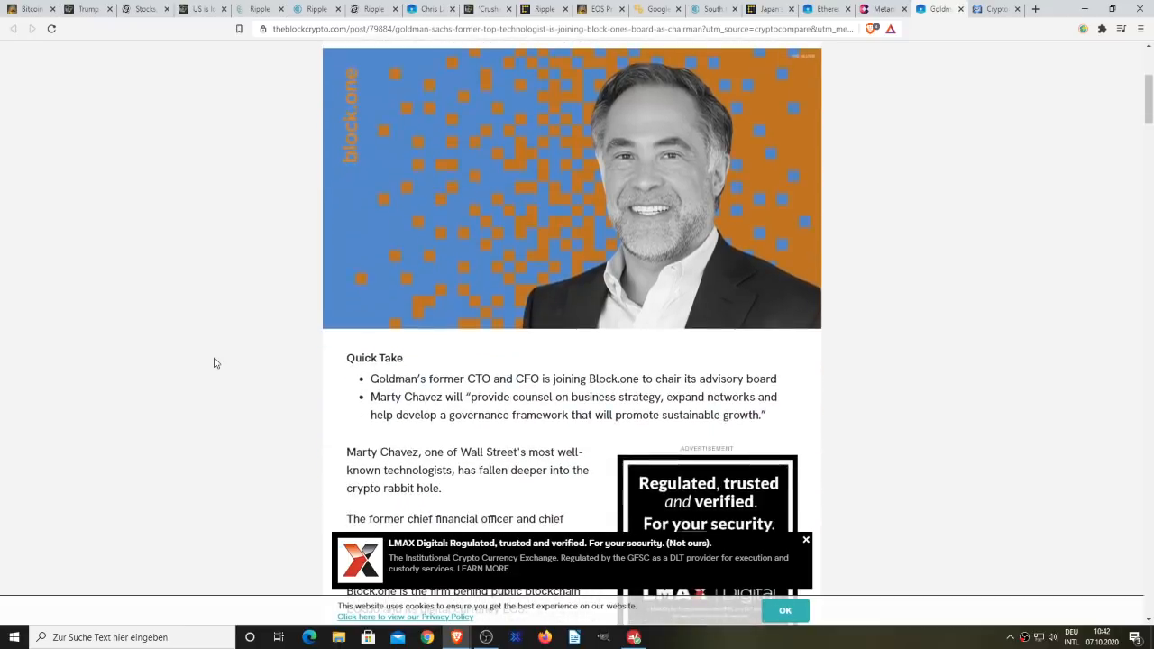
scroll(down, 3)
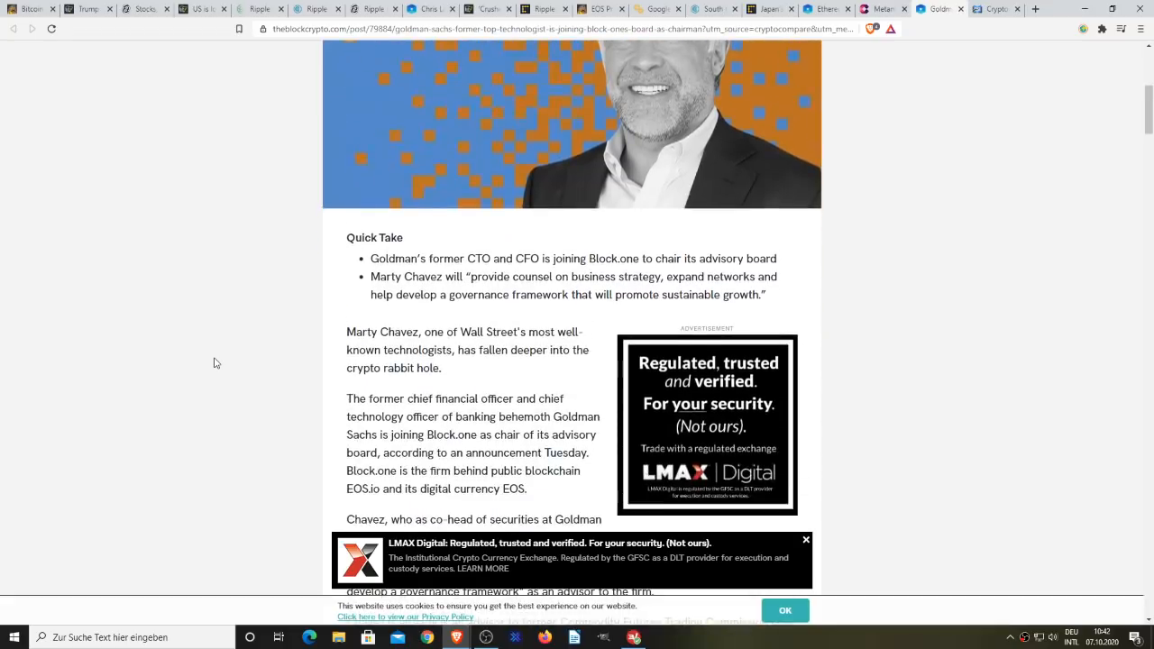
scroll(down, 3)
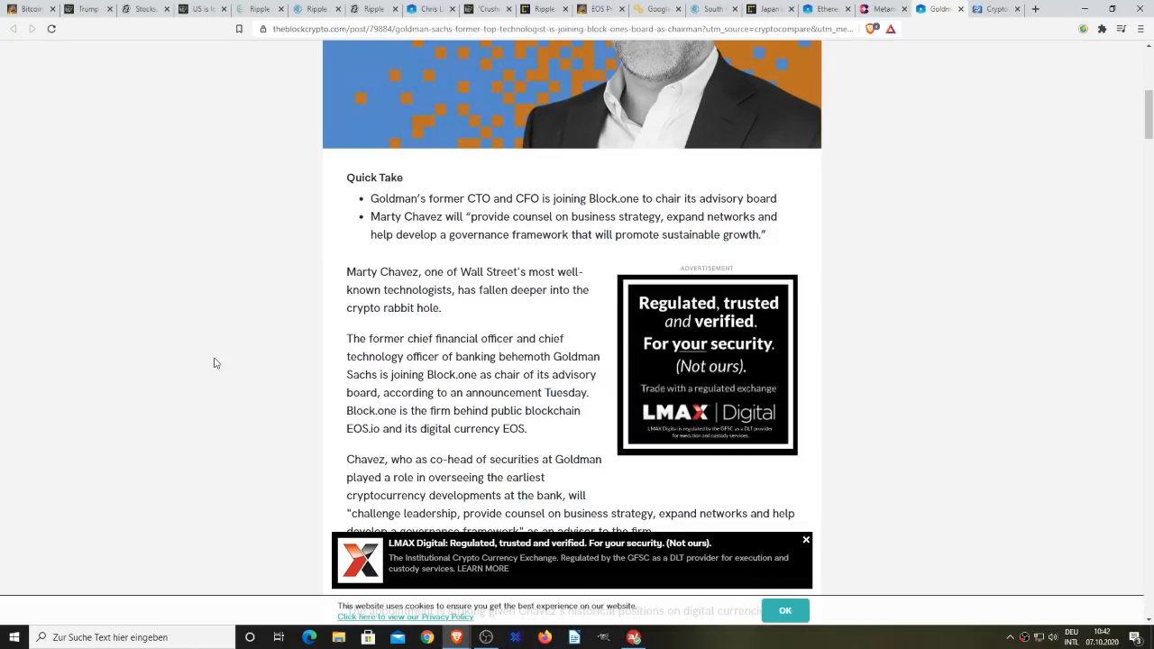
mouse_move(217, 332)
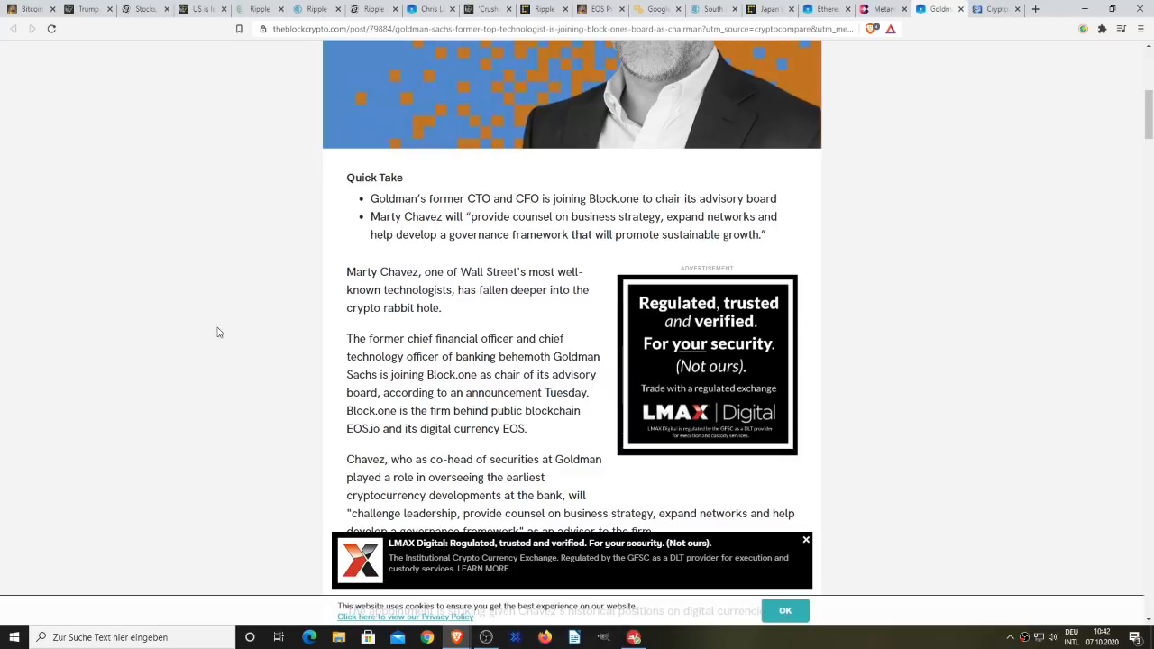
mouse_move(595, 170)
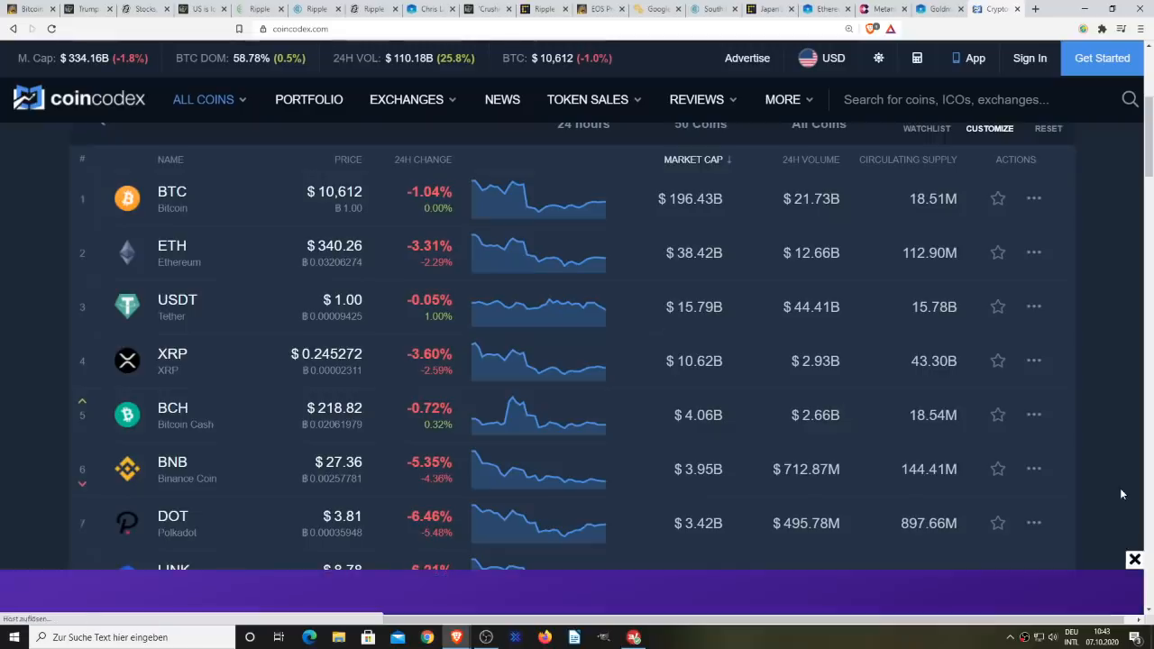
scroll(down, 3)
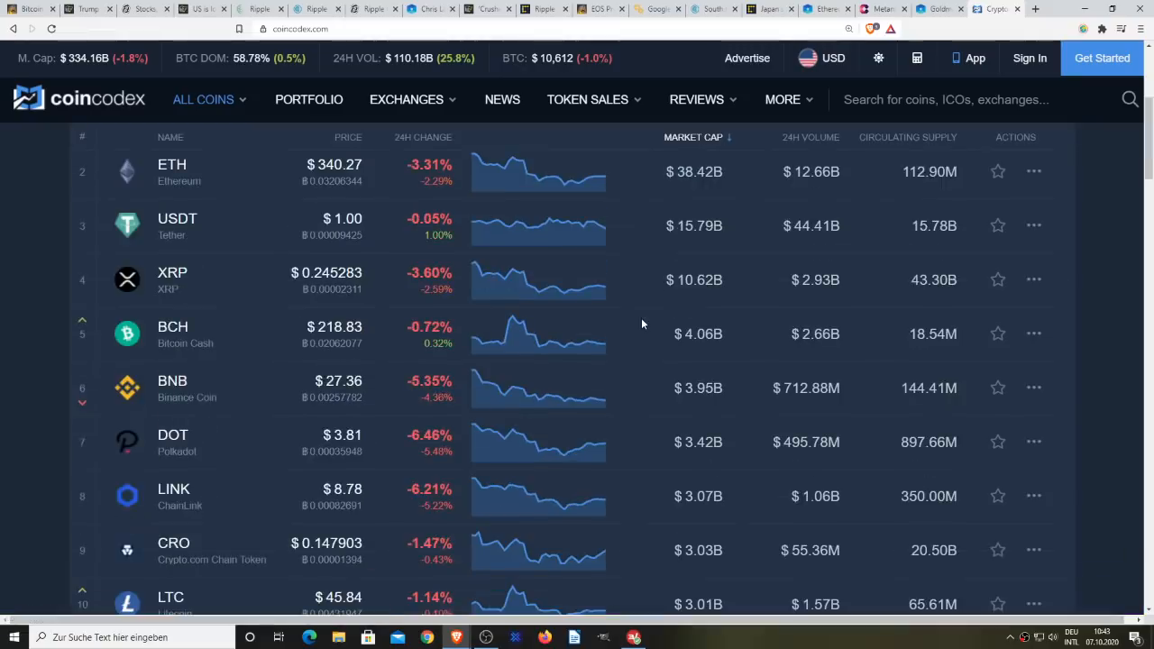
scroll(down, 3)
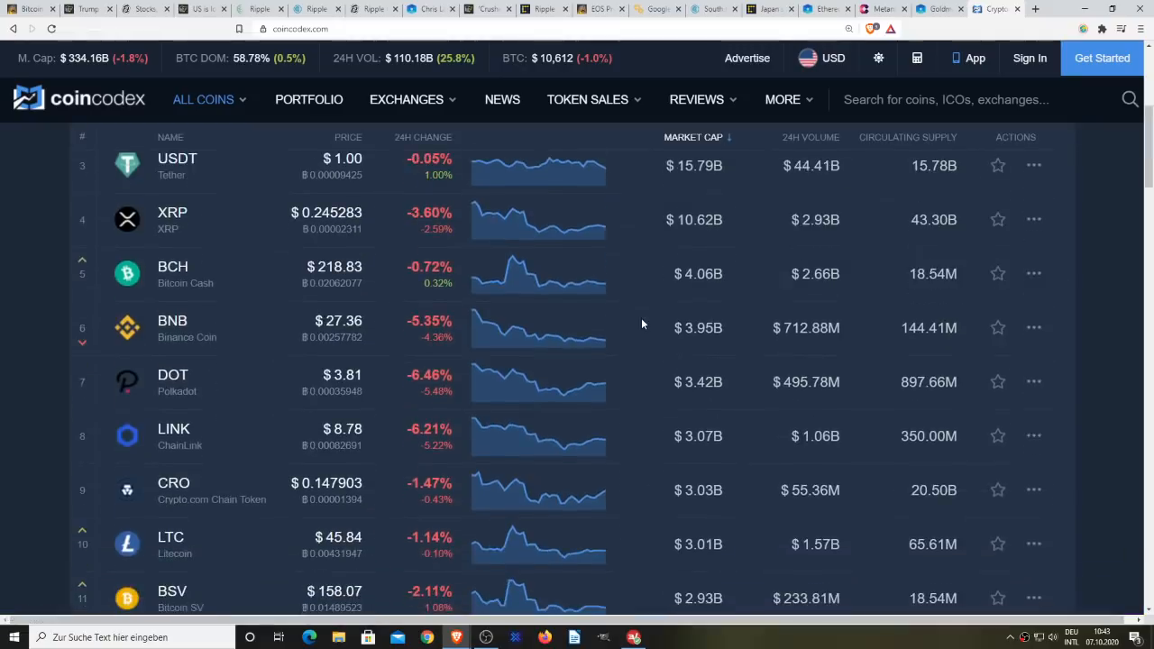
scroll(down, 3)
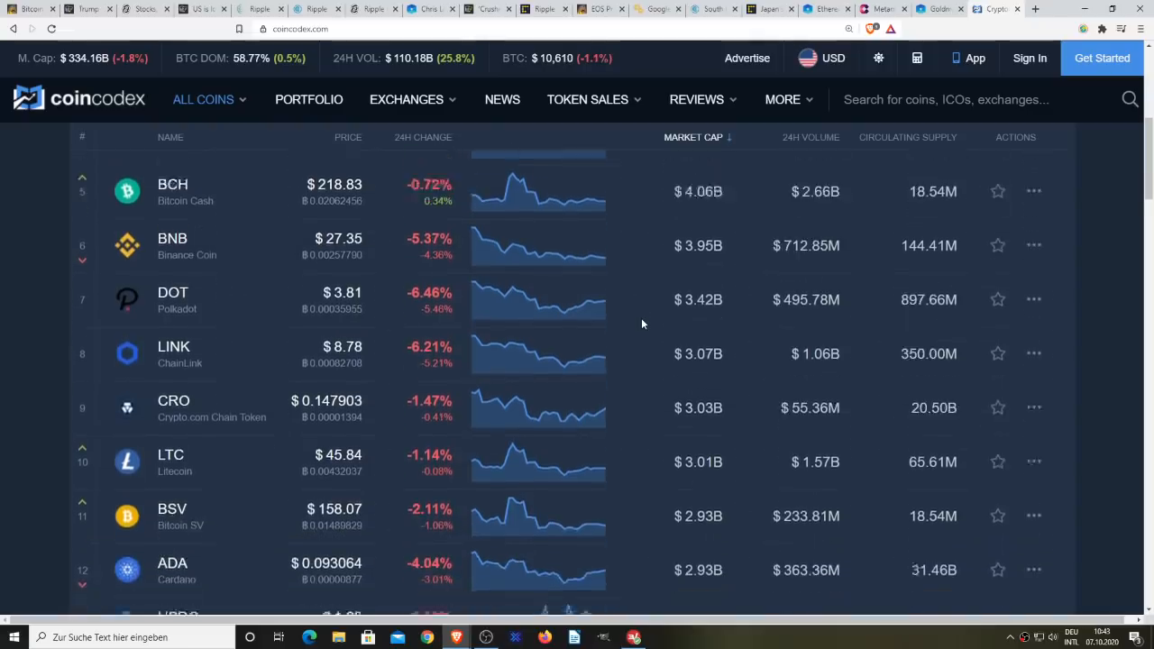
scroll(down, 3)
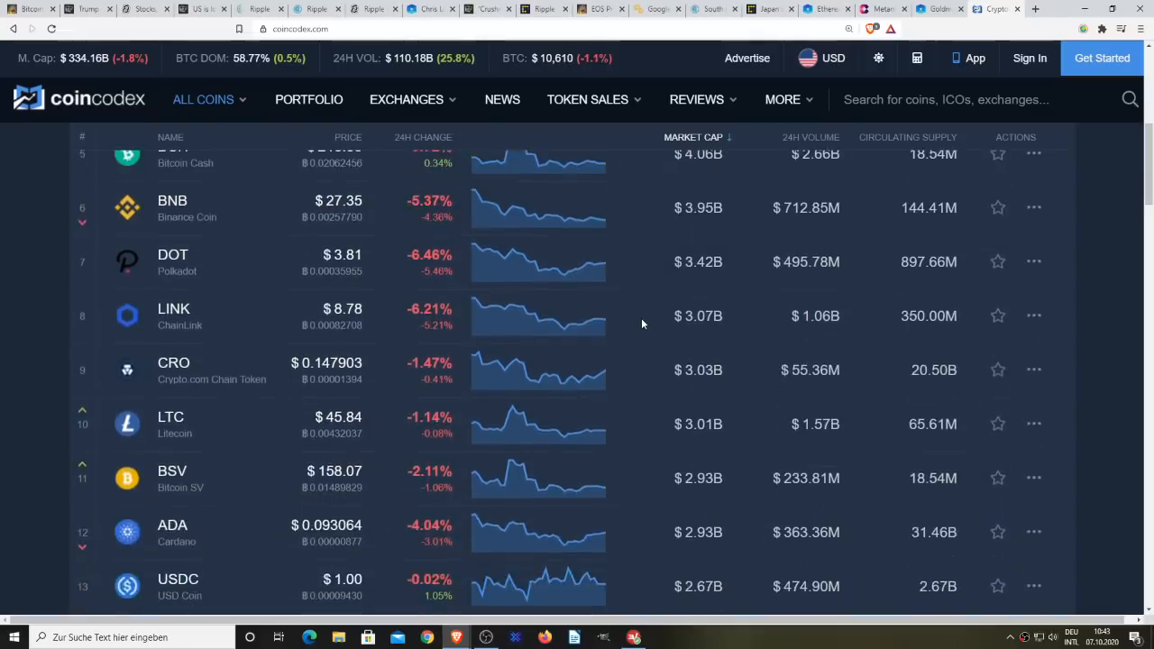
scroll(down, 3)
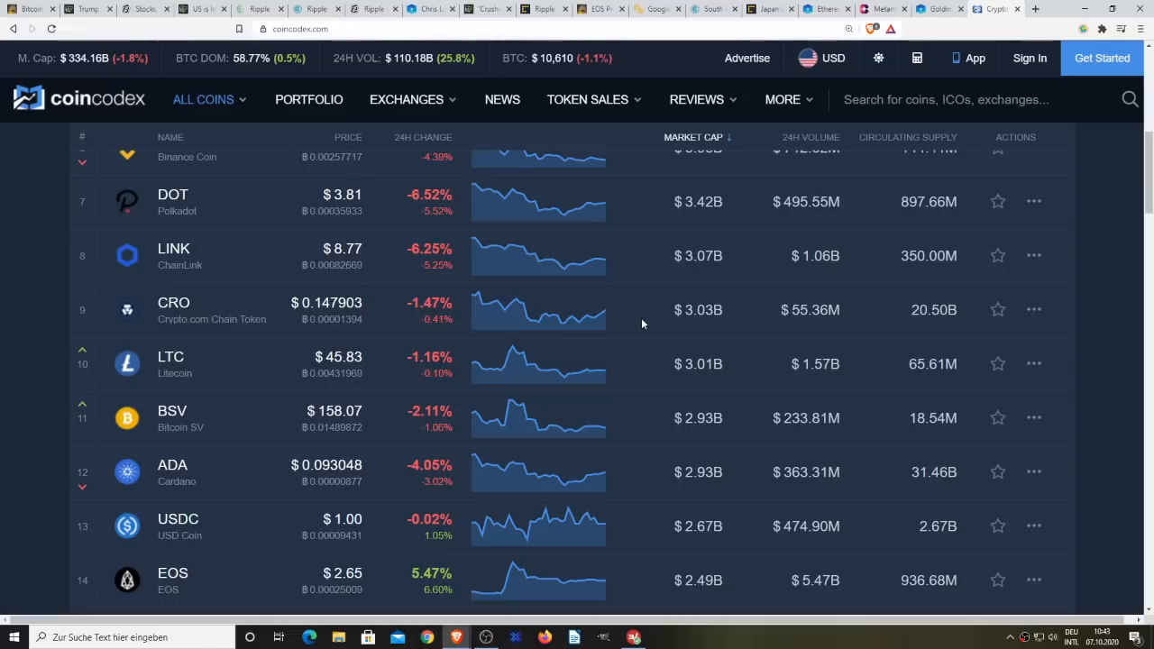
scroll(down, 3)
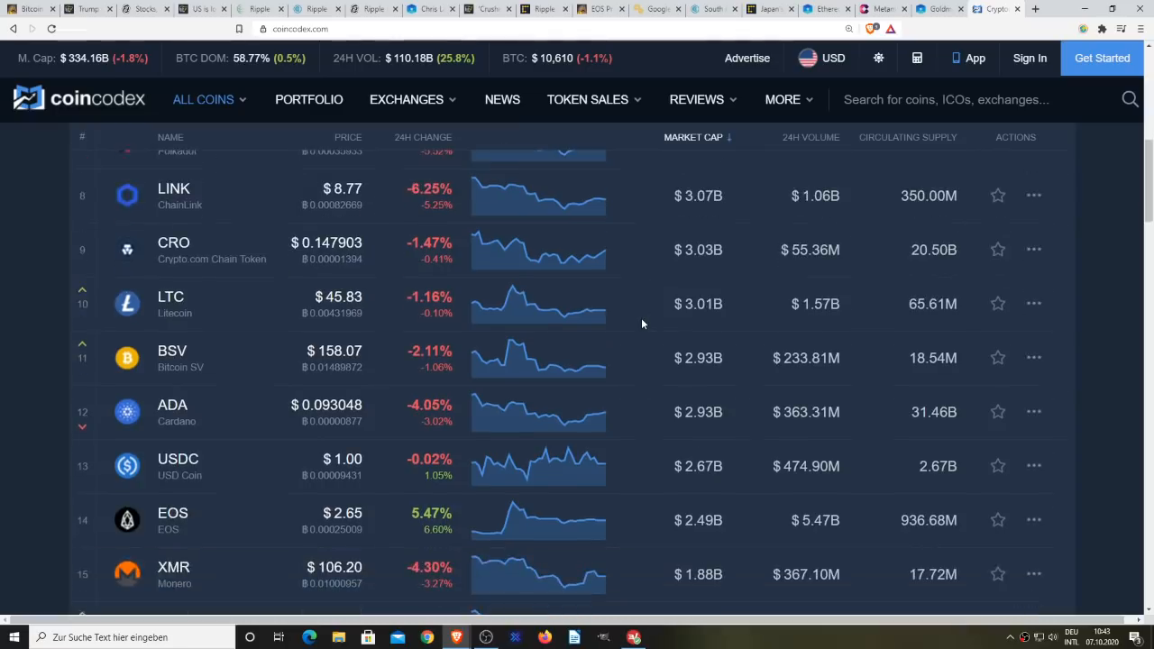
scroll(down, 3)
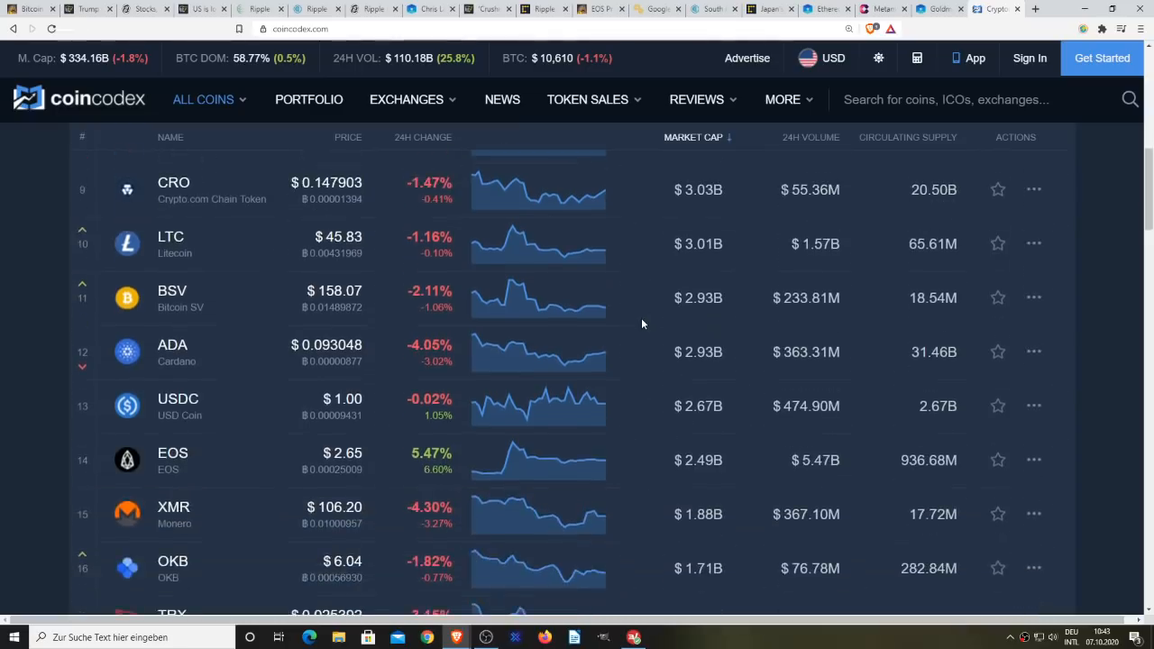
scroll(down, 3)
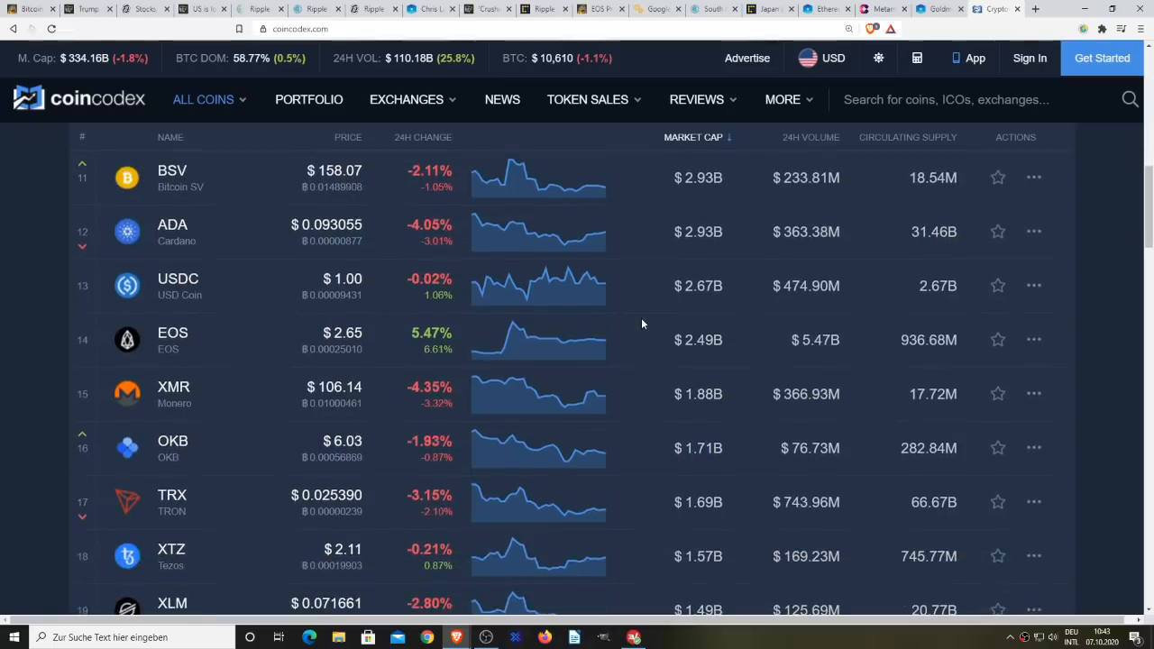
scroll(down, 3)
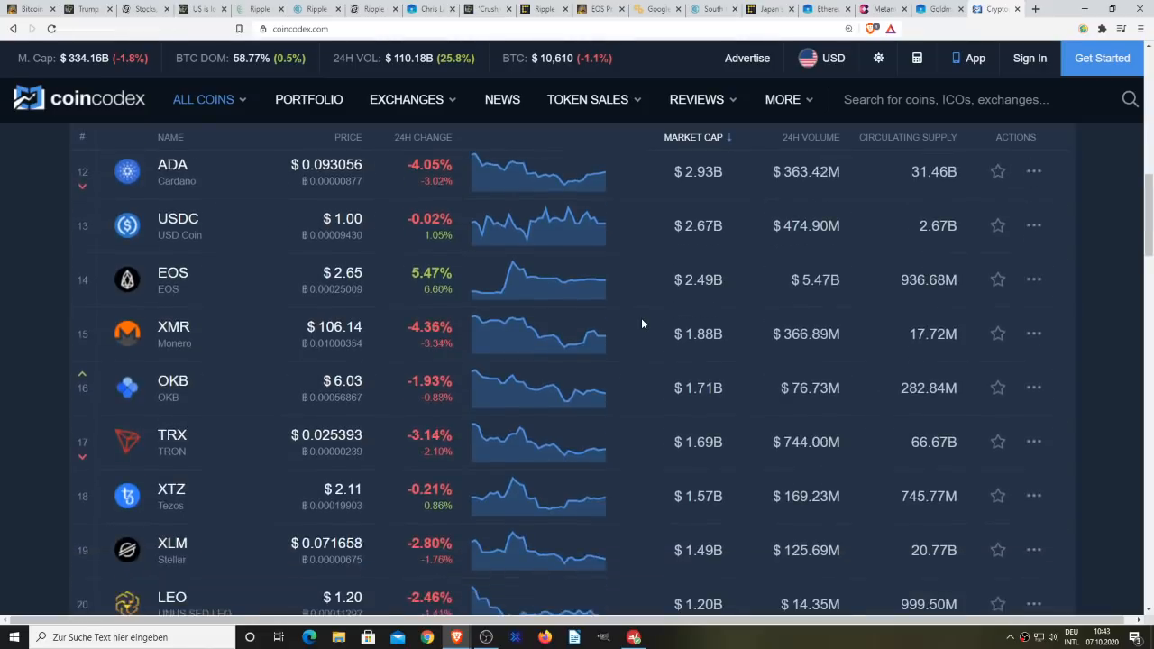
scroll(down, 3)
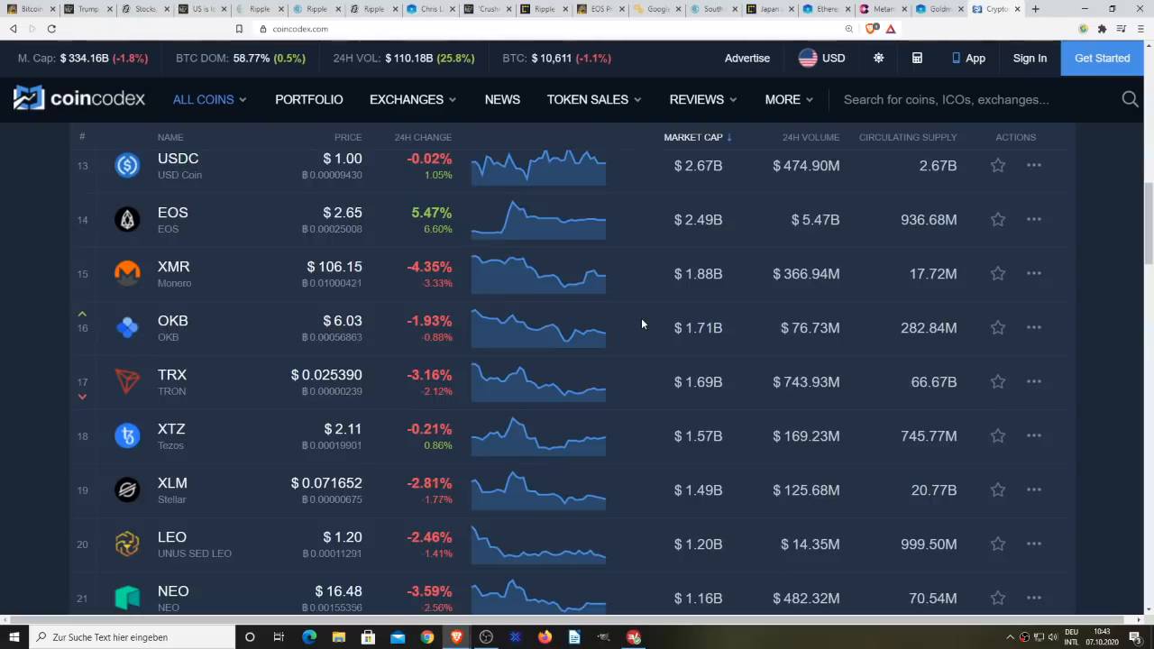
scroll(down, 3)
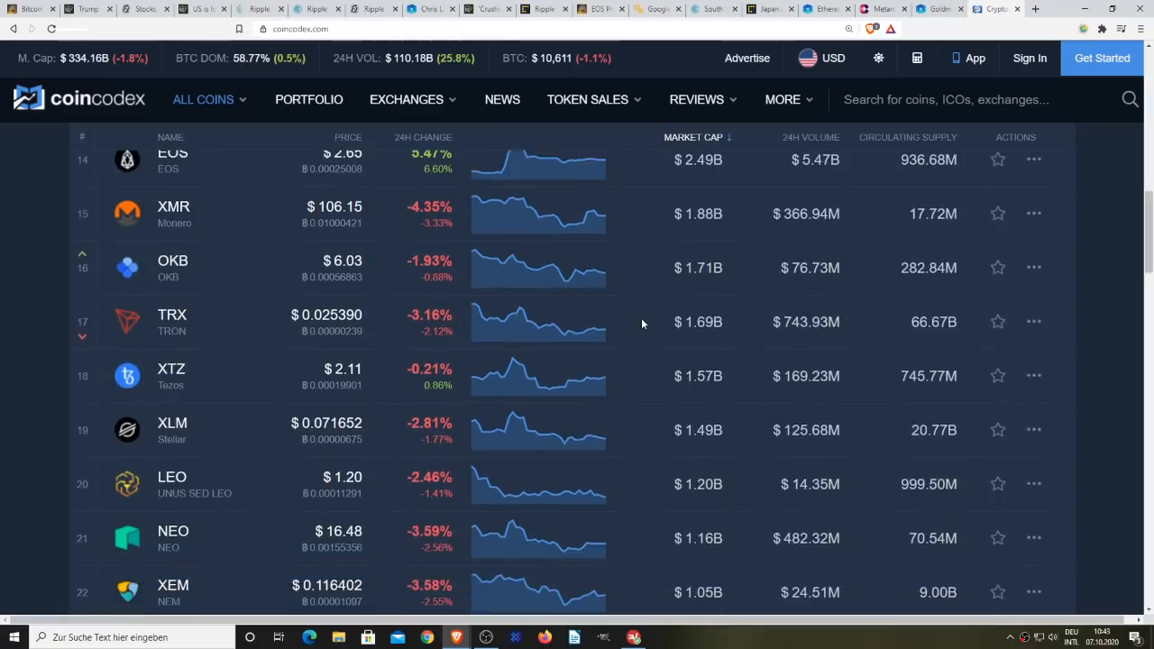
scroll(down, 3)
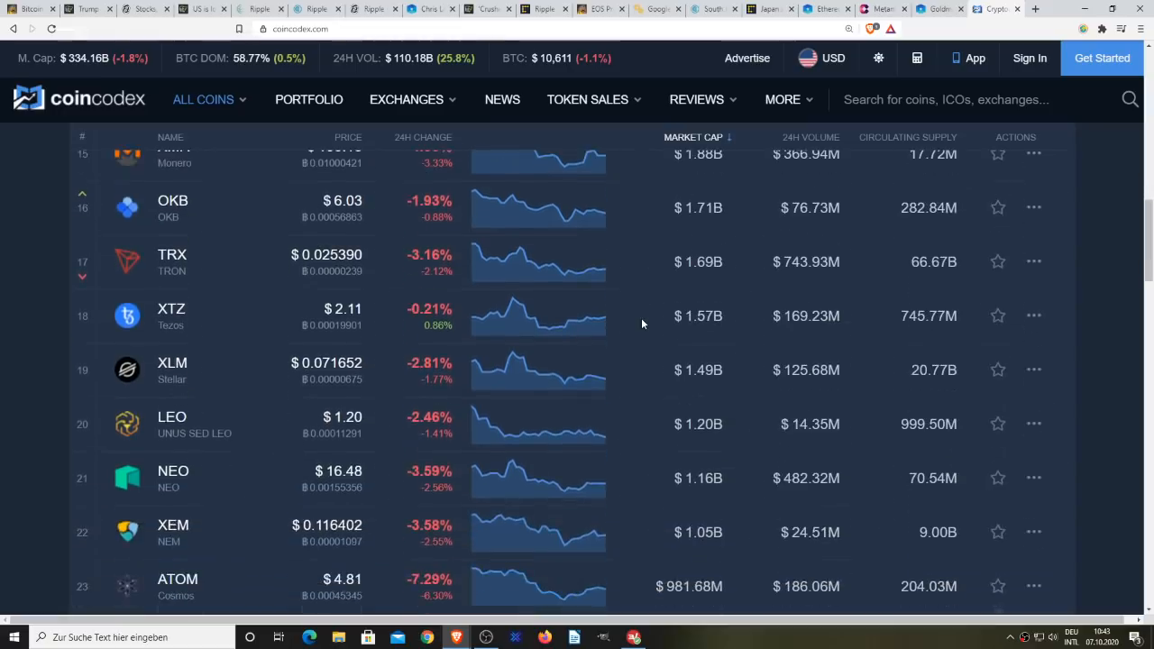
scroll(down, 3)
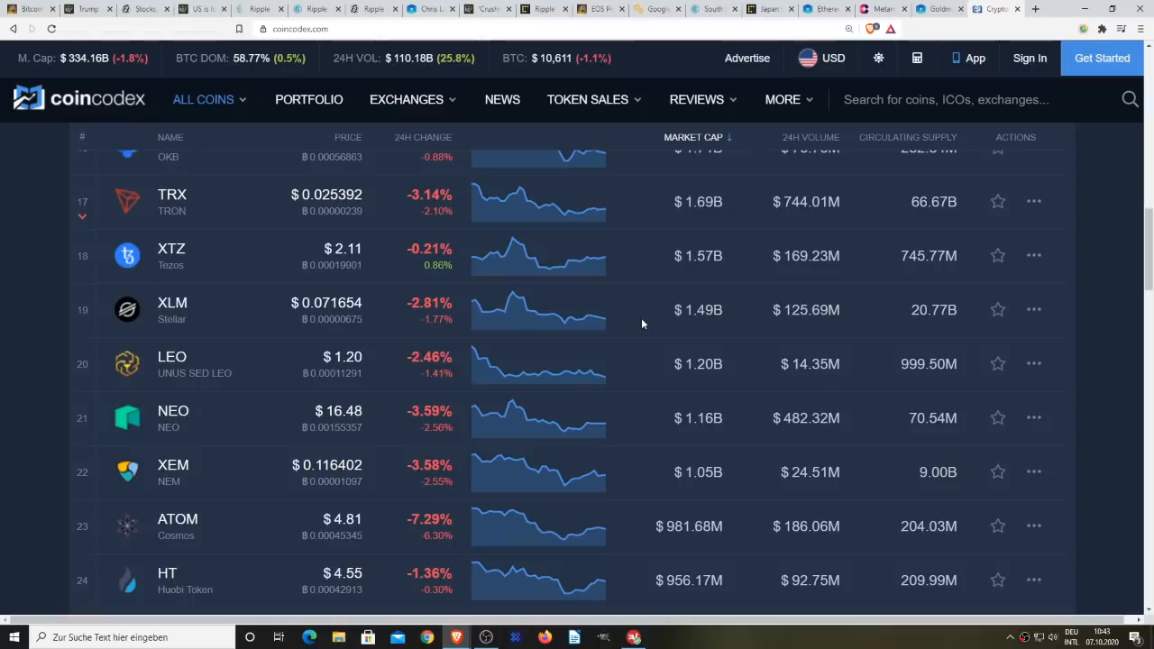
scroll(down, 3)
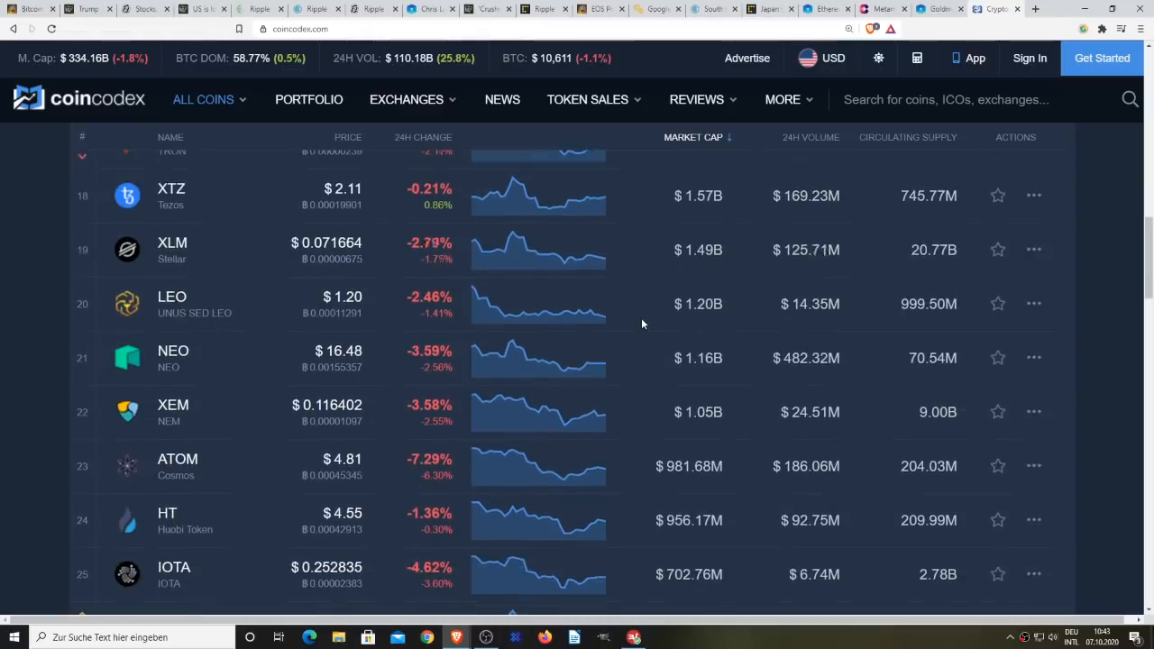
scroll(down, 3)
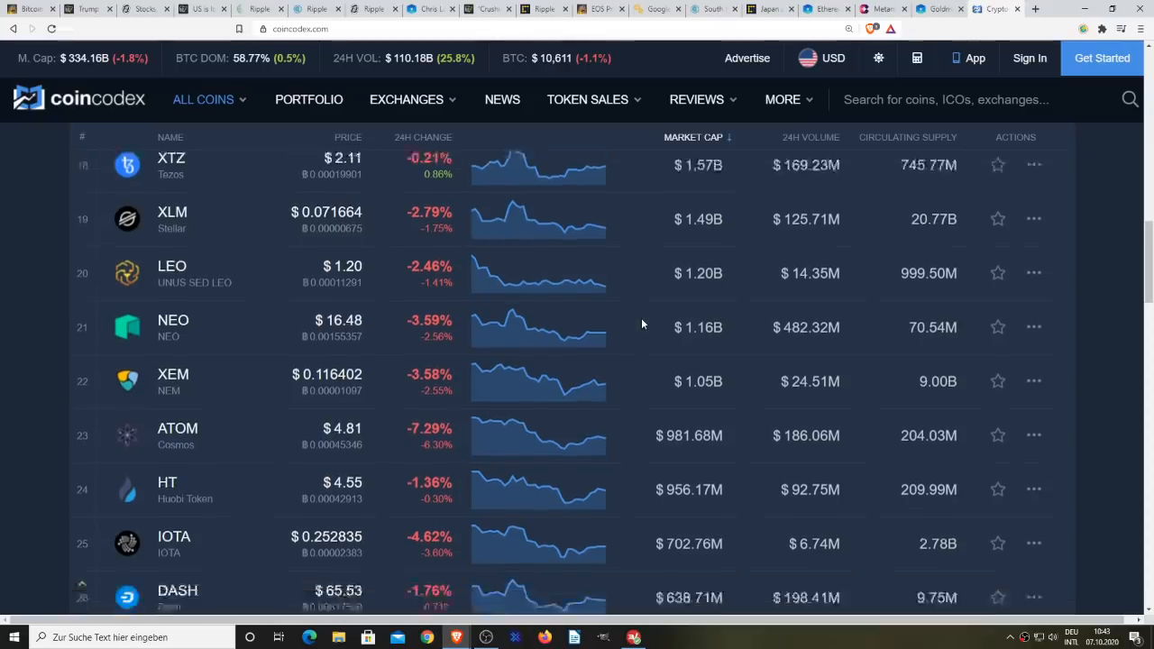
scroll(down, 3)
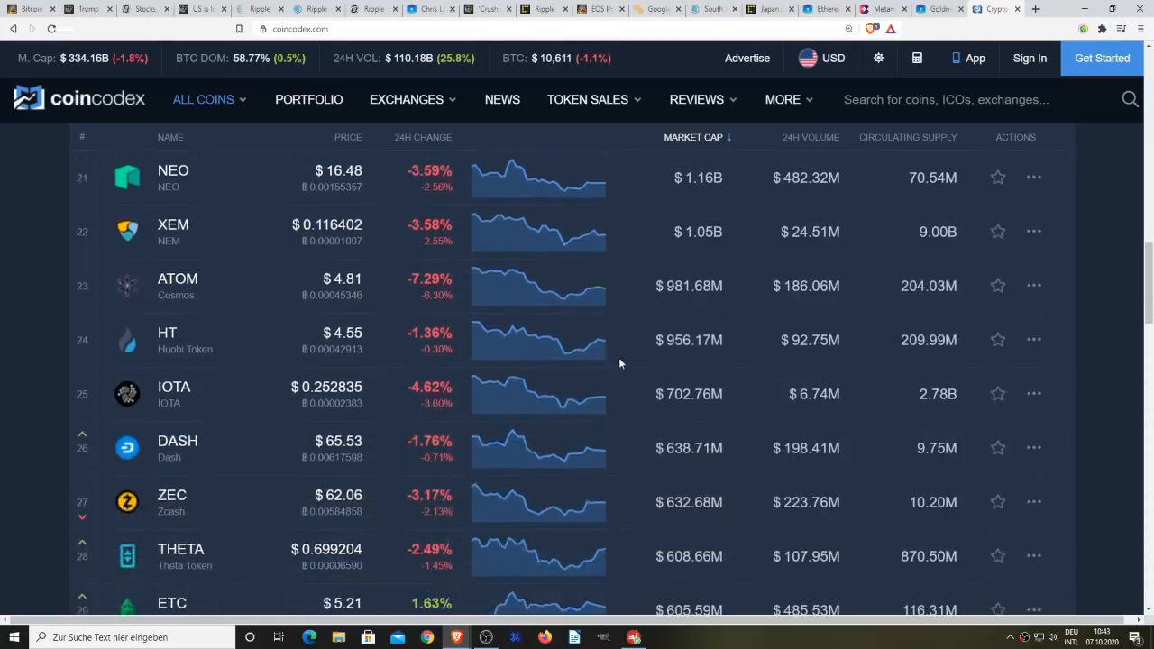
scroll(up, 3)
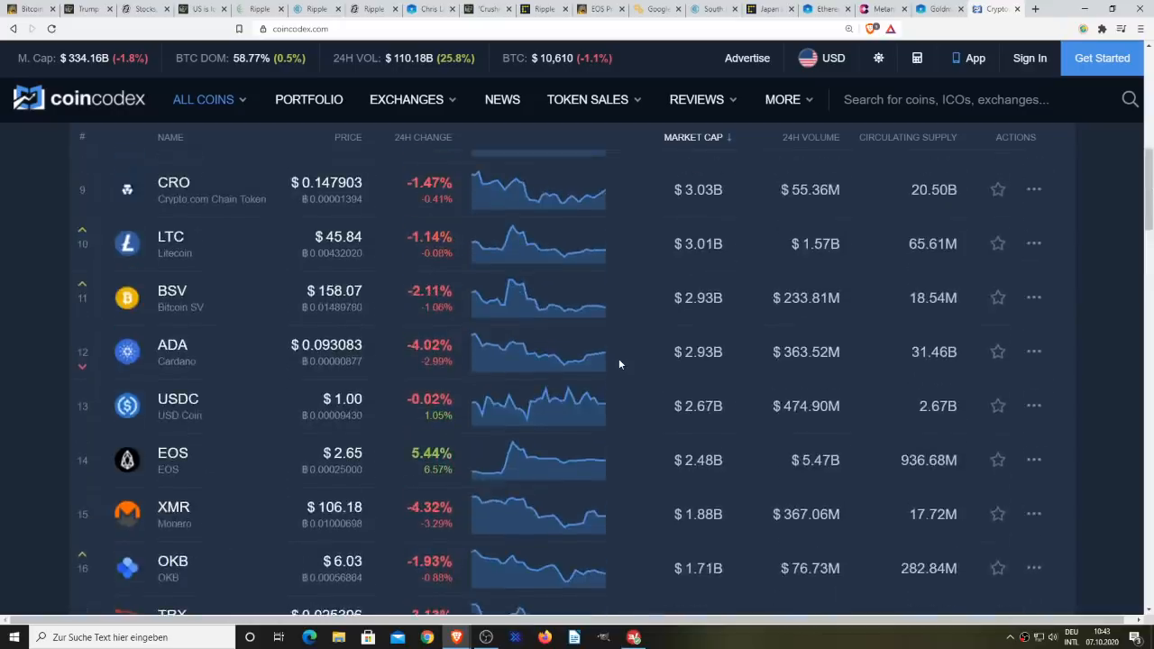
scroll(up, 3)
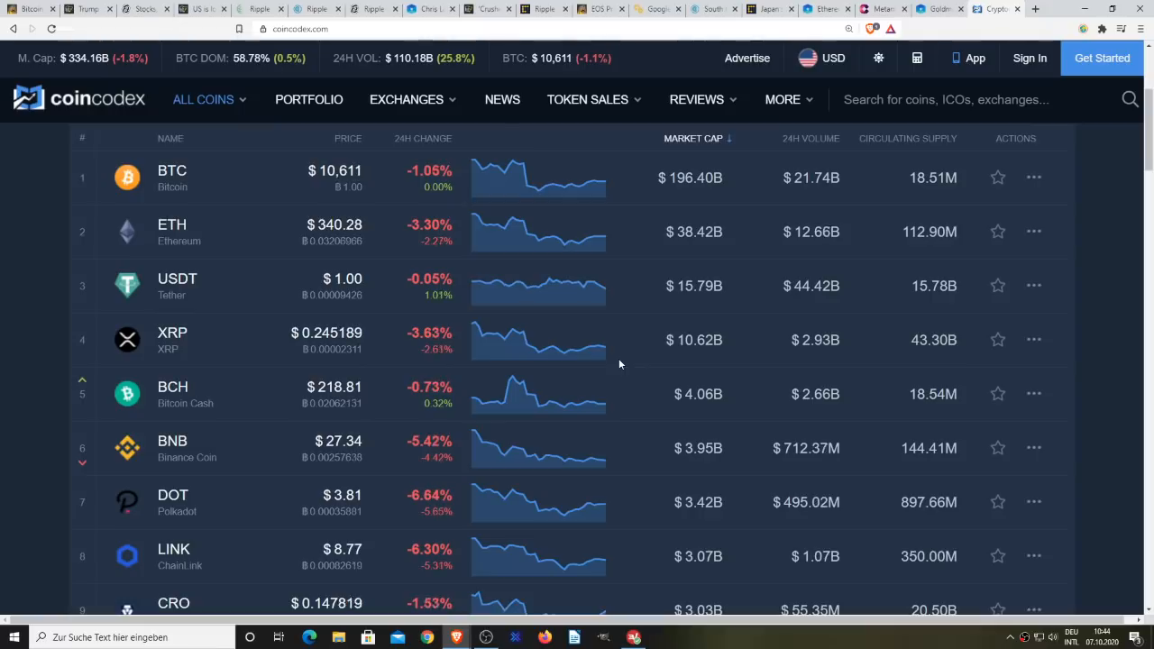
scroll(down, 3)
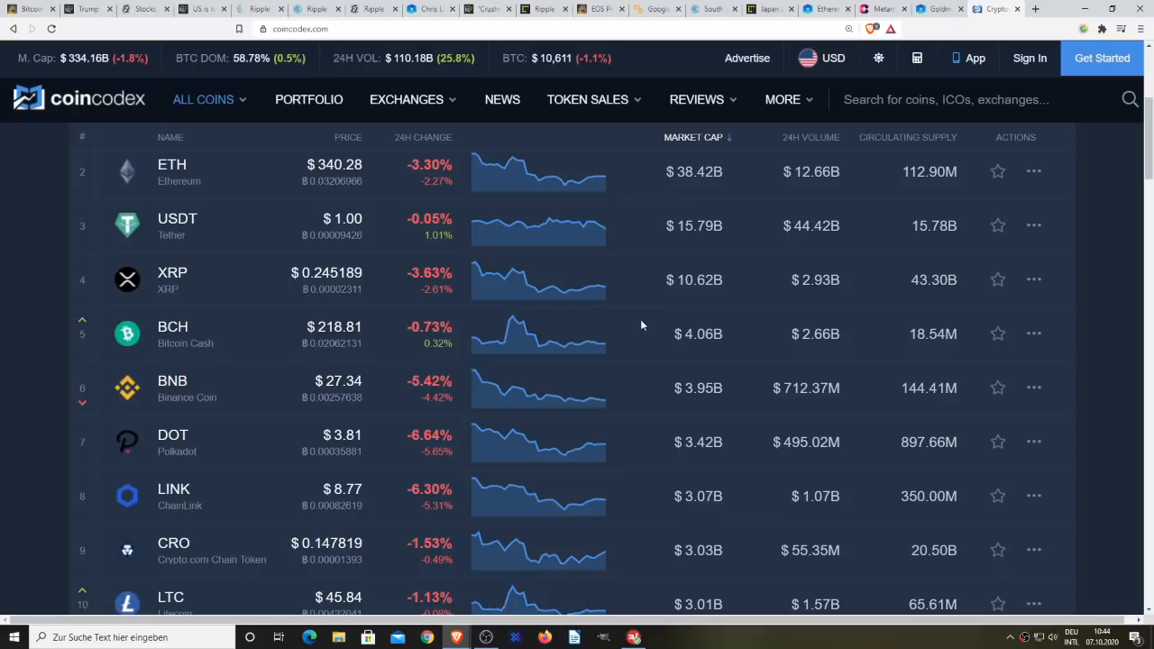
scroll(down, 3)
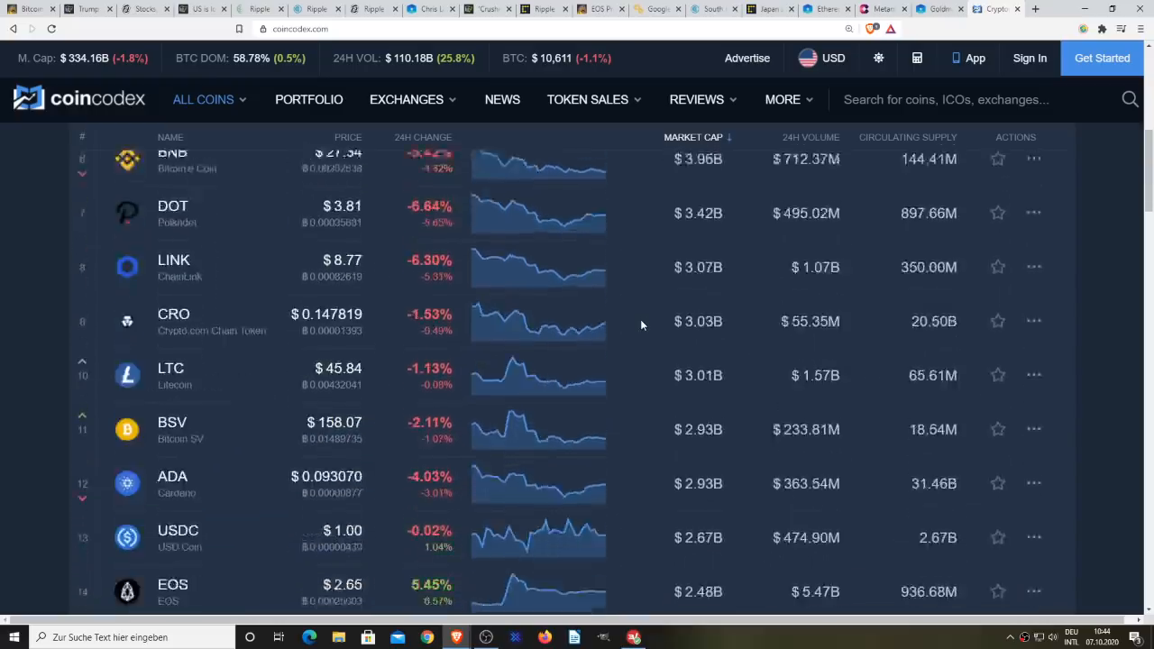
scroll(down, 3)
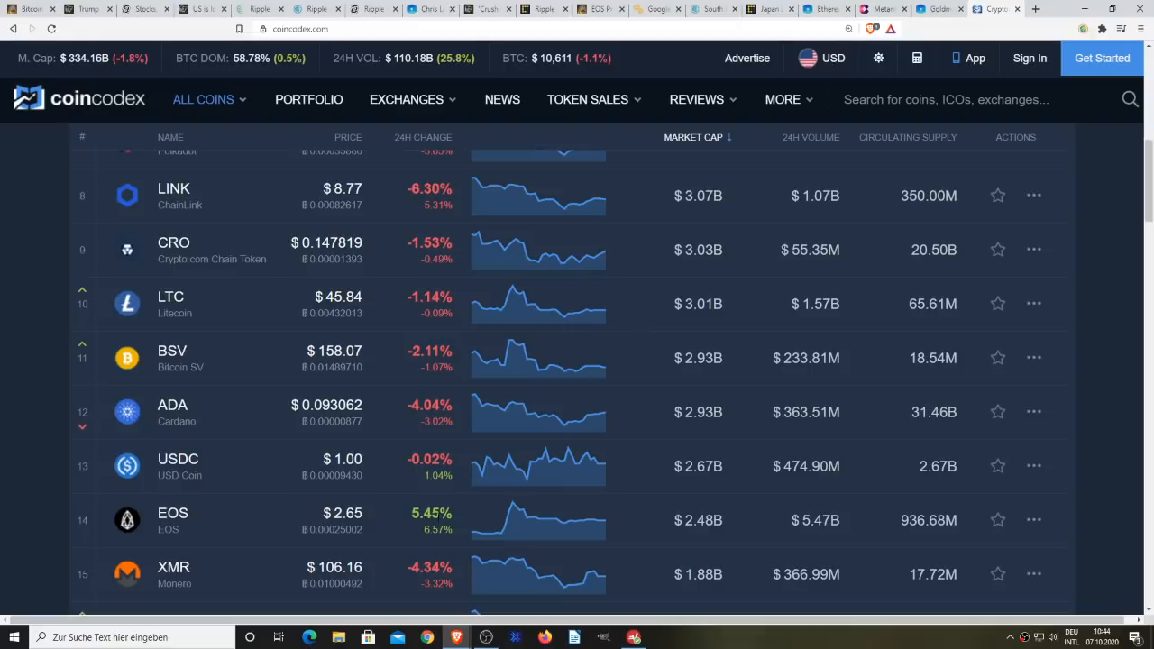
mouse_move(507, 506)
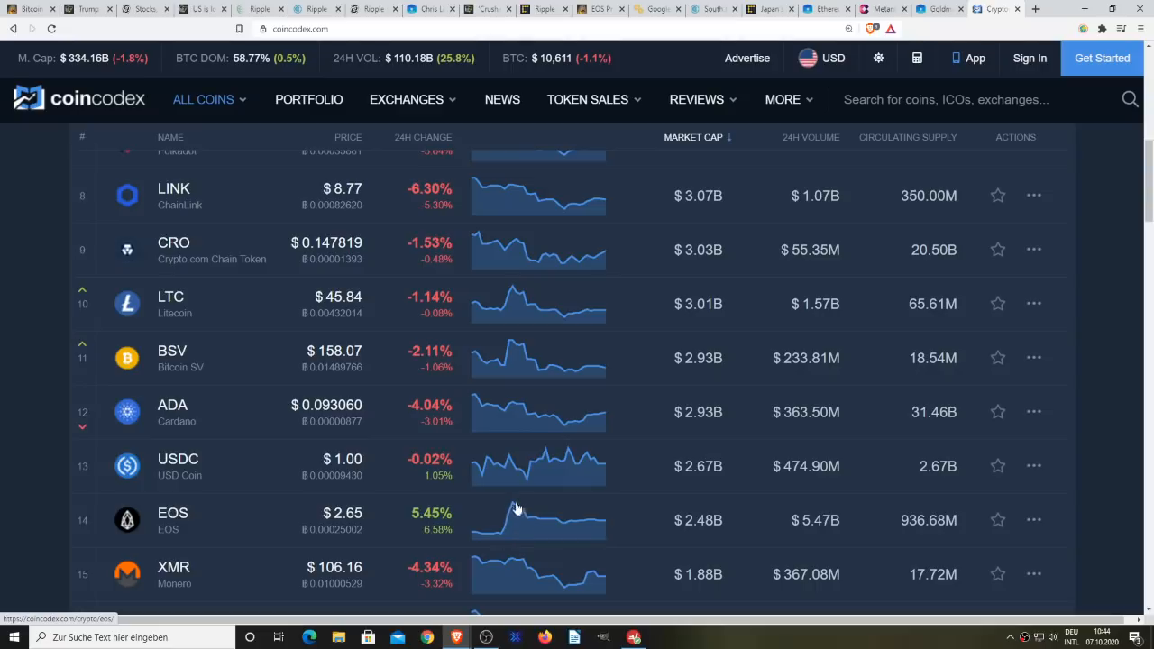
mouse_move(515, 516)
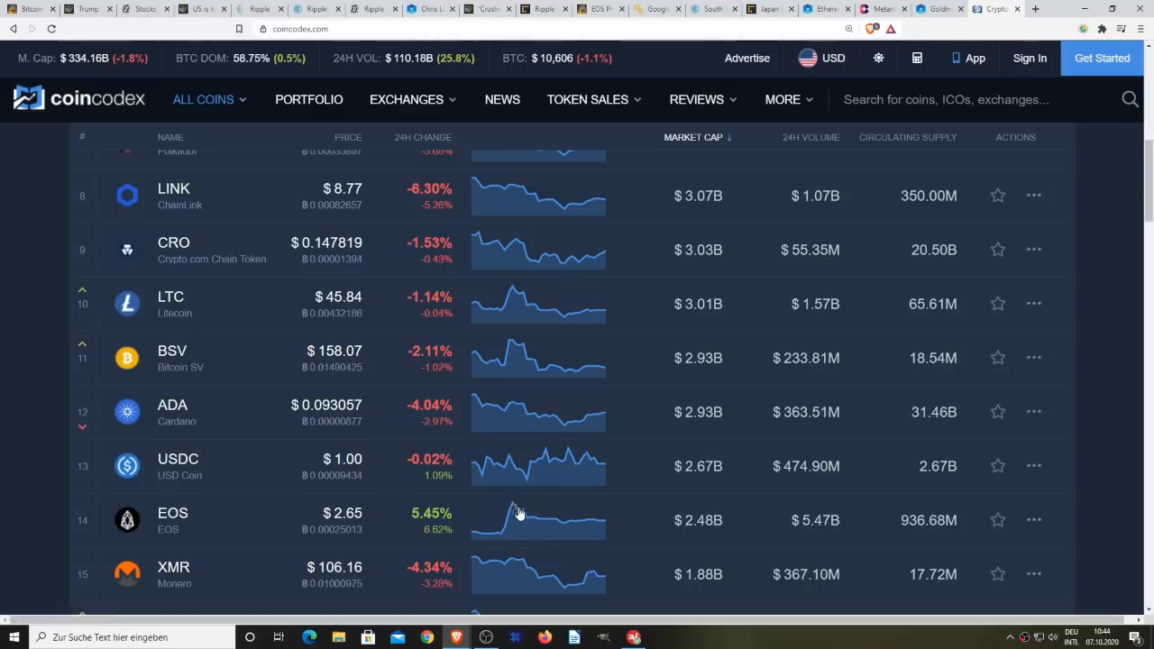
mouse_move(613, 526)
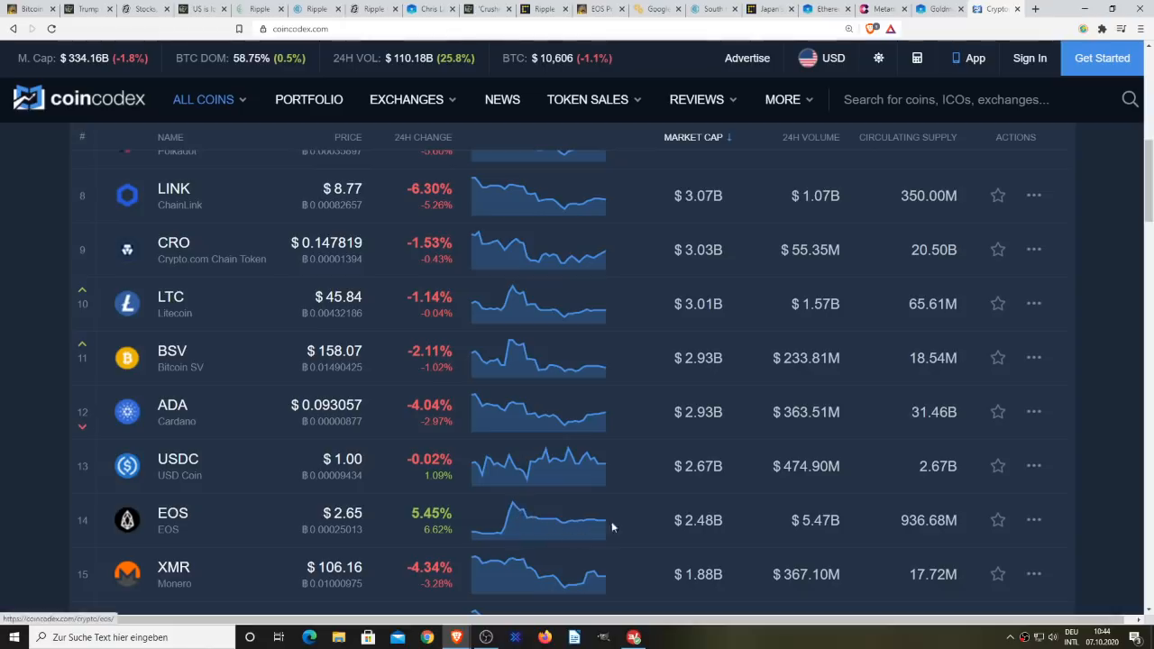
mouse_move(642, 468)
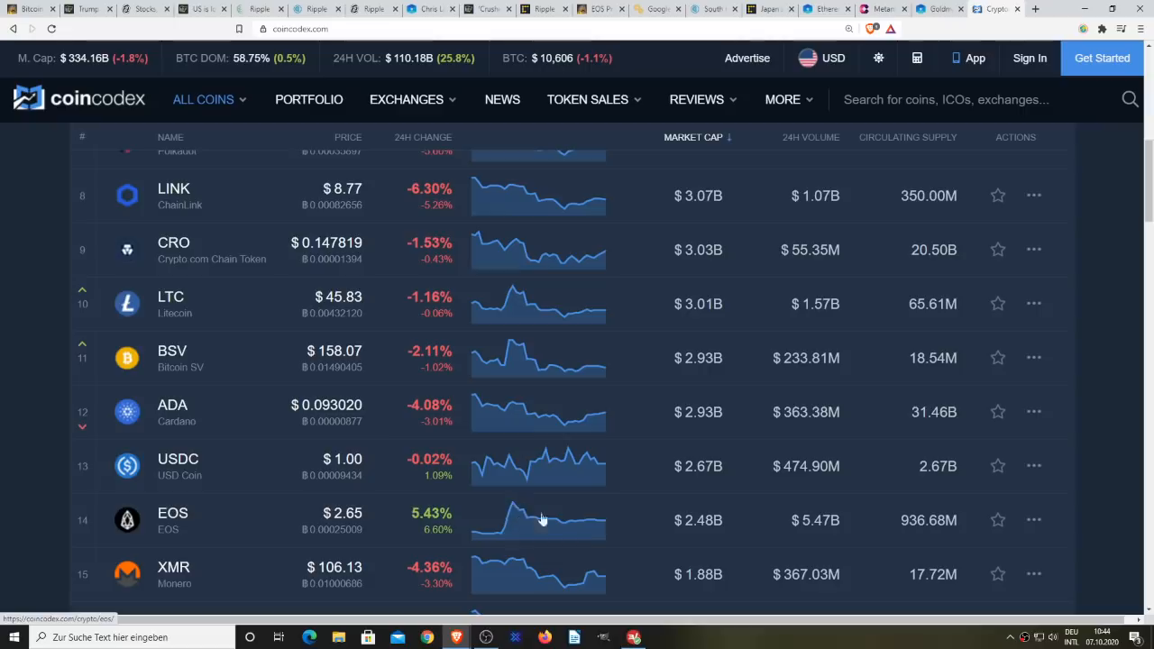
Step: Scroll the CoinCodex table down to rank 50 (ZRX) and the Load More button, past DOGE, BAT and ALGO
scroll(down, 3)
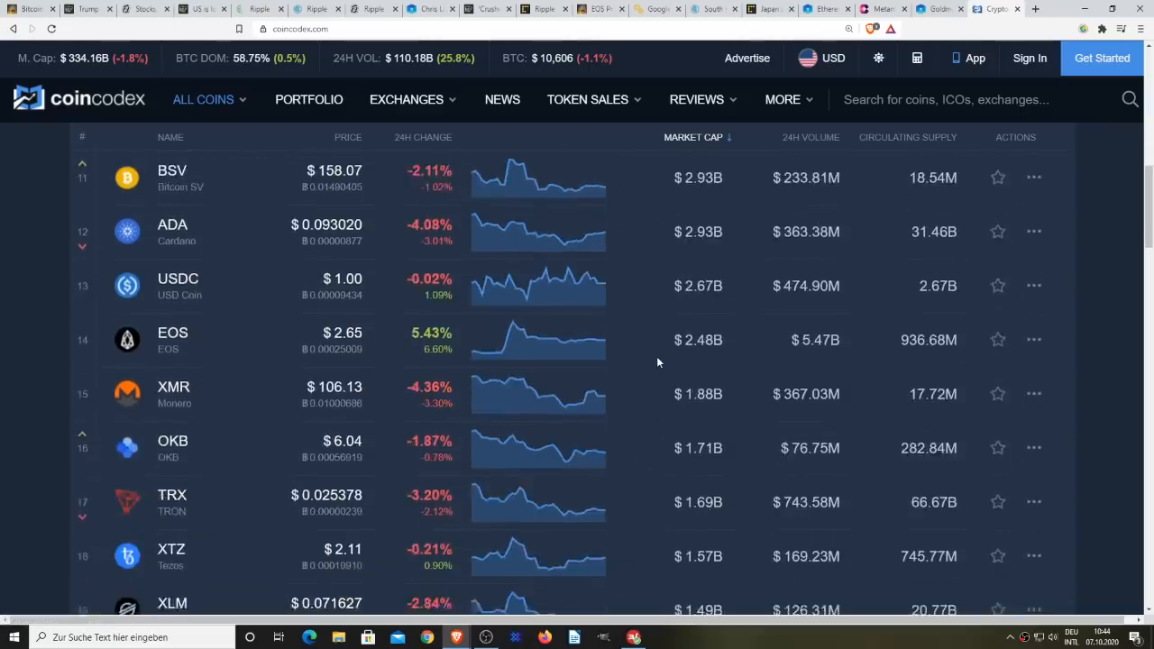
scroll(down, 3)
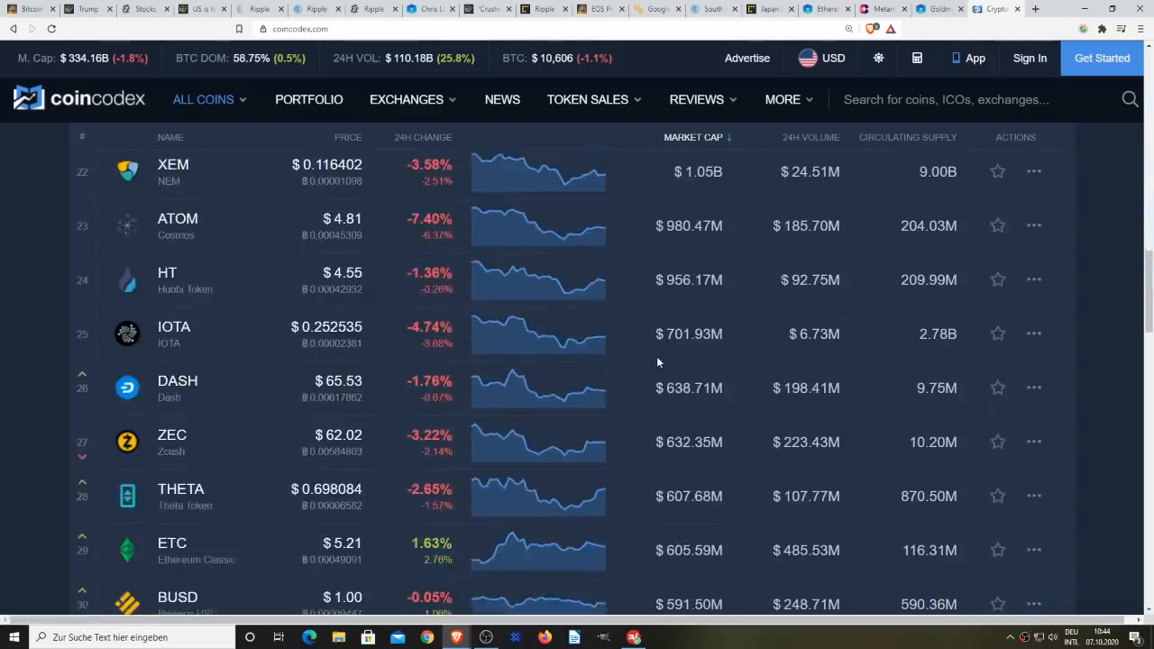
scroll(down, 3)
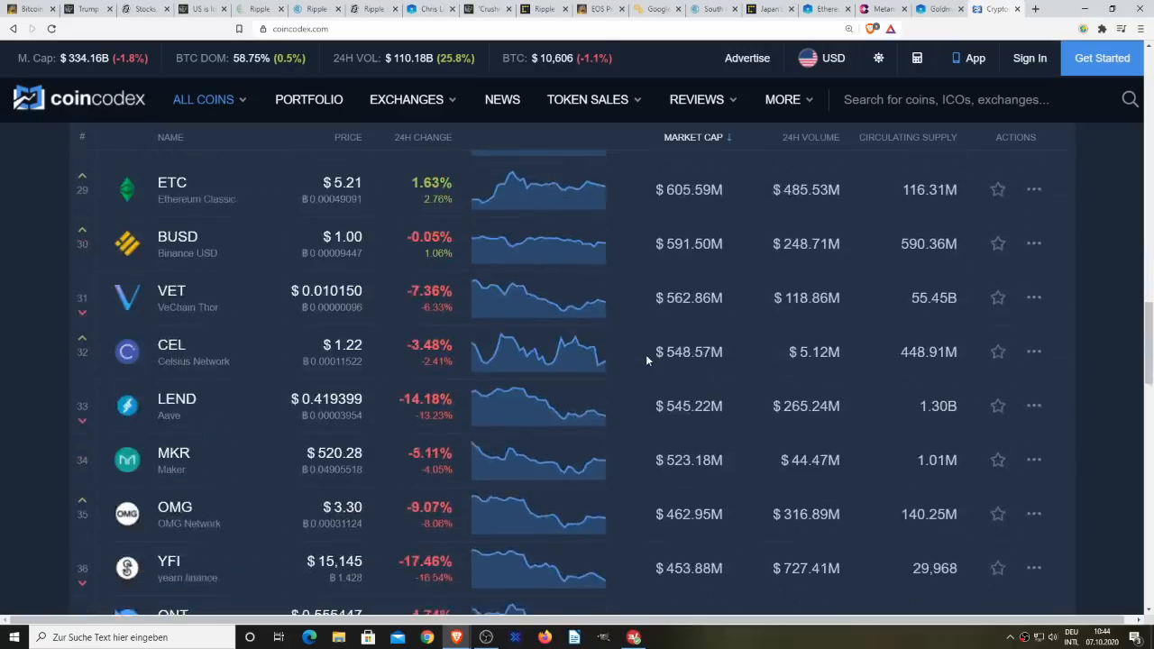
scroll(down, 3)
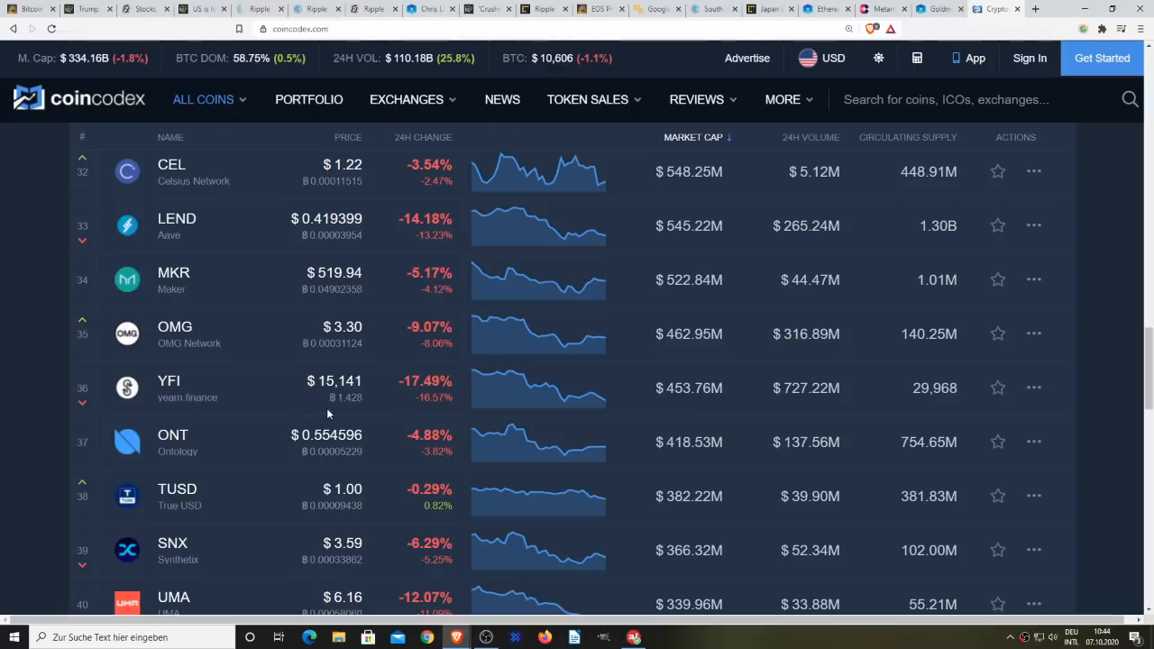
mouse_move(485, 393)
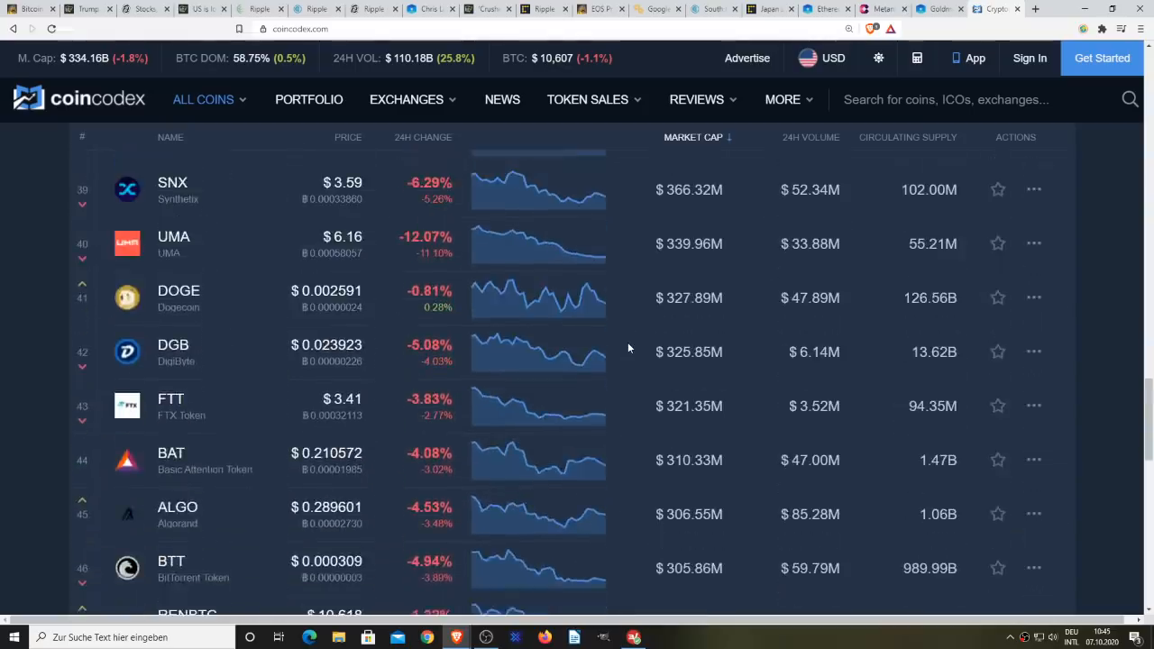
scroll(down, 3)
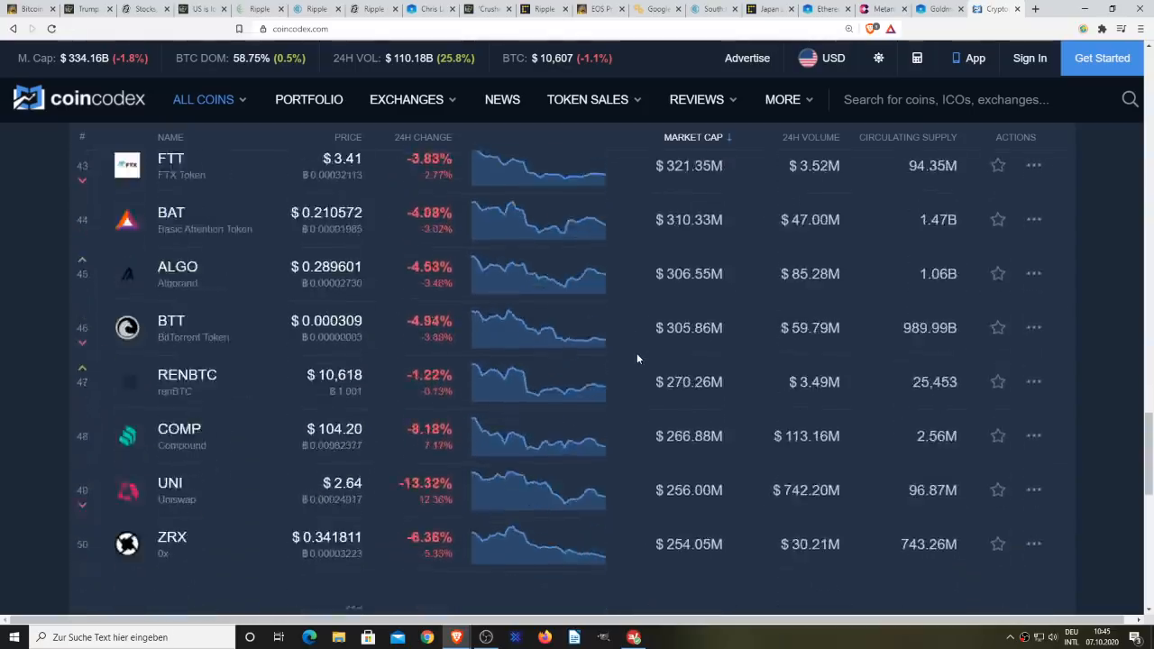
scroll(down, 3)
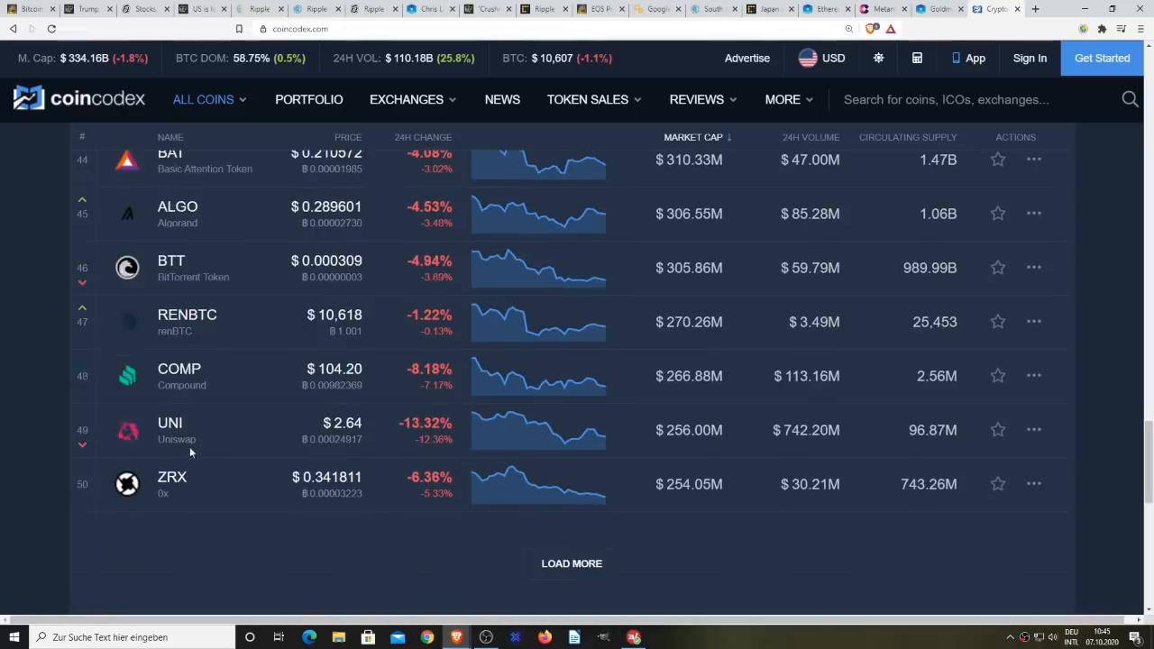
mouse_move(627, 393)
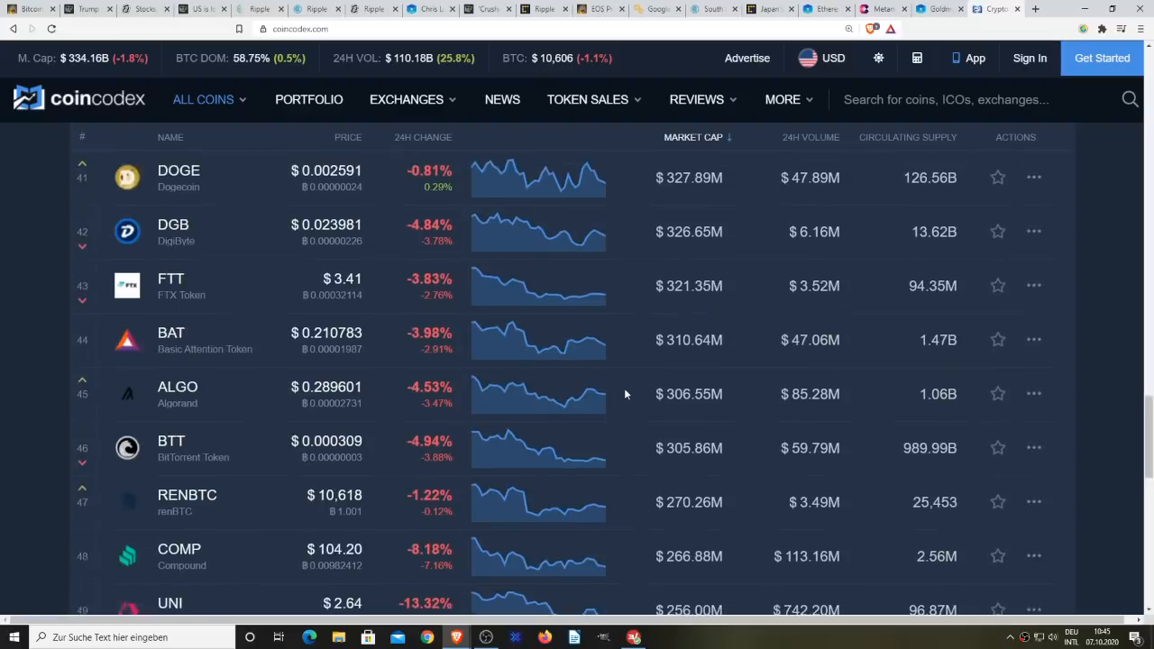
Step: Scroll the CoinCodex price table up until BTC at rank 1, then ETH and USDT, lead the list
scroll(up, 3)
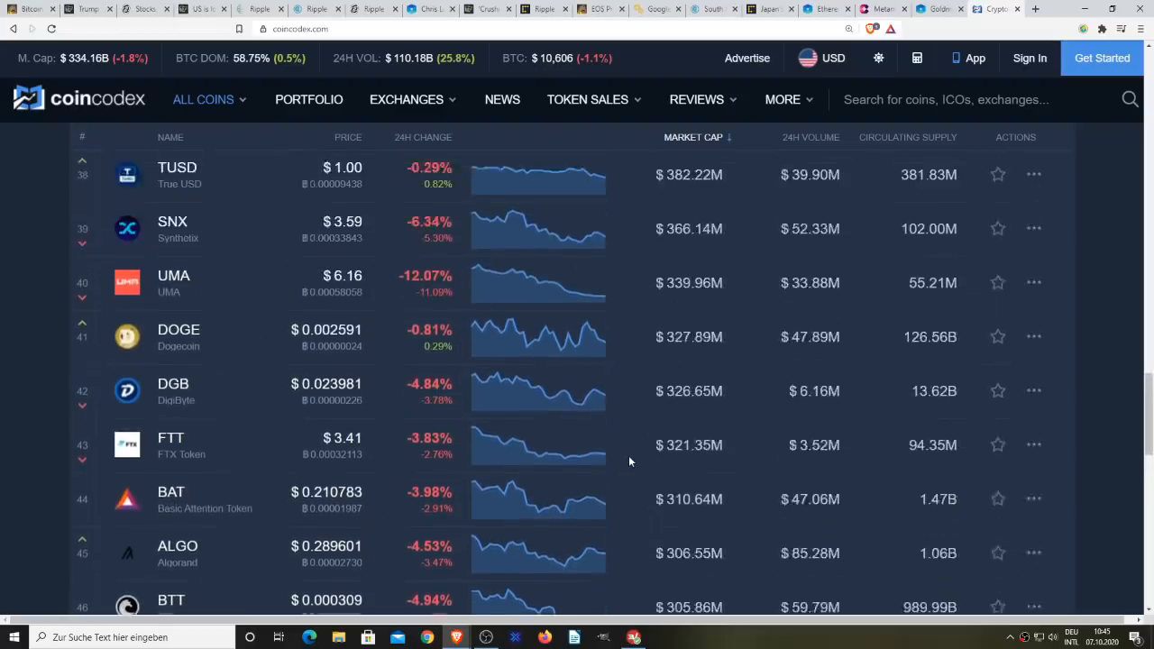
scroll(up, 3)
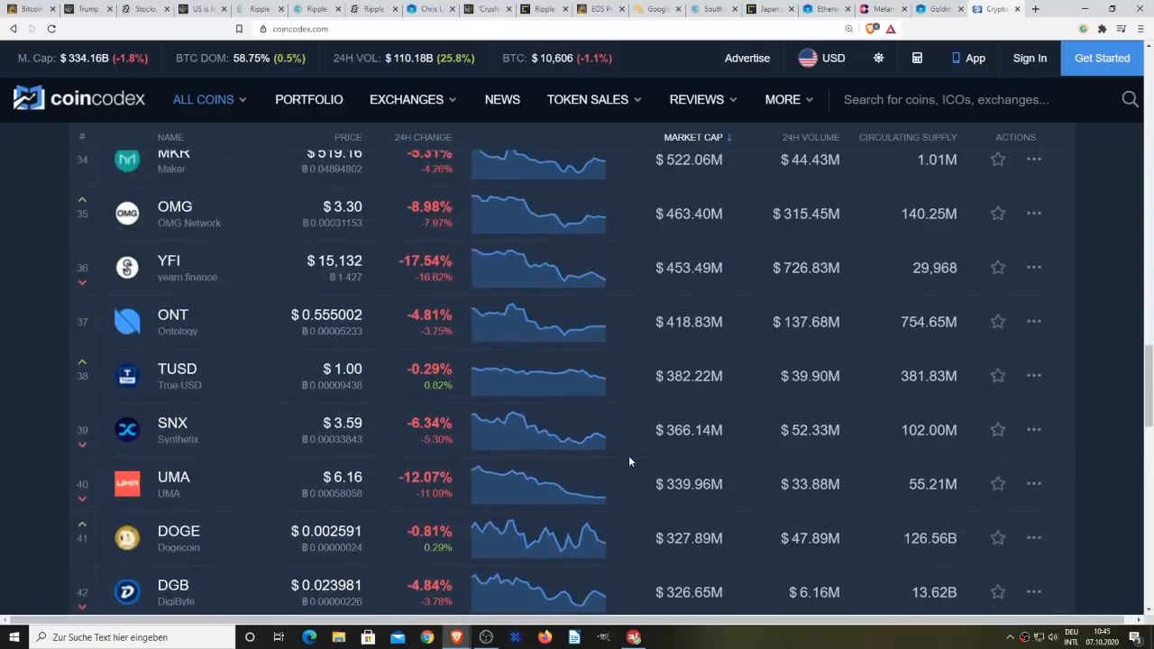
scroll(up, 3)
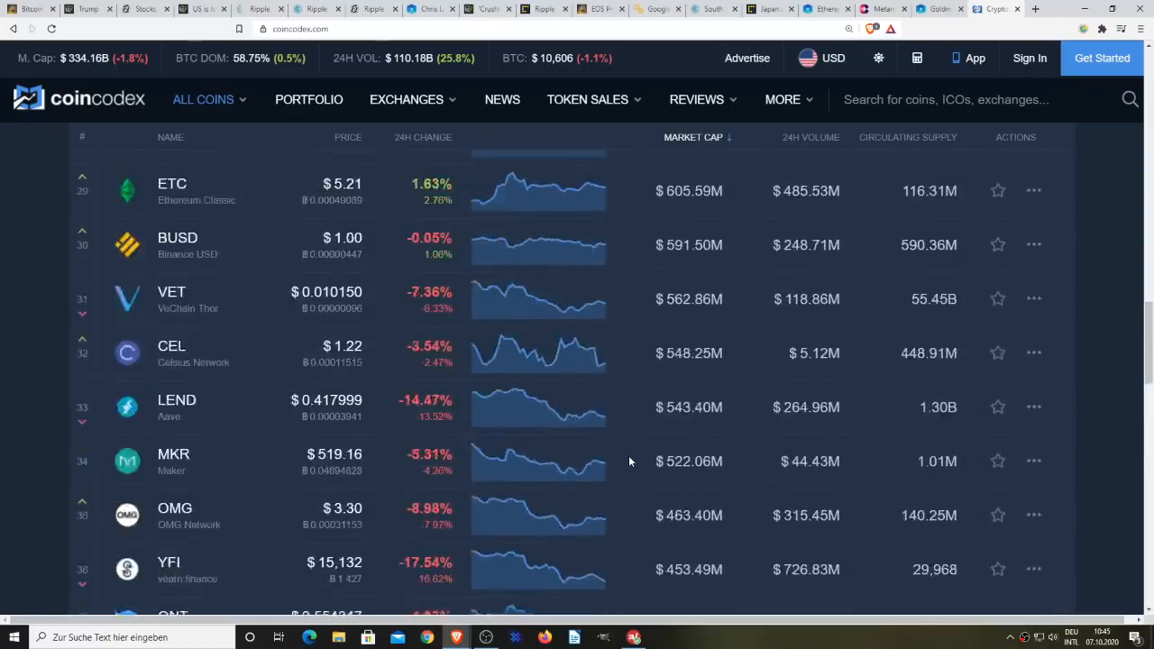
scroll(up, 3)
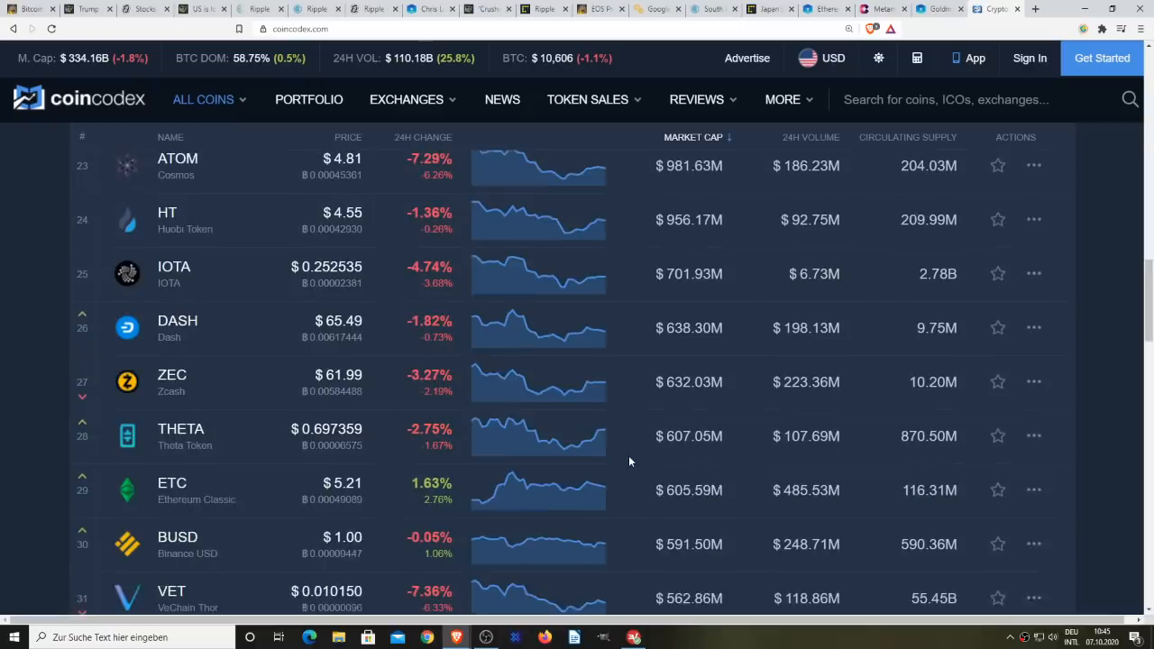
scroll(up, 3)
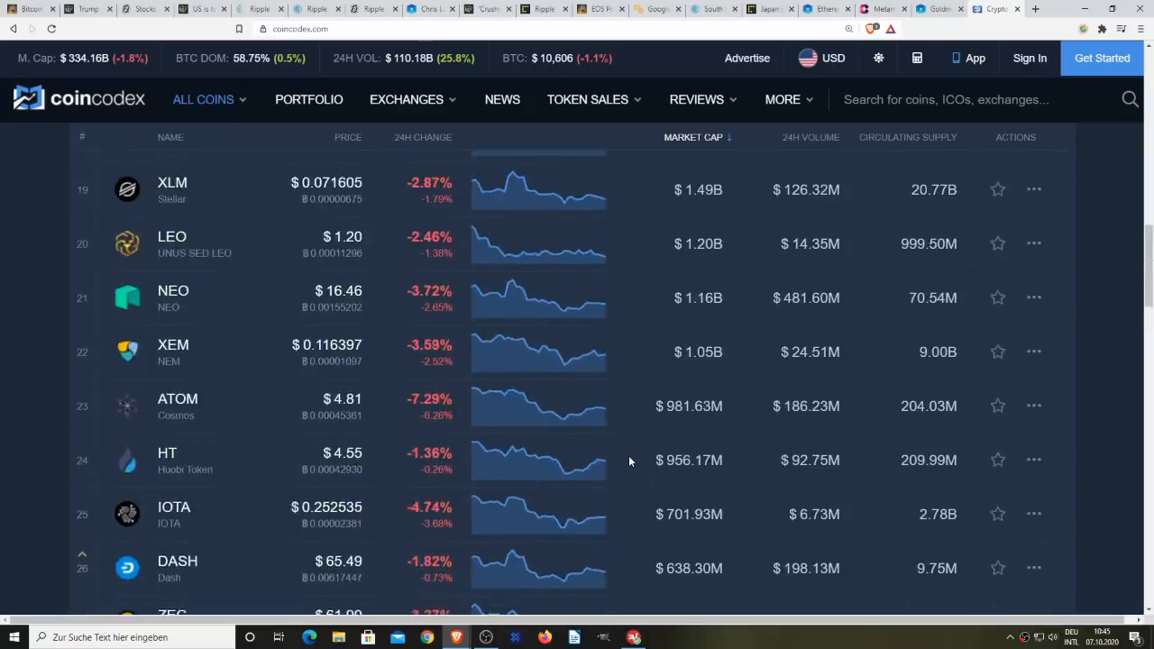
scroll(up, 3)
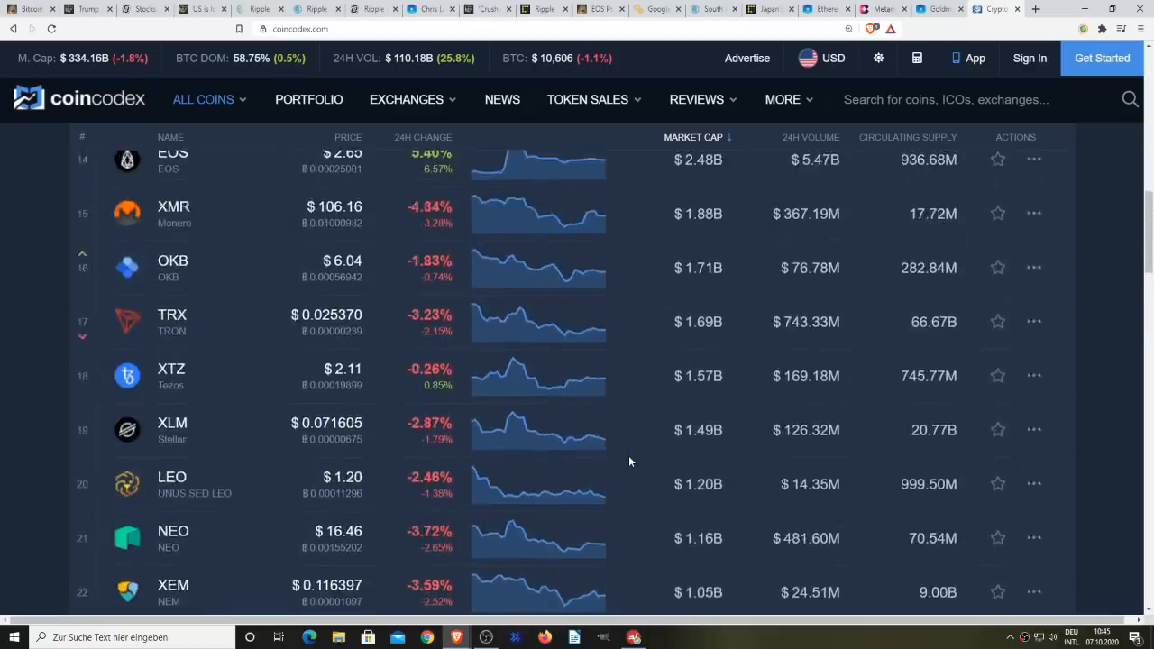
scroll(up, 3)
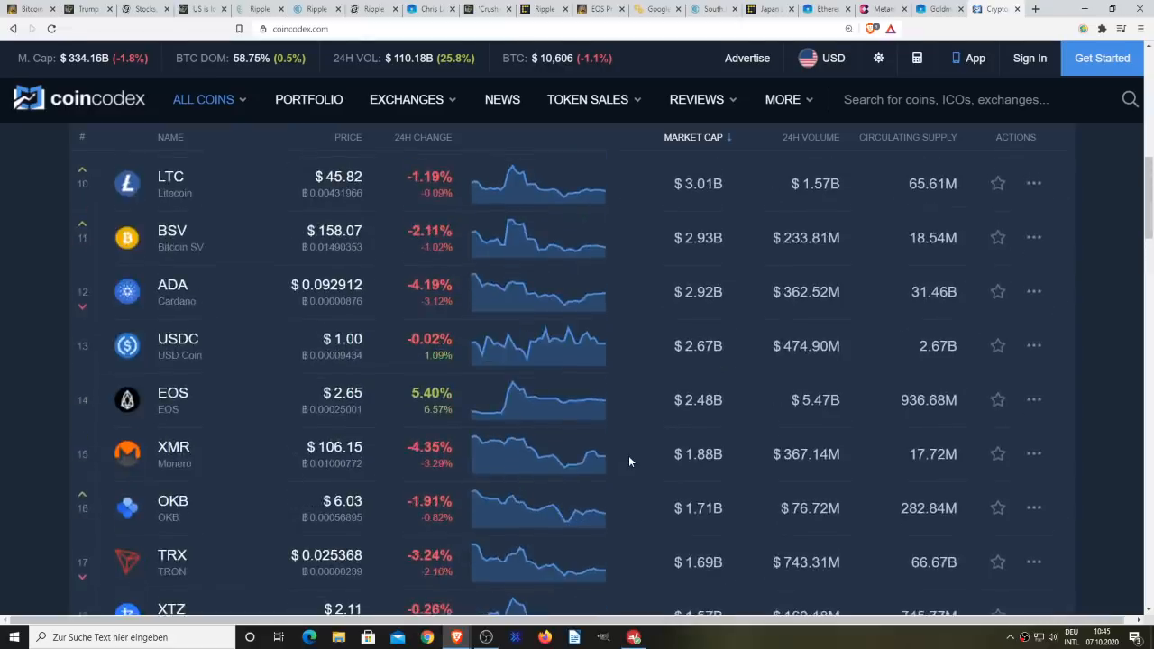
scroll(up, 3)
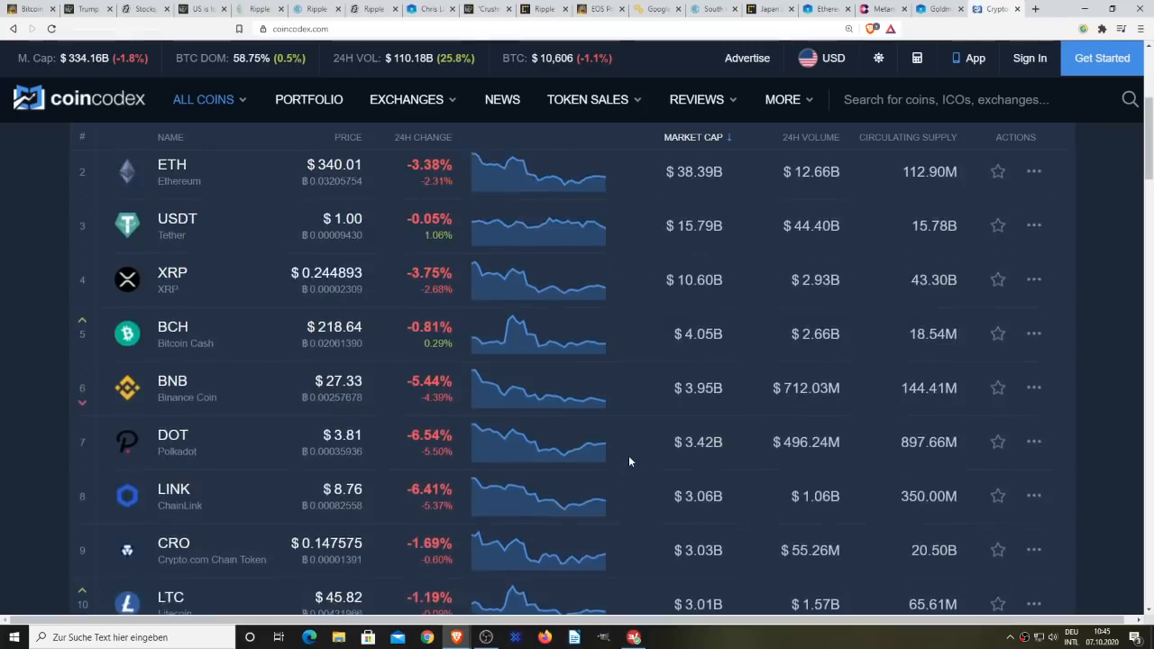
scroll(up, 3)
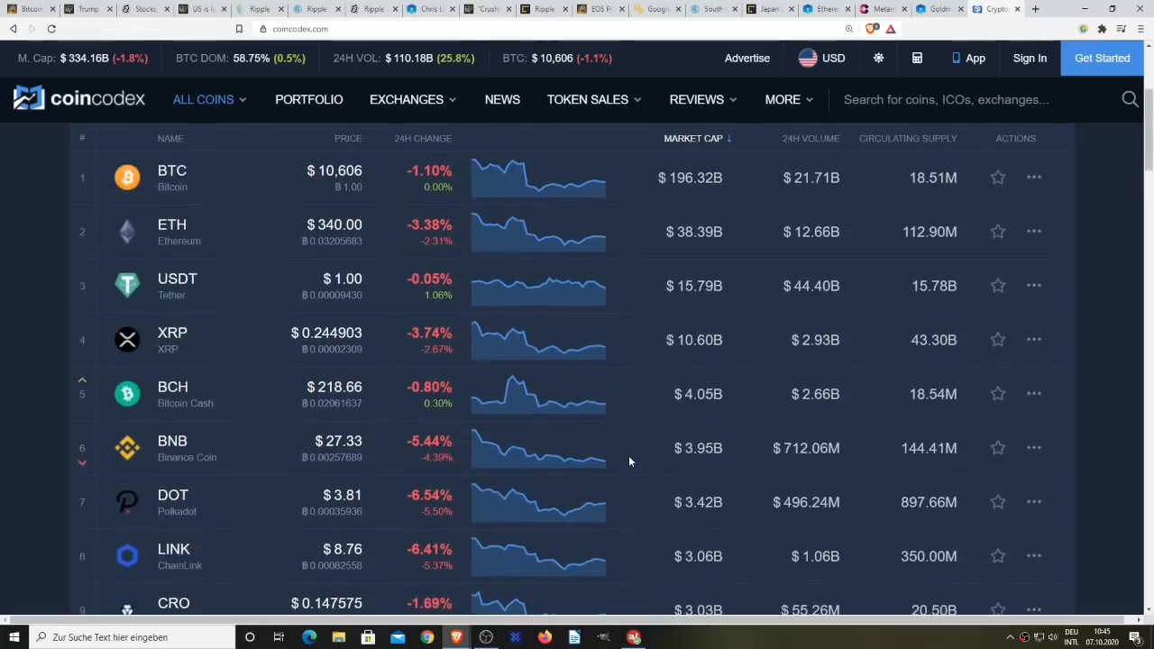